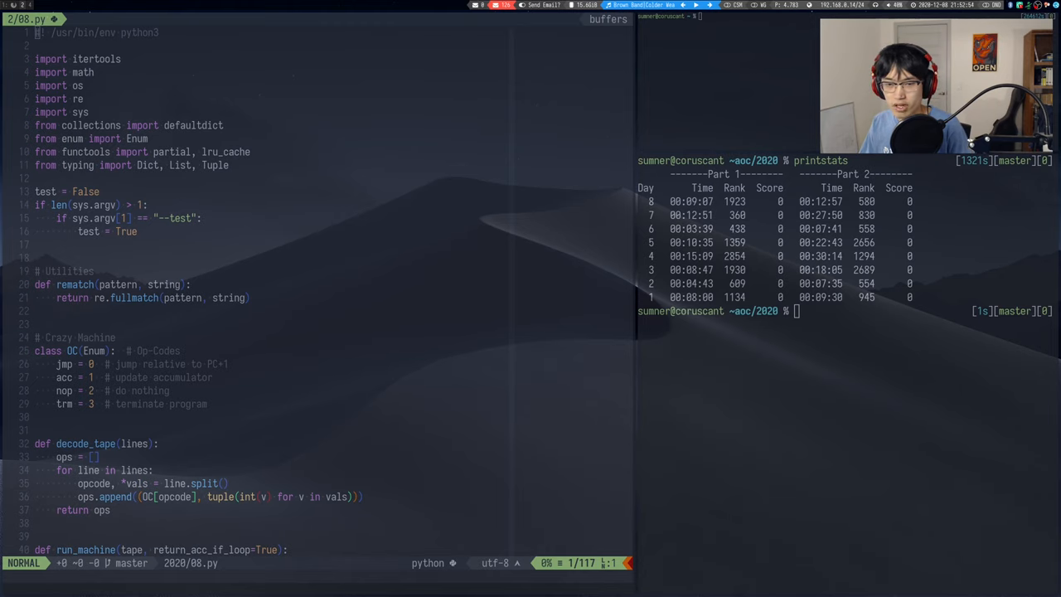
{"action": "mouse_move", "coordinate": [683, 435]}
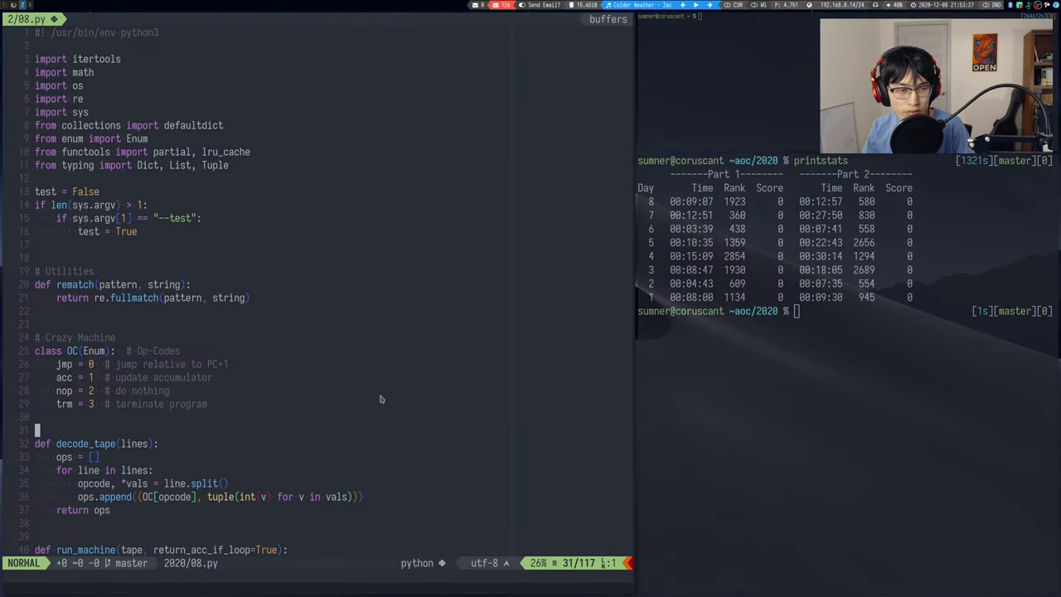
- Read through the Day 8 boot-code puzzle description, briefly selecting text in the editor
{"action": "scroll", "scroll_direction": "down", "scroll_amount": 3}
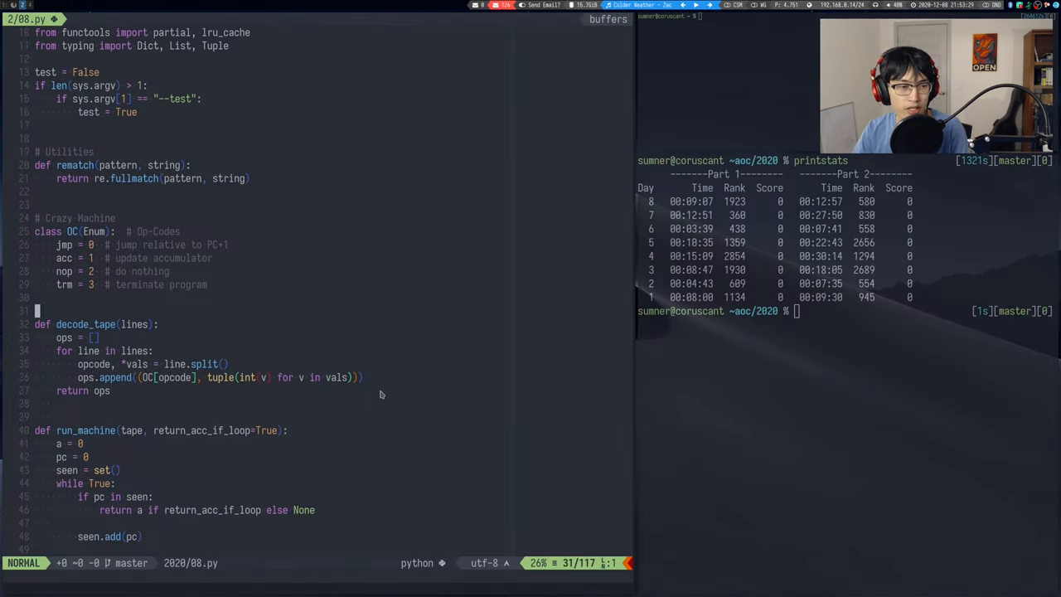
{"action": "scroll", "scroll_direction": "down", "scroll_amount": 3}
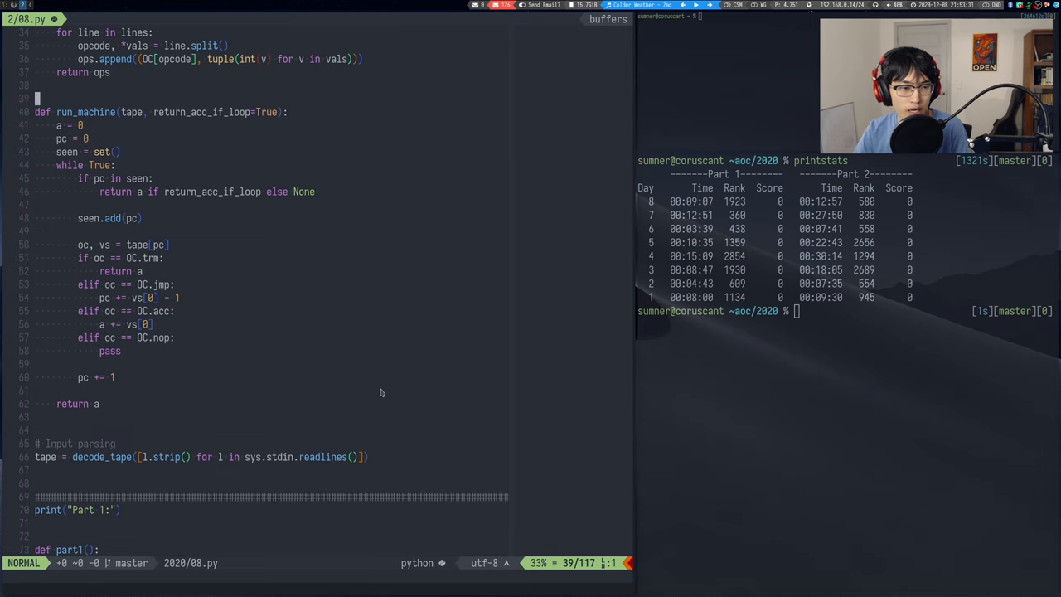
{"action": "scroll", "scroll_direction": "down", "scroll_amount": 3}
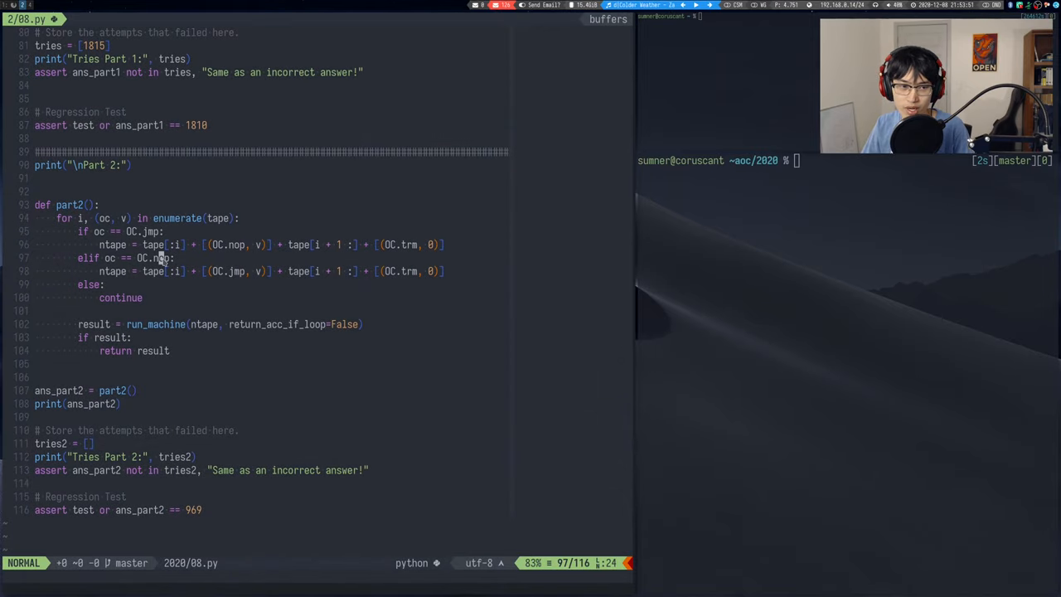
{"action": "key", "text": "v"}
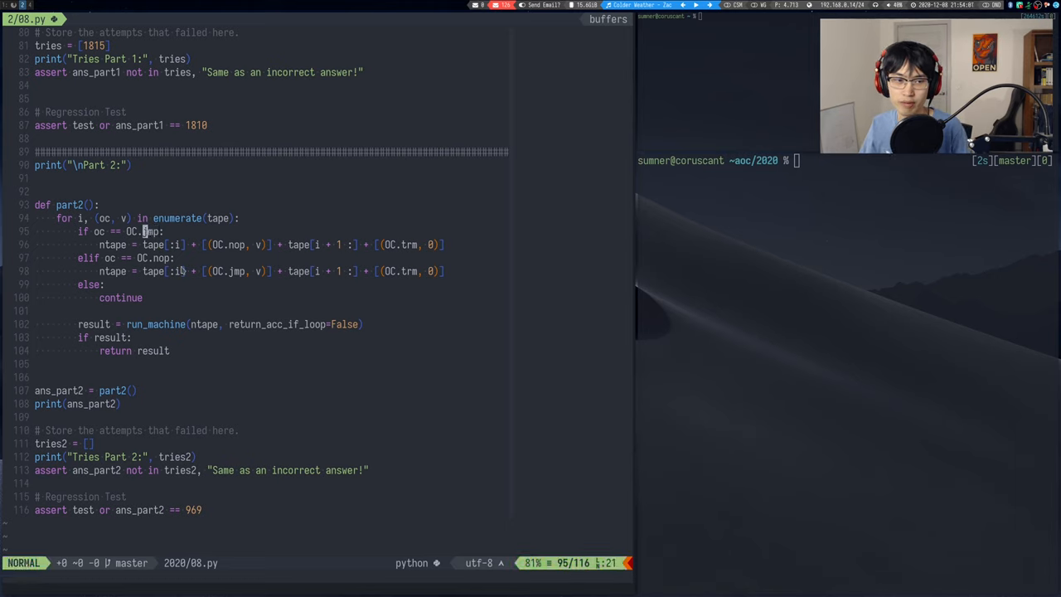
{"action": "key", "text": "v"}
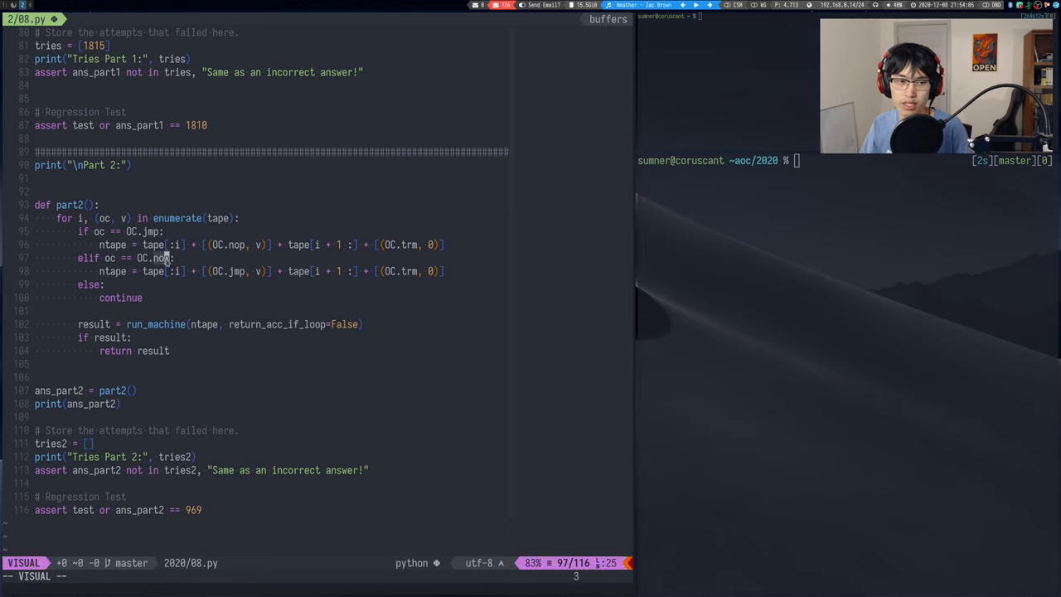
{"action": "mouse_move", "coordinate": [209, 290]}
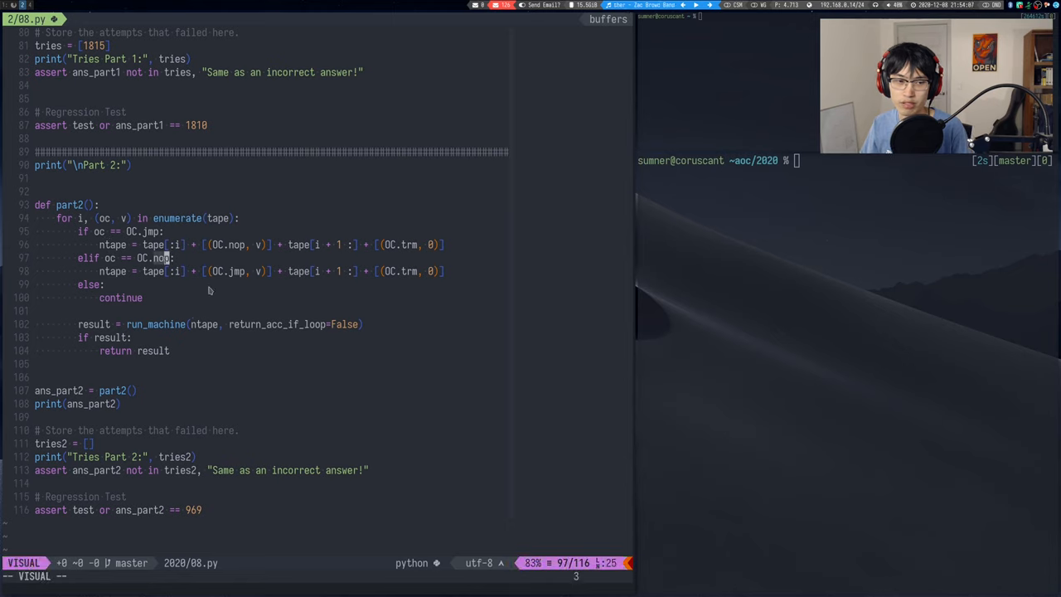
{"action": "key", "text": "Escape"}
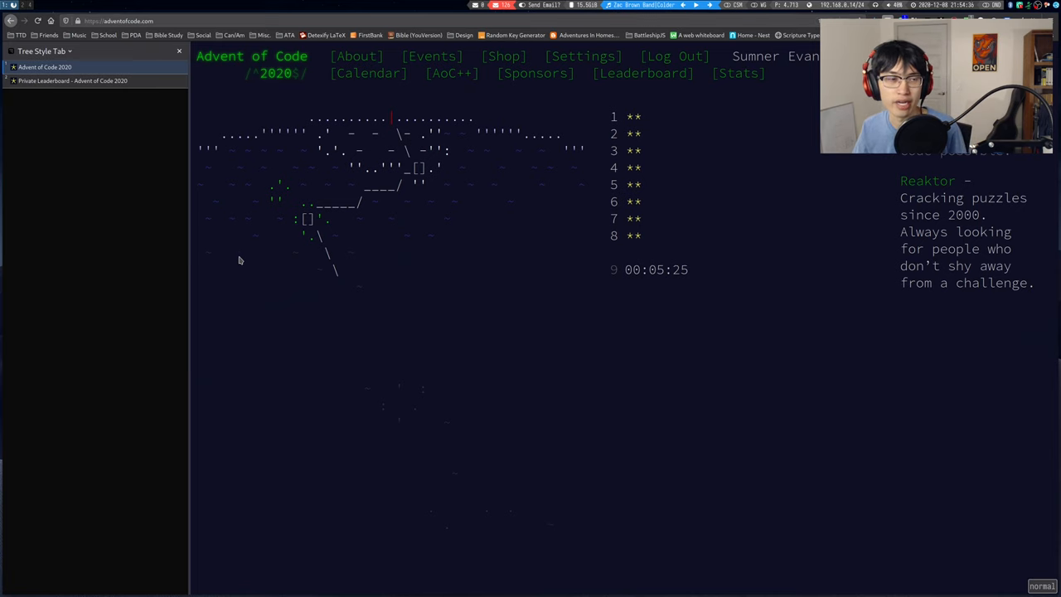
- Check the private leaderboard star charts, then start the new 09.py solution file
{"action": "left_click", "coordinate": [73, 80]}
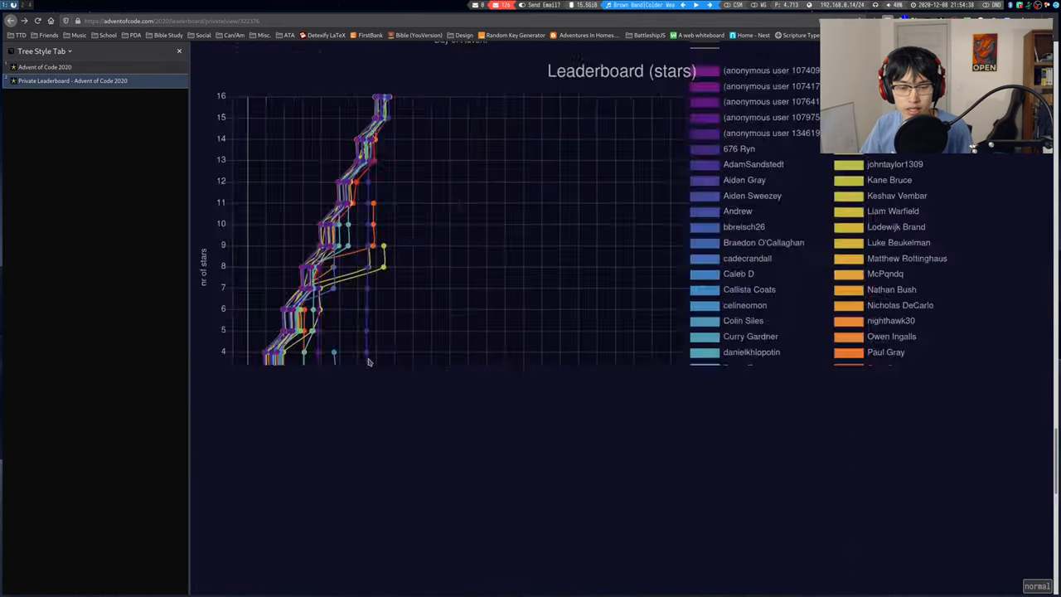
{"action": "scroll", "scroll_direction": "down", "scroll_amount": 3}
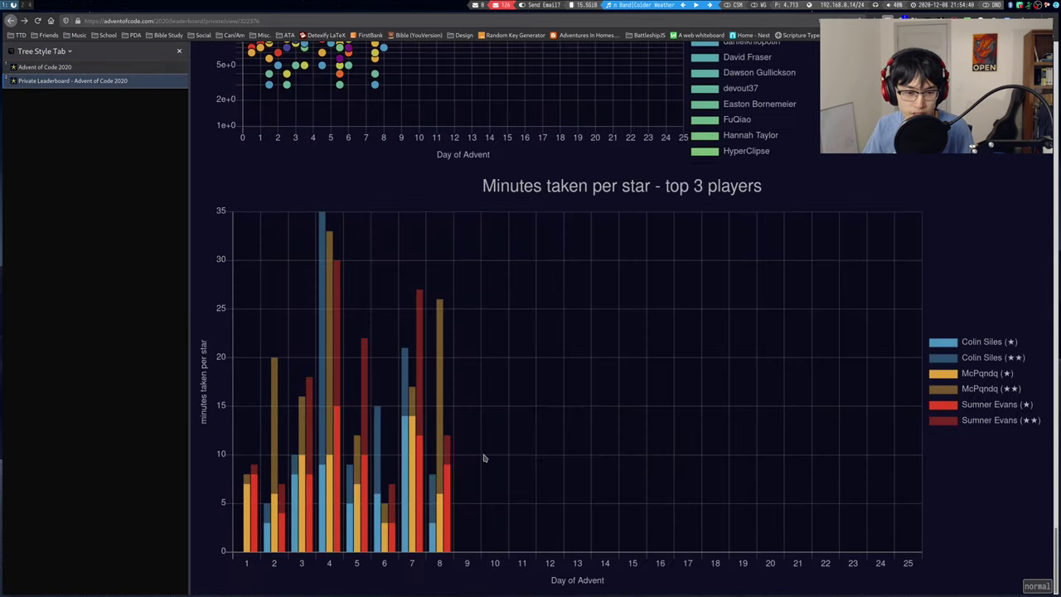
{"action": "mouse_move", "coordinate": [494, 468]}
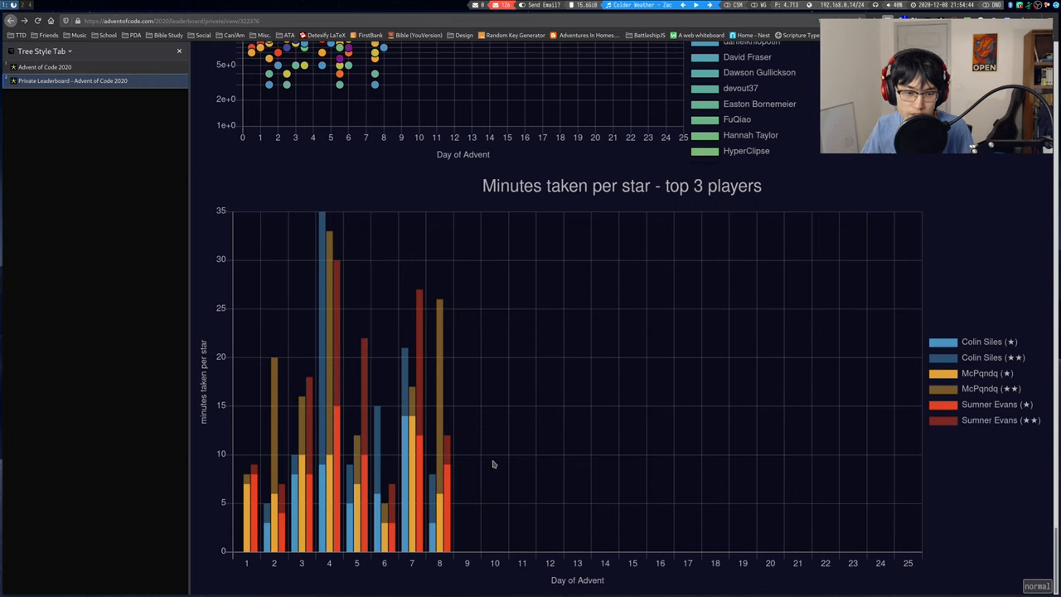
{"action": "mouse_move", "coordinate": [441, 464]}
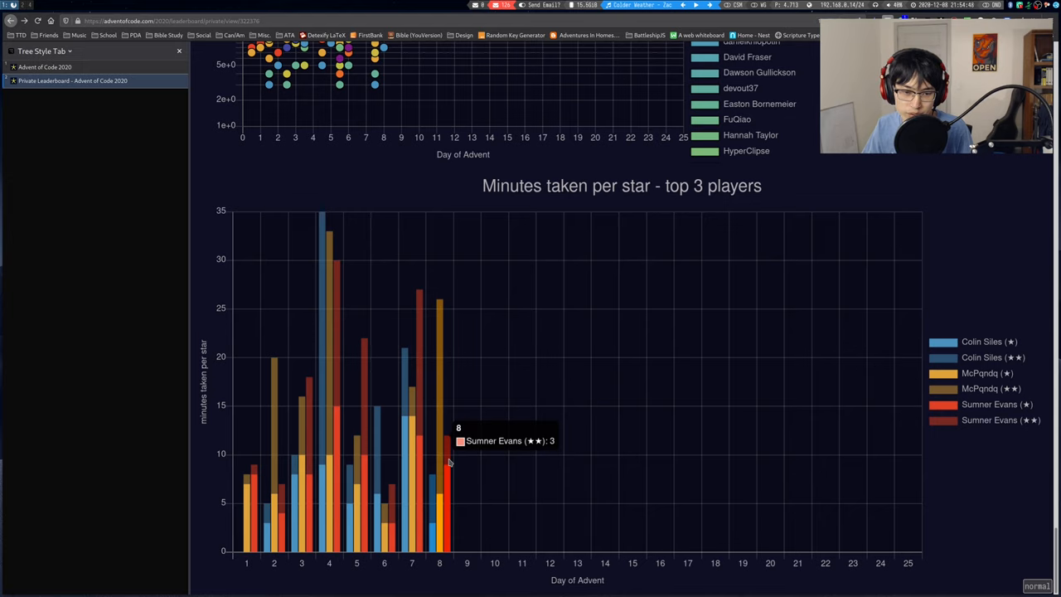
{"action": "mouse_move", "coordinate": [445, 484]}
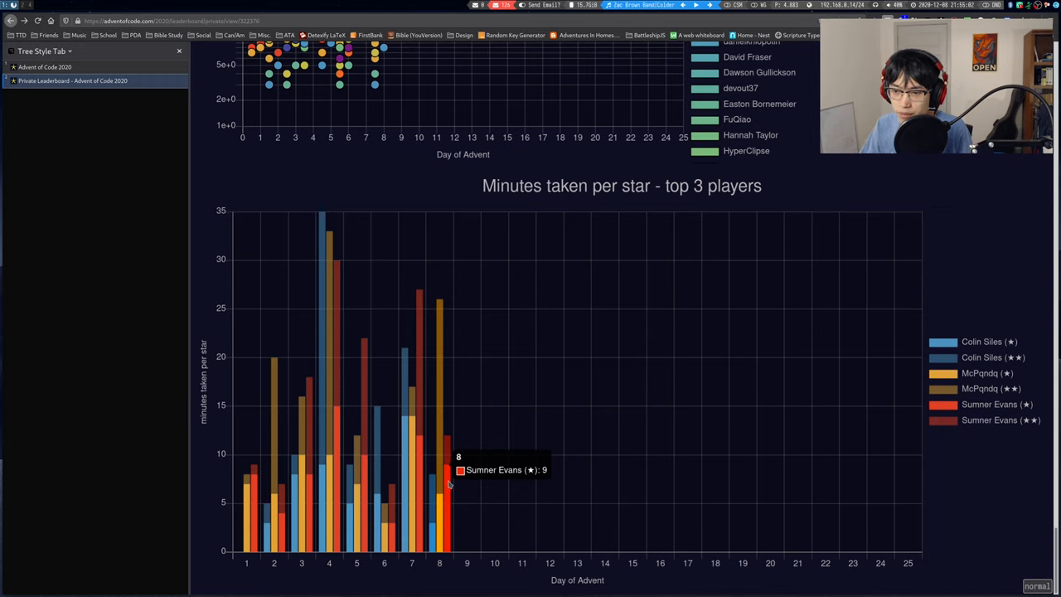
{"action": "mouse_move", "coordinate": [454, 474]}
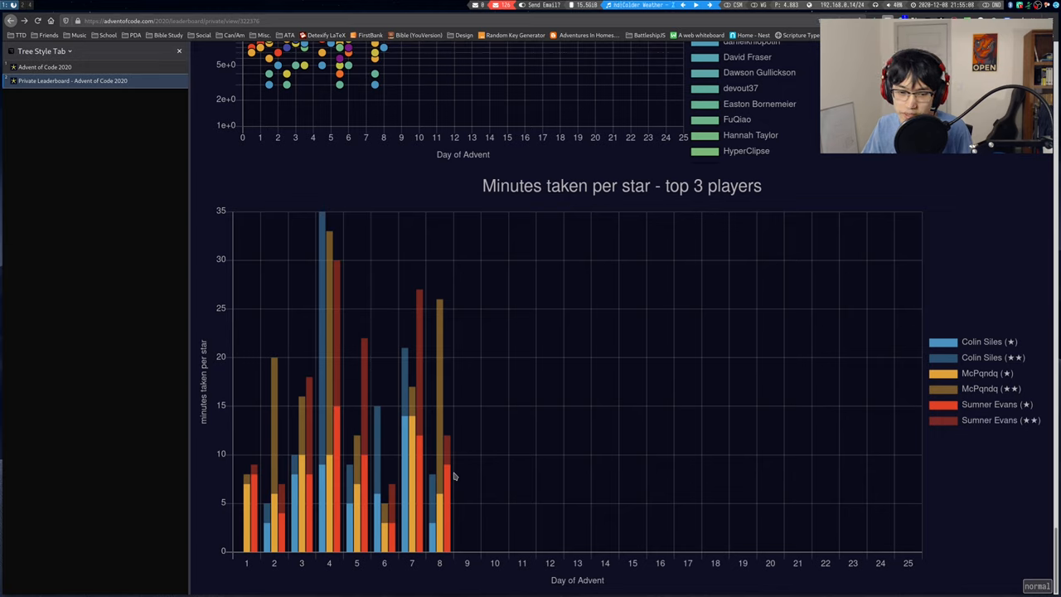
{"action": "mouse_move", "coordinate": [457, 474]}
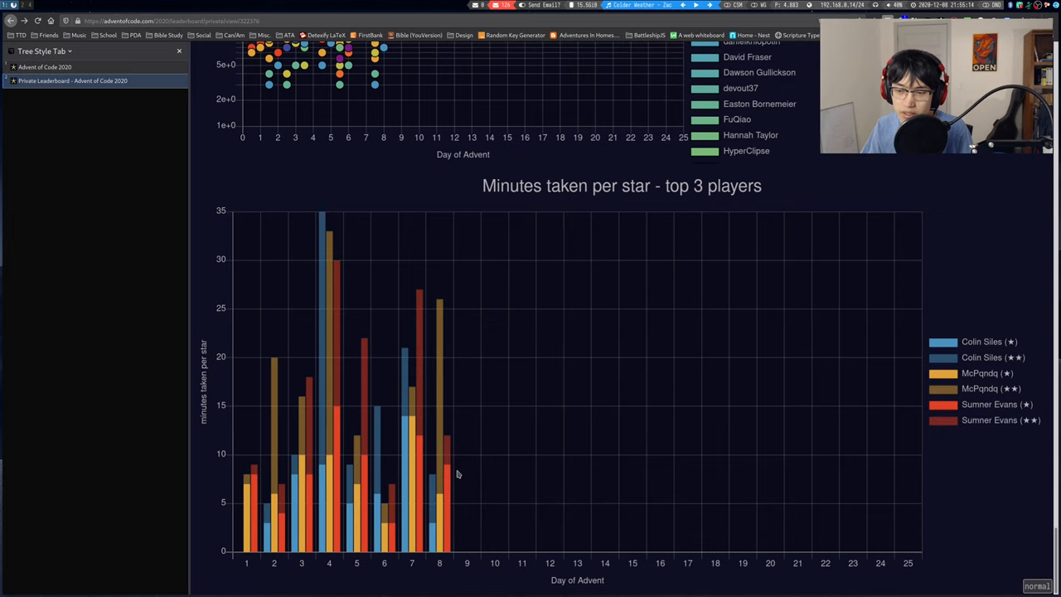
{"action": "mouse_move", "coordinate": [468, 477]}
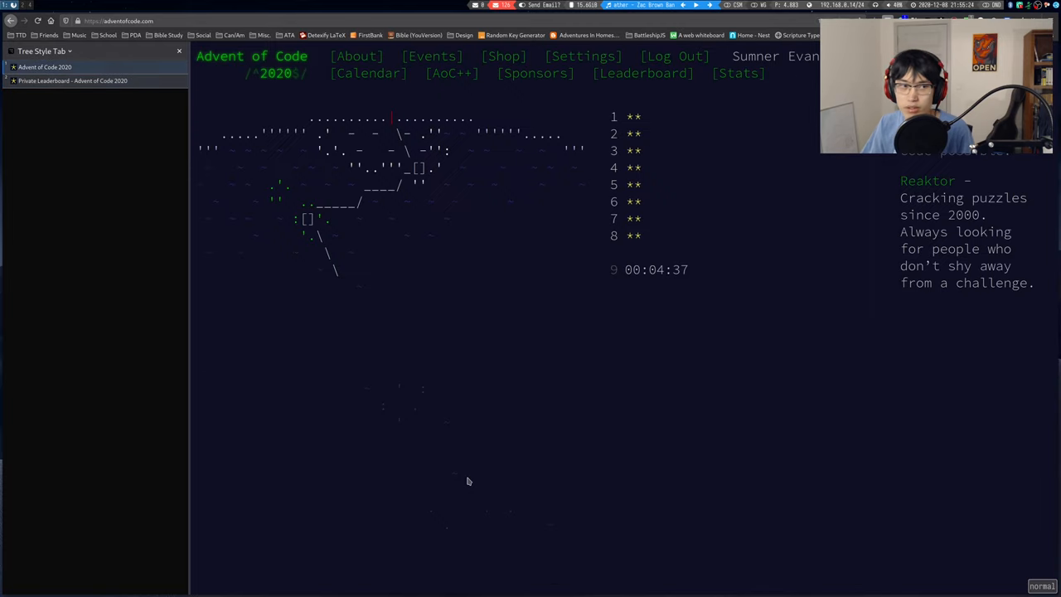
{"action": "mouse_move", "coordinate": [604, 235]}
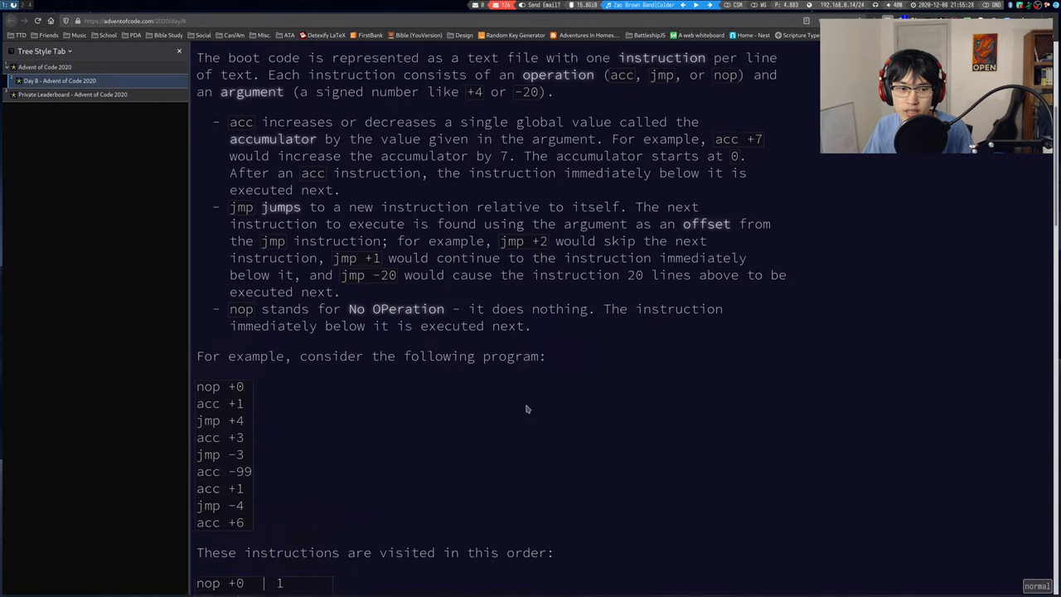
{"action": "scroll", "scroll_direction": "up", "scroll_amount": 3}
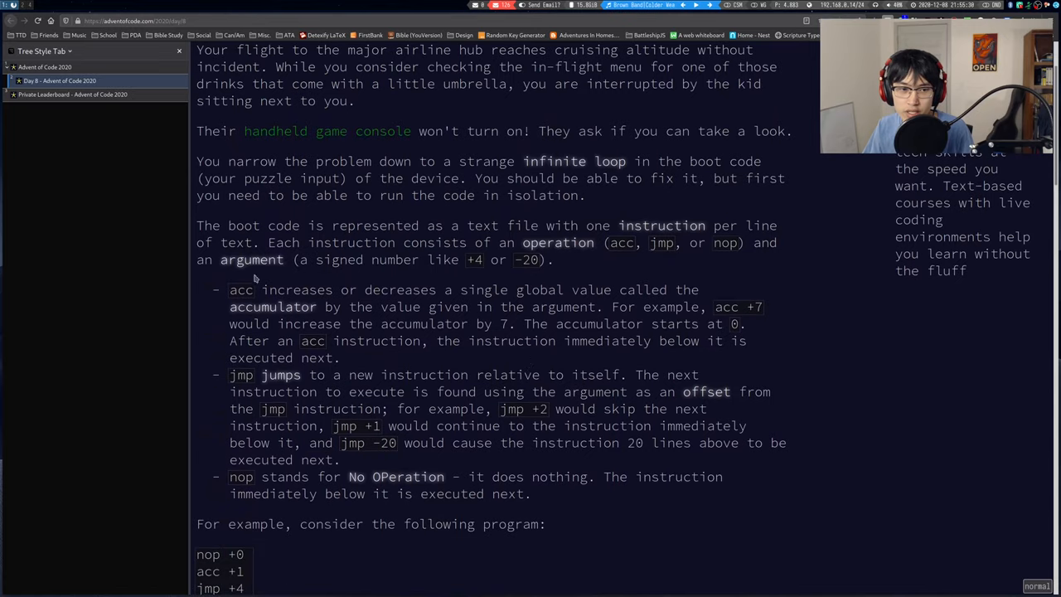
{"action": "double_click", "coordinate": [241, 288]}
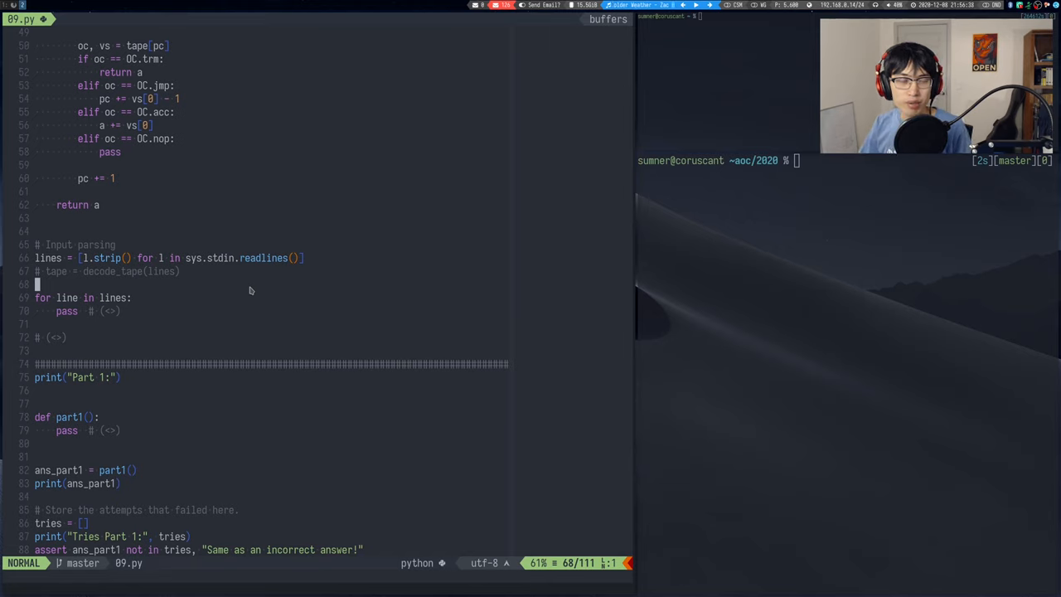
- List the 2020 solutions folder with tree, showing 01.py–09.py and inputs beside 09.py
{"action": "scroll", "scroll_direction": "down", "scroll_amount": 3}
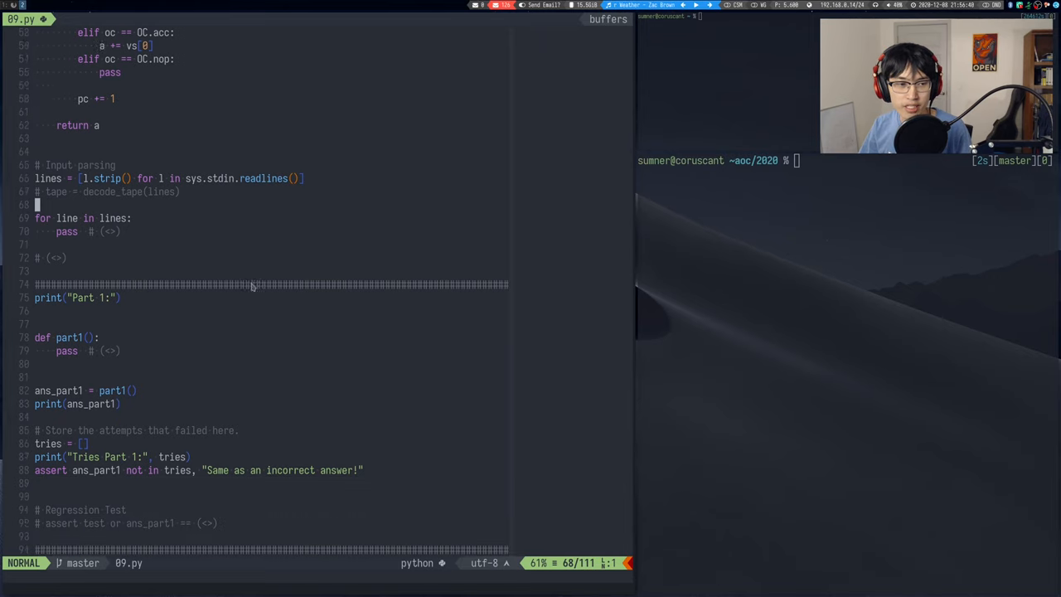
{"action": "scroll", "scroll_direction": "up", "scroll_amount": 3}
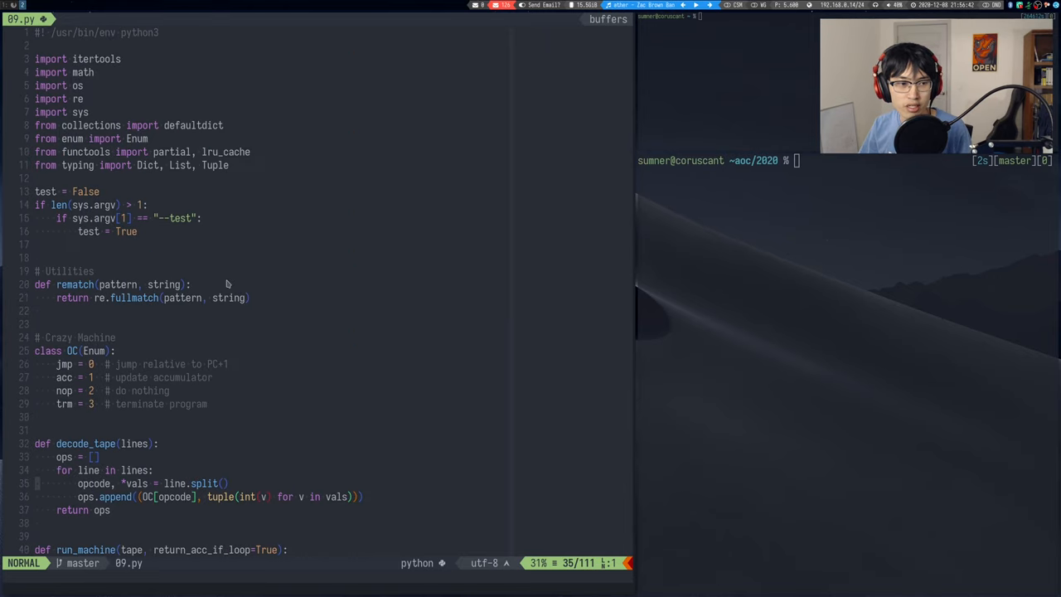
{"action": "scroll", "scroll_direction": "down", "scroll_amount": 3}
{"action": "type", "text": "la"}
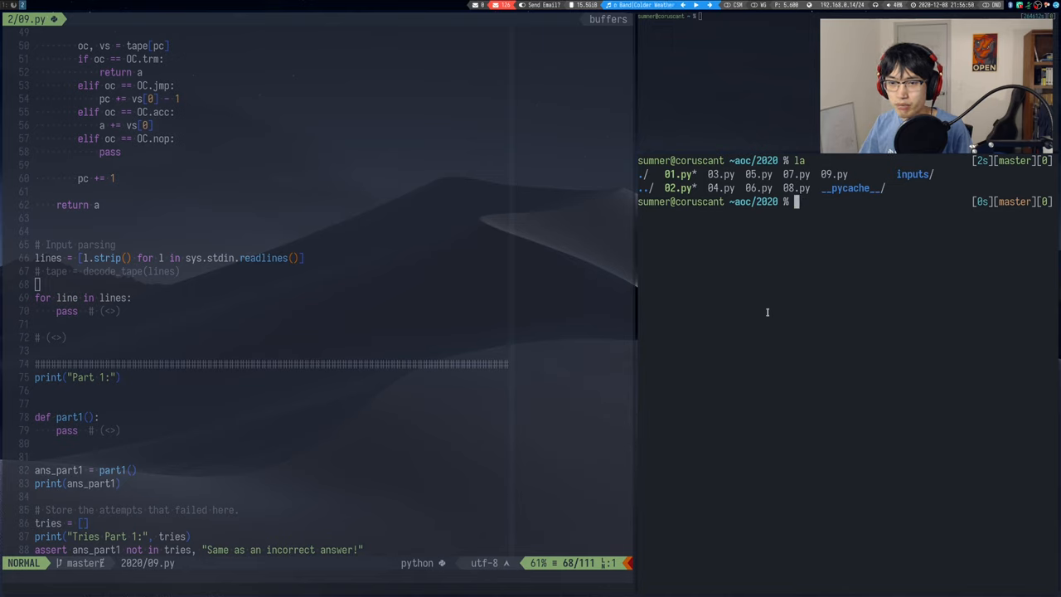
{"action": "mouse_move", "coordinate": [881, 262]}
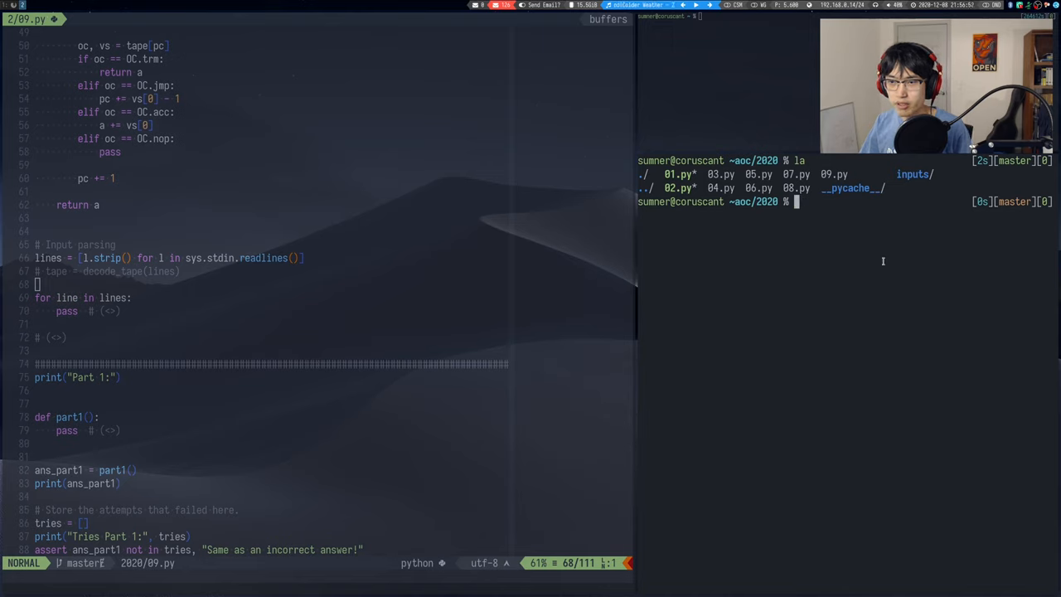
{"action": "type", "text": "tree"}
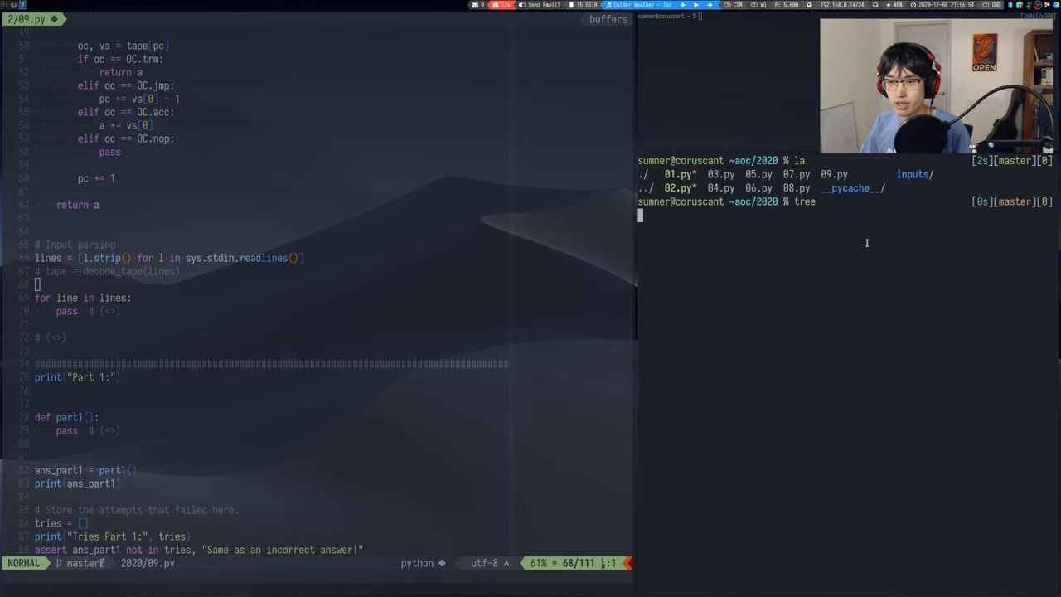
{"action": "key", "text": "Return"}
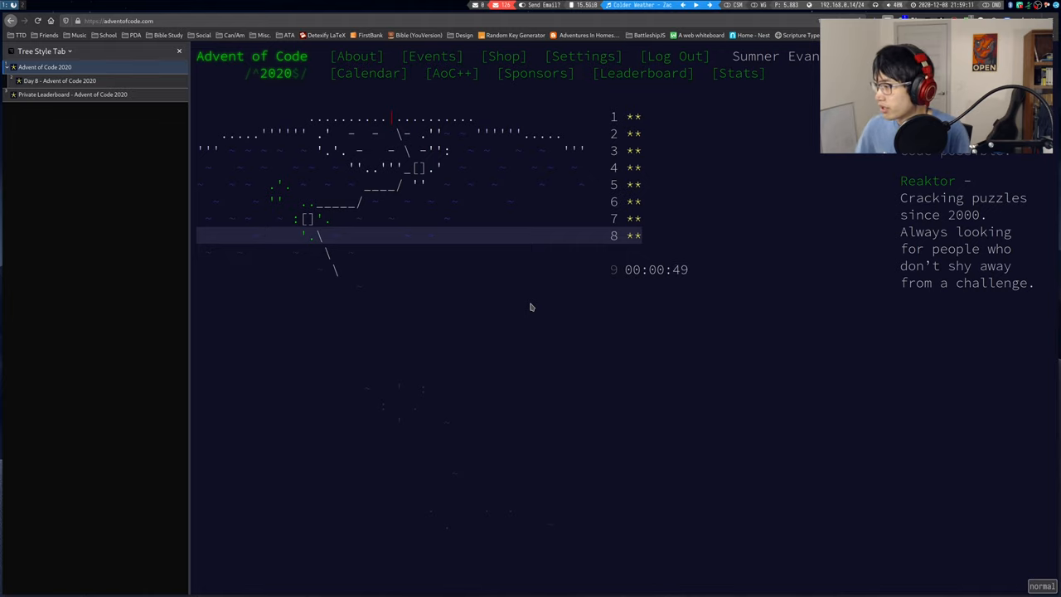
{"action": "mouse_move", "coordinate": [580, 275]}
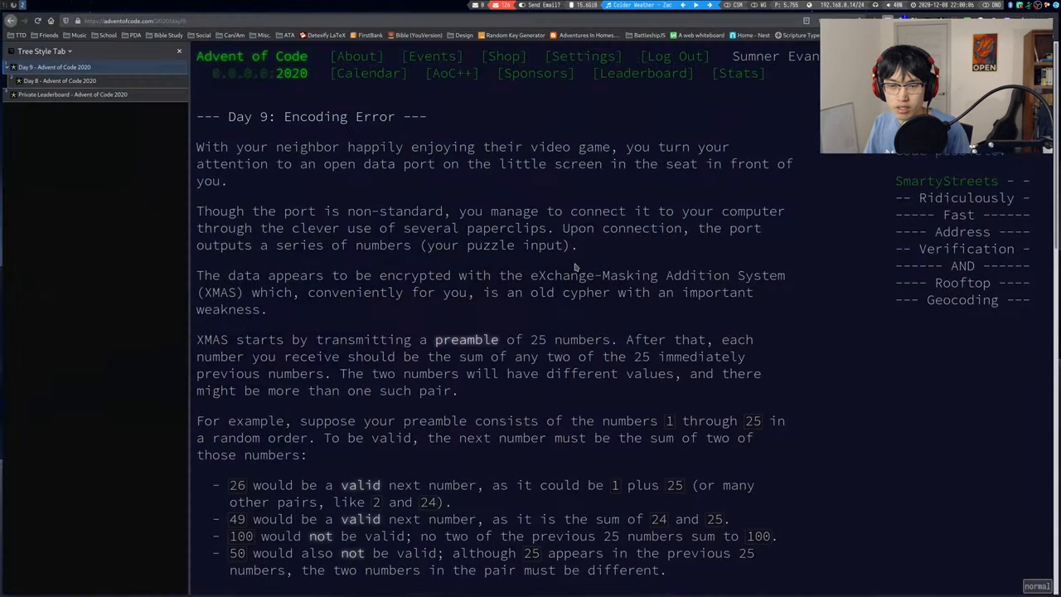
{"action": "mouse_move", "coordinate": [464, 183]}
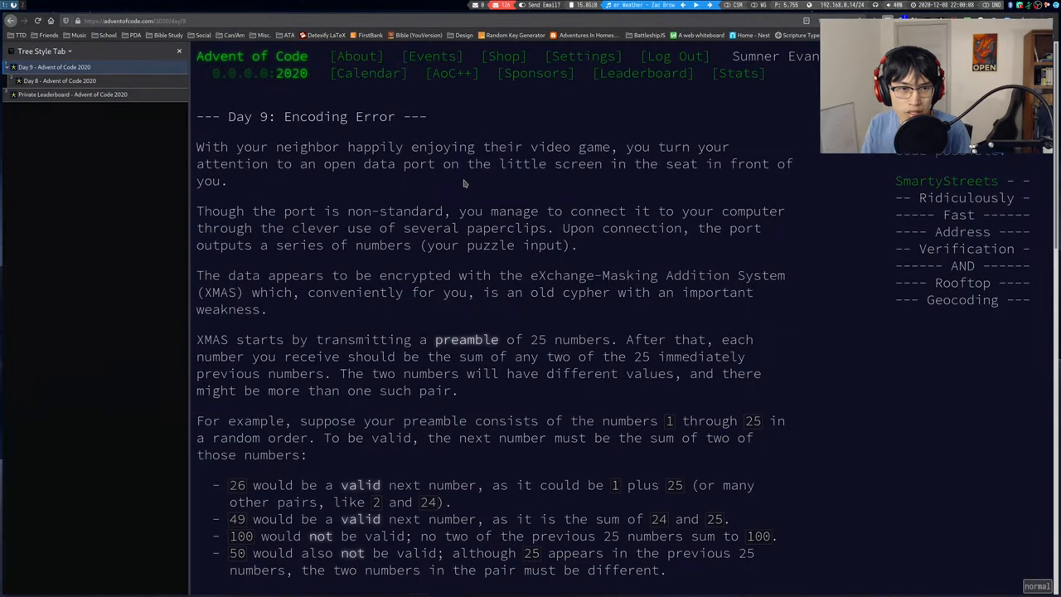
{"action": "mouse_move", "coordinate": [478, 193]}
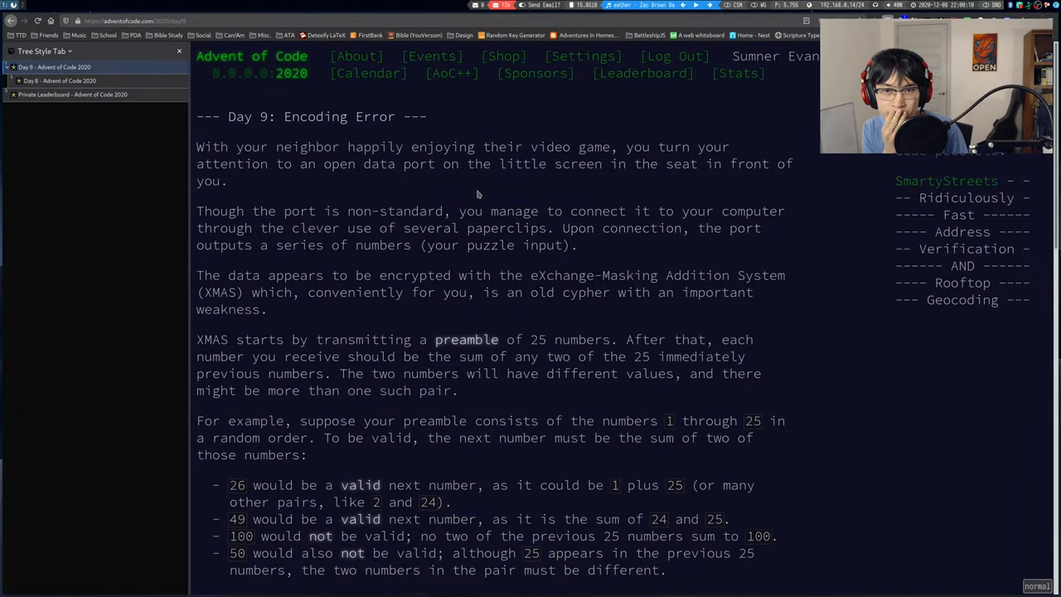
{"action": "mouse_move", "coordinate": [600, 196]}
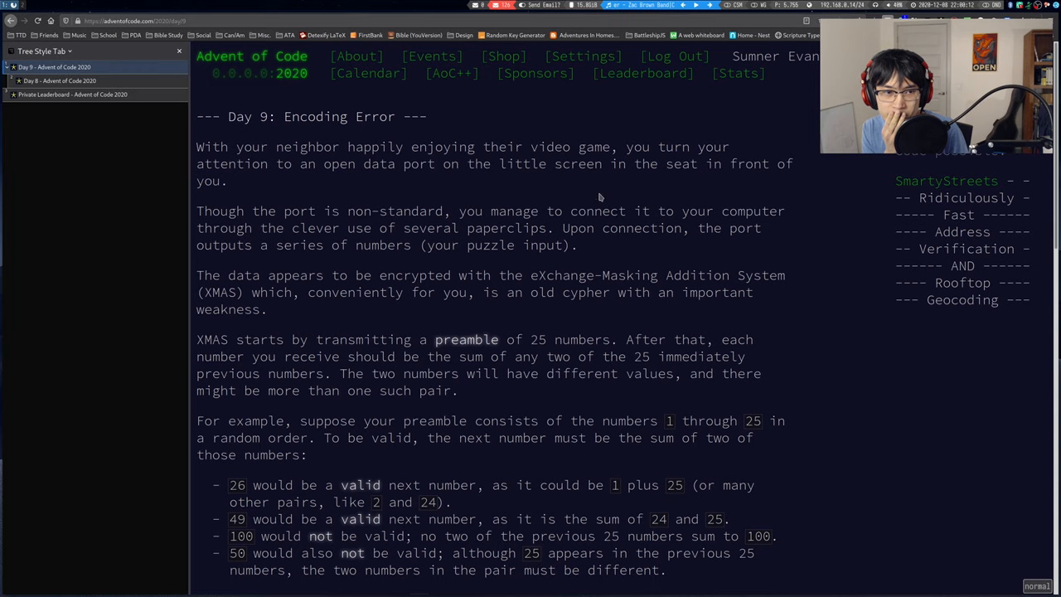
{"action": "mouse_move", "coordinate": [607, 201]}
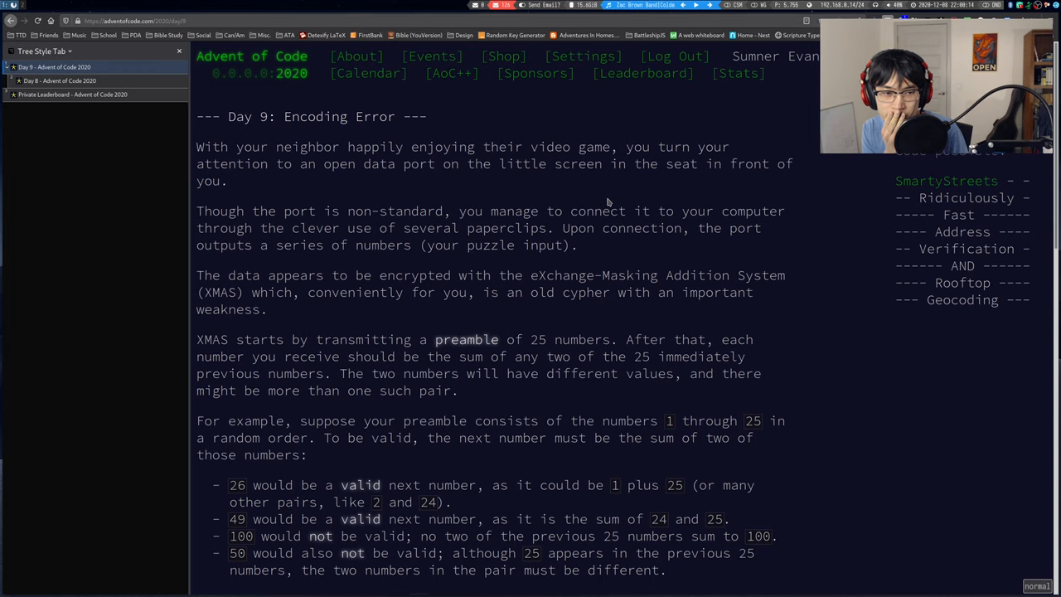
{"action": "scroll", "scroll_direction": "down", "scroll_amount": 3}
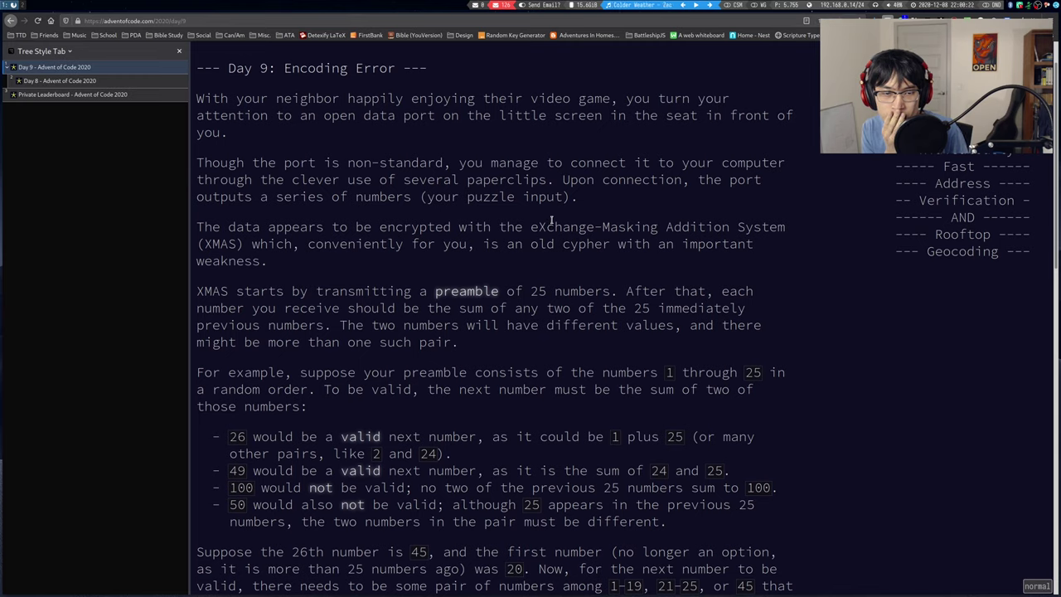
{"action": "left_click_drag", "start_coordinate": [698, 179], "coordinate": [562, 196]}
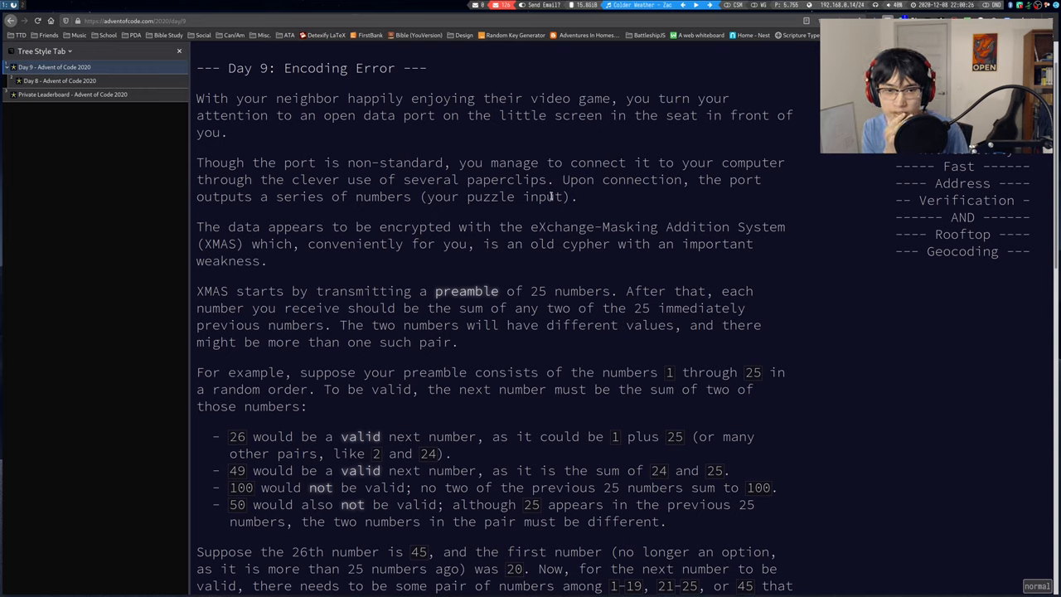
{"action": "mouse_move", "coordinate": [593, 214]}
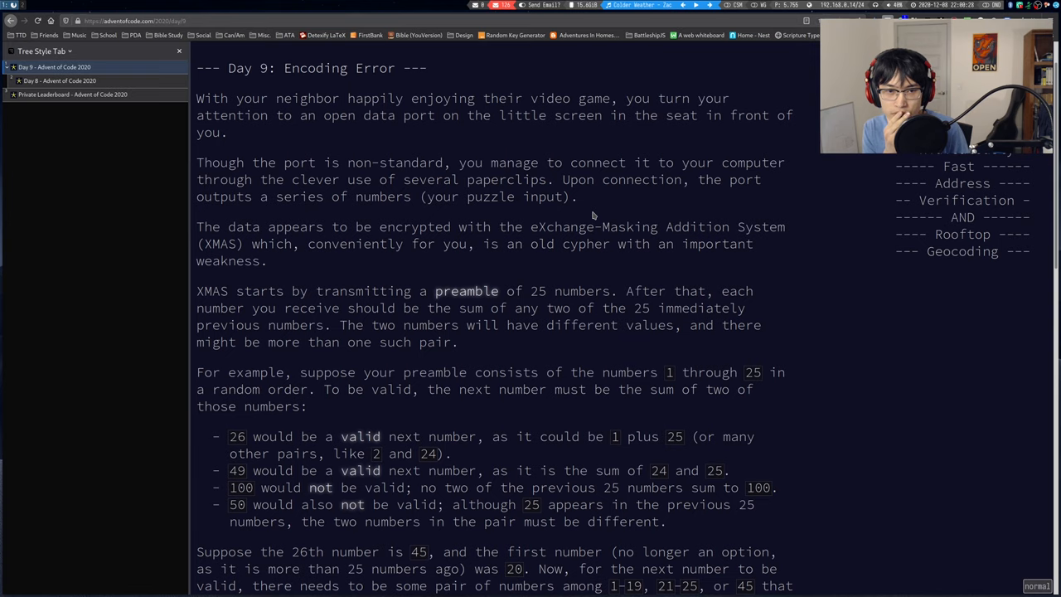
{"action": "scroll", "scroll_direction": "down", "scroll_amount": 3}
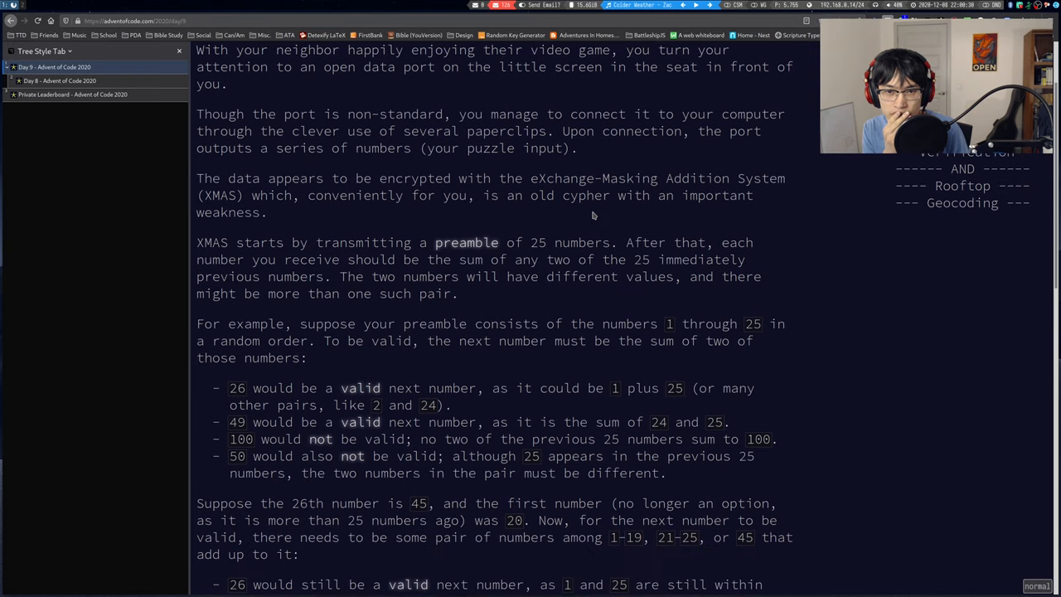
{"action": "mouse_move", "coordinate": [550, 179]}
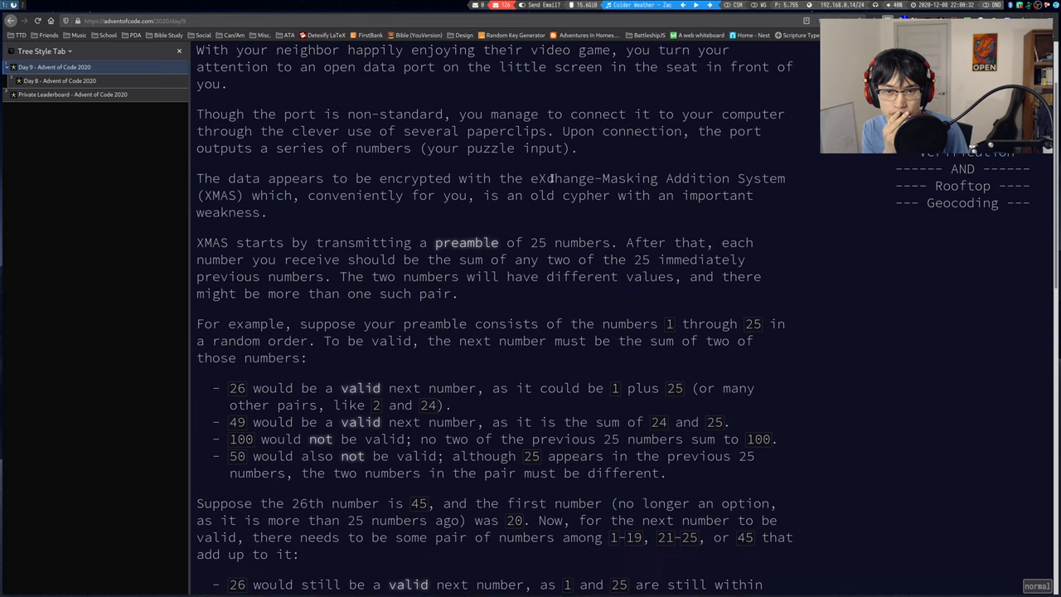
{"action": "mouse_move", "coordinate": [567, 224]}
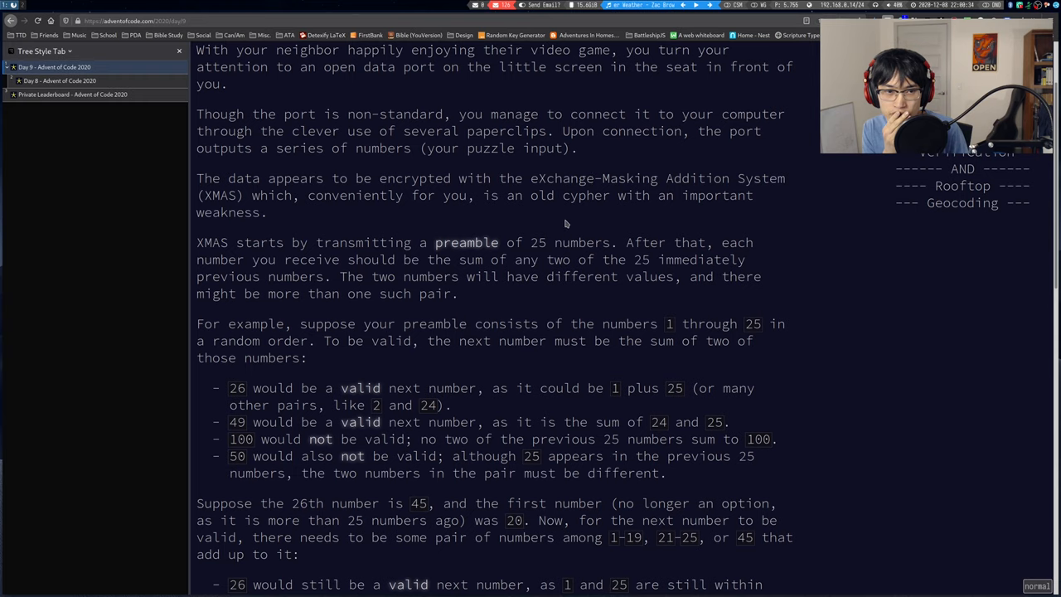
{"action": "scroll", "scroll_direction": "down", "scroll_amount": 3}
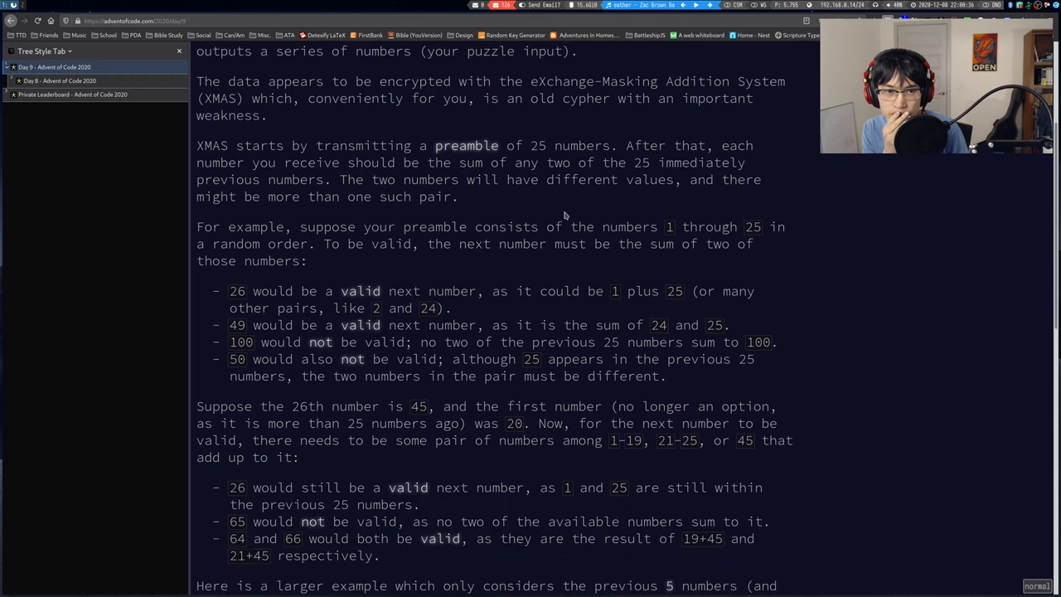
{"action": "double_click", "coordinate": [466, 145]}
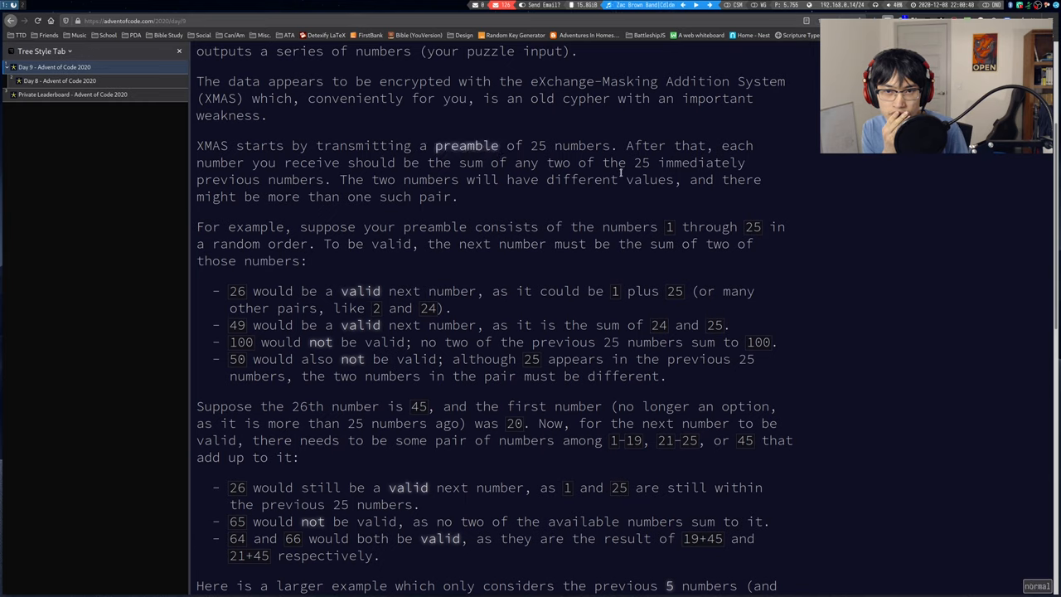
{"action": "mouse_move", "coordinate": [477, 202]}
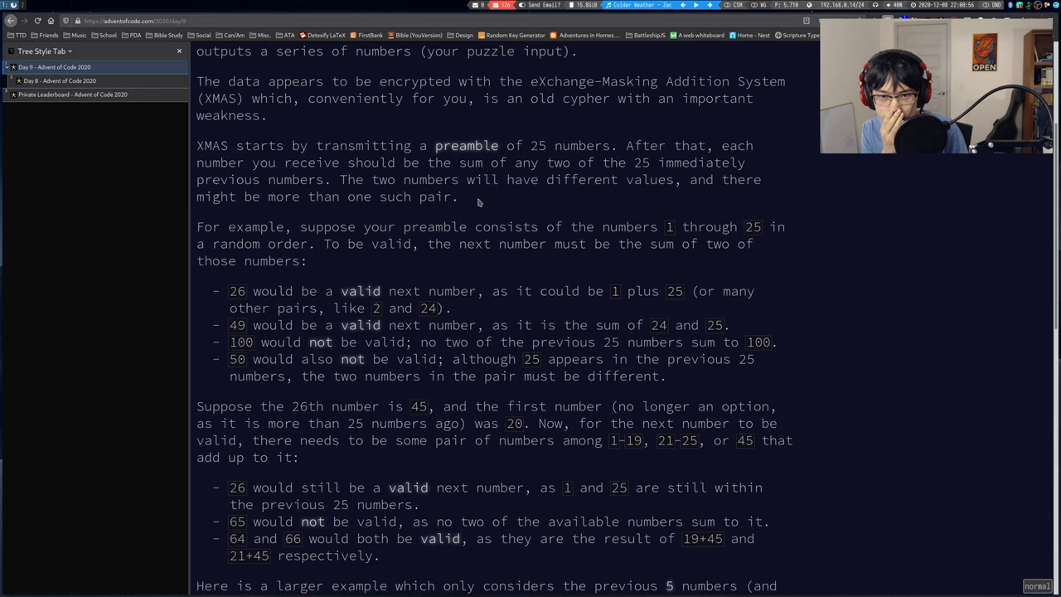
{"action": "mouse_move", "coordinate": [489, 219]}
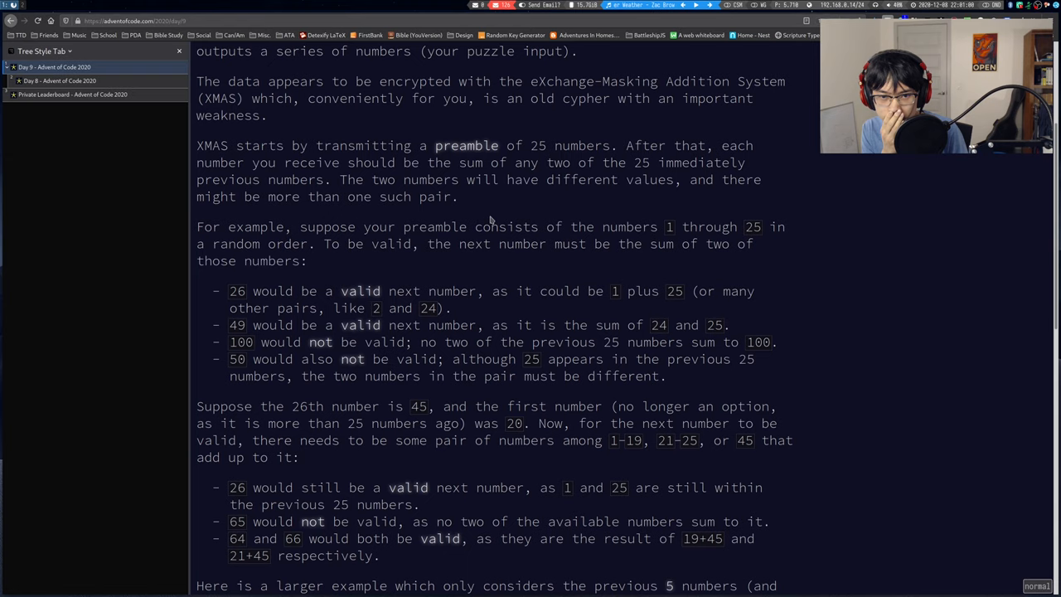
{"action": "mouse_move", "coordinate": [495, 219]}
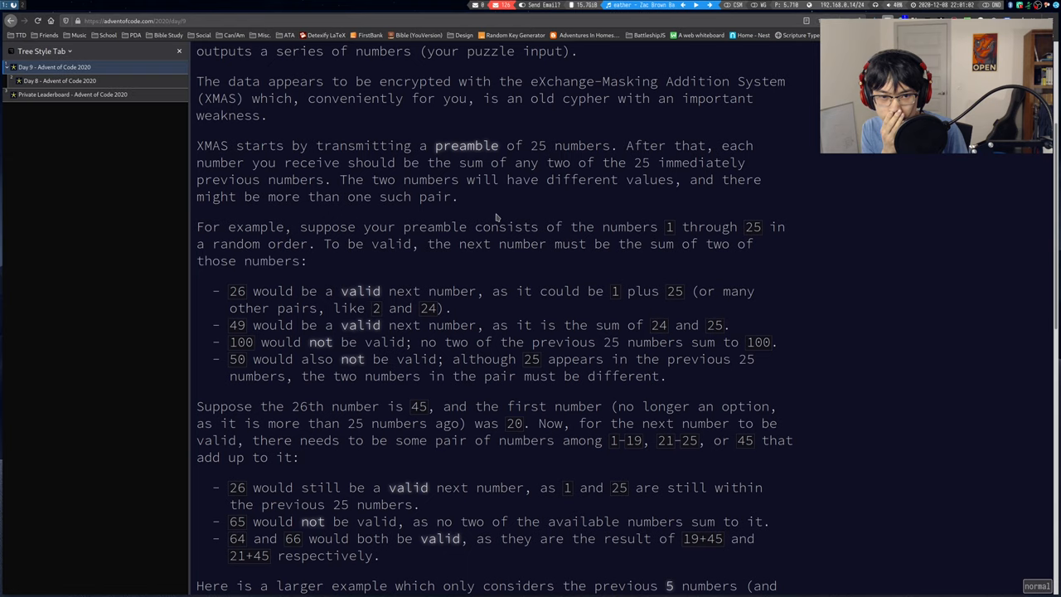
{"action": "scroll", "scroll_direction": "down", "scroll_amount": 3}
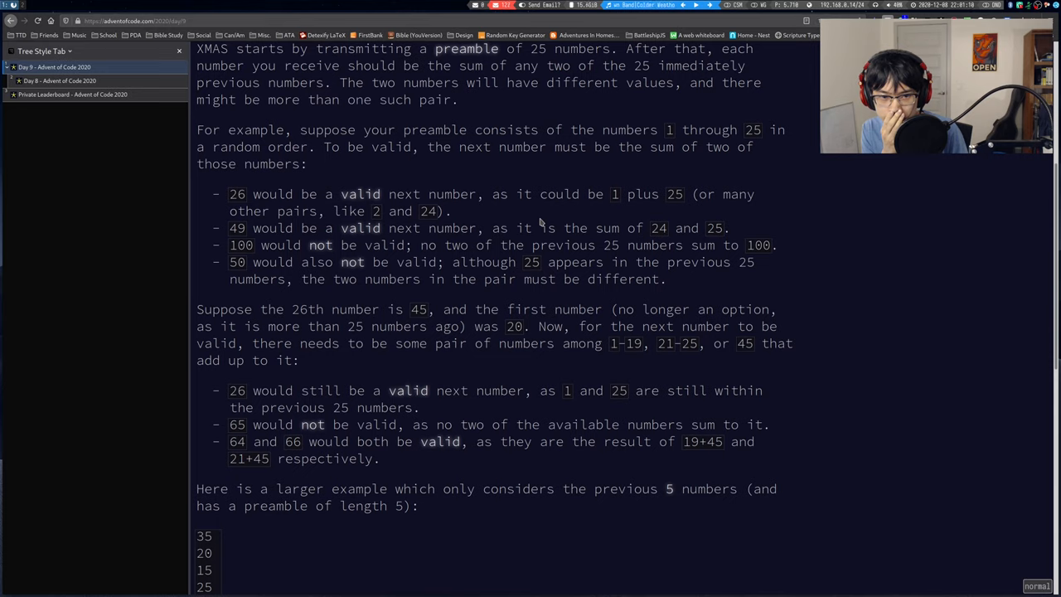
{"action": "scroll", "scroll_direction": "down", "scroll_amount": 3}
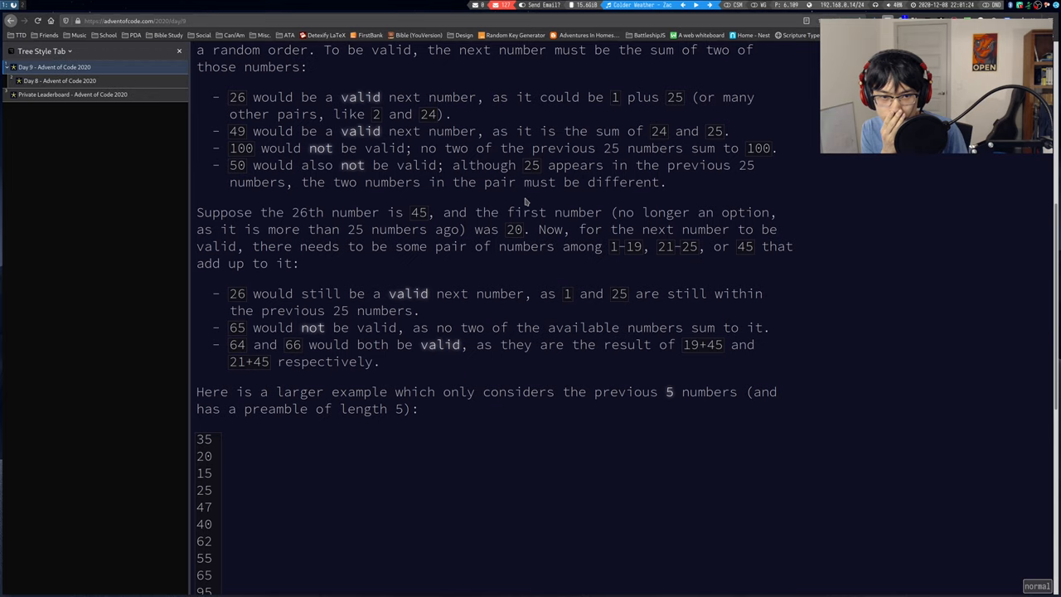
{"action": "scroll", "scroll_direction": "down", "scroll_amount": 3}
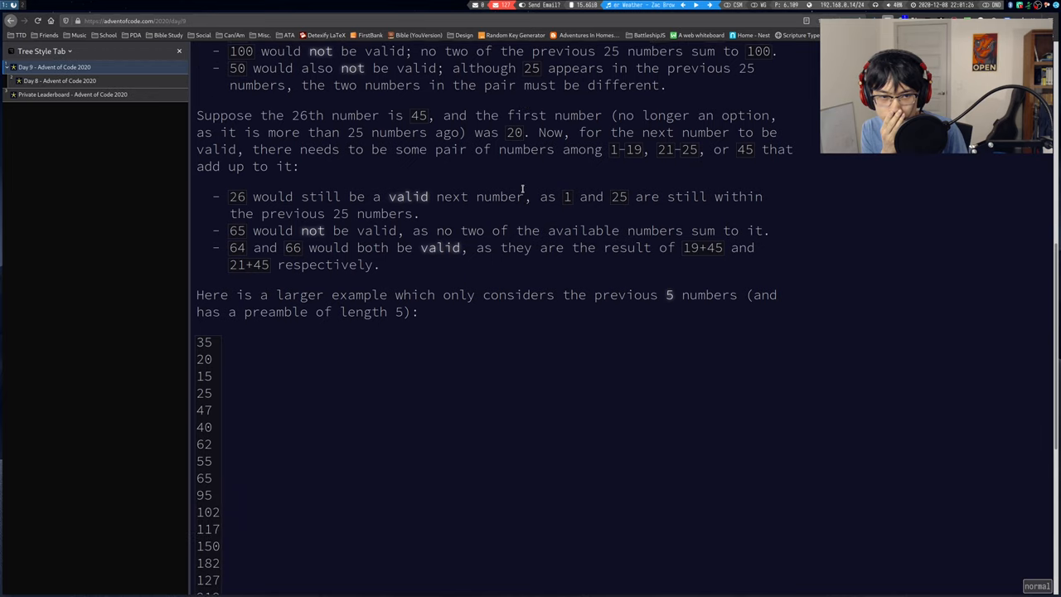
{"action": "scroll", "scroll_direction": "down", "scroll_amount": 3}
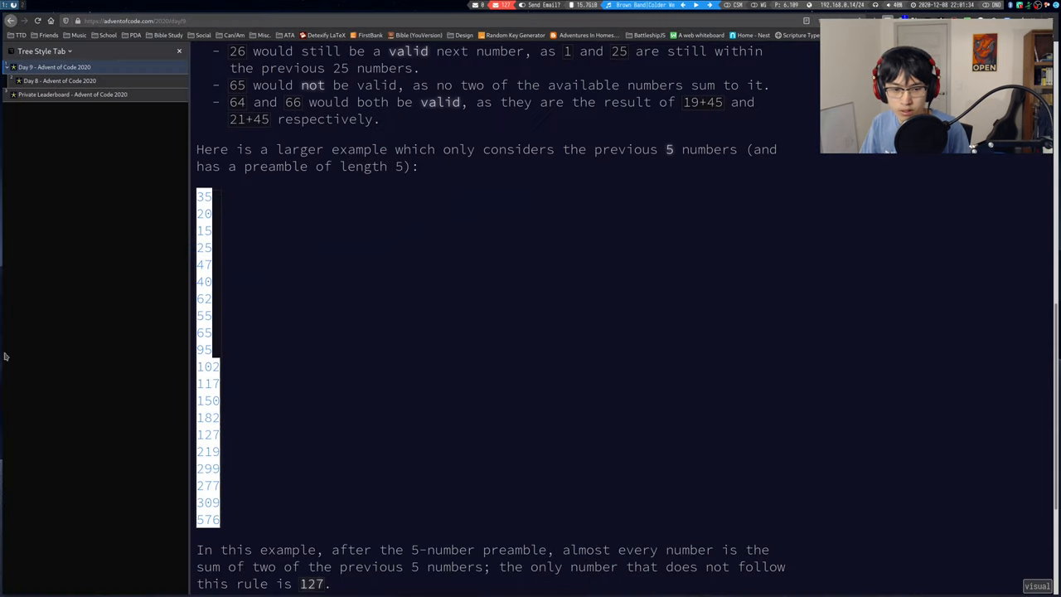
{"action": "scroll", "scroll_direction": "down", "scroll_amount": 3}
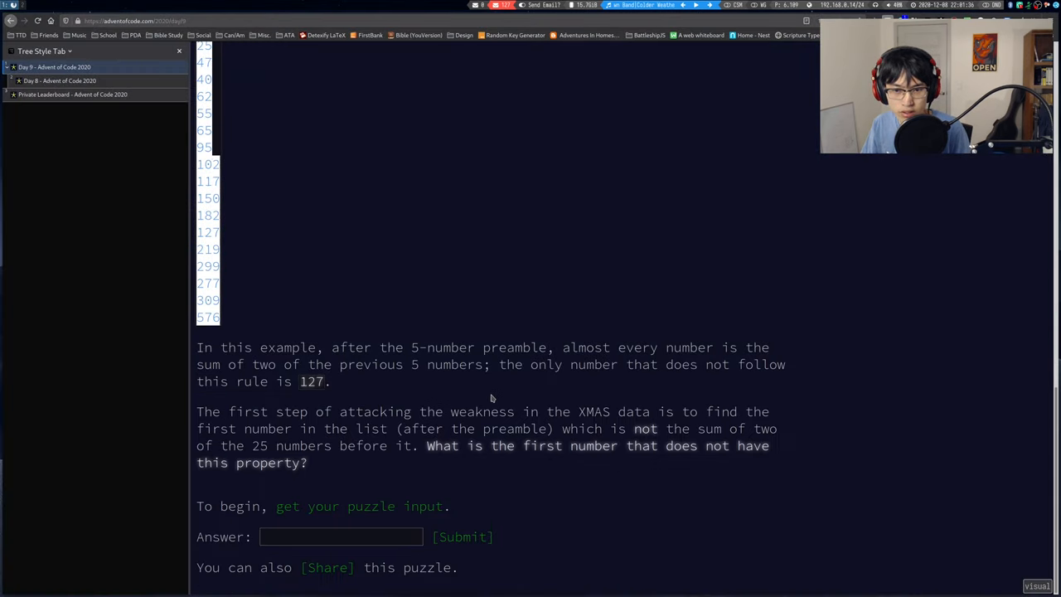
{"action": "mouse_move", "coordinate": [398, 393]}
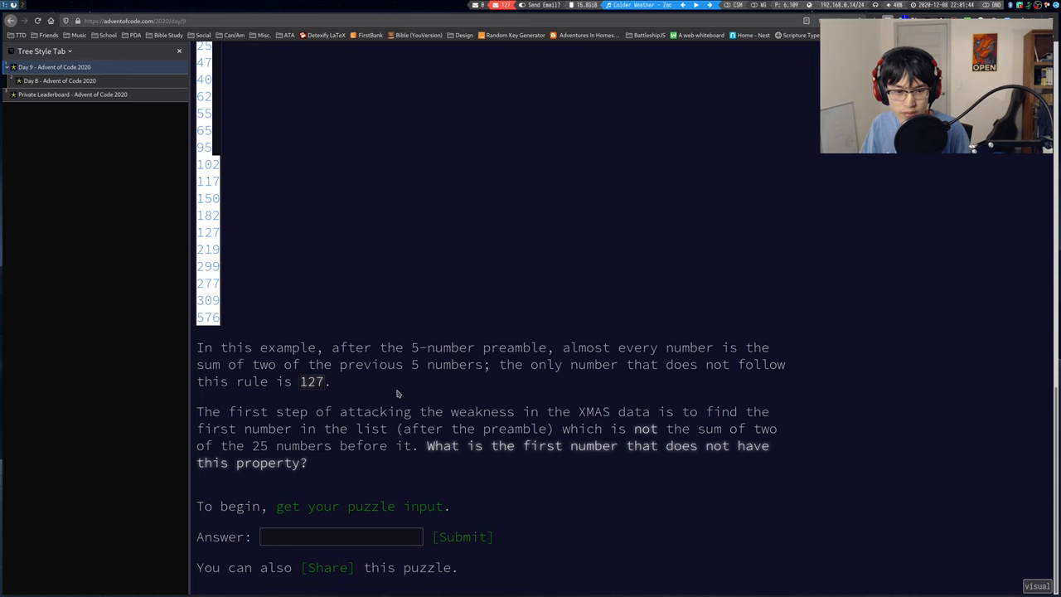
{"action": "key", "text": "alt+Tab"}
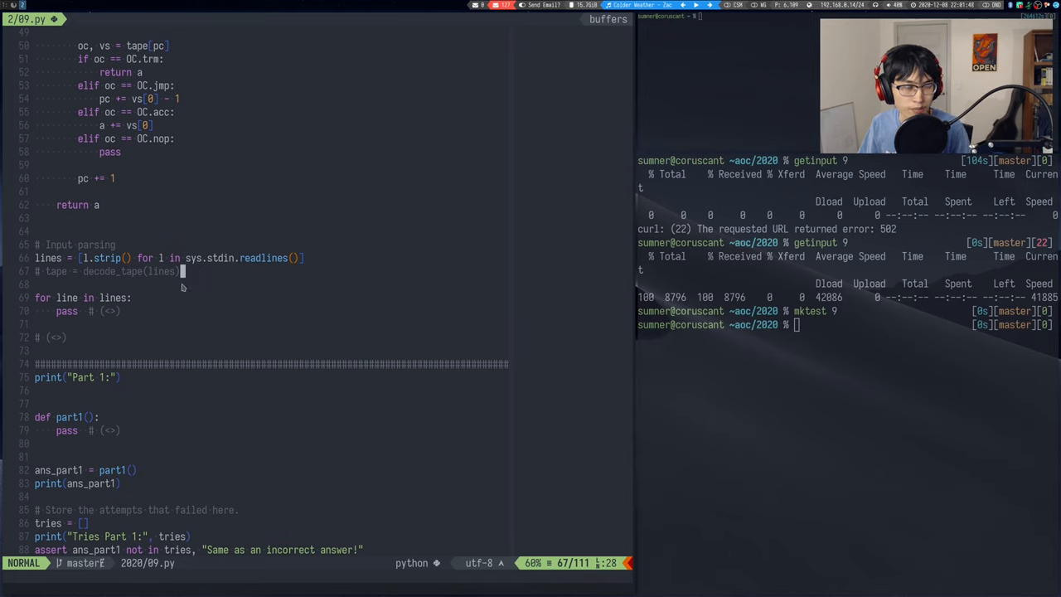
{"action": "mouse_move", "coordinate": [173, 306]}
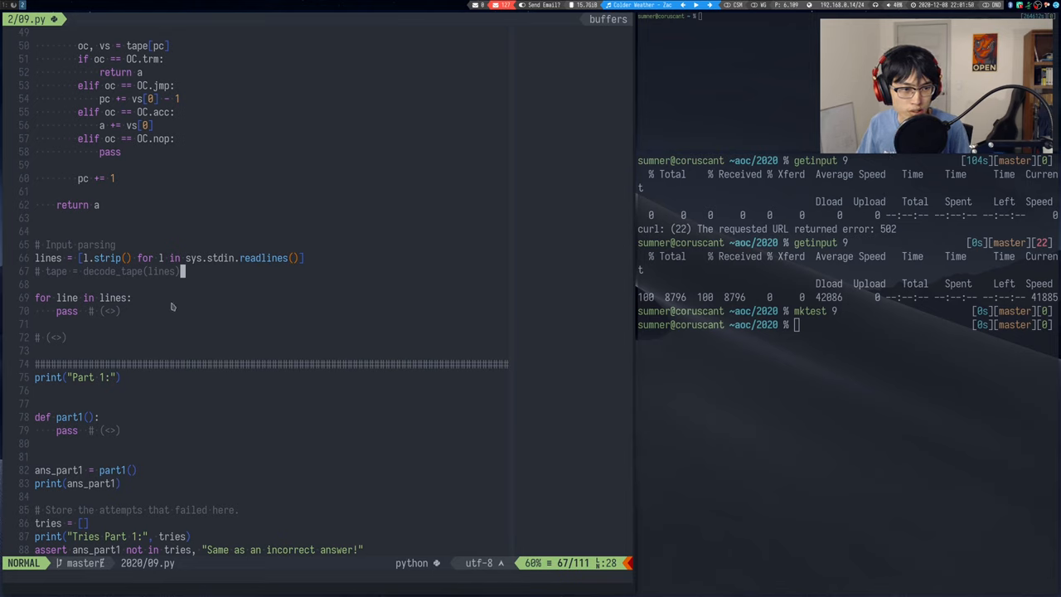
{"action": "mouse_move", "coordinate": [150, 272]}
{"action": "type", "text": "i"}
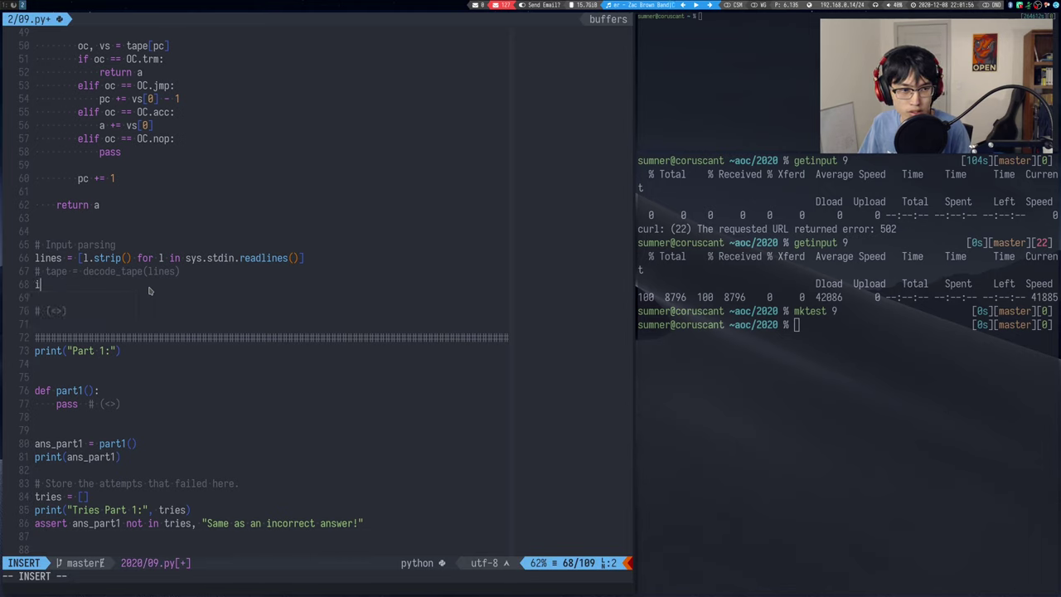
- Read the numbers into seq as ints and start part1 with current = seq[:25]
{"action": "type", "text": "seq"}
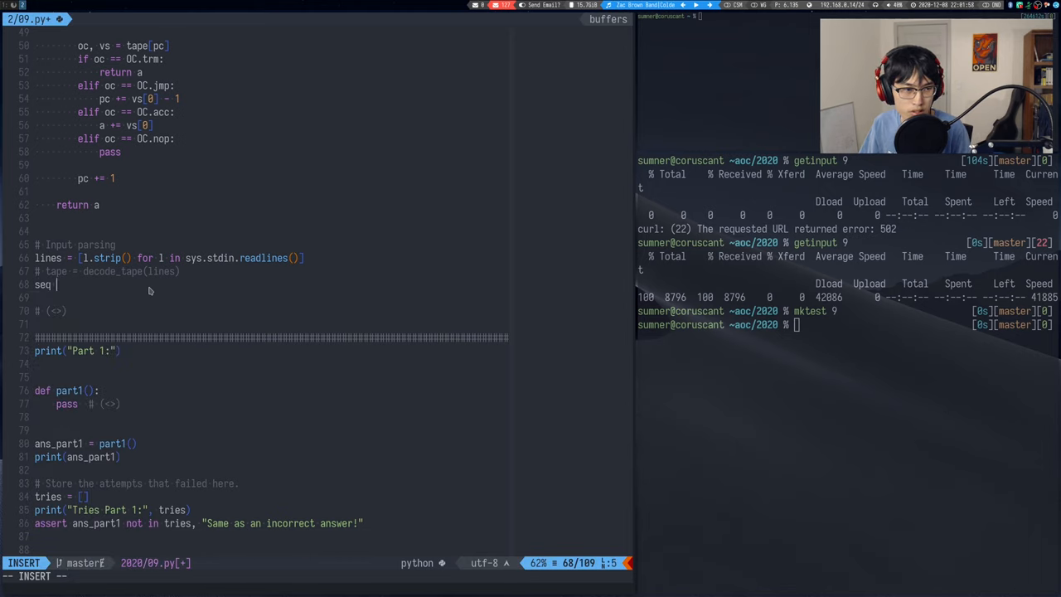
{"action": "type", "text": "= [int(x)]"}
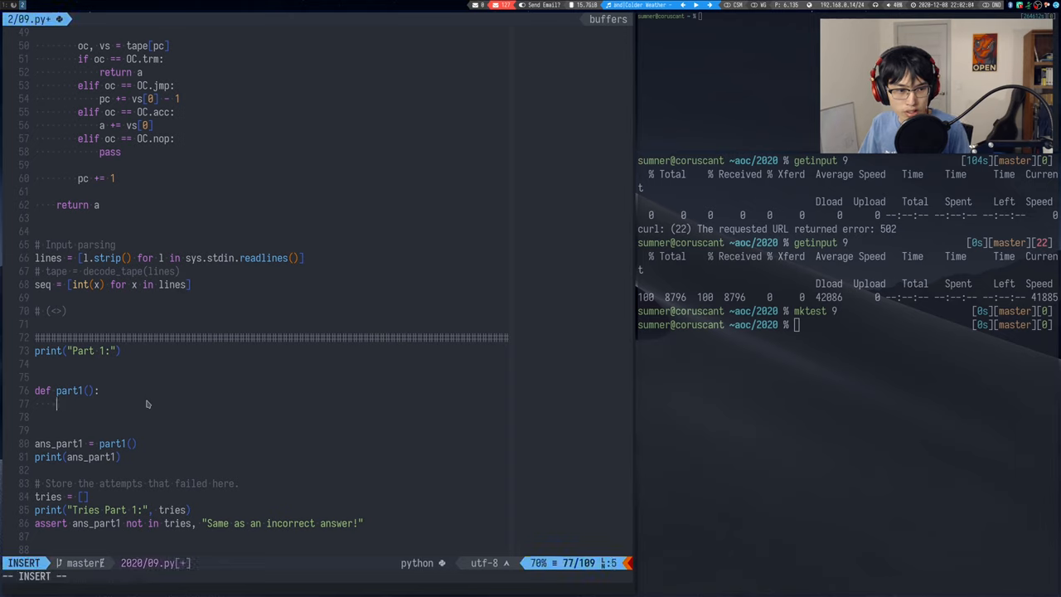
{"action": "type", "text": "for"}
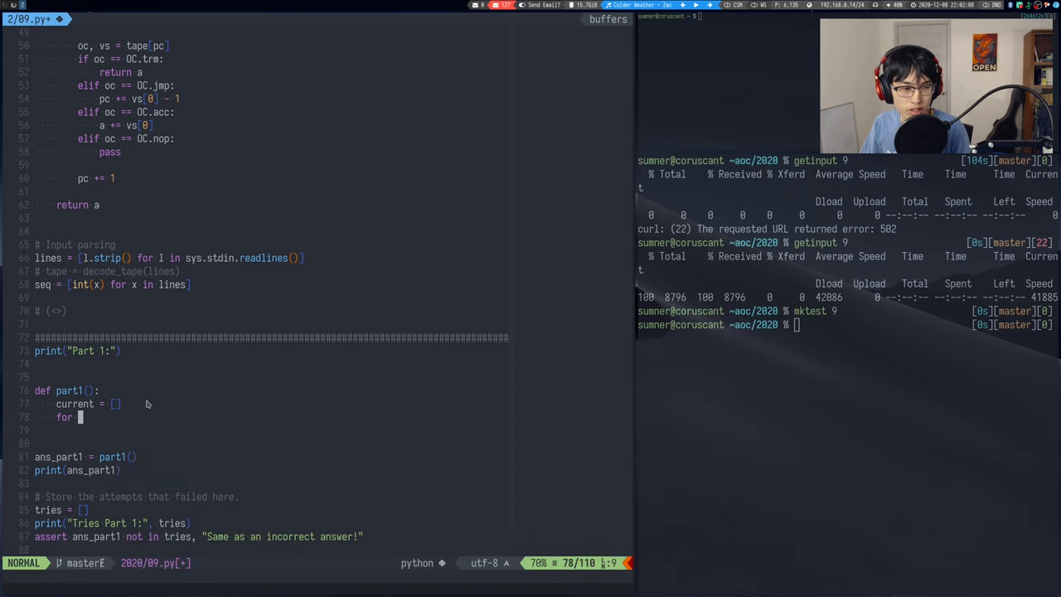
{"action": "key", "text": "i"}
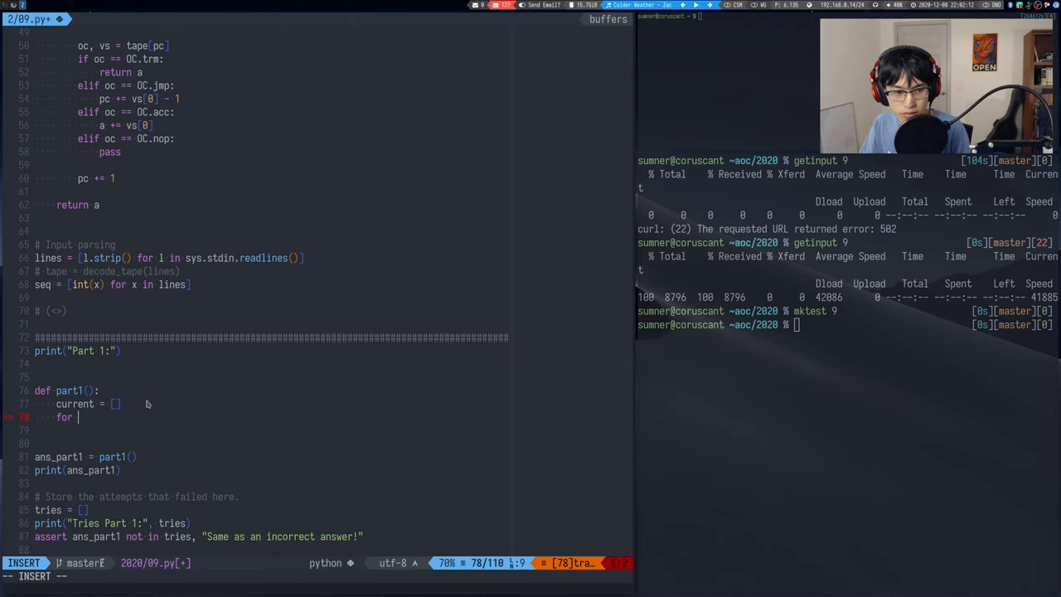
{"action": "type", "text": "i in rang"}
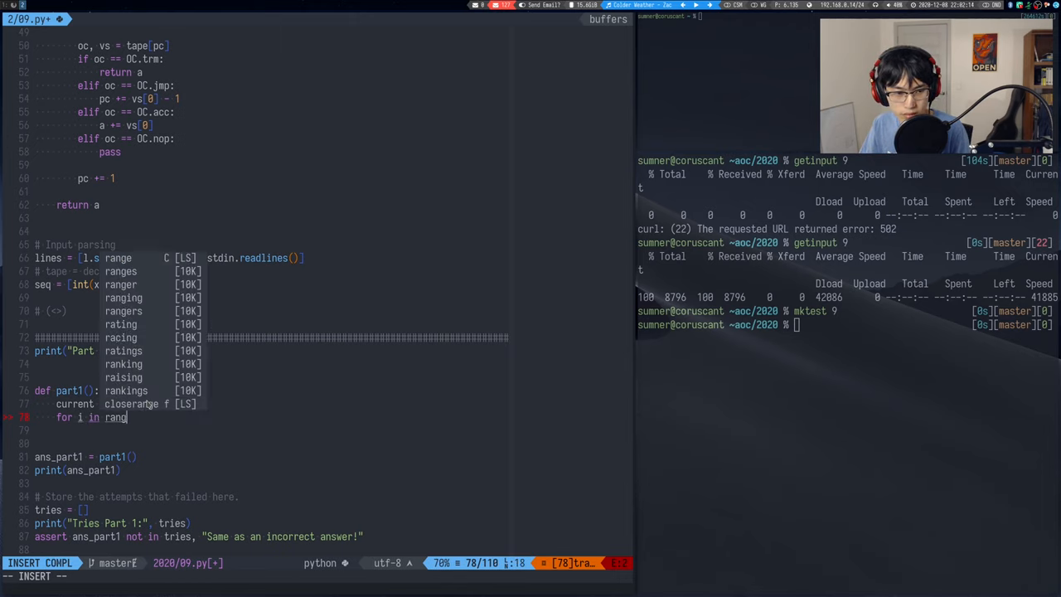
{"action": "key", "text": "Escape"}
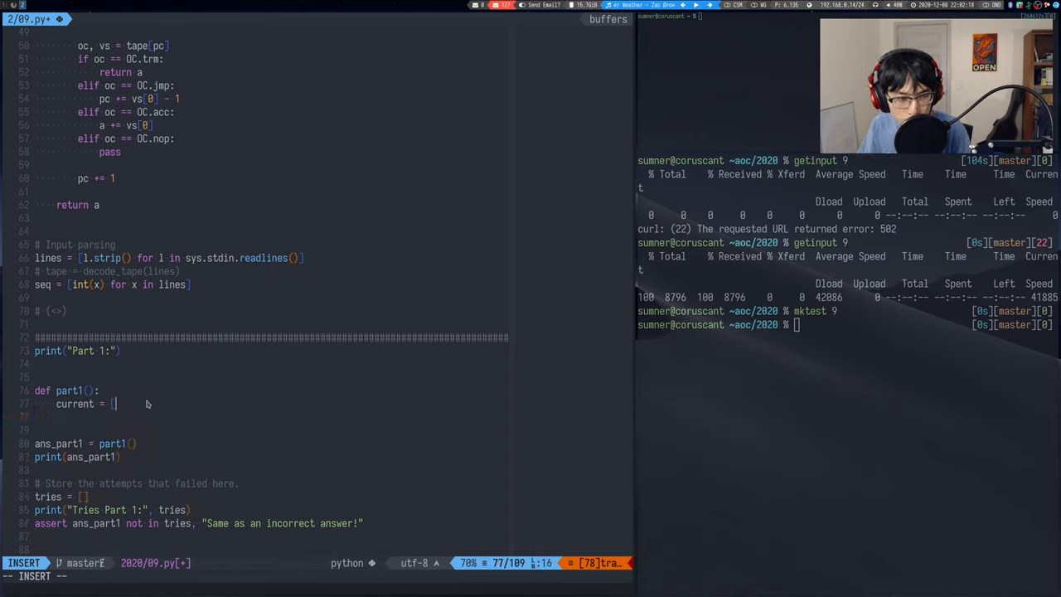
{"action": "type", "text": "seq[:]"}
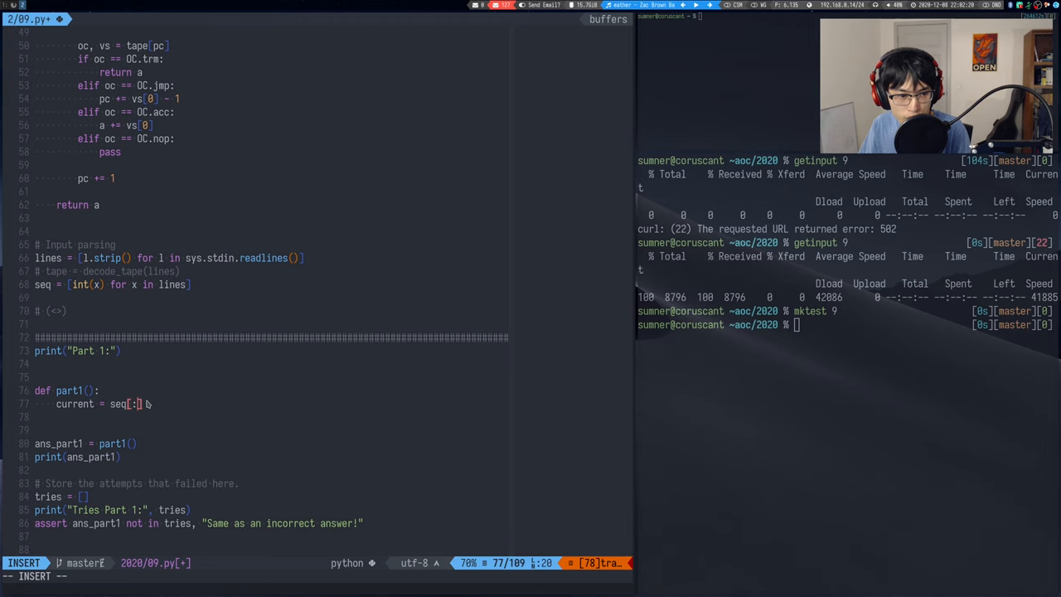
{"action": "type", "text": "25"}
{"action": "type", "text": "if"}
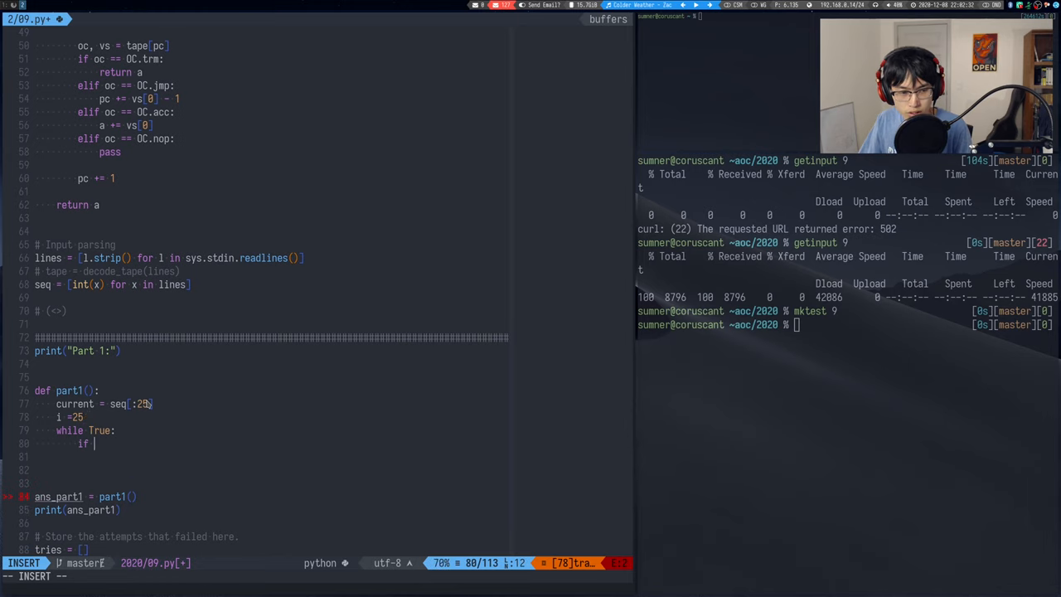
- Add the sumof flag and nested for a/for b loops testing a + b == seq[i] with break
{"action": "type", "text": "seq"}
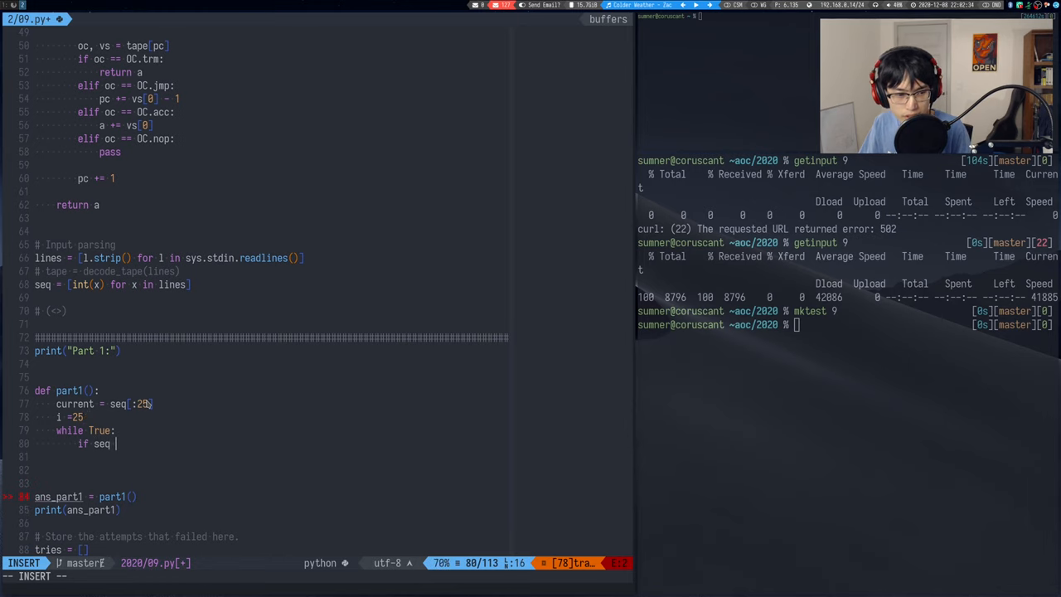
{"action": "type", "text": "[i]"}
{"action": "type", "text": "for a"}
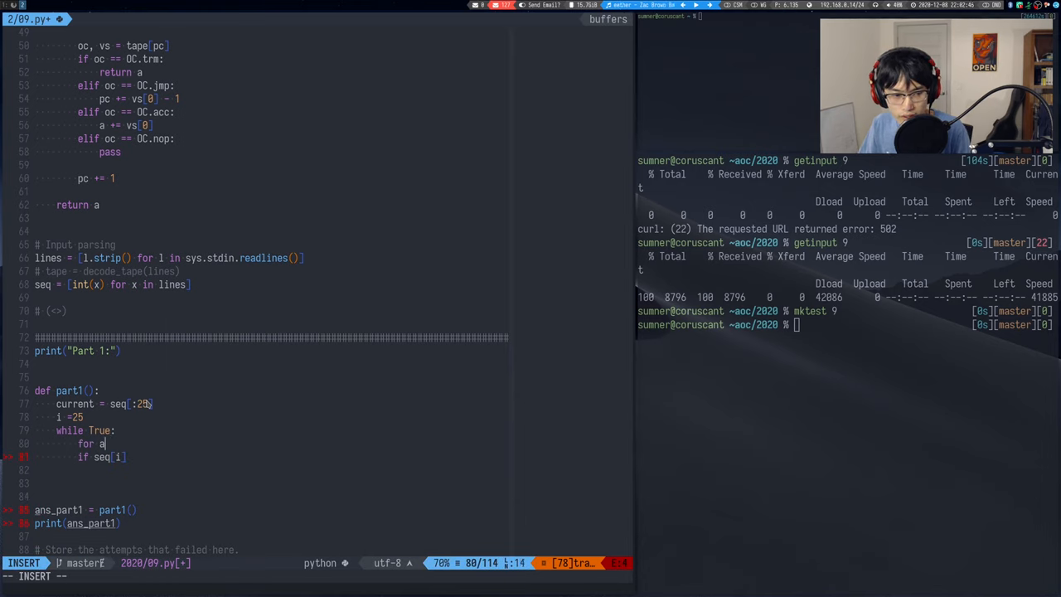
{"action": "type", "text": "in seq:"}
{"action": "type", "text": "for b in seq"}
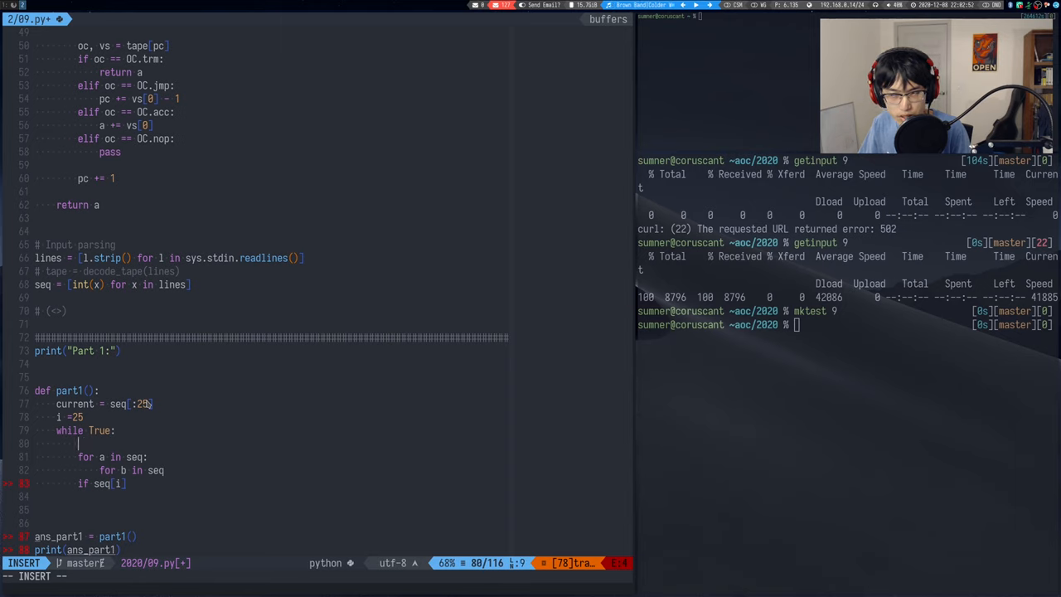
{"action": "type", "text": "sumof"}
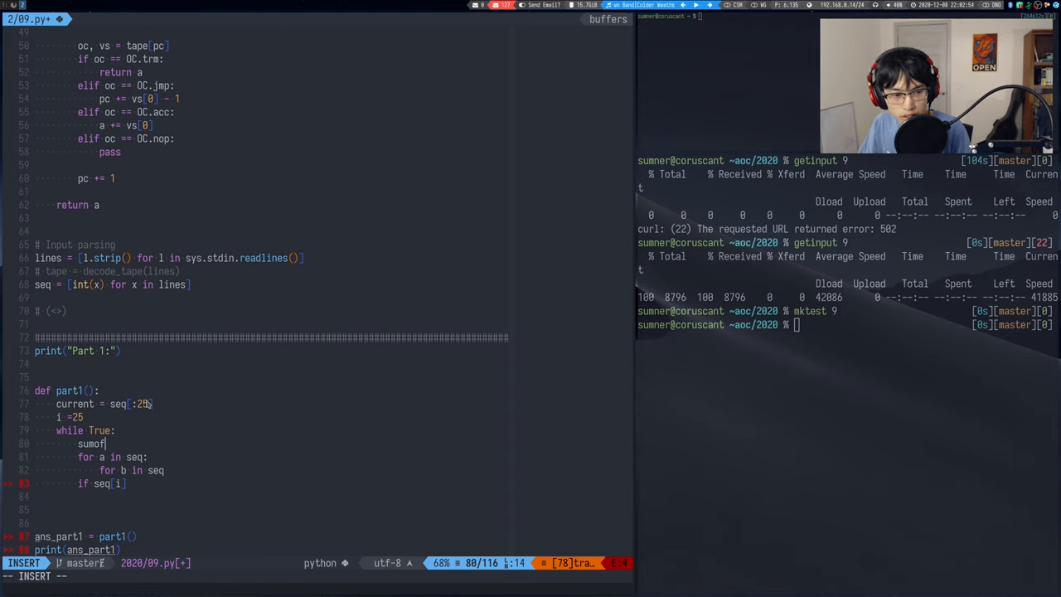
{"action": "type", "text": "=False"}
{"action": "type", "text": "if a + b = seq[i]:"}
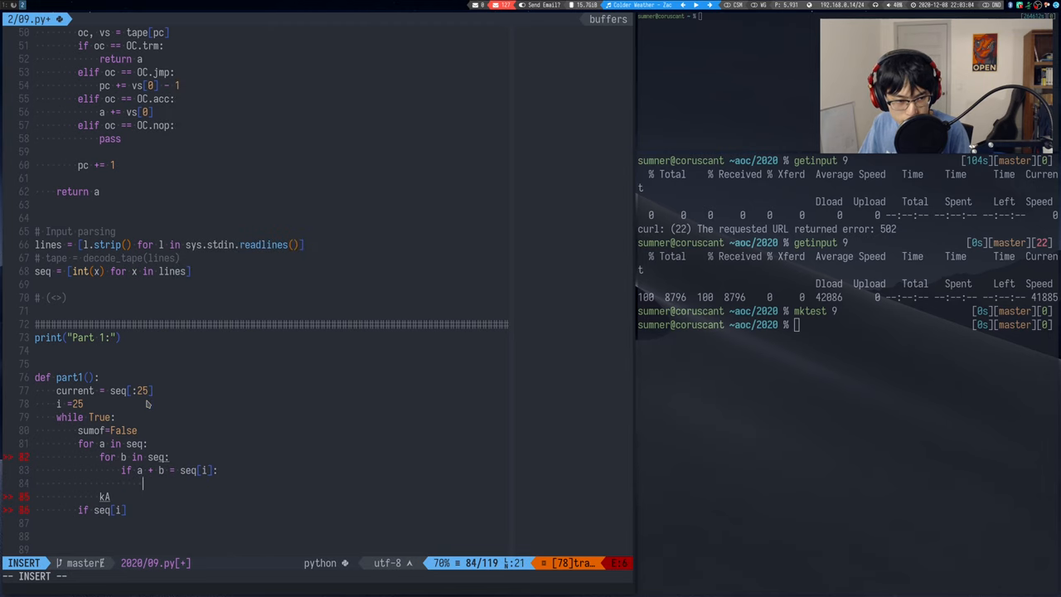
{"action": "type", "text": "sumof ="}
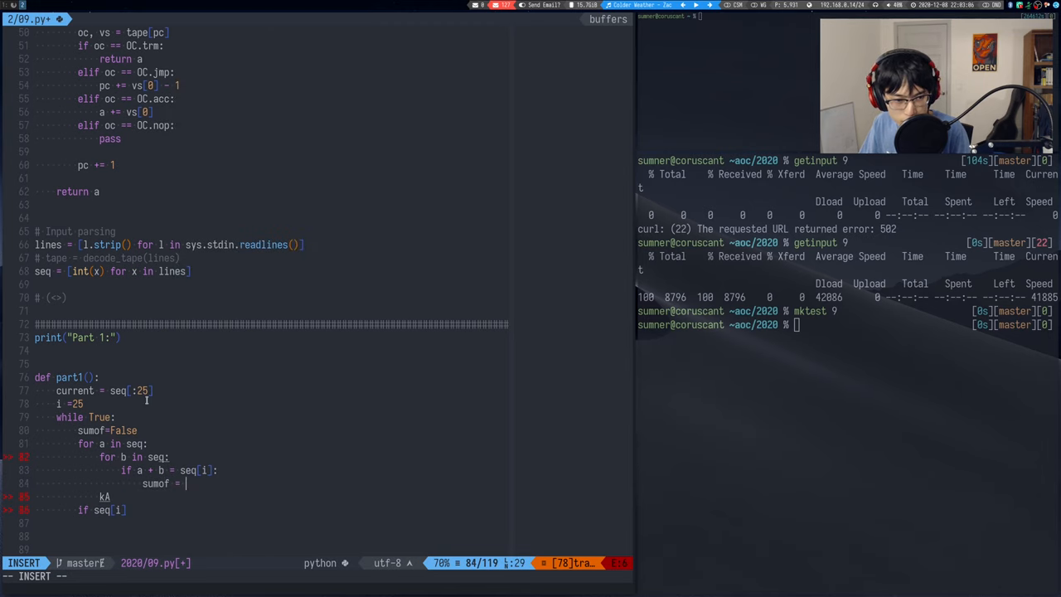
{"action": "type", "text": "break"}
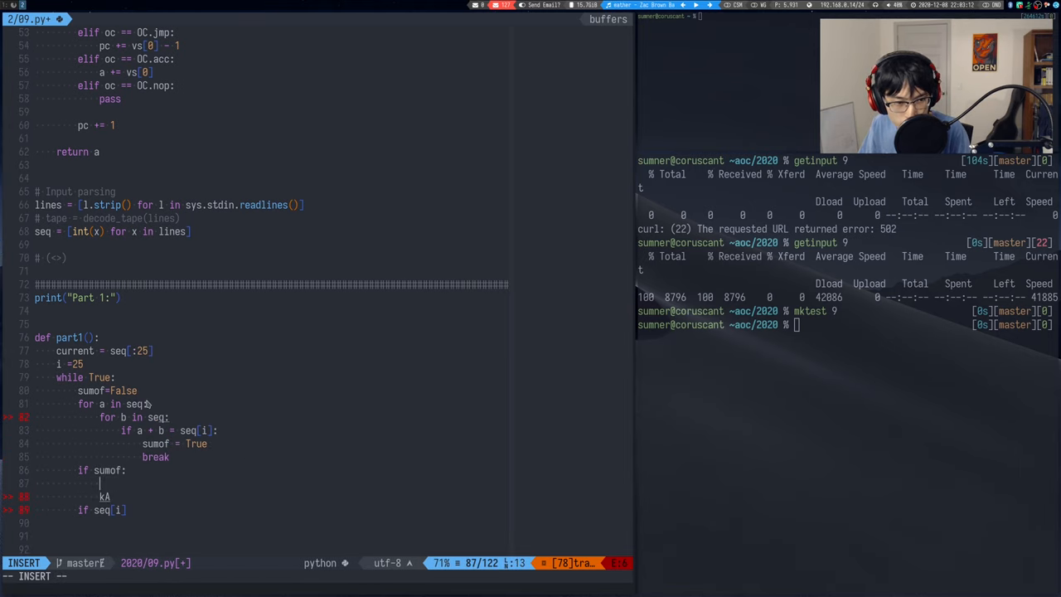
- Add the break and 'if not sumof: return seq[i]' to part1
{"action": "key", "text": "Escape"}
{"action": "type", "text": "return seq"}
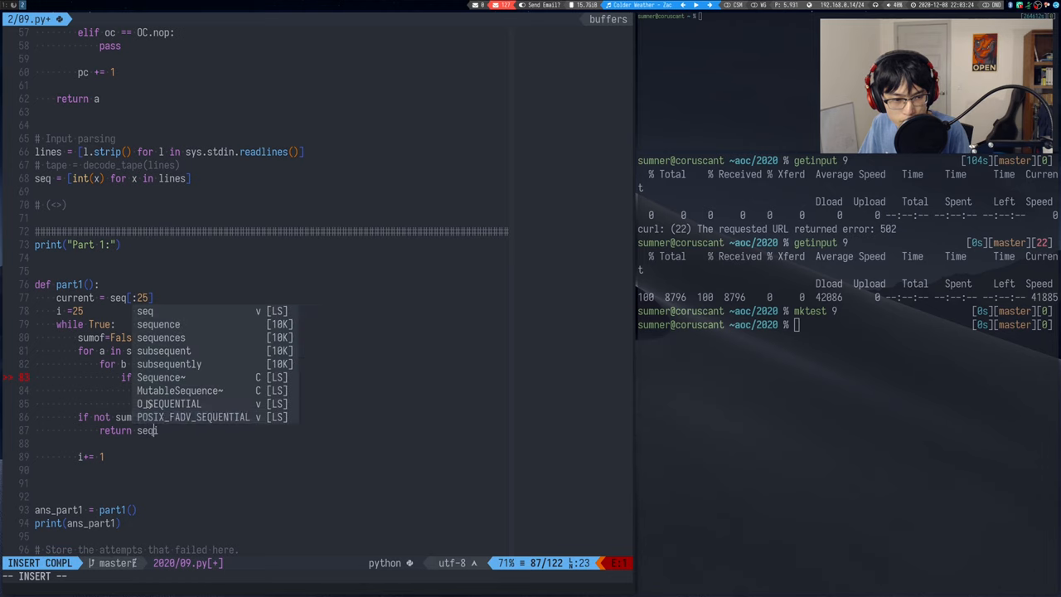
{"action": "key", "text": "Escape"}
{"action": "type", "text": "seq ="}
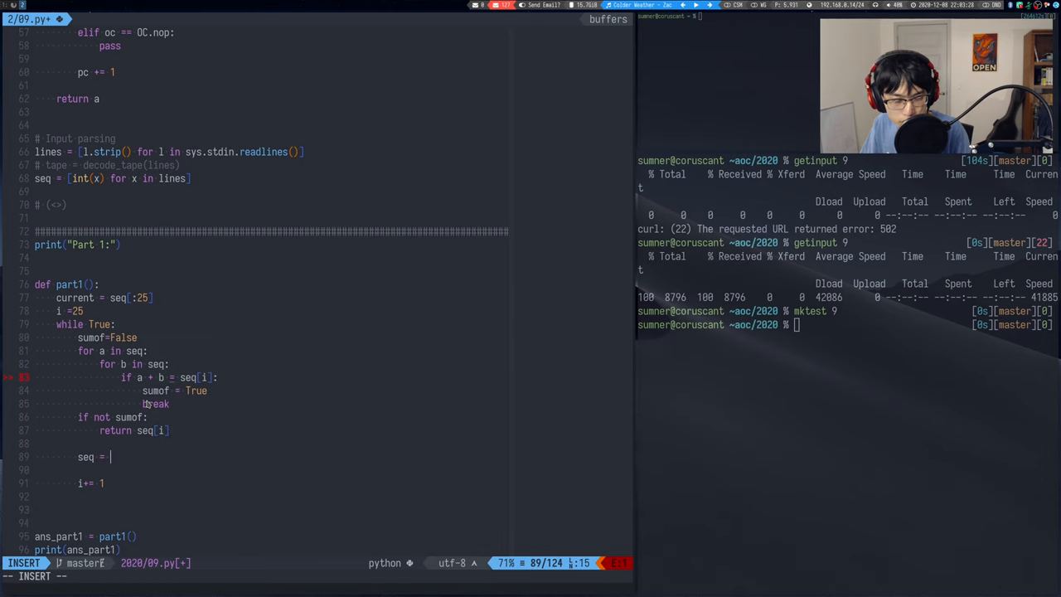
{"action": "key", "text": "Escape"}
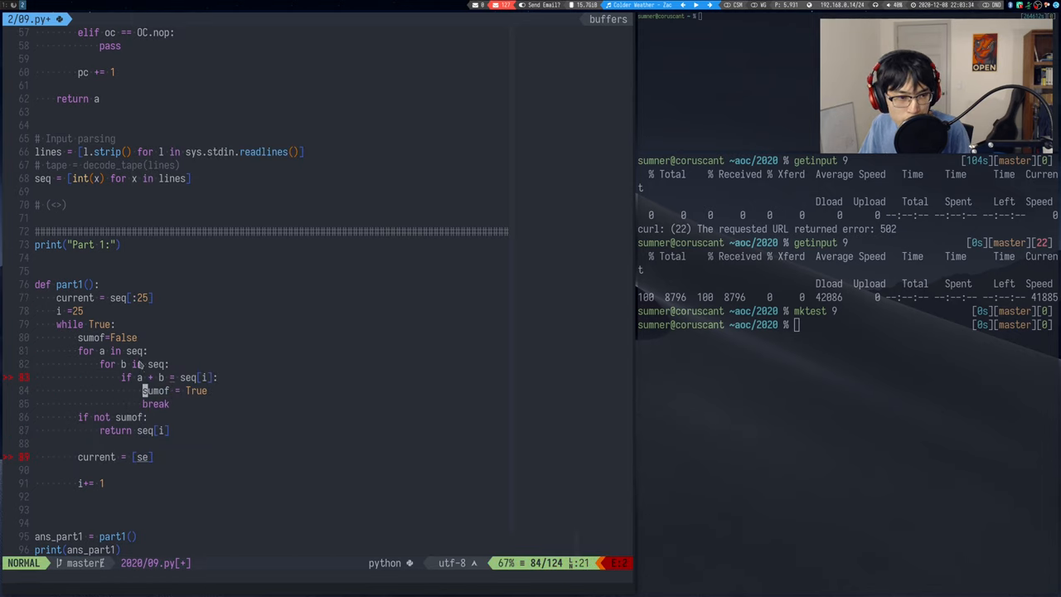
- Loop over current and slide the window with current = current[1:] + [seq[i]]
{"action": "type", "text": "current"}
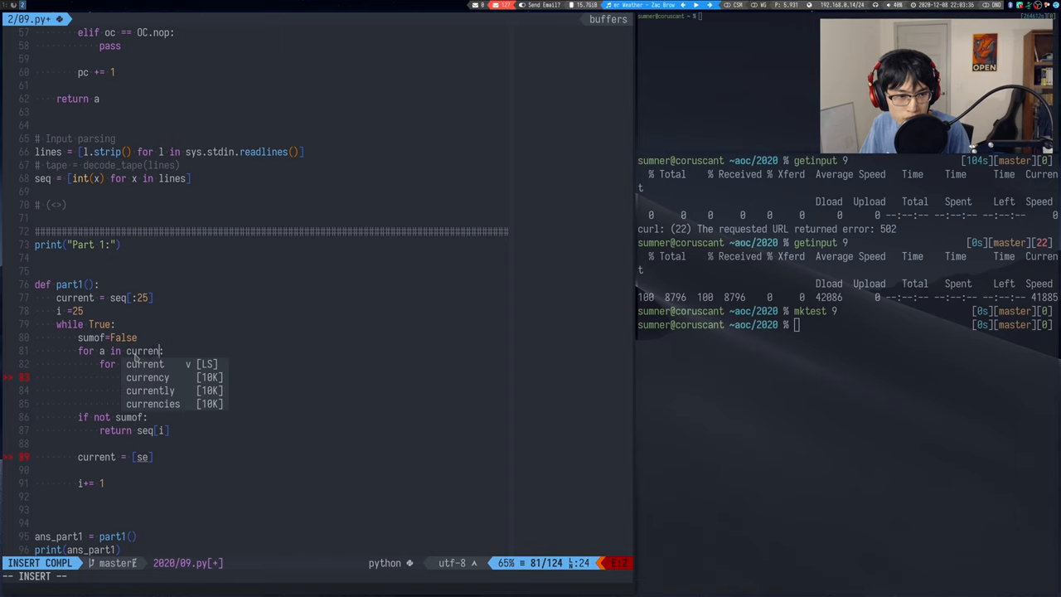
{"action": "key", "text": "Escape"}
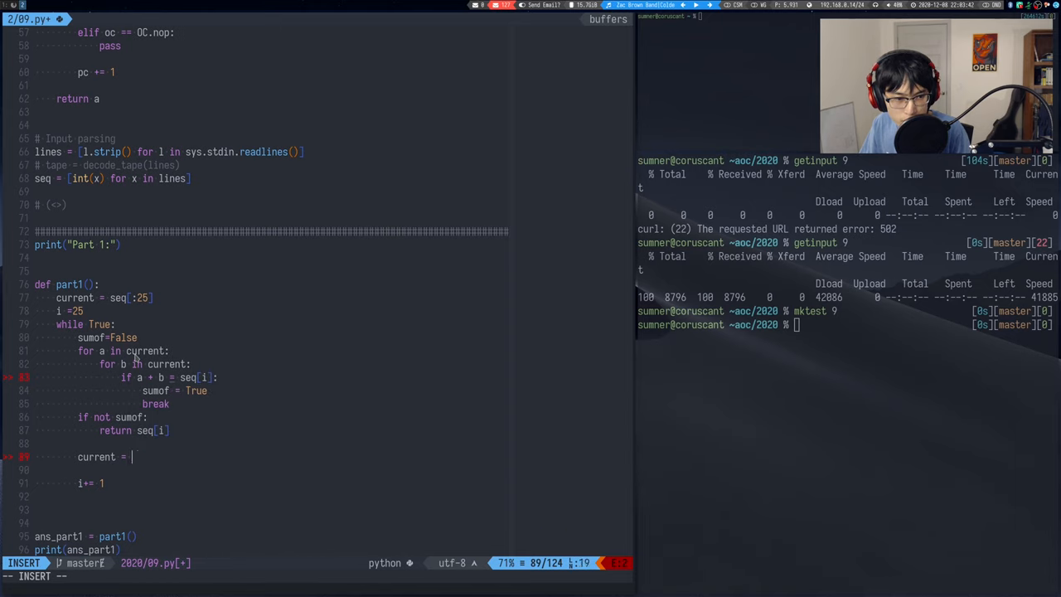
{"action": "type", "text": "current"}
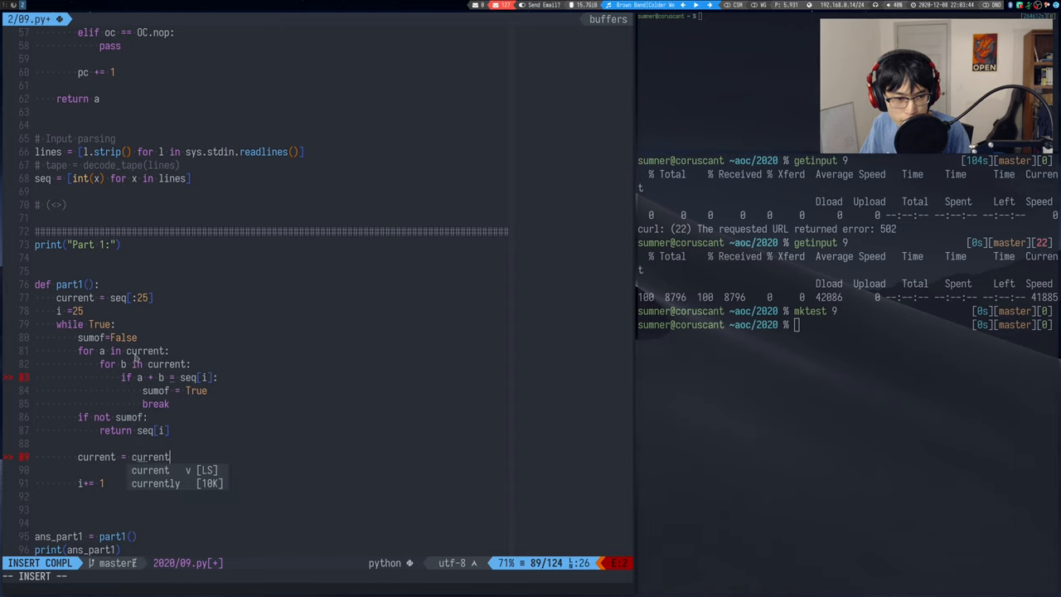
{"action": "type", "text": "[1:]"}
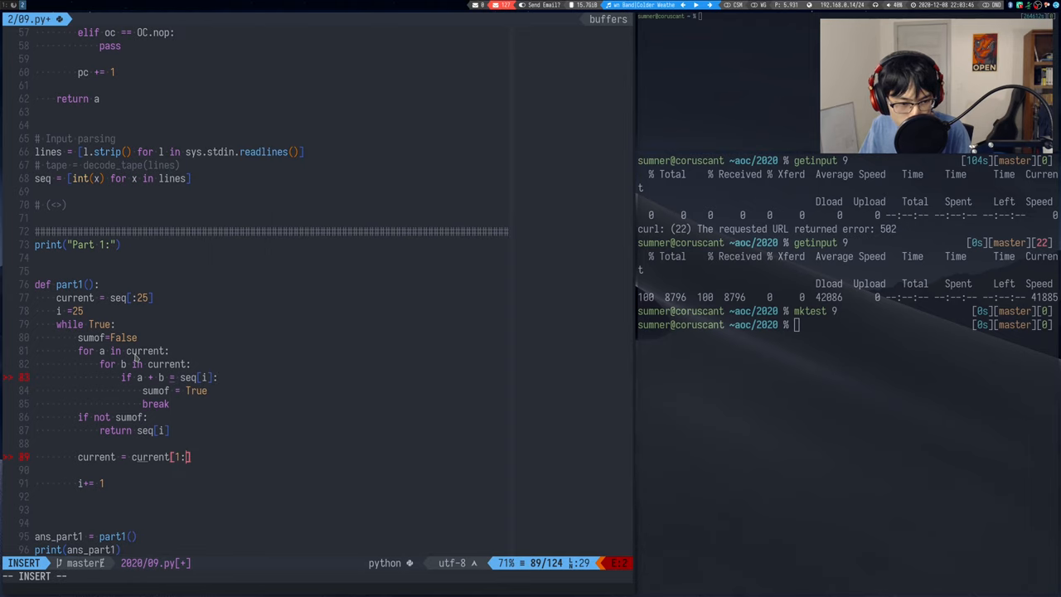
{"action": "type", "text": "+"}
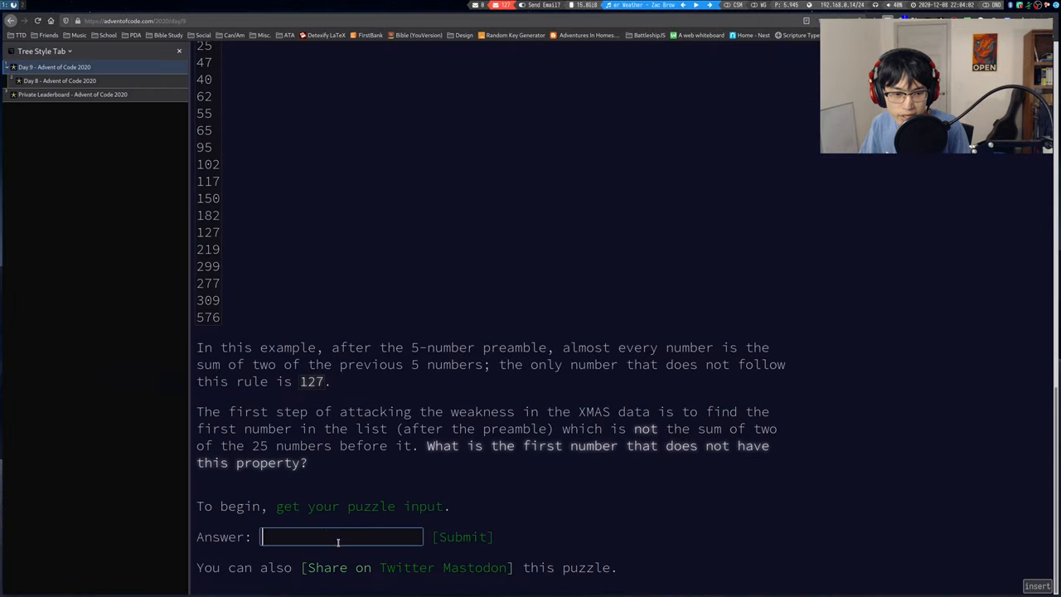
- Submit the part one answer 18272118, continue to Part Two and read its description
{"action": "left_click", "coordinate": [463, 537]}
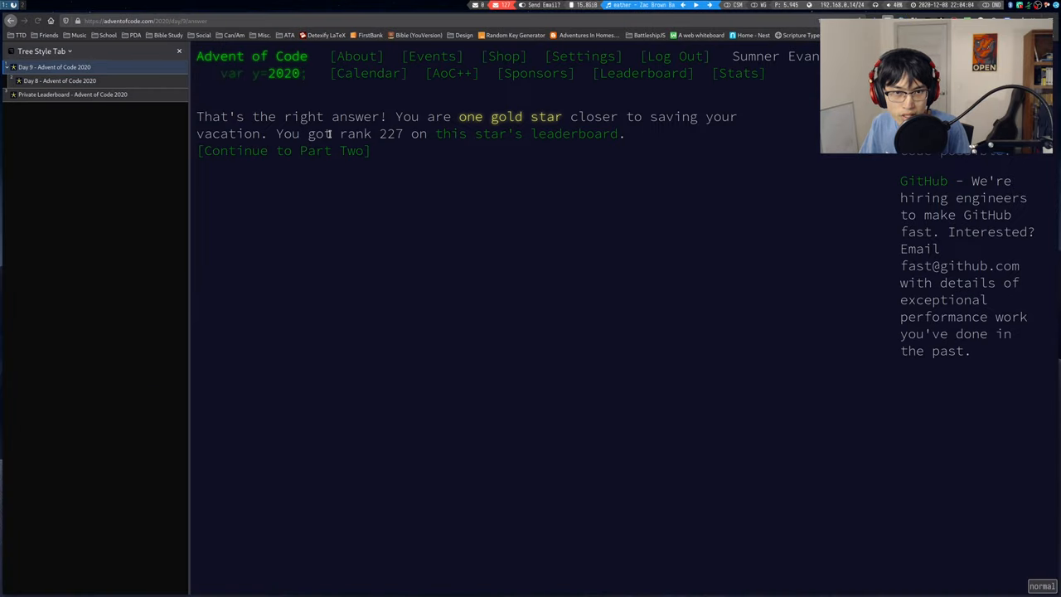
{"action": "left_click", "coordinate": [282, 149]}
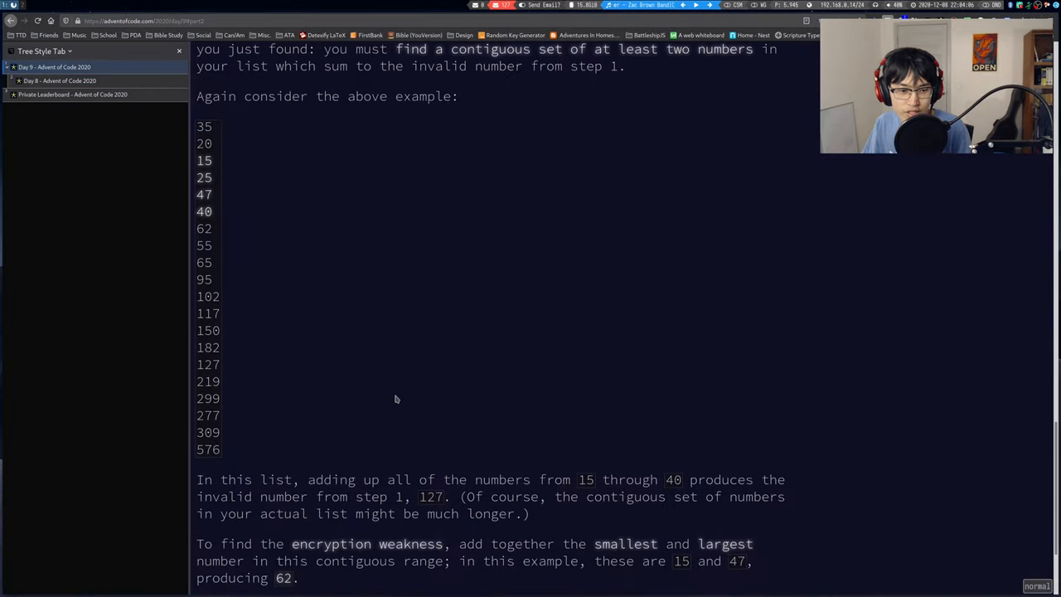
{"action": "scroll", "scroll_direction": "up", "scroll_amount": 3}
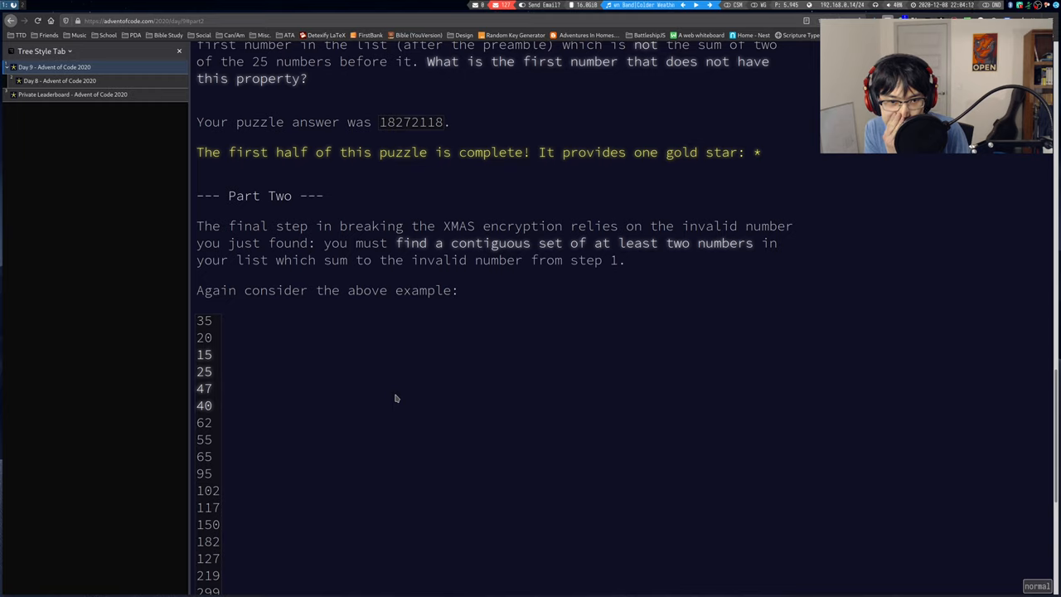
{"action": "mouse_move", "coordinate": [411, 338]}
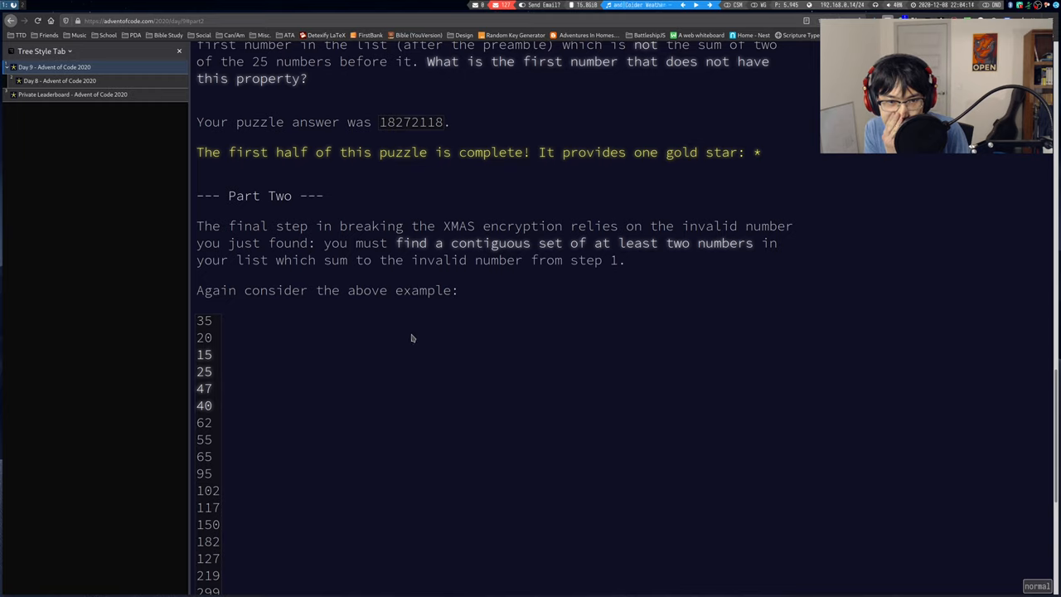
{"action": "mouse_move", "coordinate": [428, 251]}
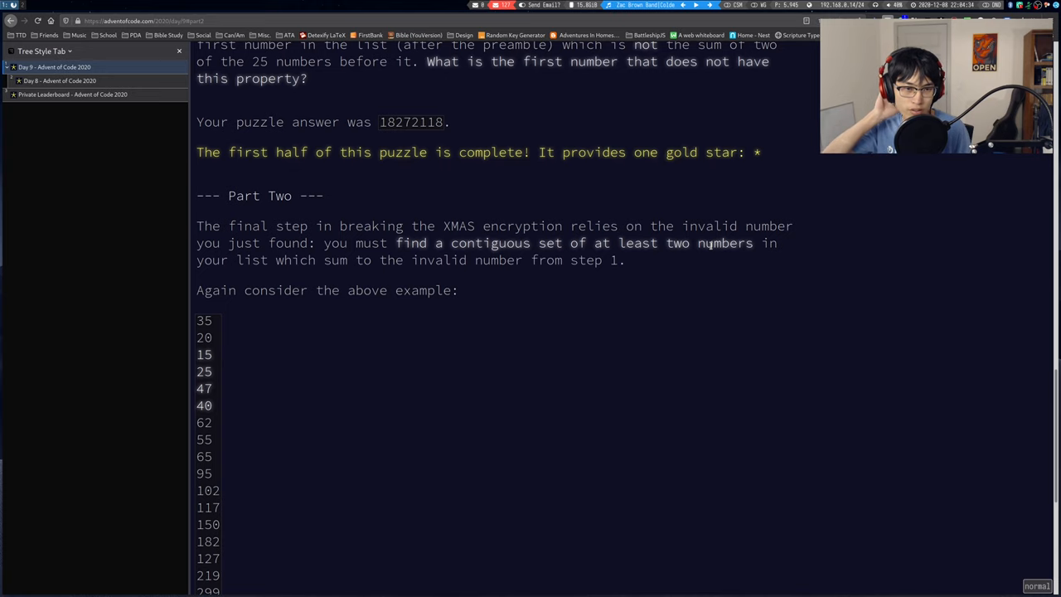
{"action": "scroll", "scroll_direction": "down", "scroll_amount": 3}
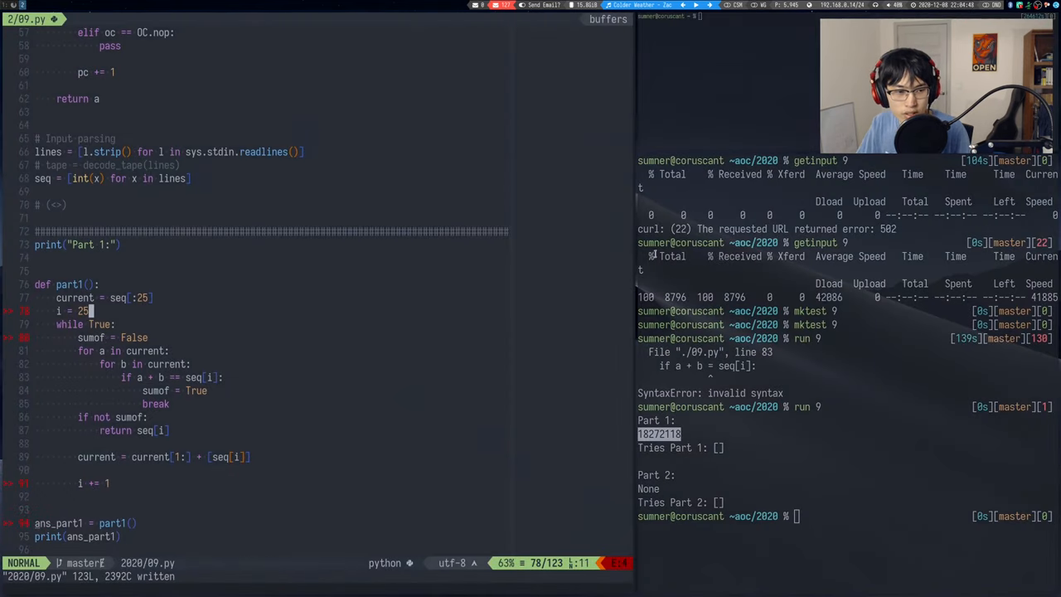
- Start part2 with target 18272118 and nested for s/for e loops over range(len(seq)) with print(s, e)
{"action": "scroll", "scroll_direction": "down", "scroll_amount": 3}
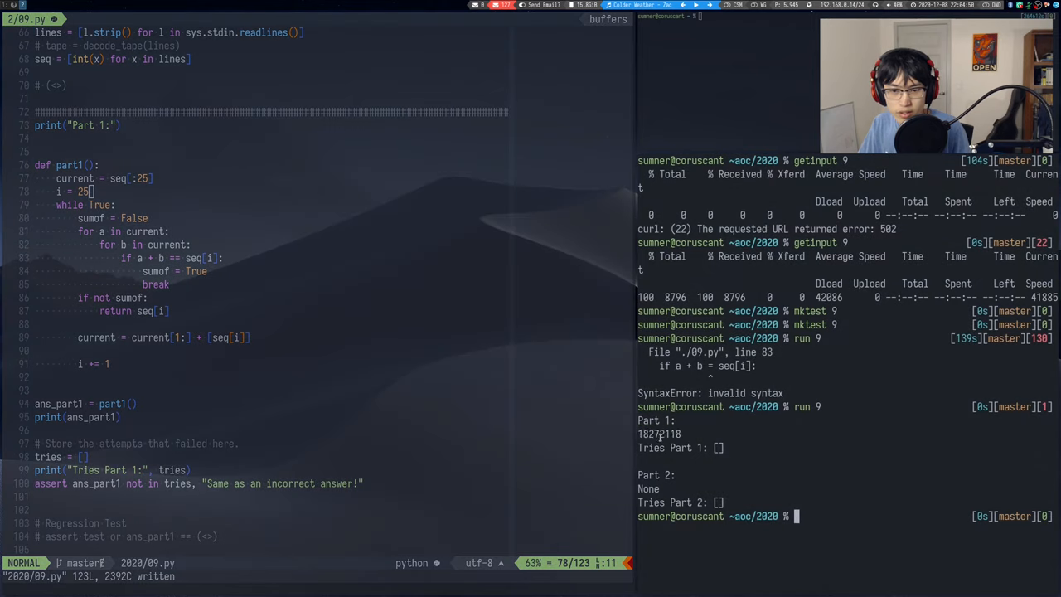
{"action": "scroll", "scroll_direction": "down", "scroll_amount": 3}
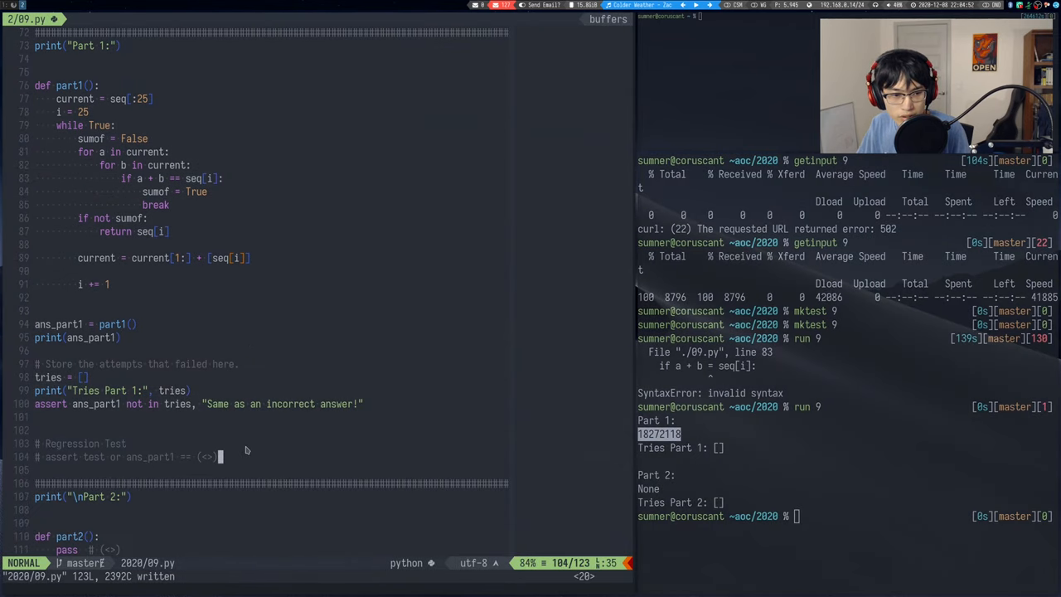
{"action": "type", "text": "18272118"}
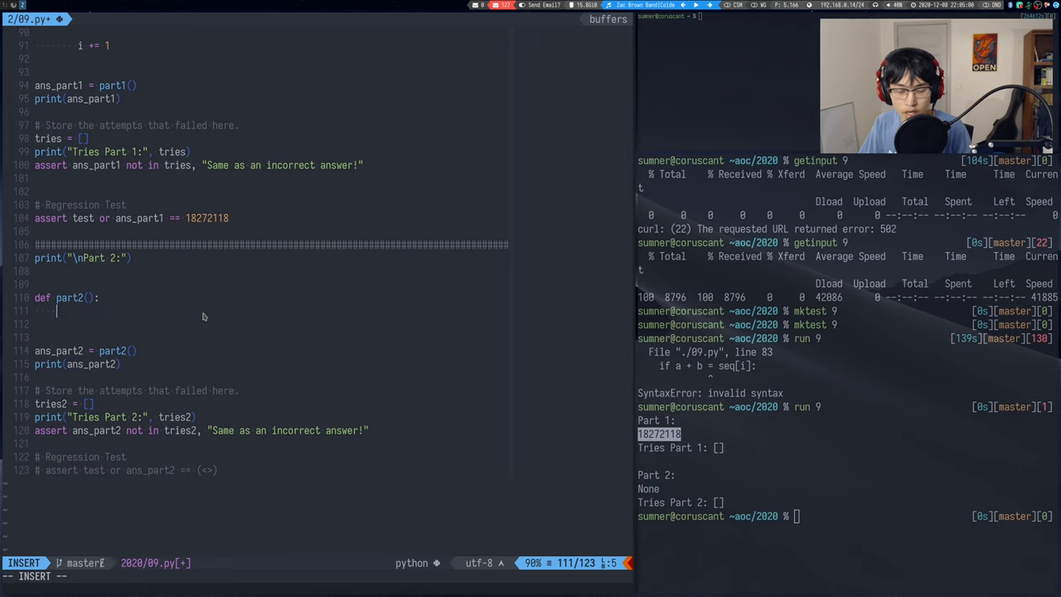
{"action": "type", "text": "s, e = 0, 1"}
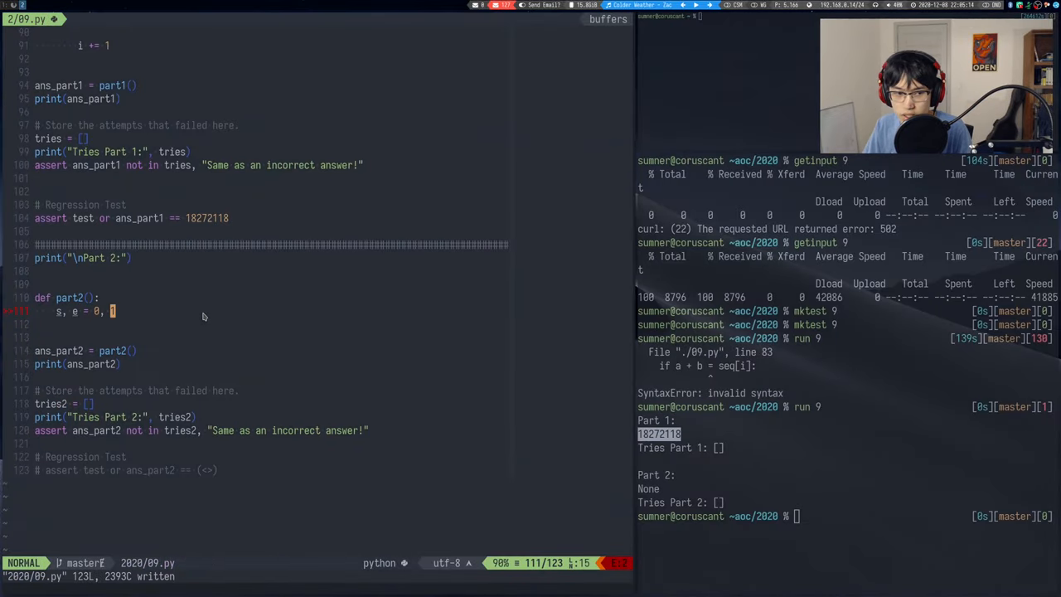
{"action": "key", "text": "Return"}
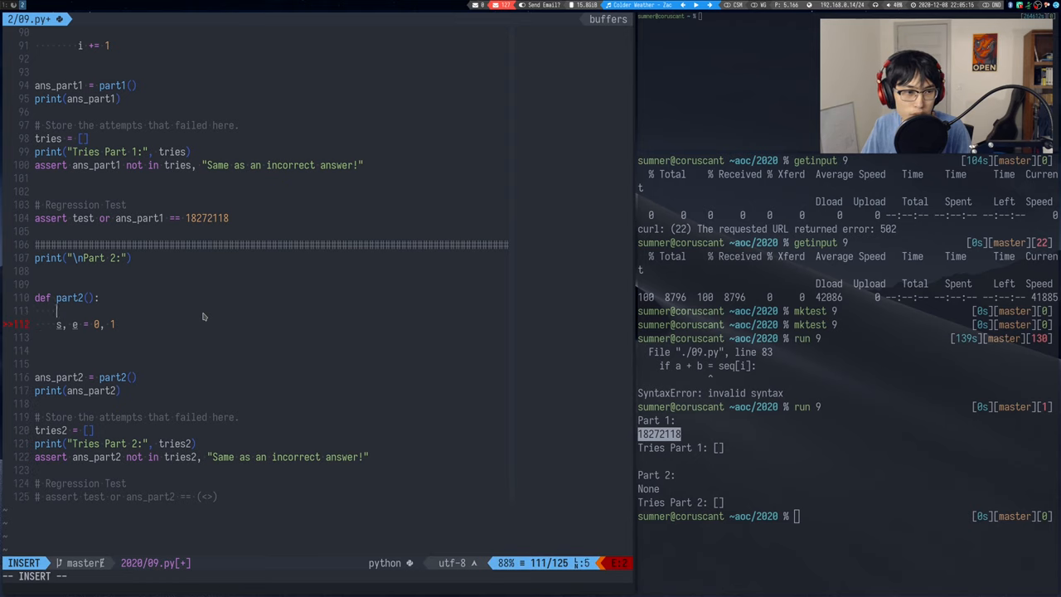
{"action": "type", "text": "for s in range(len(seq)):"}
{"action": "type", "text": "for e"}
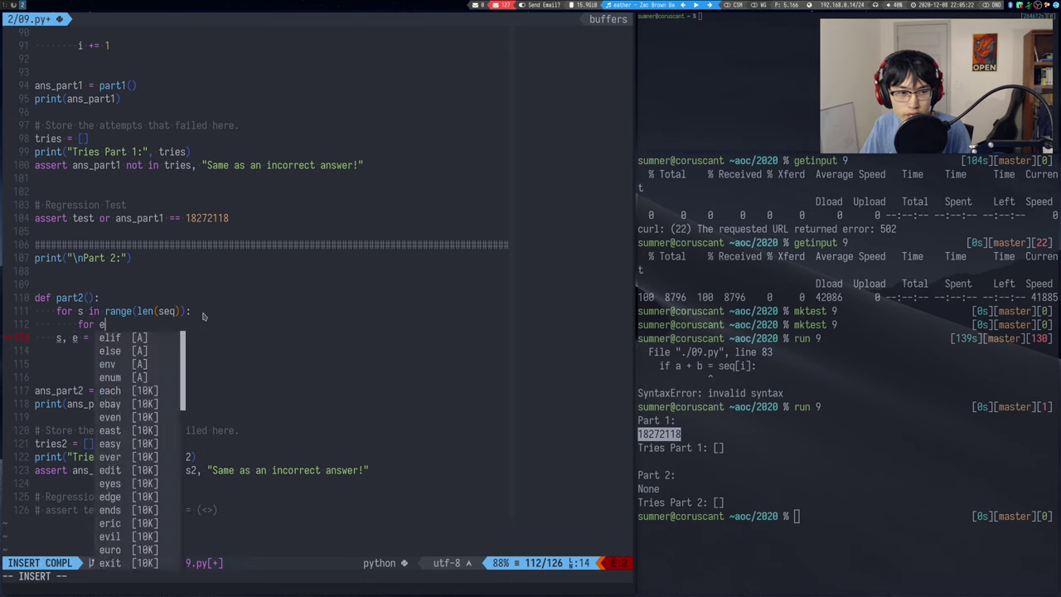
{"action": "type", "text": "in range("}
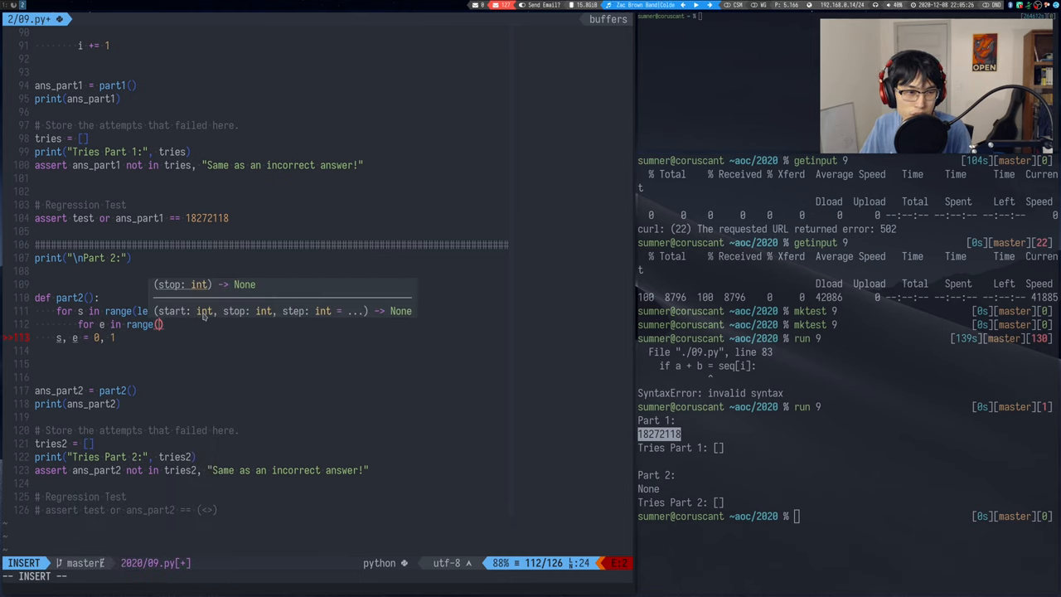
{"action": "type", "text": "s,"}
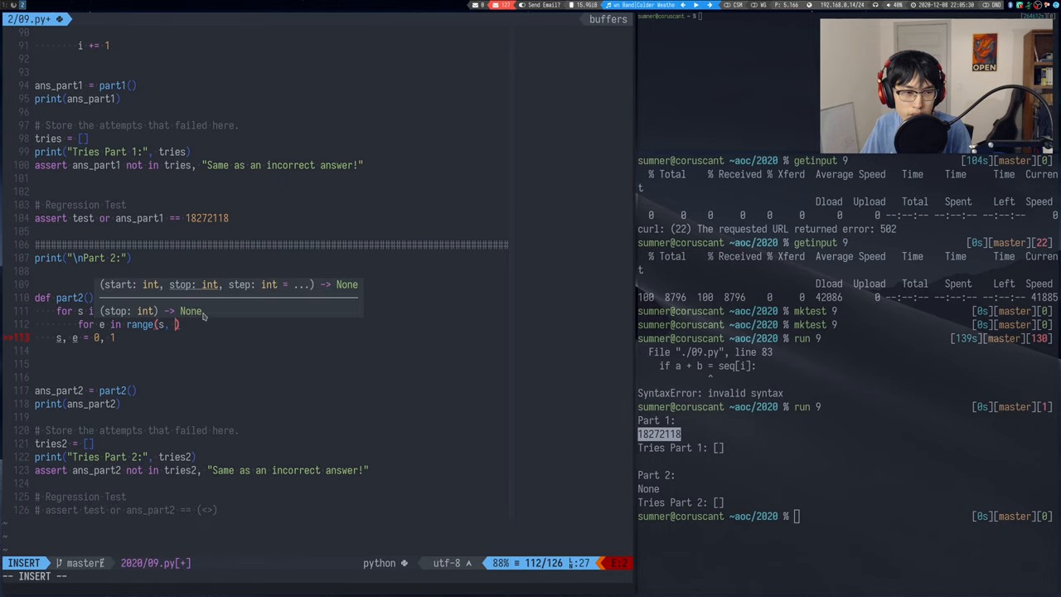
{"action": "type", "text": "len(seq)):"}
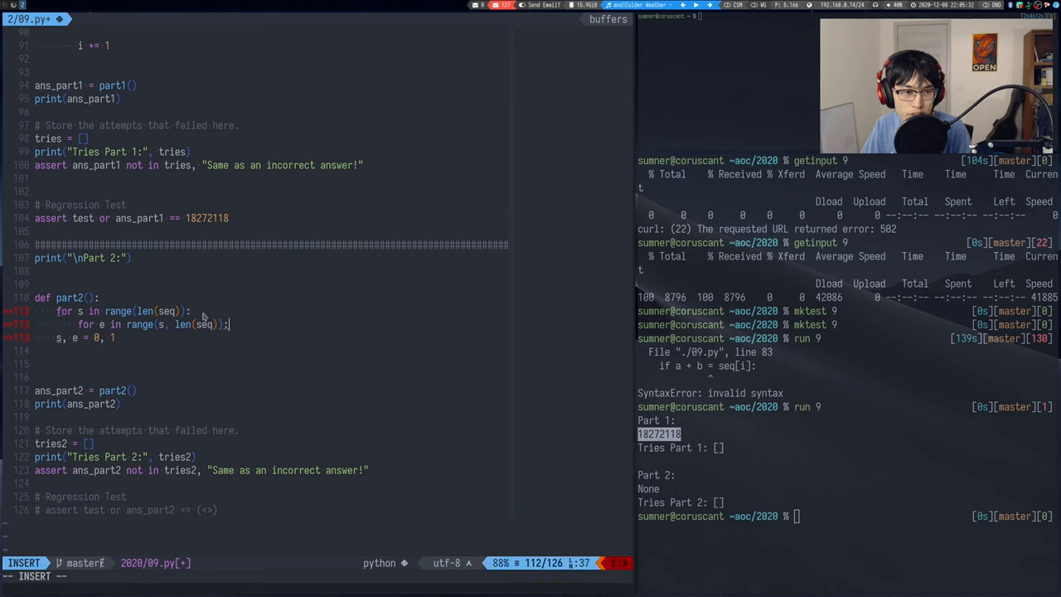
{"action": "type", "text": "print(s,)"}
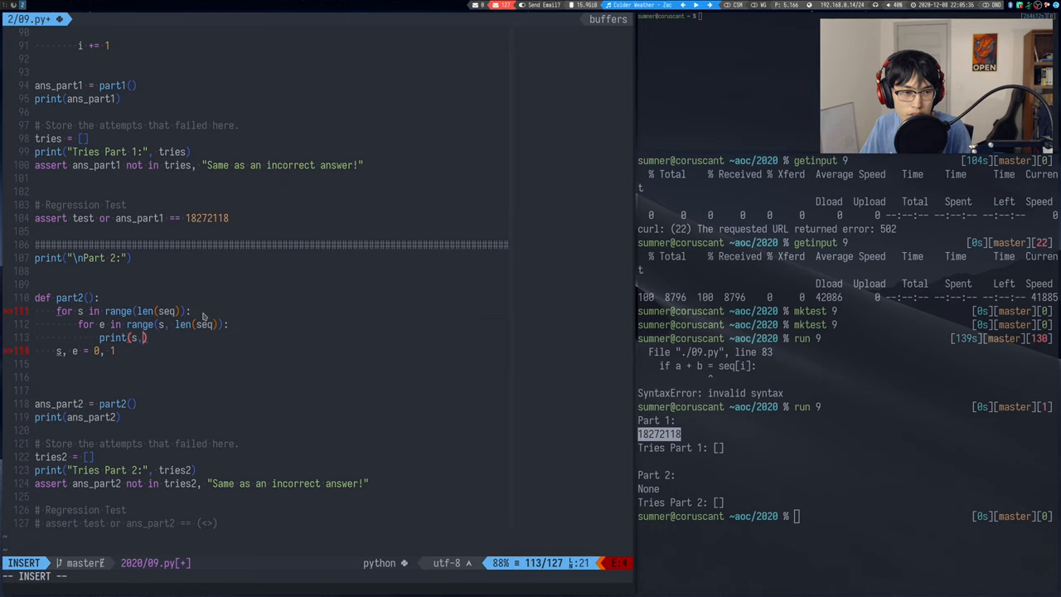
{"action": "key", "text": "Escape"}
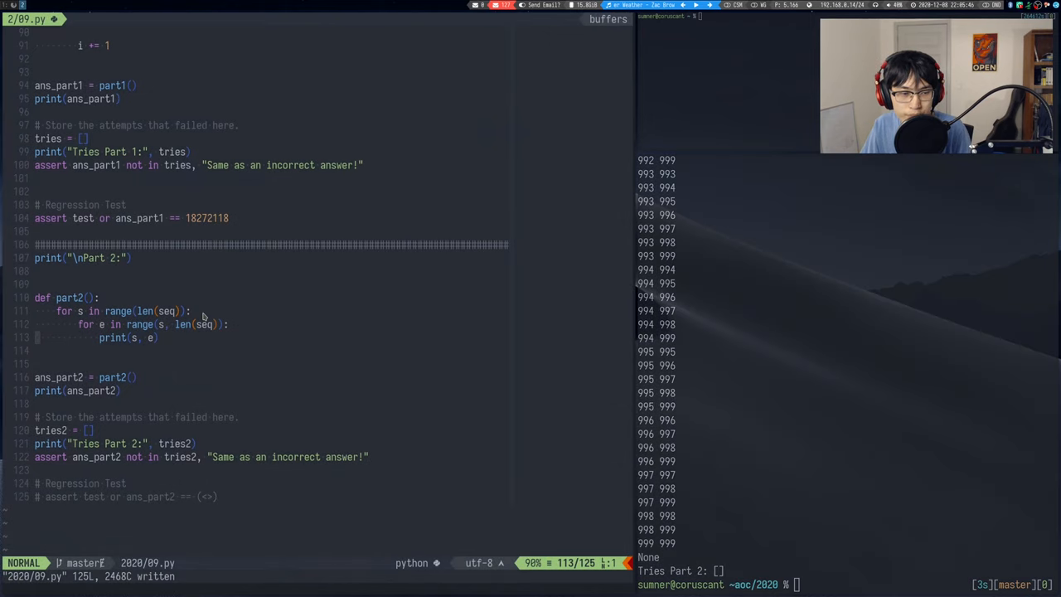
{"action": "mouse_move", "coordinate": [710, 335]}
{"action": "type", "text": "sum"}
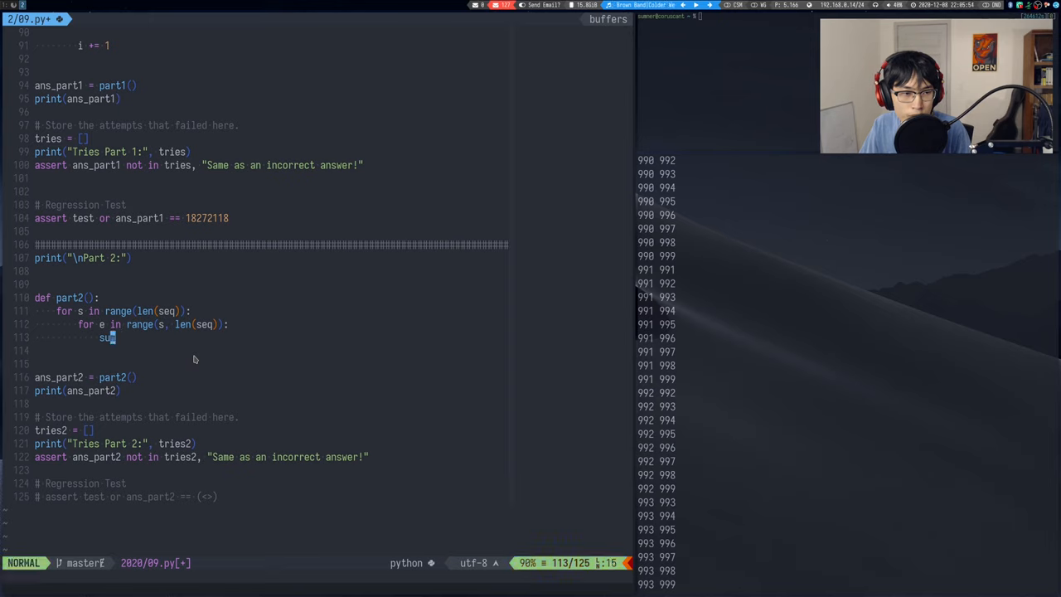
- Check sum(seq[s:e+1]) == 18272118 and begin return max(seq[s:e+1])+
{"action": "type", "text": "if sum(seq[s:e+"}
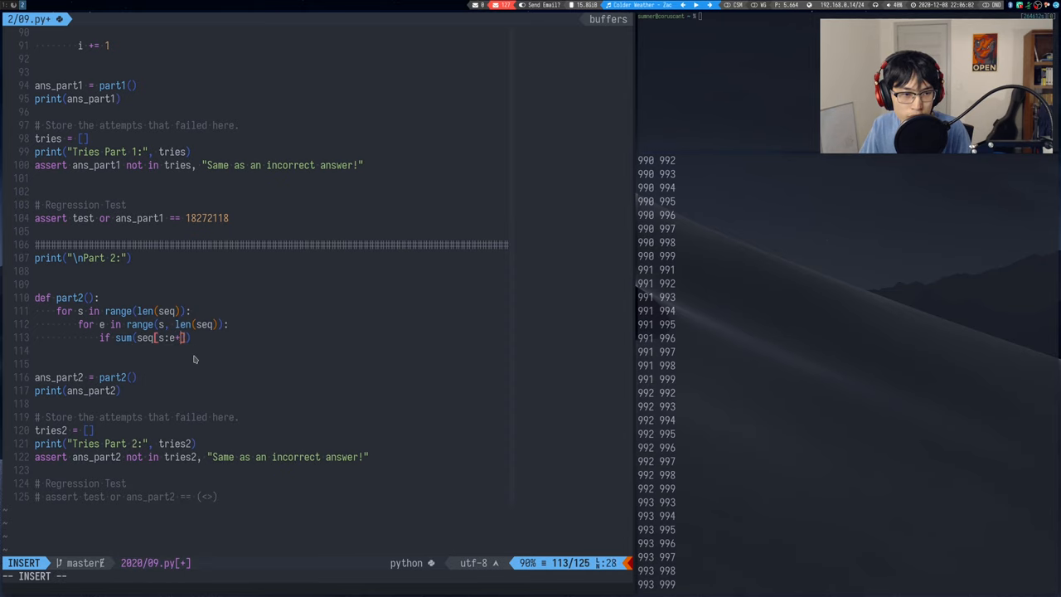
{"action": "type", "text": "+1"}
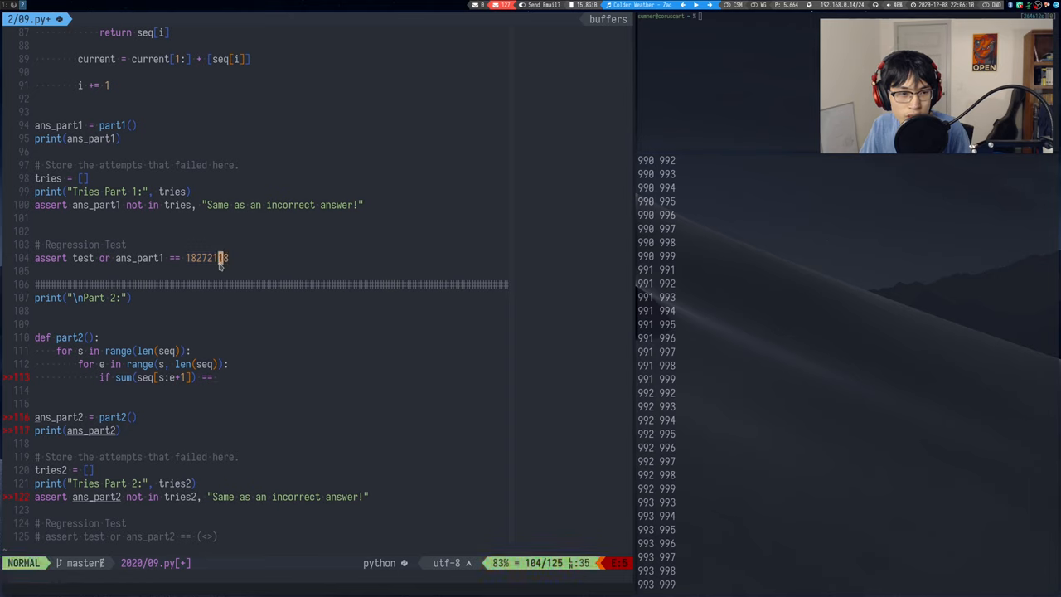
{"action": "key", "text": "v"}
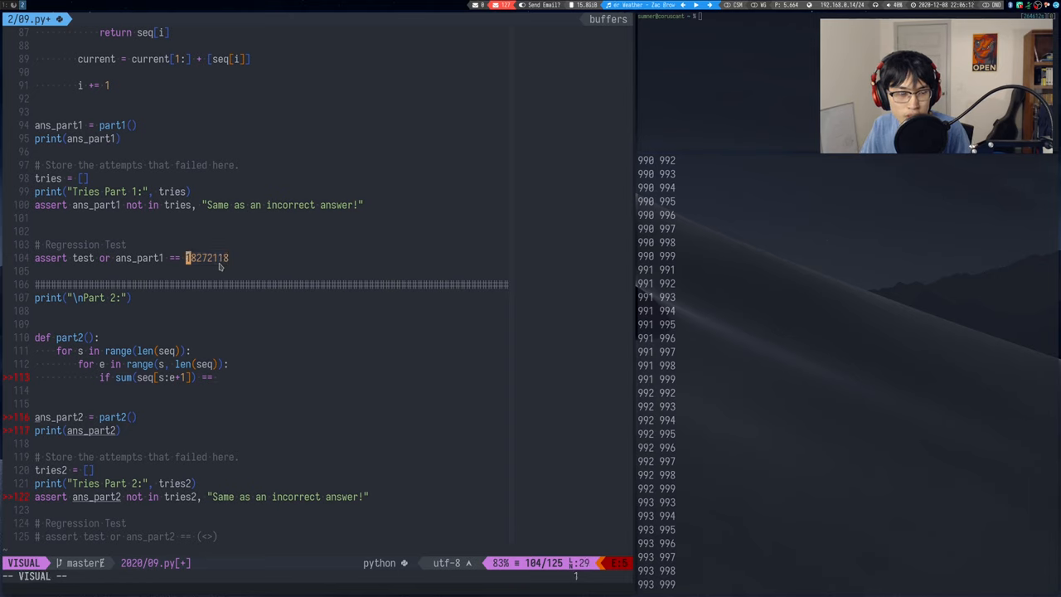
{"action": "key", "text": "Escape"}
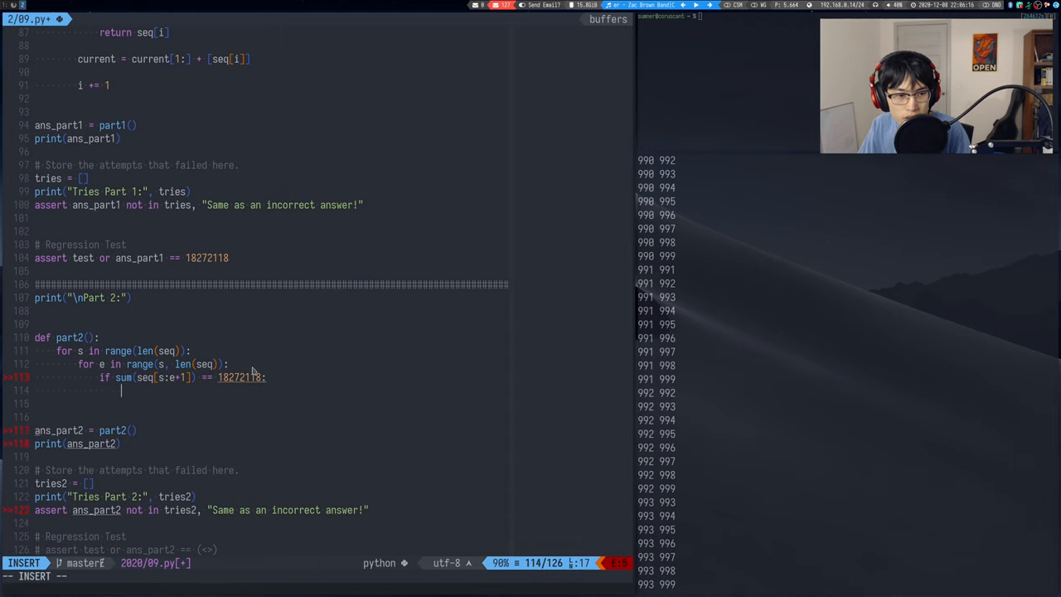
{"action": "type", "text": "return"}
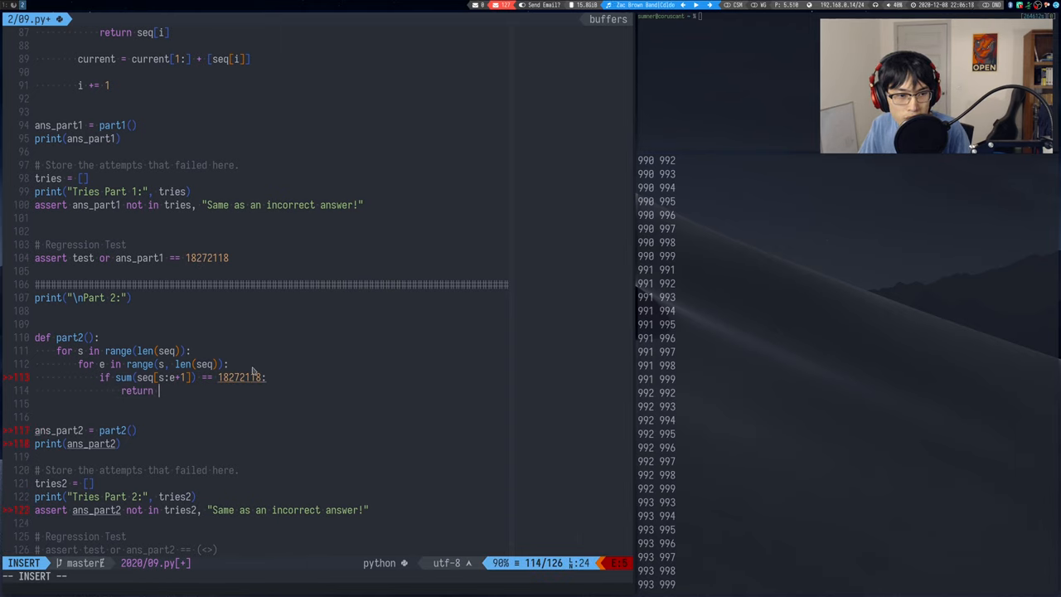
{"action": "type", "text": "max("}
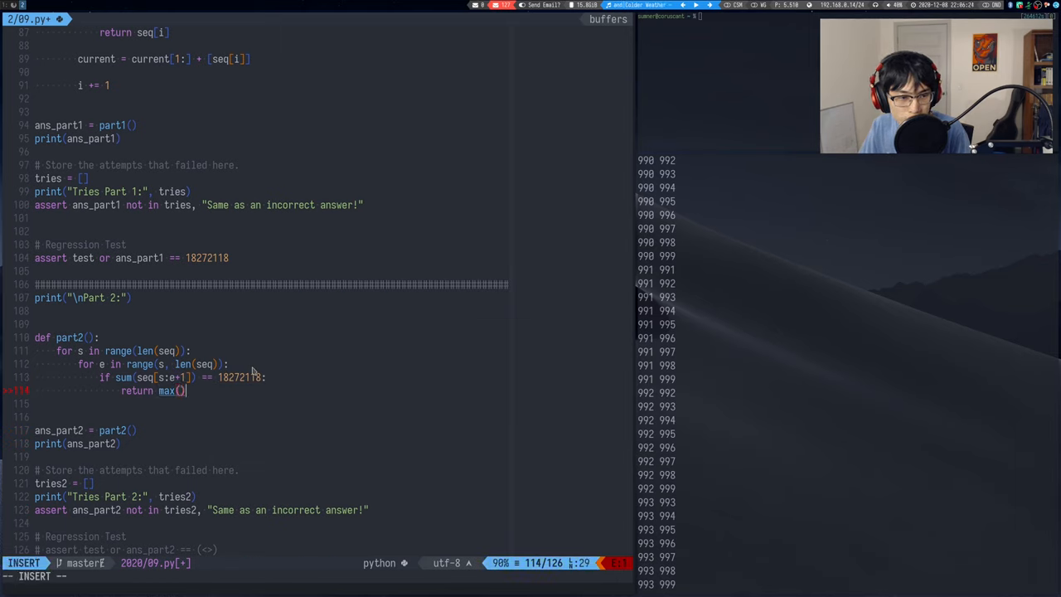
{"action": "type", "text": "seq[s:e+1])+"}
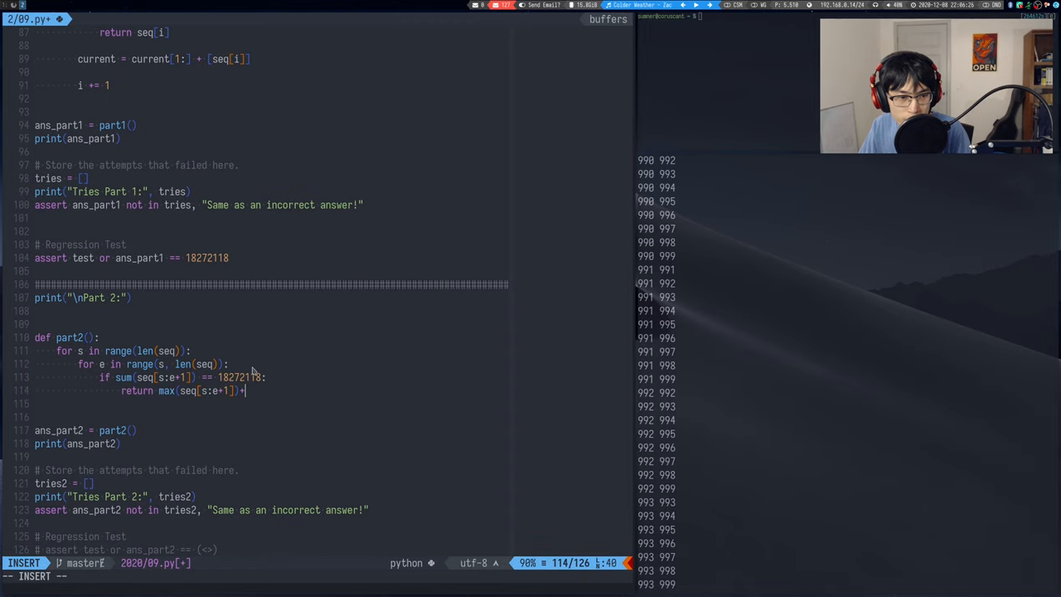
{"action": "key", "text": "Escape"}
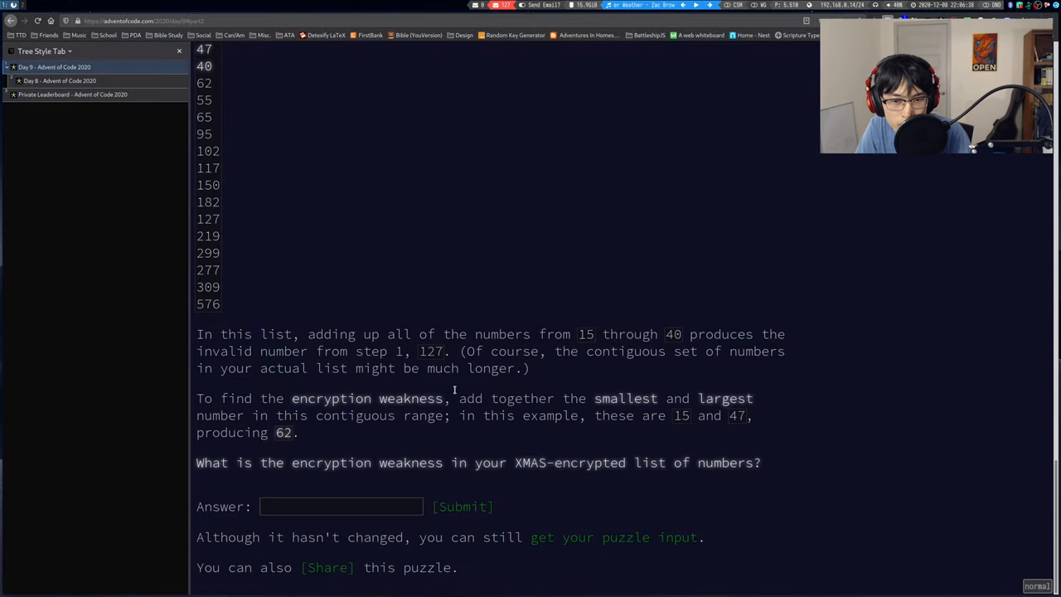
- Scroll the Day 9 page back to the Part Two contiguous-set description
{"action": "scroll", "scroll_direction": "up", "scroll_amount": 3}
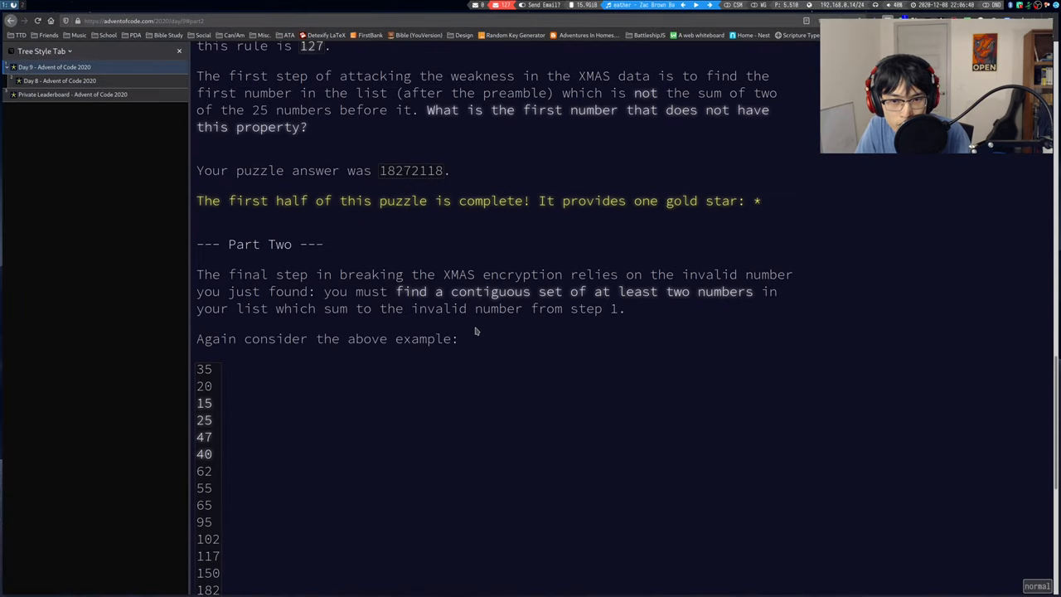
{"action": "mouse_move", "coordinate": [527, 333]}
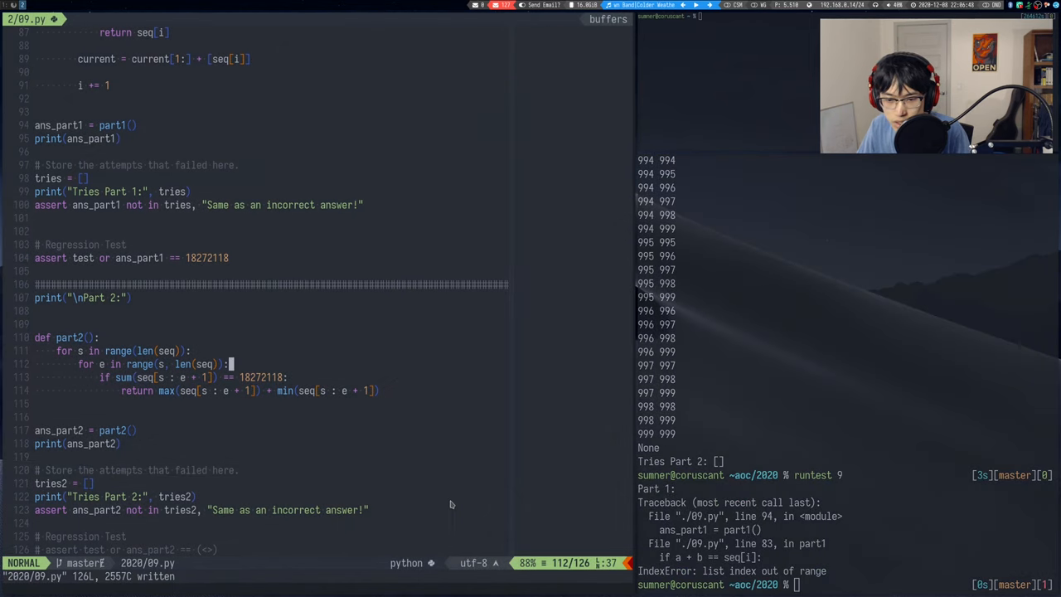
{"action": "mouse_move", "coordinate": [302, 367]}
{"action": "type", "text": "v"}
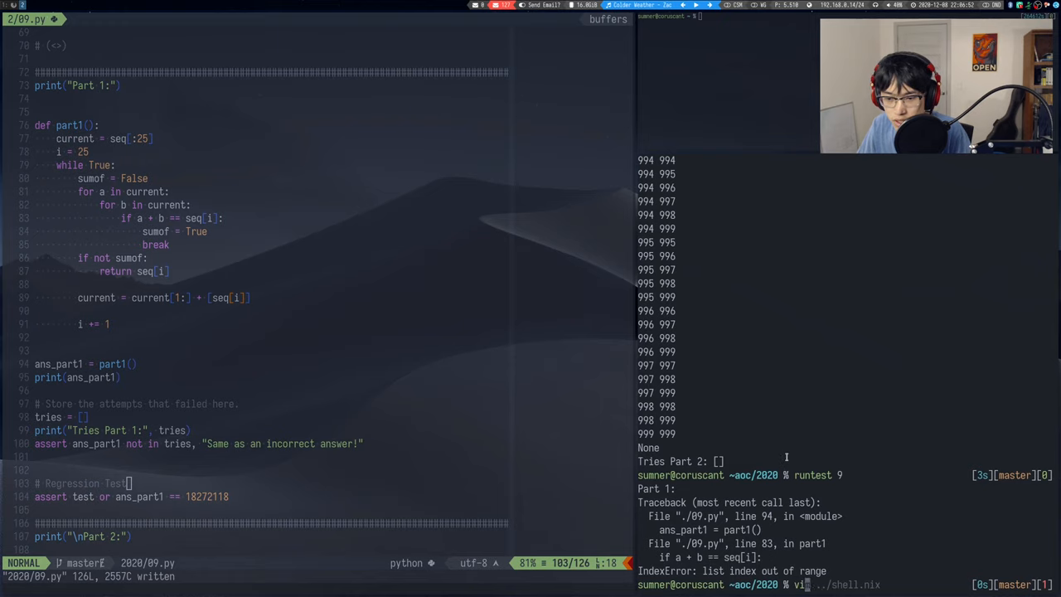
- Open inputs/09.test.txt in vim after the test run crashed part1 with an IndexError
{"action": "type", "text": "im inputs/09.test.txt"}
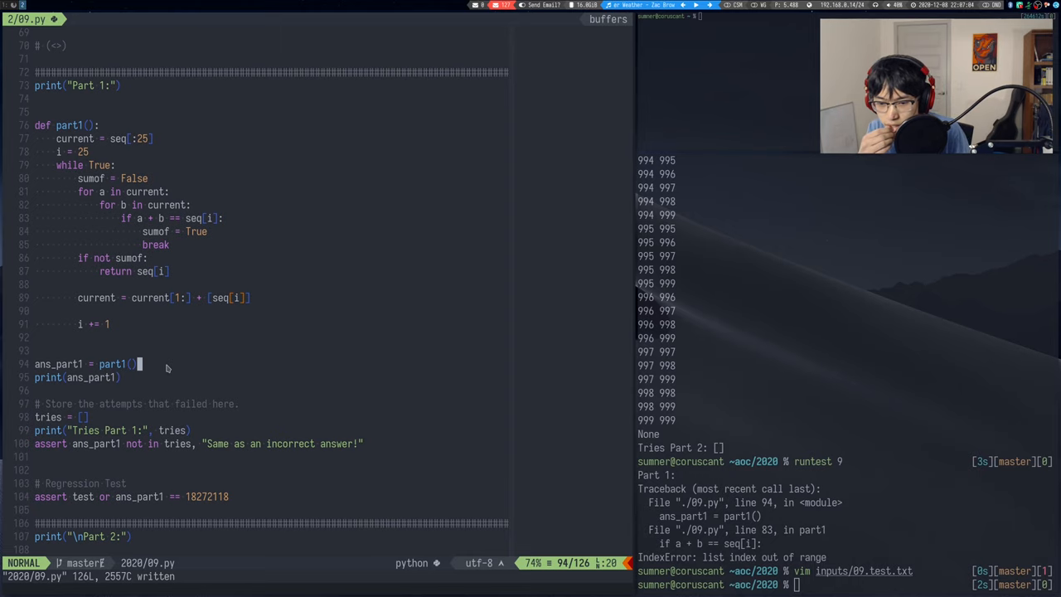
{"action": "scroll", "scroll_direction": "down", "scroll_amount": 3}
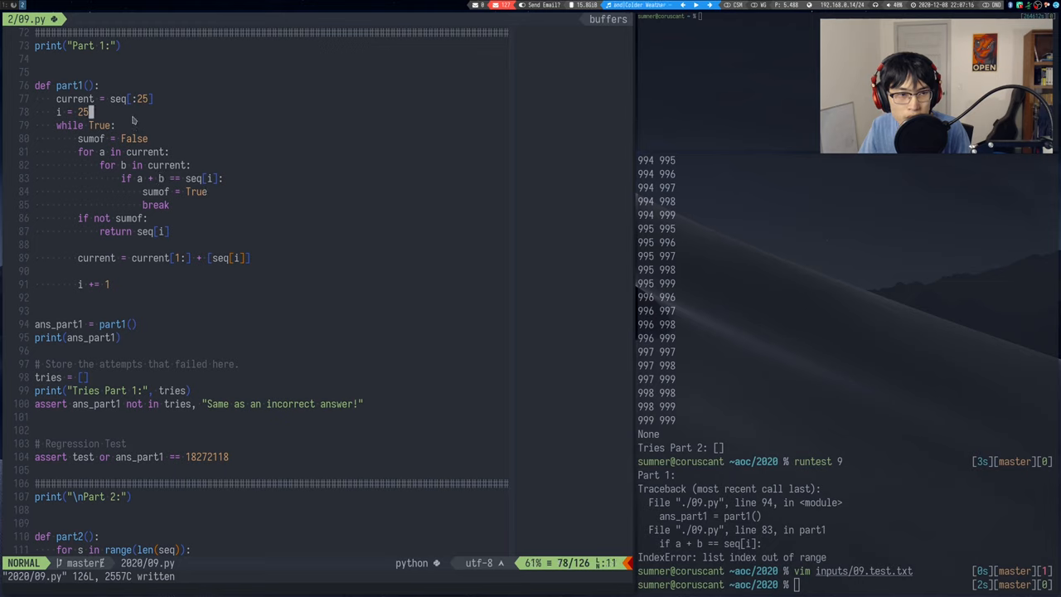
{"action": "mouse_move", "coordinate": [212, 153]}
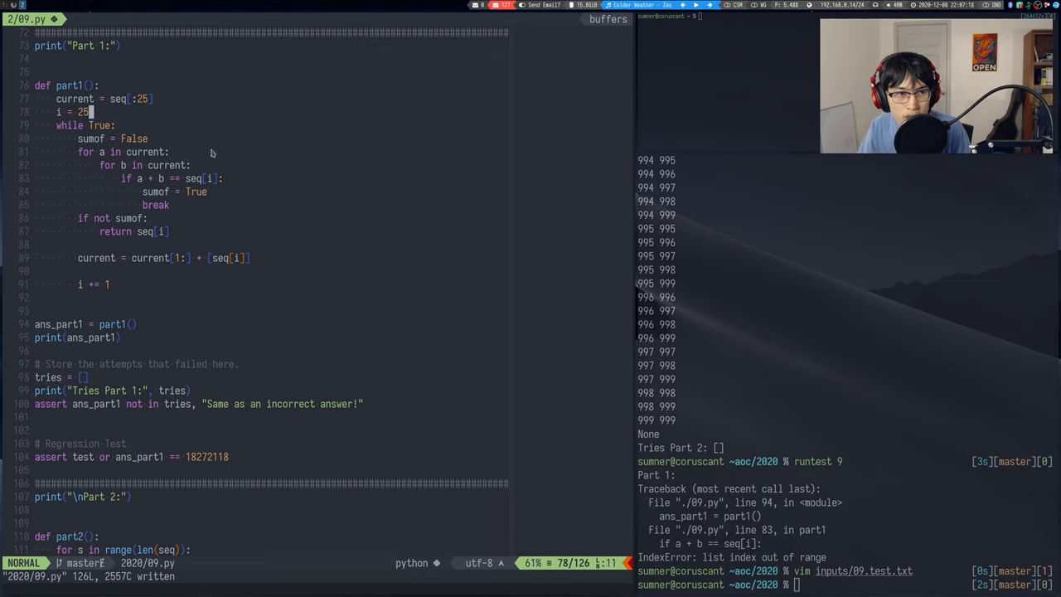
{"action": "scroll", "scroll_direction": "down", "scroll_amount": 3}
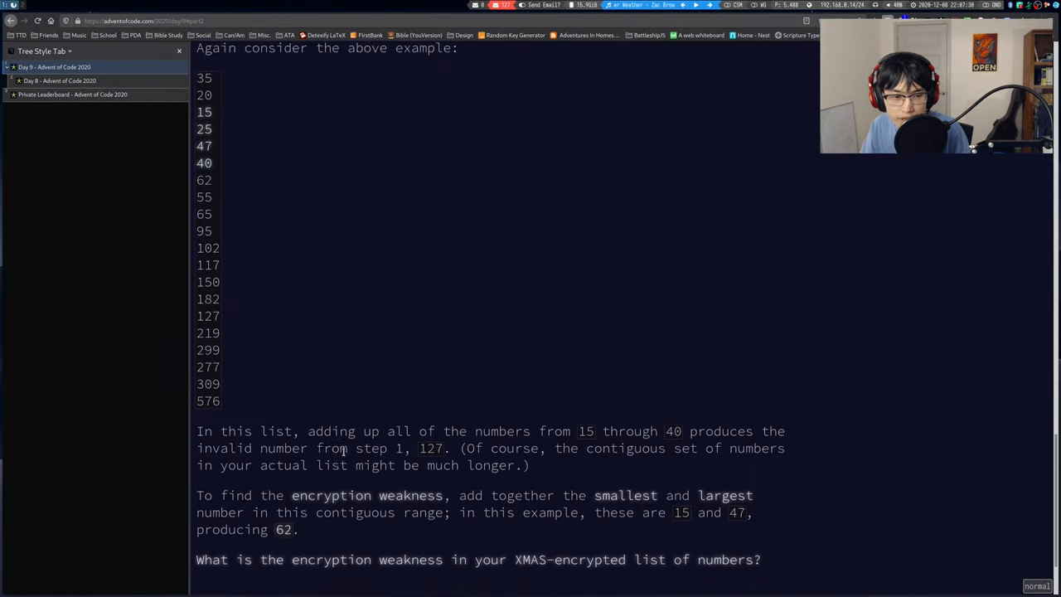
- Submit 2186361 as the Day 9 Part Two answer
{"action": "scroll", "scroll_direction": "down", "scroll_amount": 3}
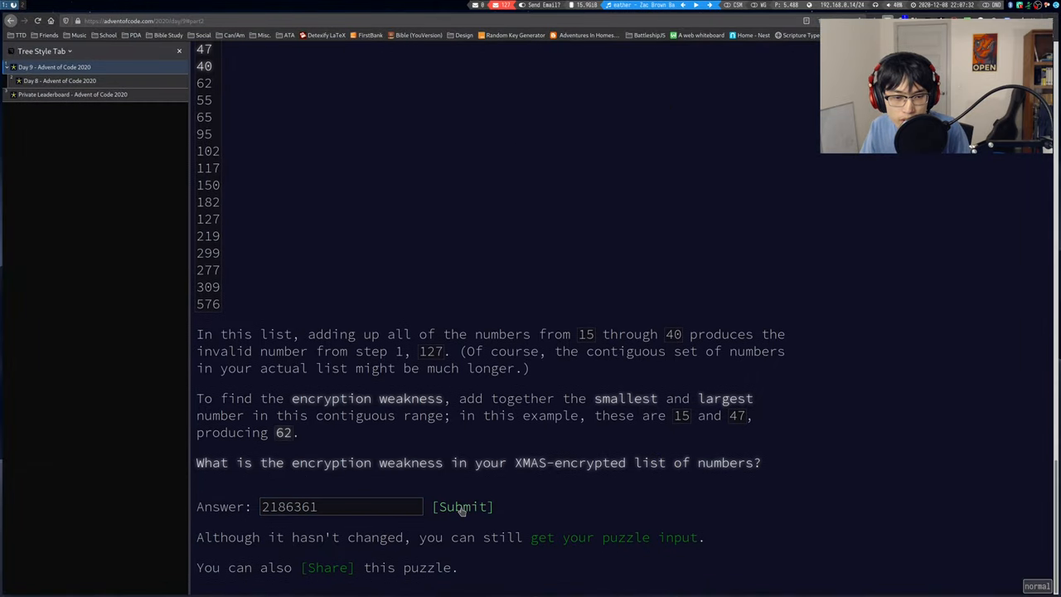
{"action": "left_click", "coordinate": [463, 507]}
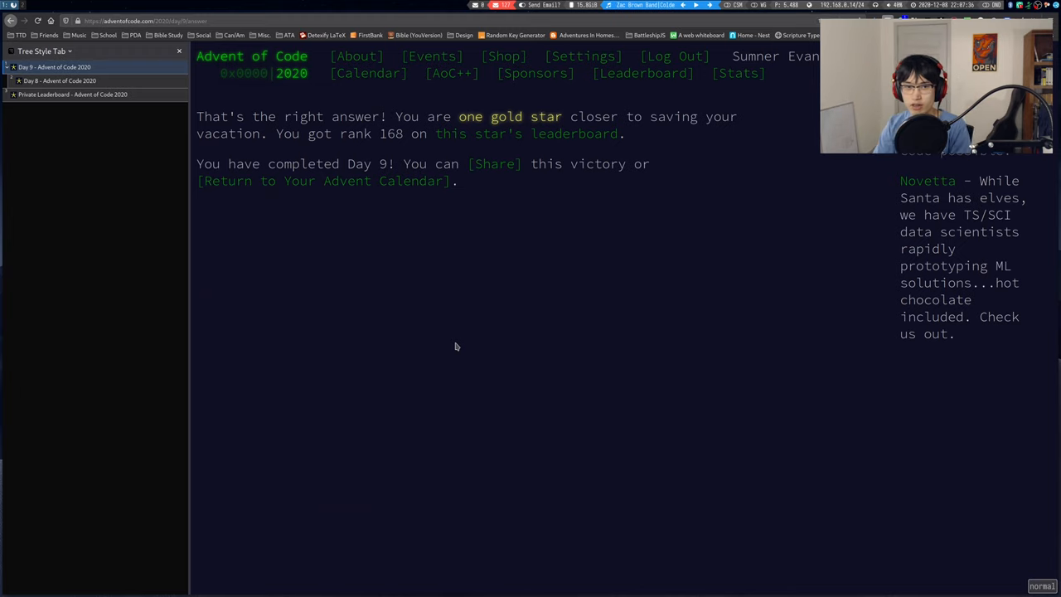
{"action": "mouse_move", "coordinate": [480, 110]}
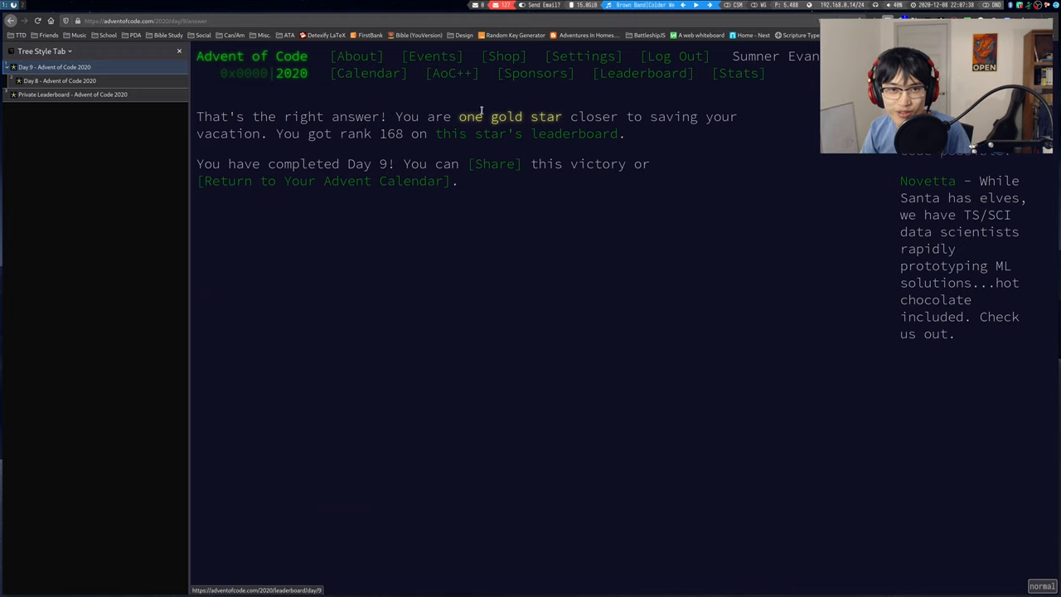
- Review the private leaderboard and its minutes-per-star chart with the Day 9 bars
{"action": "left_click", "coordinate": [73, 92]}
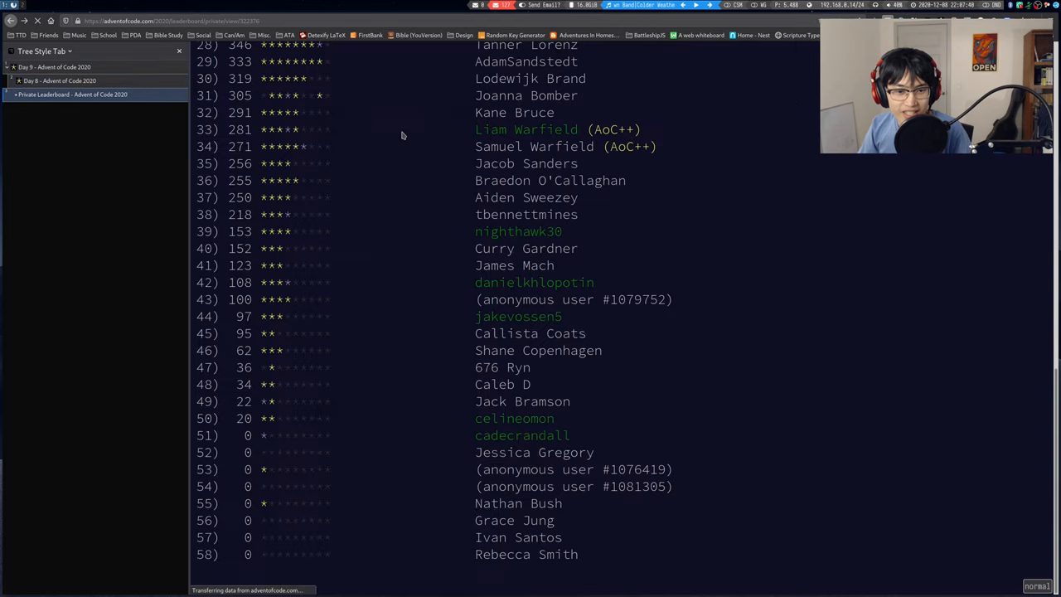
{"action": "scroll", "scroll_direction": "down", "scroll_amount": 3}
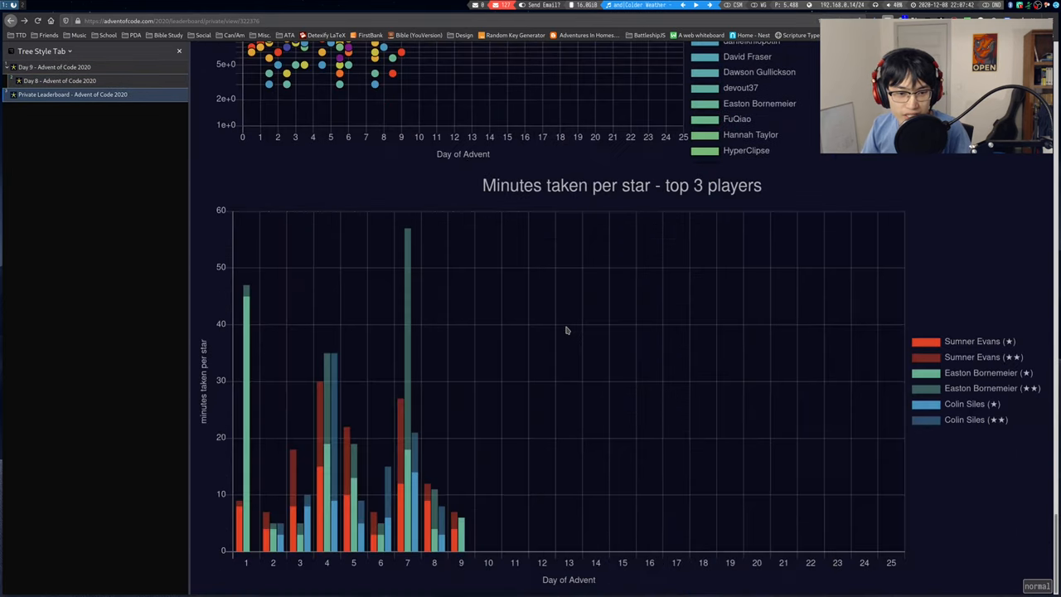
{"action": "mouse_move", "coordinate": [456, 538]}
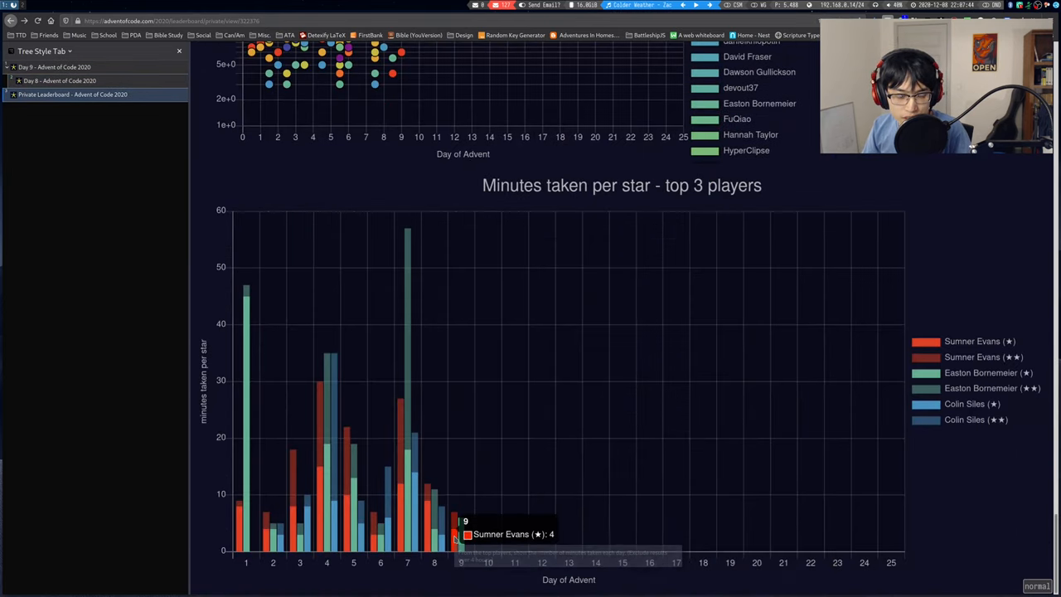
{"action": "mouse_move", "coordinate": [461, 527]}
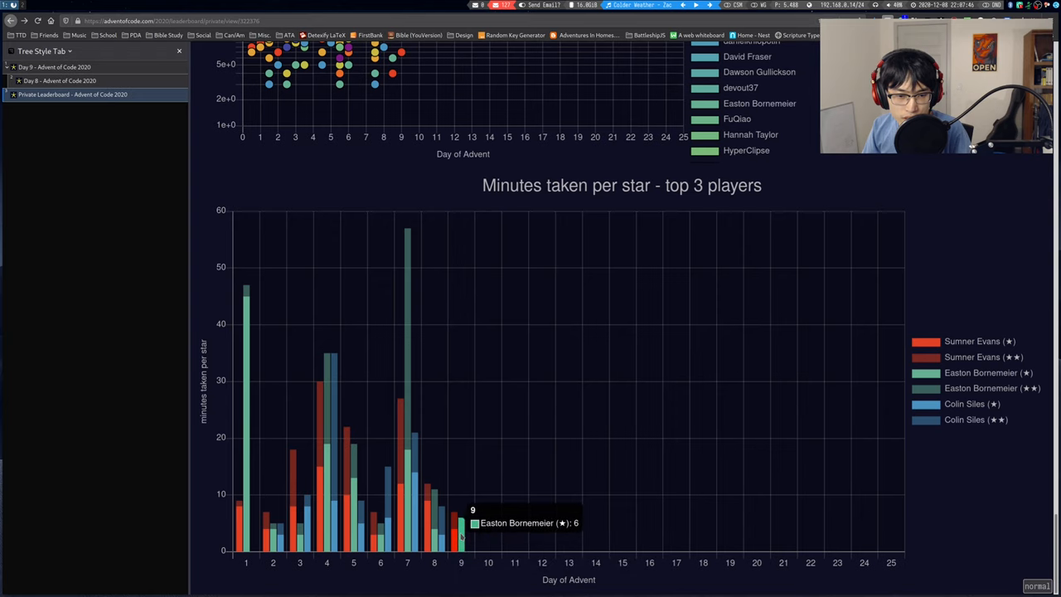
{"action": "mouse_move", "coordinate": [615, 474]}
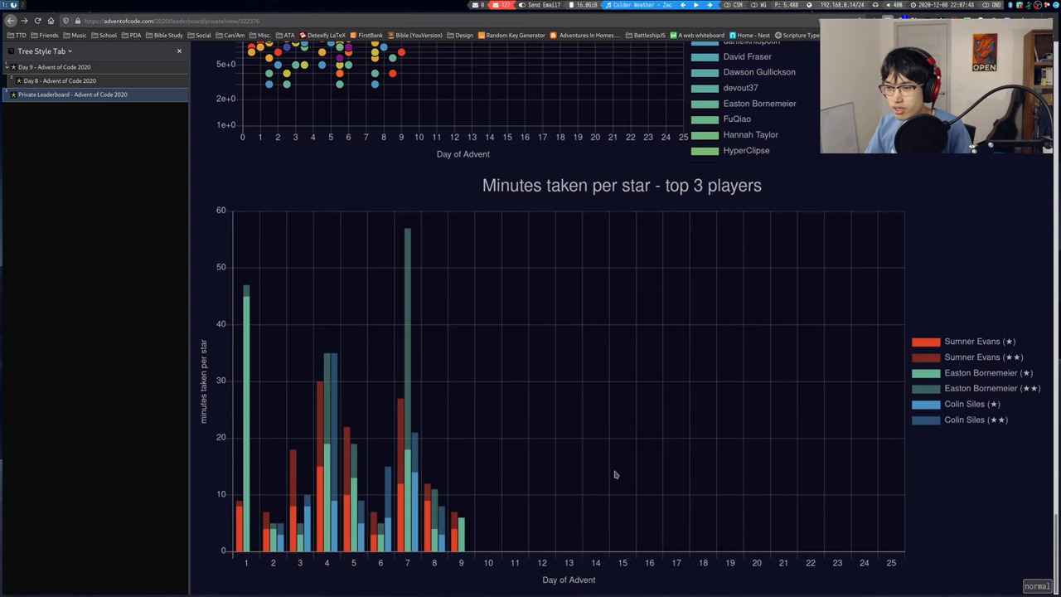
{"action": "scroll", "scroll_direction": "up", "scroll_amount": 3}
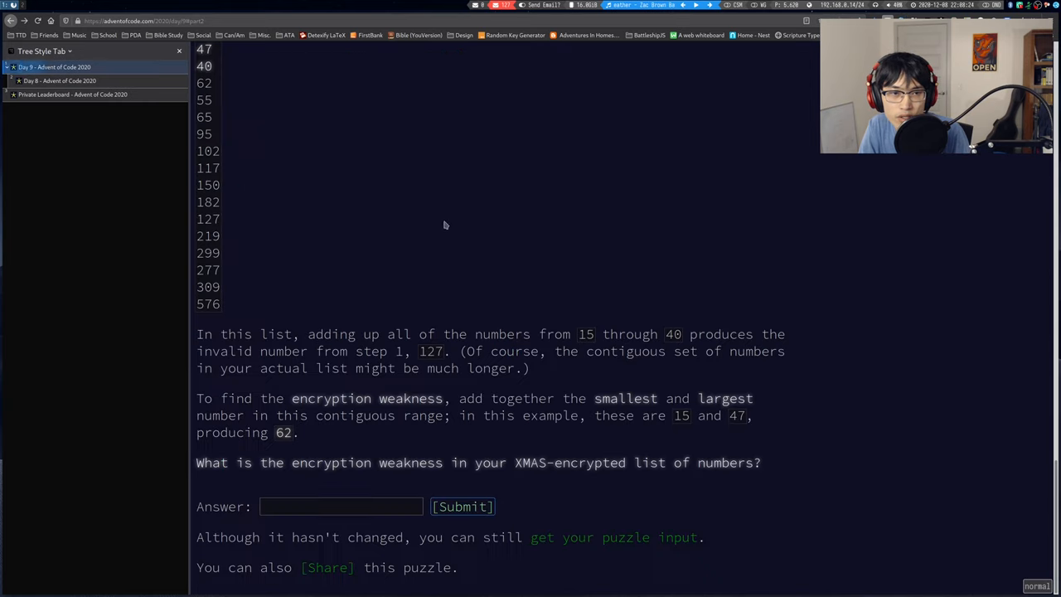
{"action": "scroll", "scroll_direction": "up", "scroll_amount": 3}
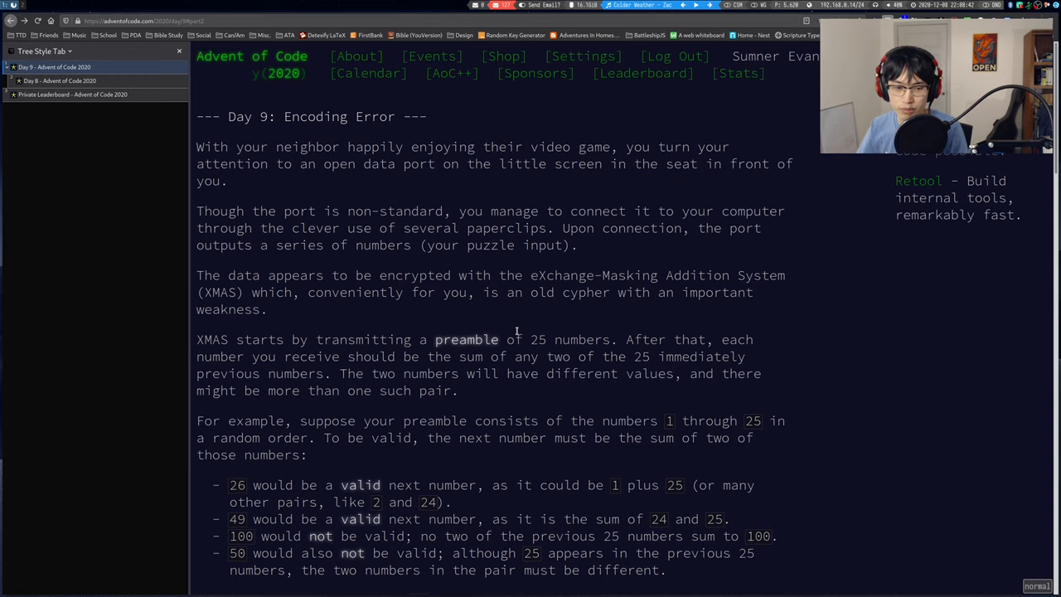
{"action": "scroll", "scroll_direction": "down", "scroll_amount": 3}
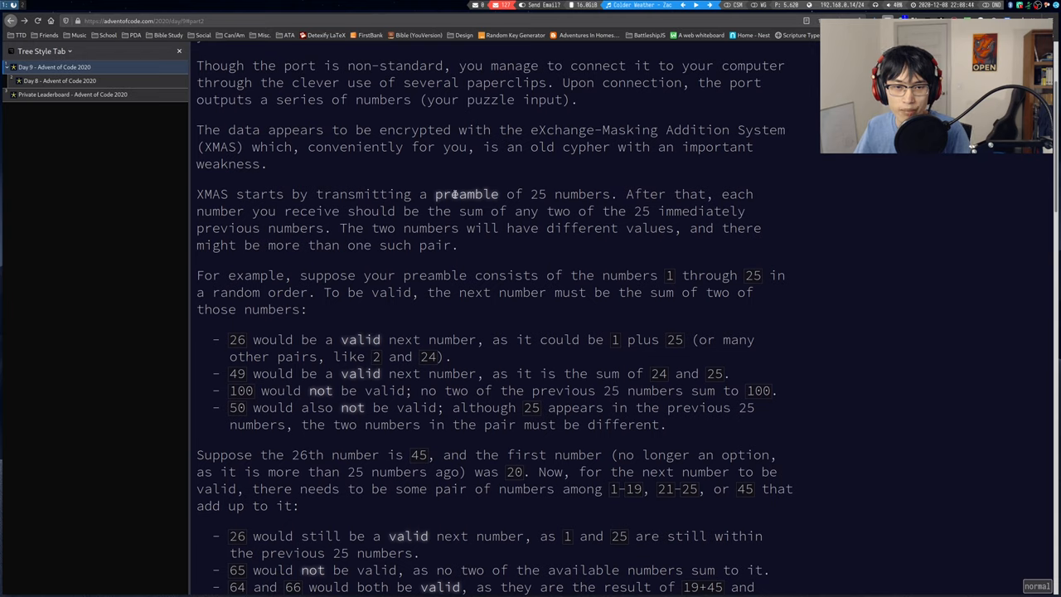
{"action": "double_click", "coordinate": [537, 194]}
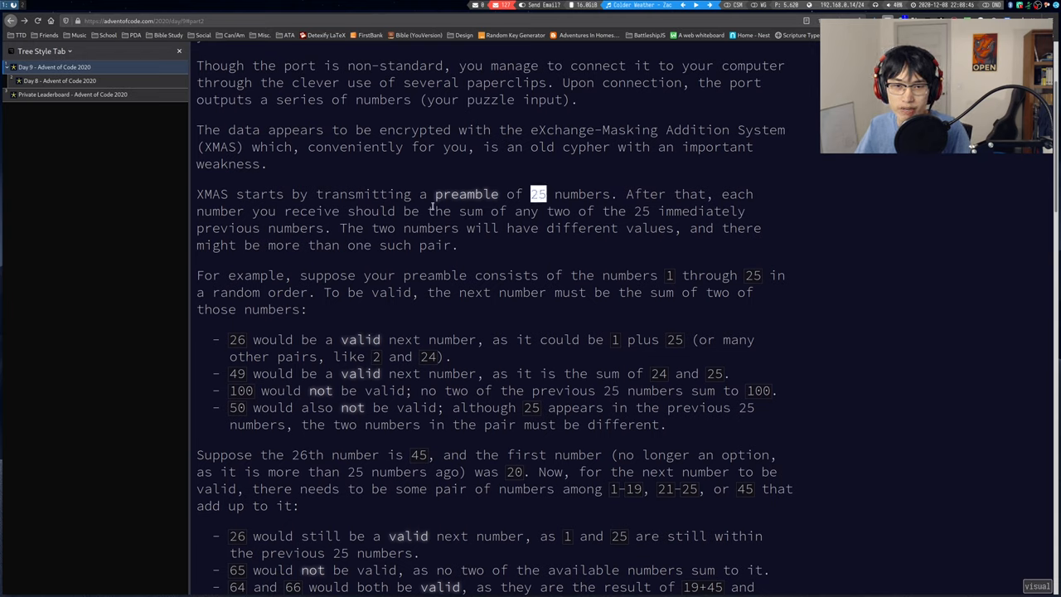
{"action": "double_click", "coordinate": [466, 194]}
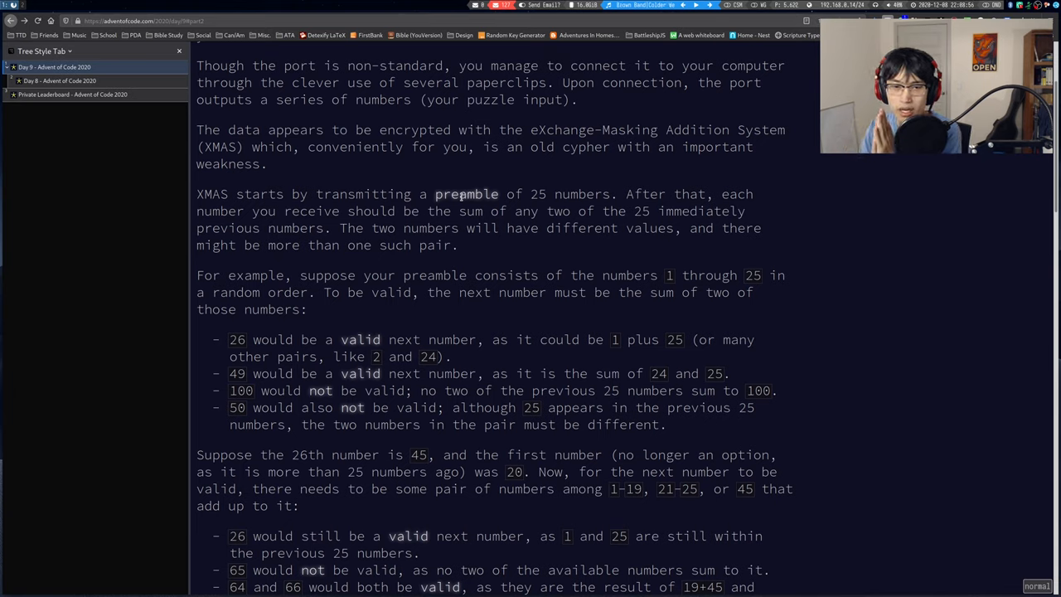
{"action": "mouse_move", "coordinate": [267, 331]}
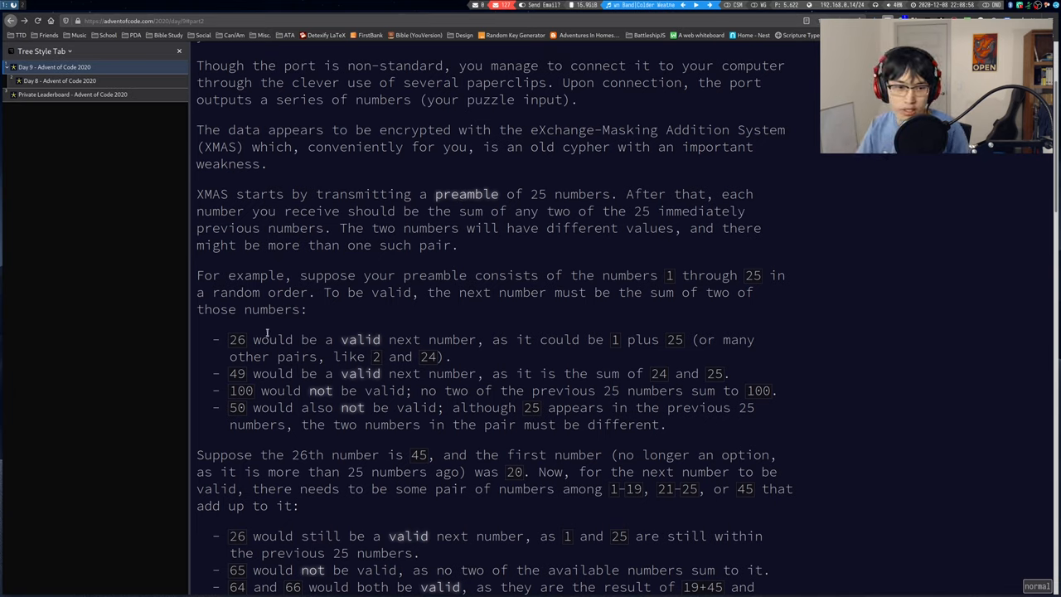
{"action": "double_click", "coordinate": [235, 338]}
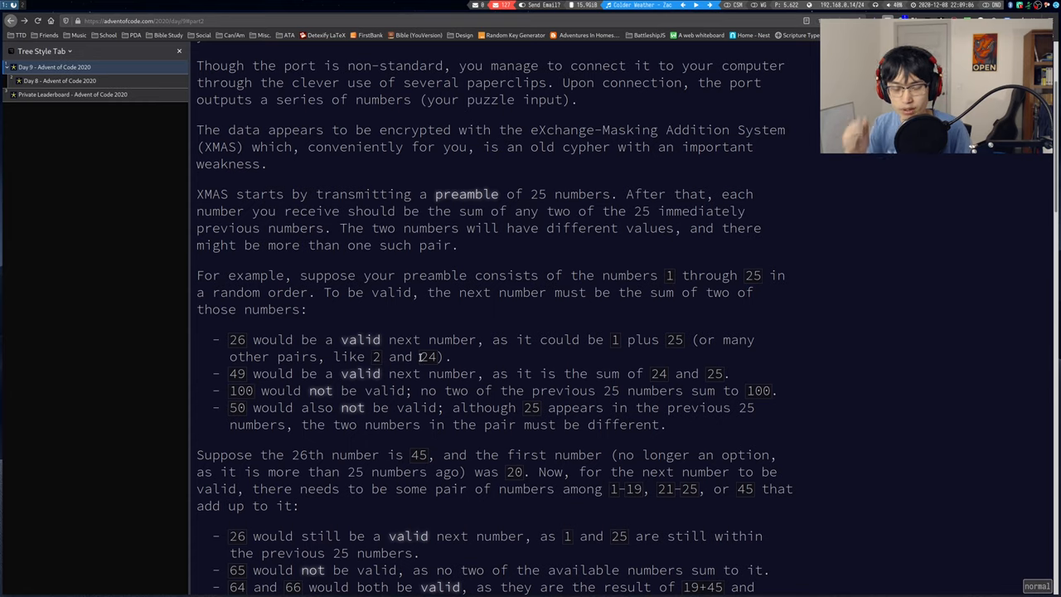
{"action": "mouse_move", "coordinate": [461, 357]}
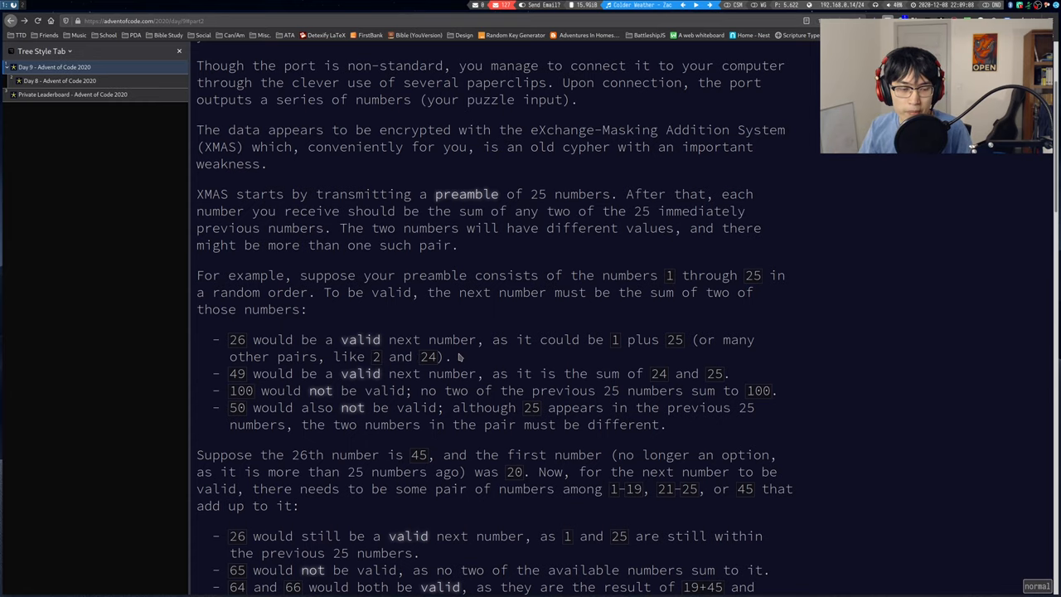
{"action": "scroll", "scroll_direction": "down", "scroll_amount": 3}
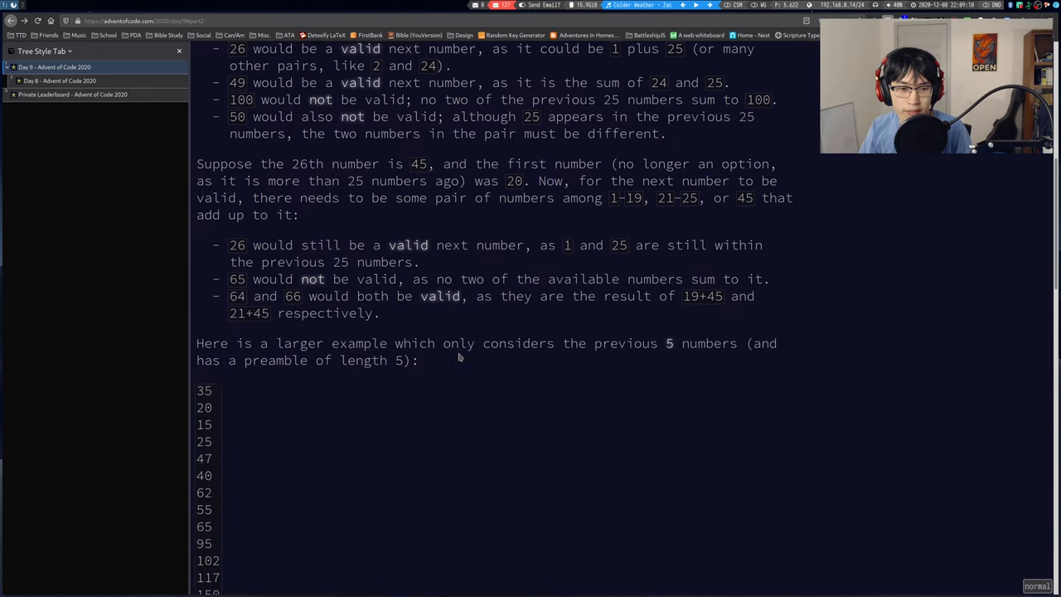
{"action": "scroll", "scroll_direction": "down", "scroll_amount": 3}
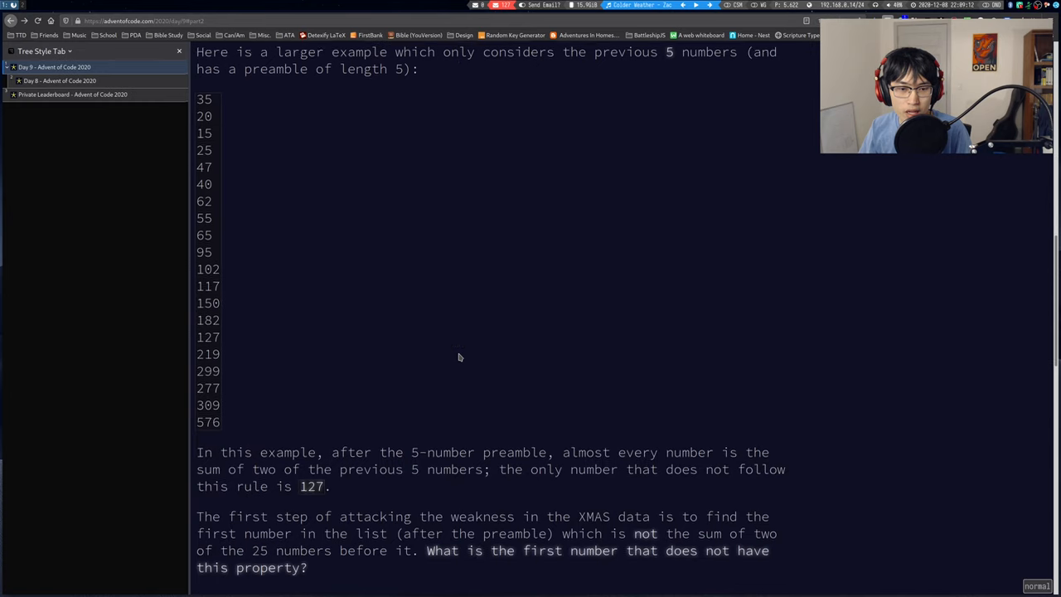
{"action": "scroll", "scroll_direction": "down", "scroll_amount": 3}
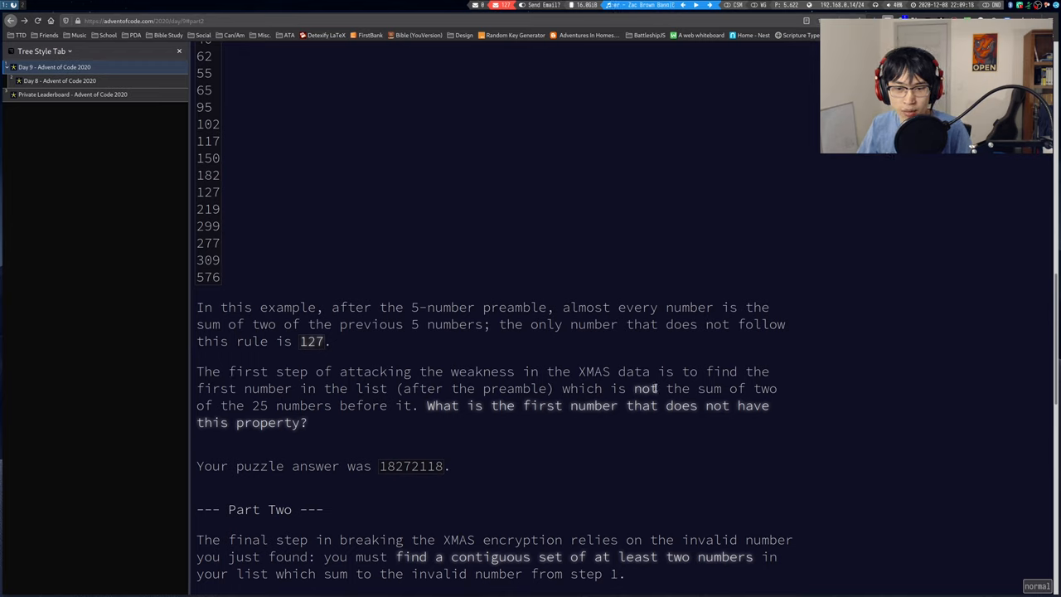
{"action": "mouse_move", "coordinate": [261, 411]}
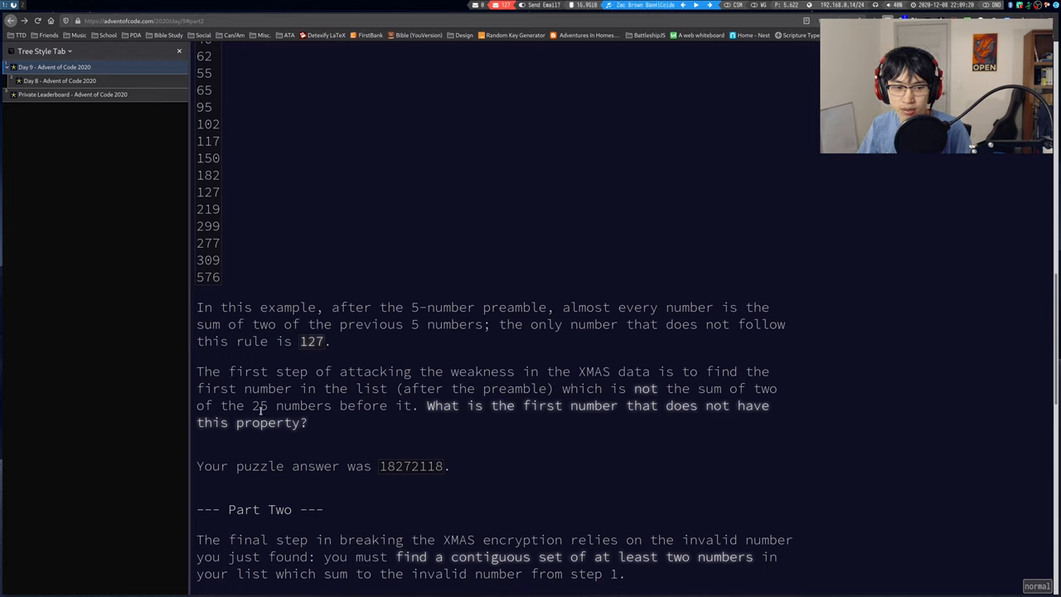
{"action": "mouse_move", "coordinate": [443, 418]}
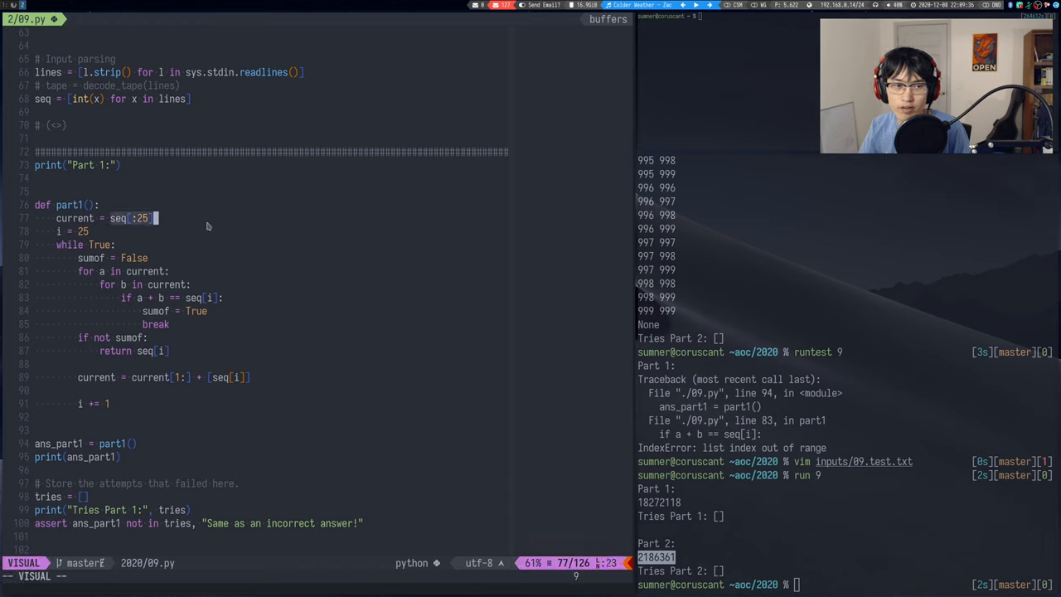
{"action": "key", "text": "Escape"}
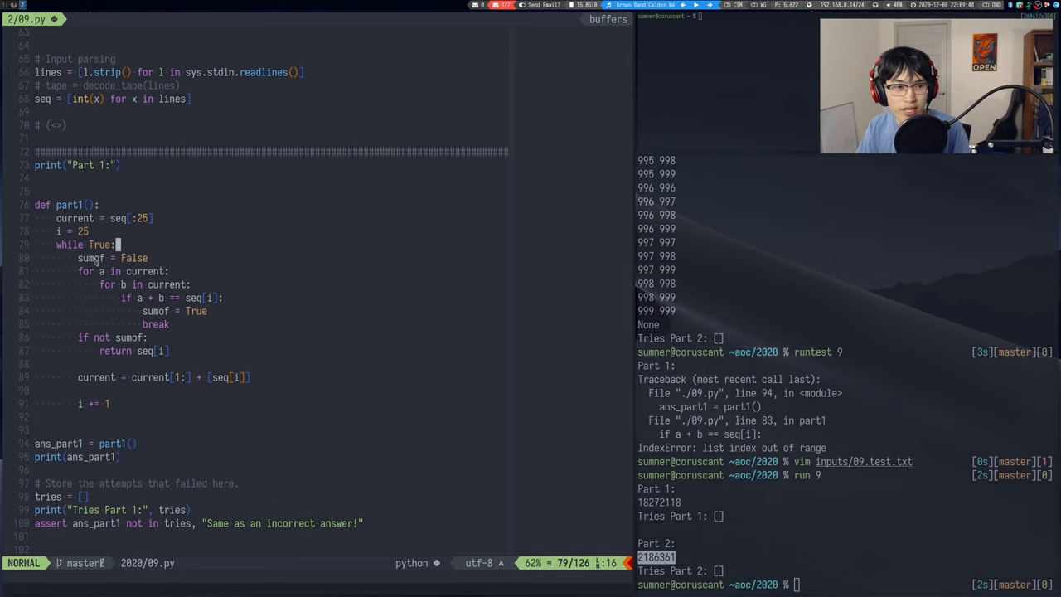
{"action": "key", "text": "v"}
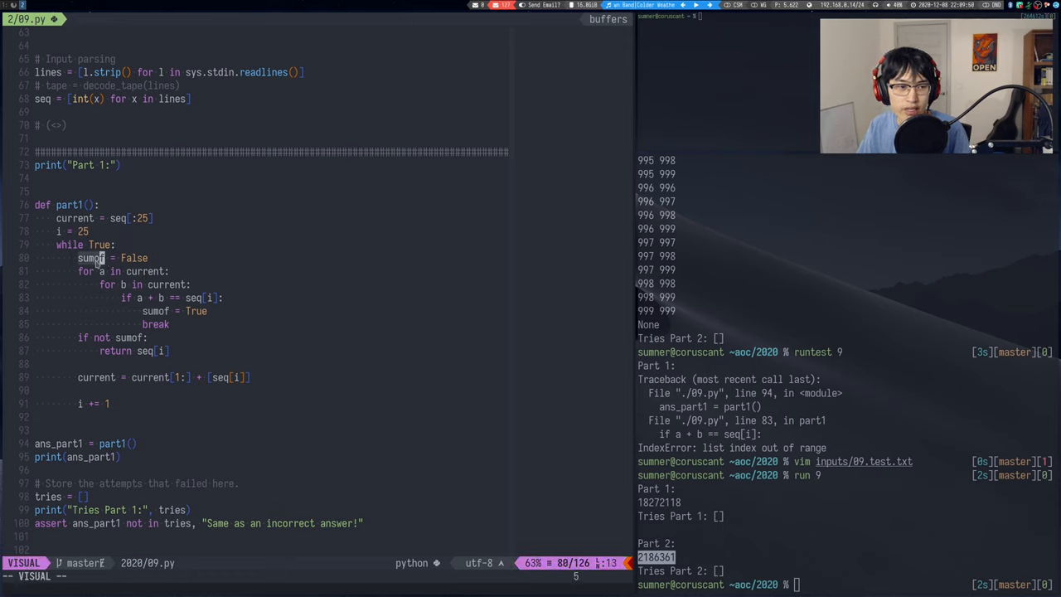
{"action": "key", "text": "Escape"}
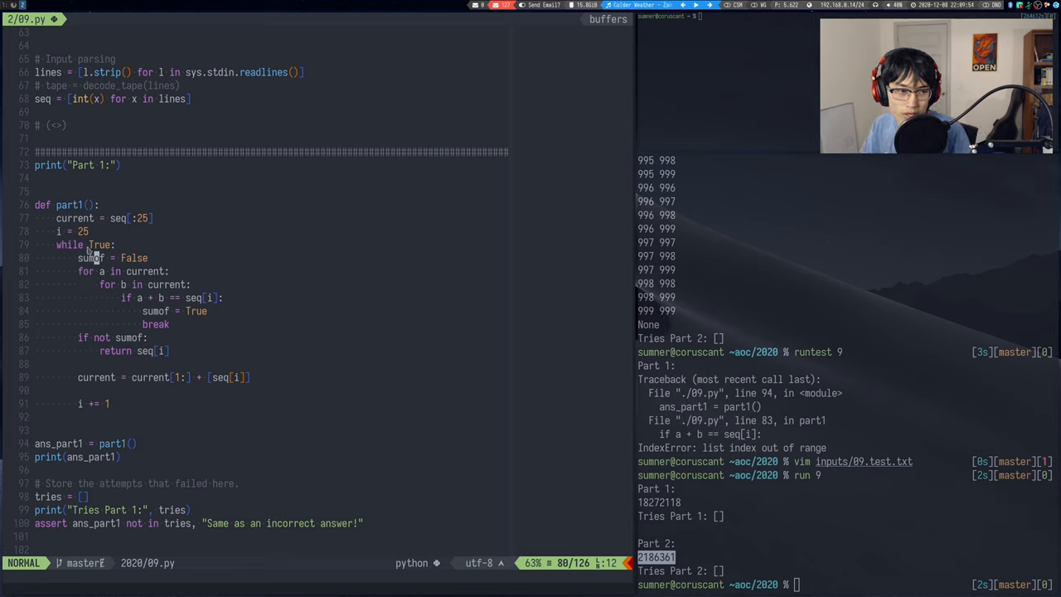
{"action": "key", "text": "v"}
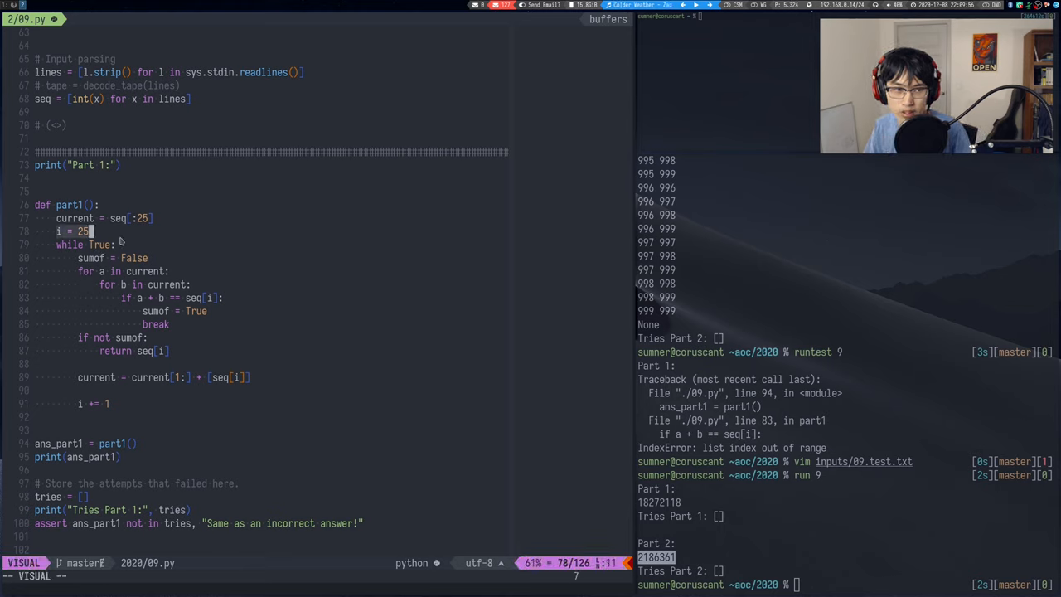
{"action": "key", "text": "Escape"}
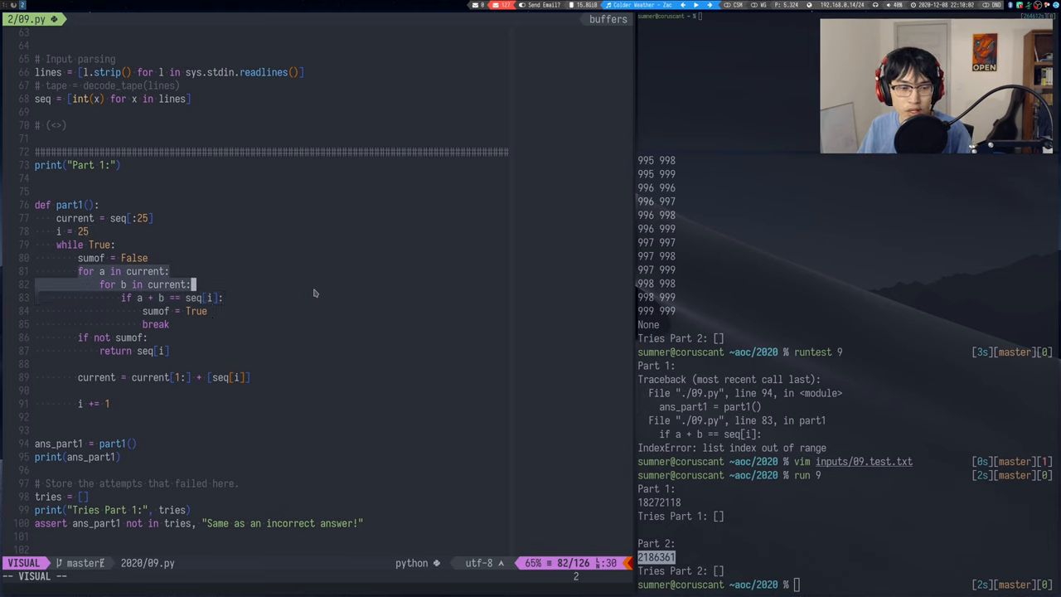
{"action": "key", "text": "Escape"}
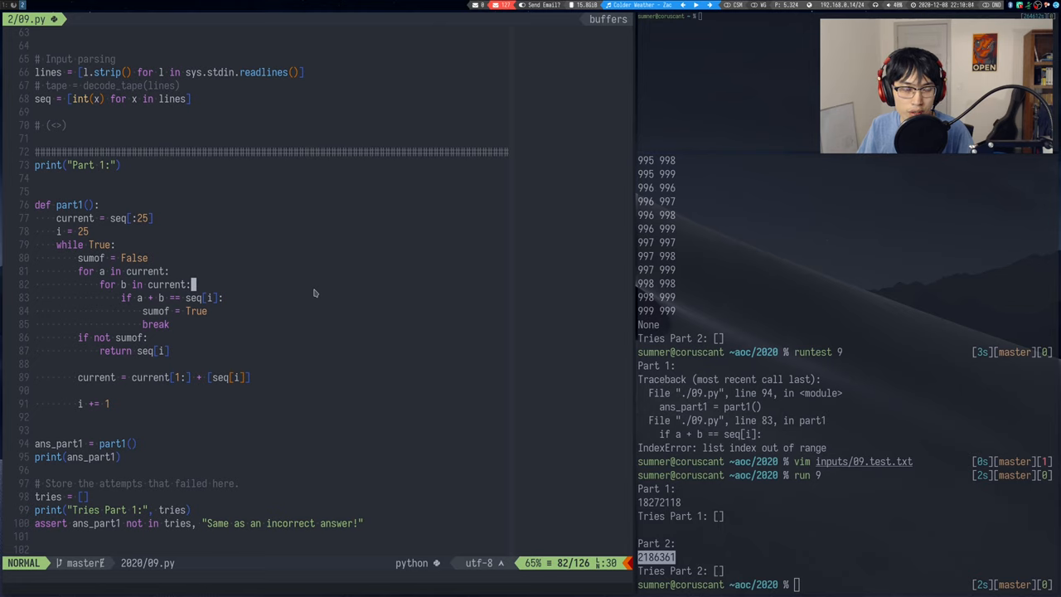
{"action": "key", "text": "V"}
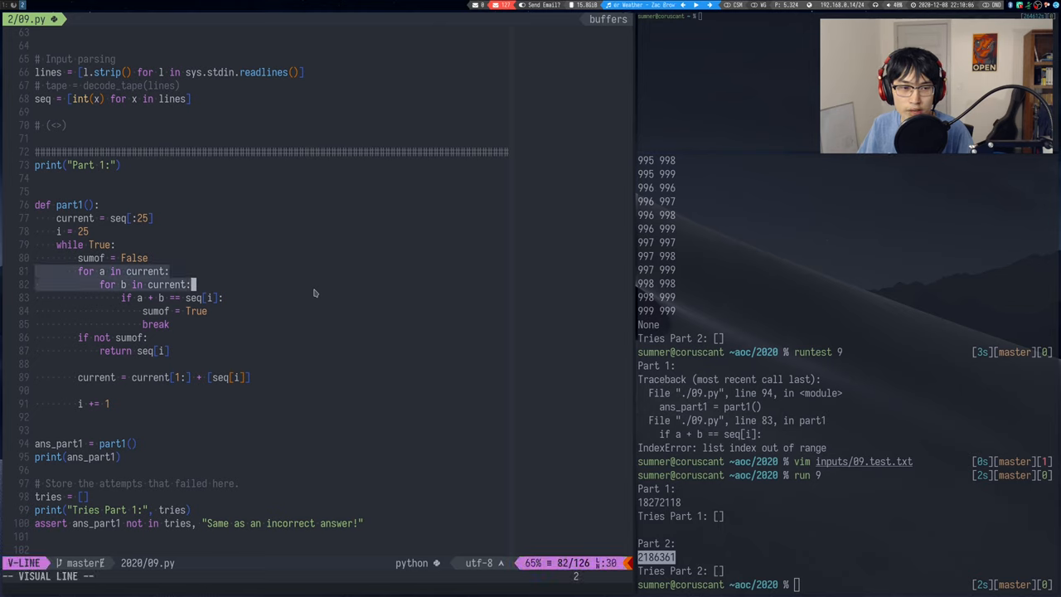
{"action": "key", "text": "Escape"}
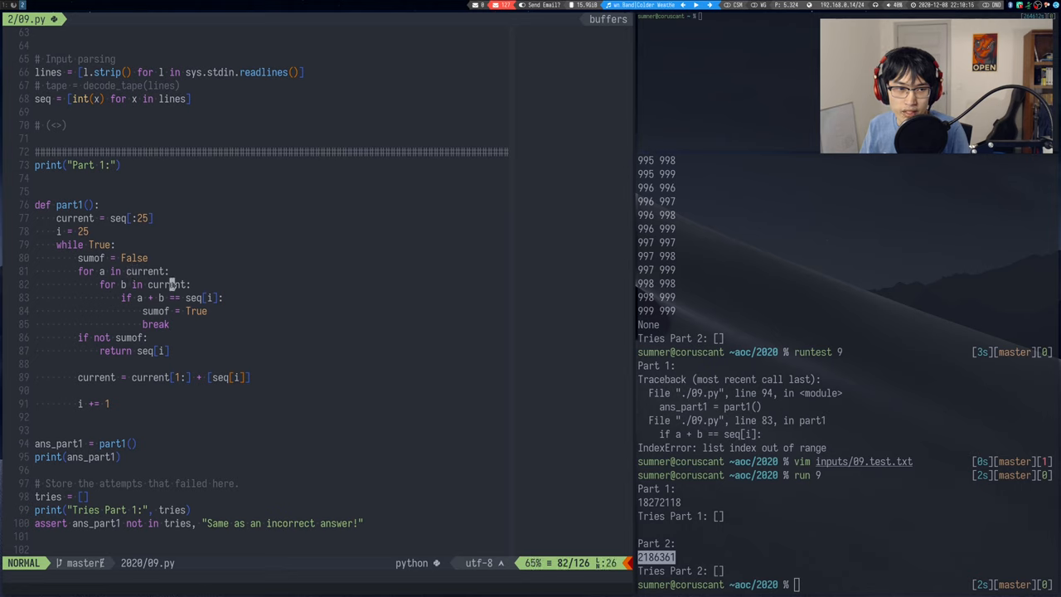
{"action": "key", "text": "v"}
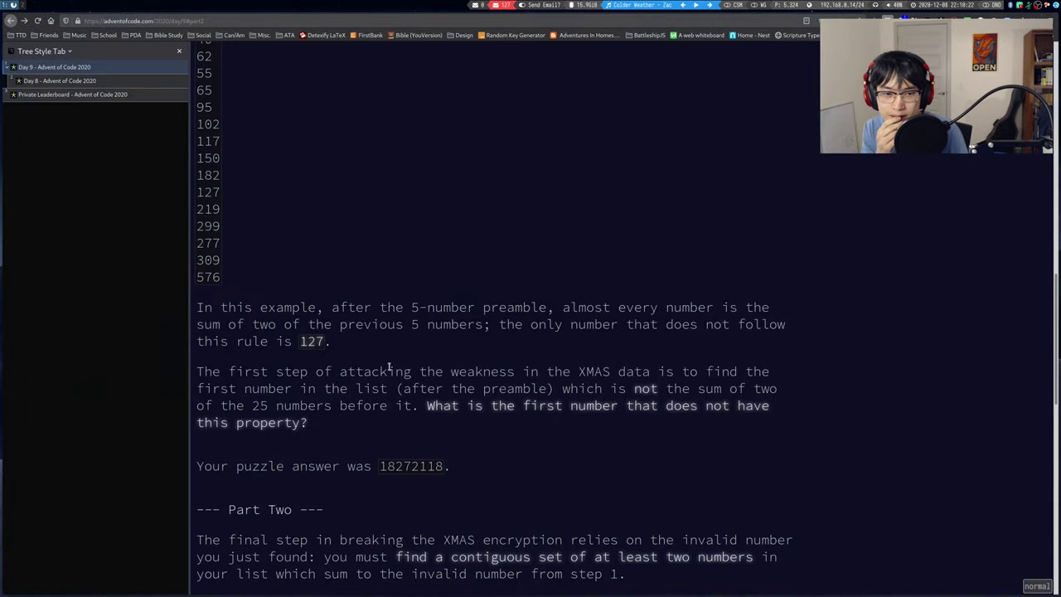
{"action": "scroll", "scroll_direction": "up", "scroll_amount": 3}
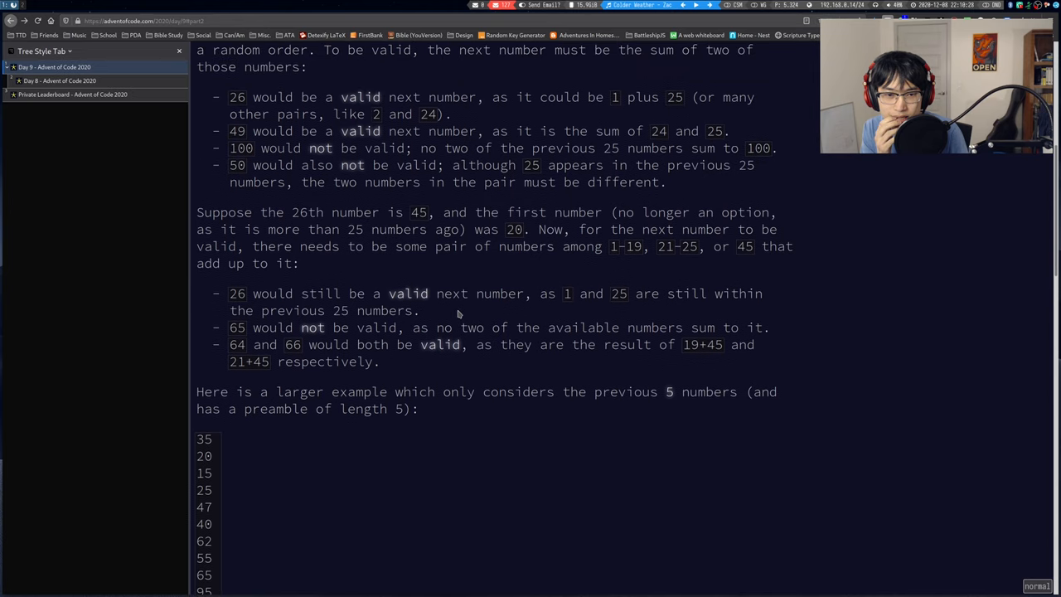
{"action": "scroll", "scroll_direction": "up", "scroll_amount": 3}
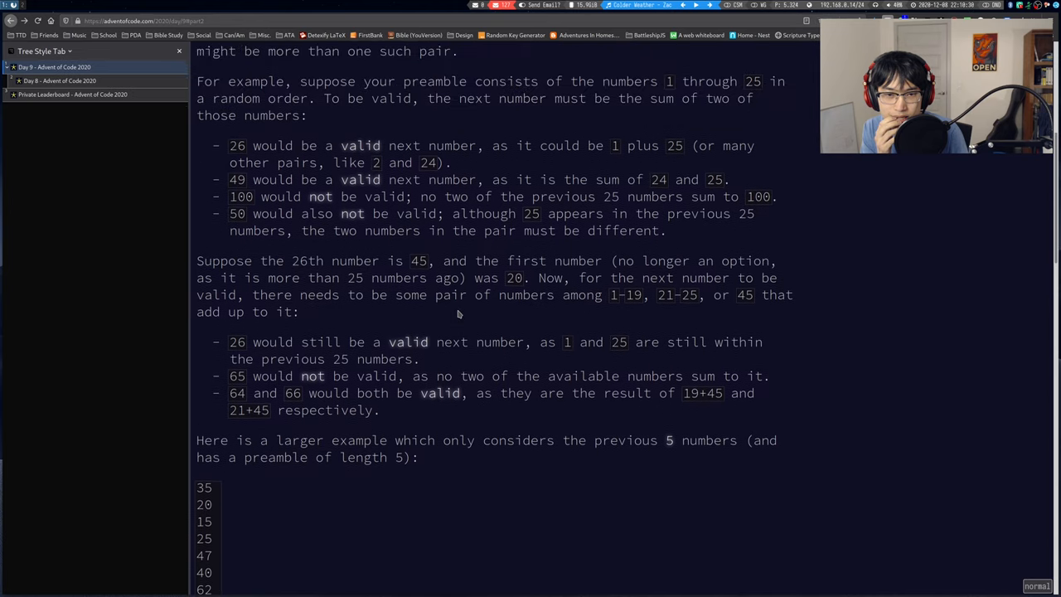
{"action": "scroll", "scroll_direction": "up", "scroll_amount": 3}
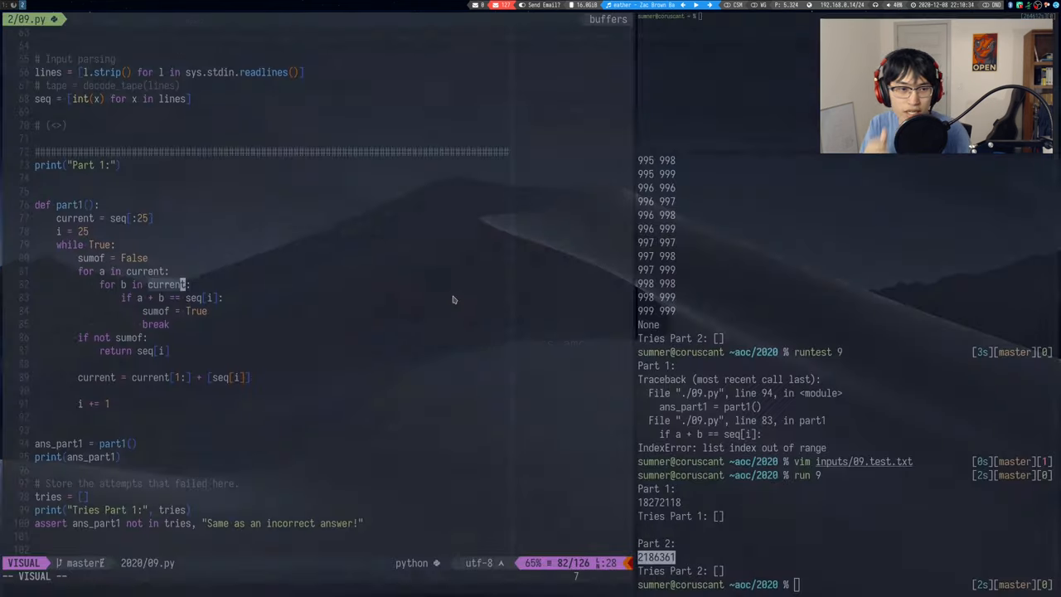
- Rewrite part1's loops with enumerate indices j, k and skip the j == k self-pair, then rerun
{"action": "key", "text": "Escape"}
{"action": "type", "text": "j,"}
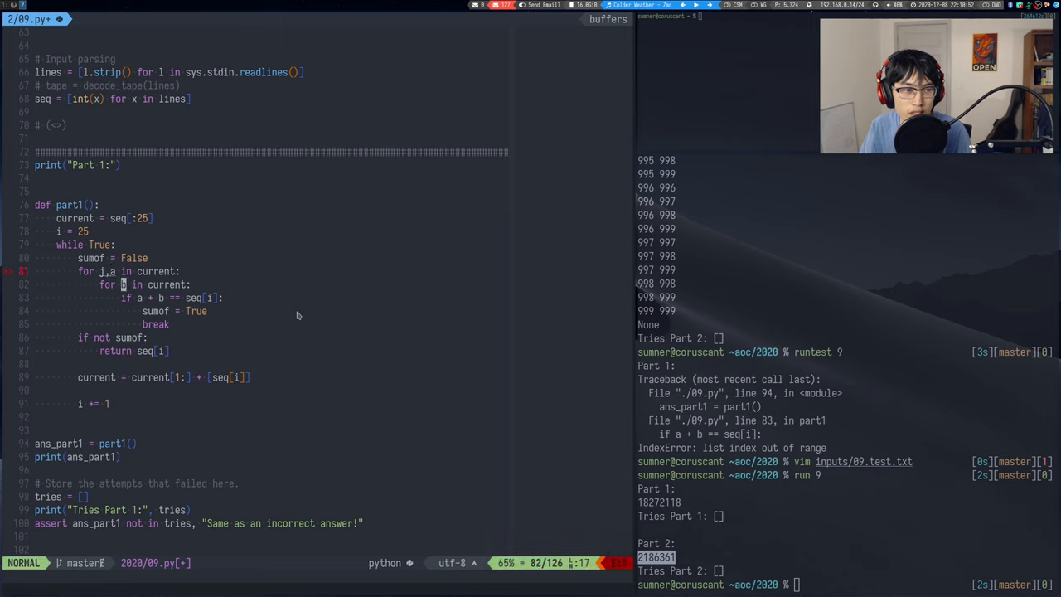
{"action": "type", "text": "k,"}
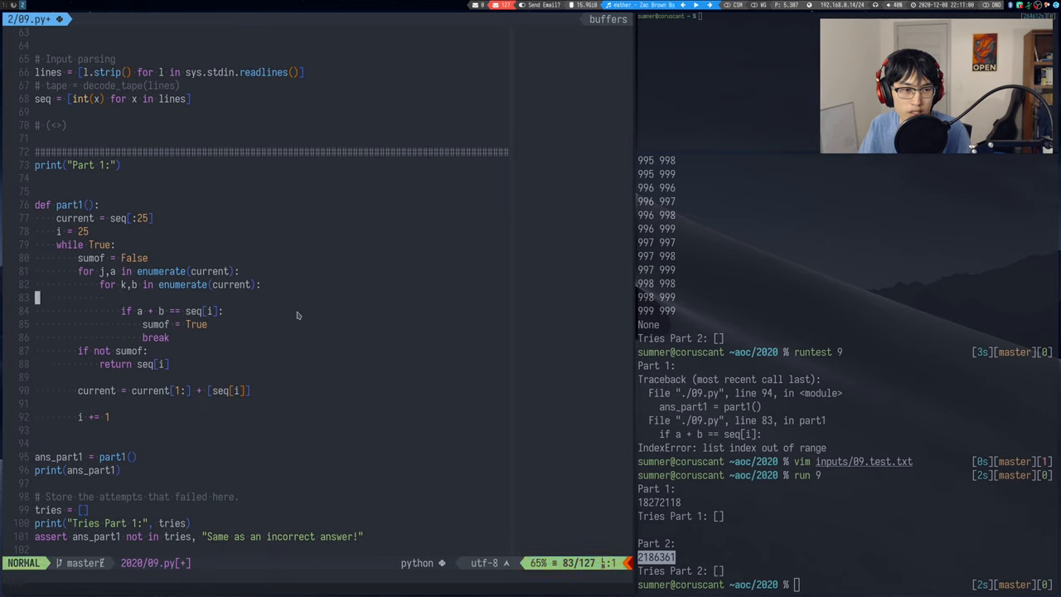
{"action": "type", "text": "if j="}
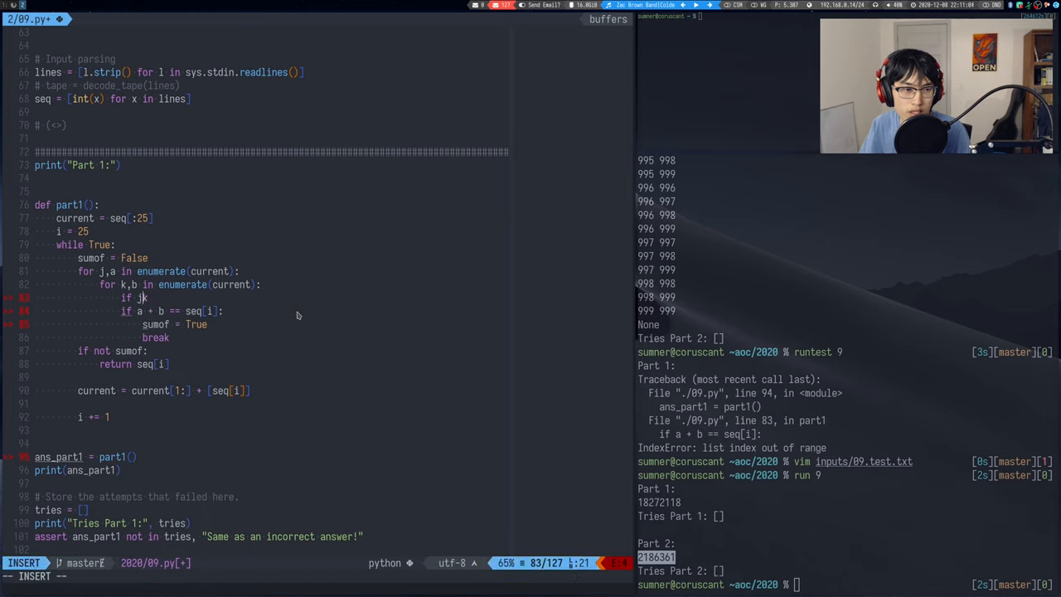
{"action": "type", "text": "k"}
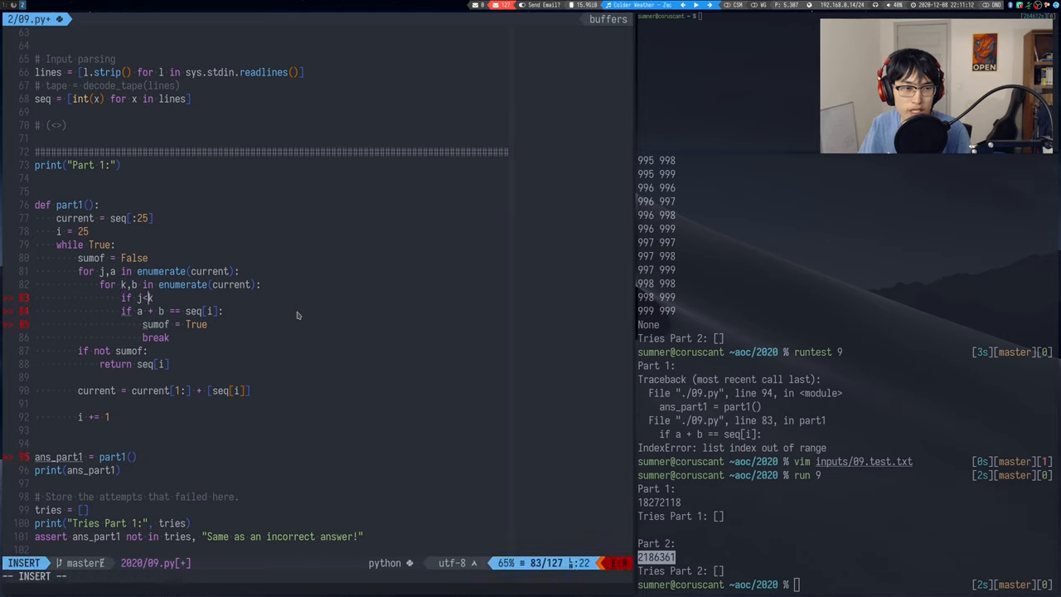
{"action": "type", "text": "return"}
{"action": "left_click", "coordinate": [844, 584]}
{"action": "type", "text": "run 9"}
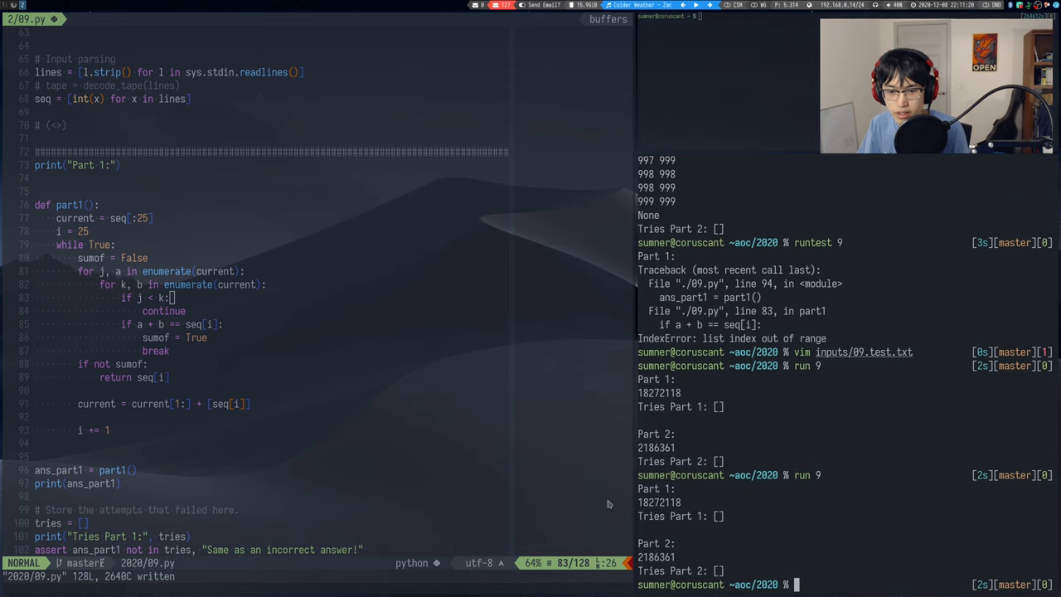
{"action": "scroll", "scroll_direction": "down", "scroll_amount": 3}
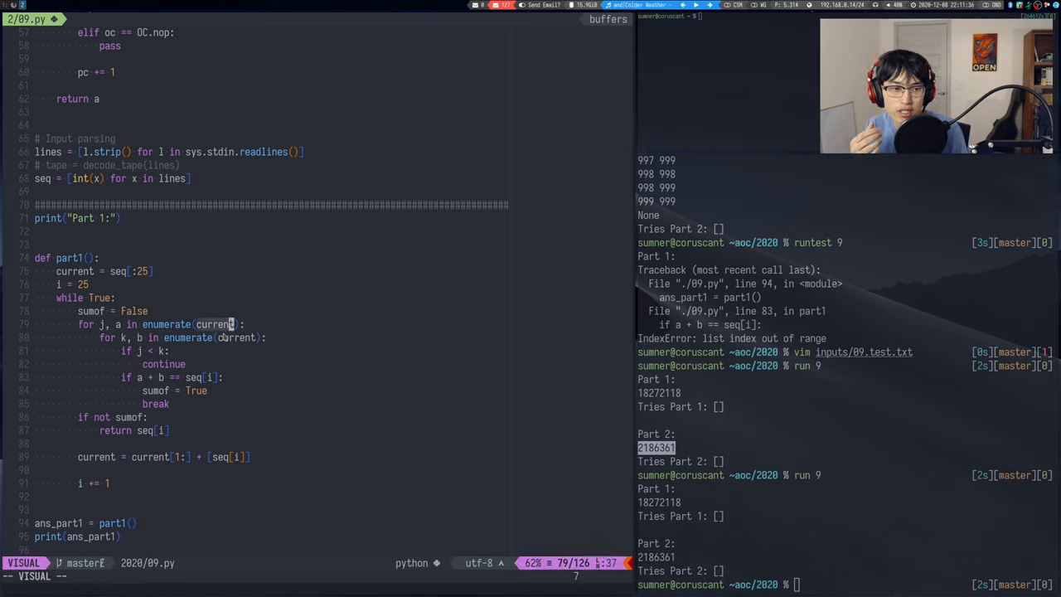
{"action": "key", "text": "Escape"}
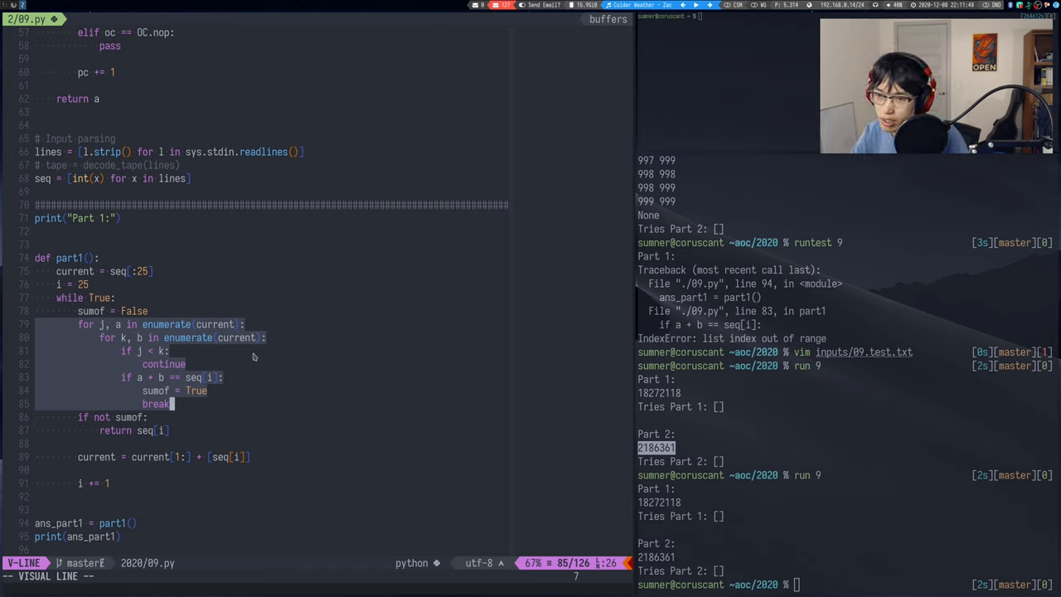
{"action": "key", "text": "Escape"}
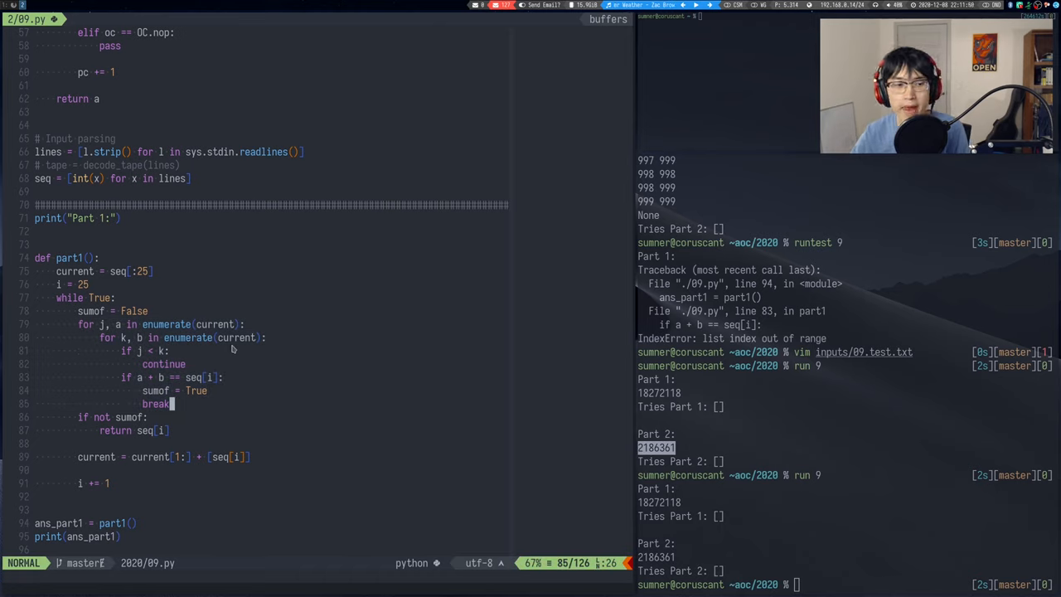
{"action": "key", "text": "v"}
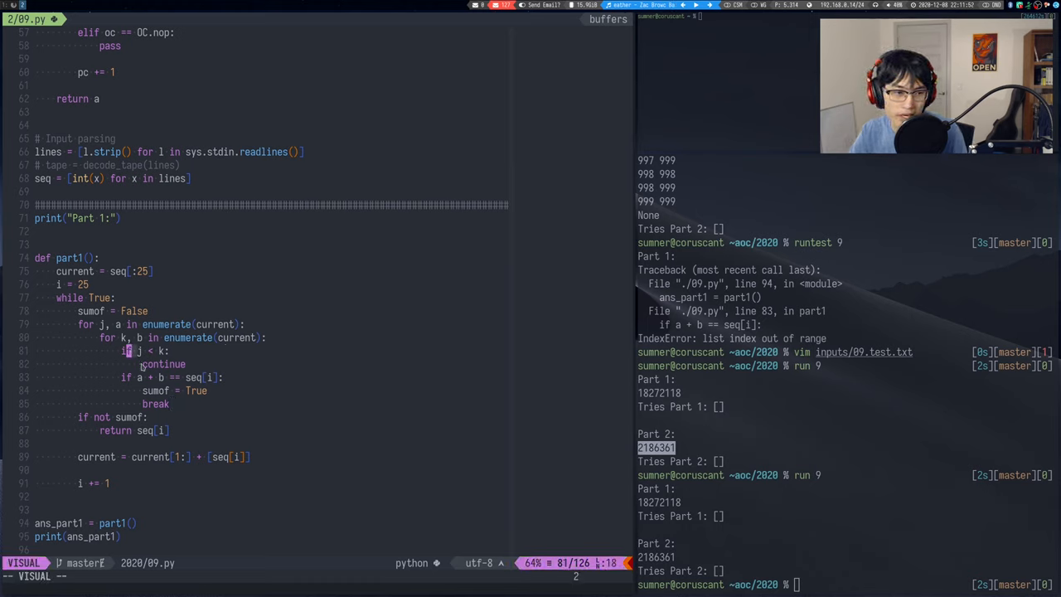
{"action": "key", "text": "Escape"}
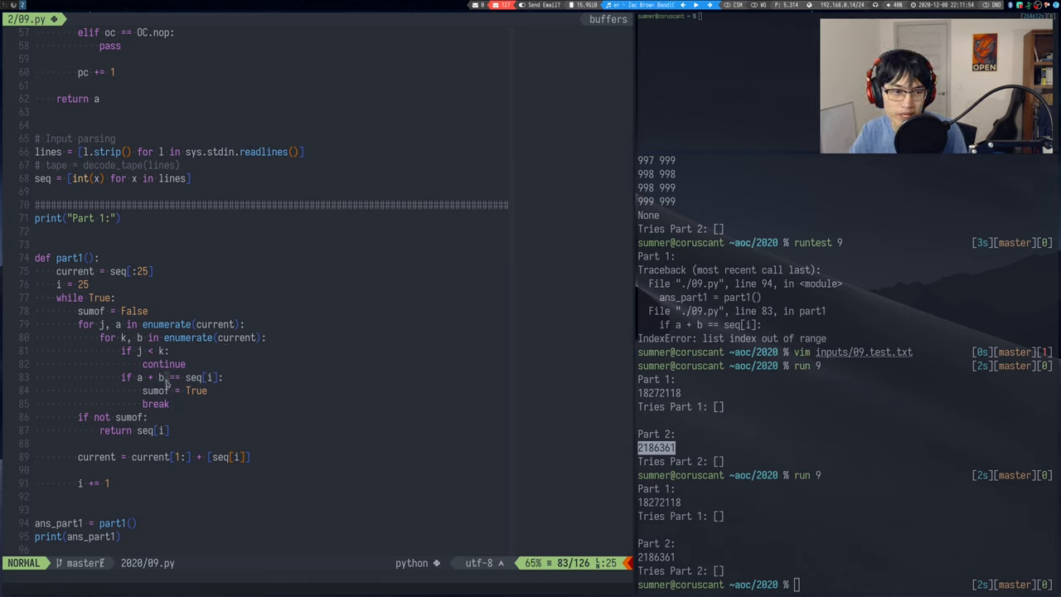
{"action": "key", "text": "v"}
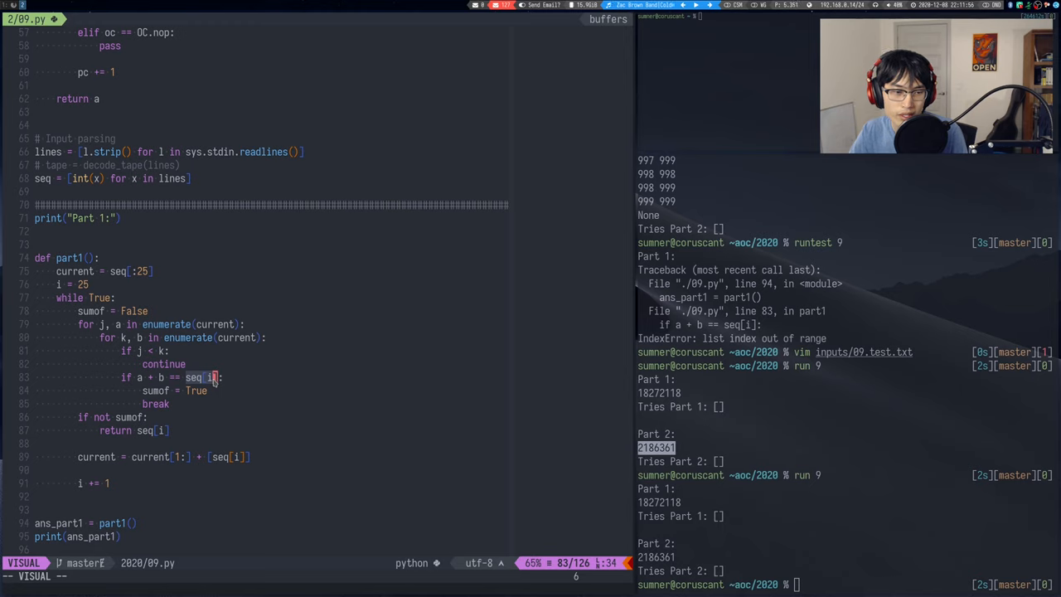
{"action": "key", "text": "Escape"}
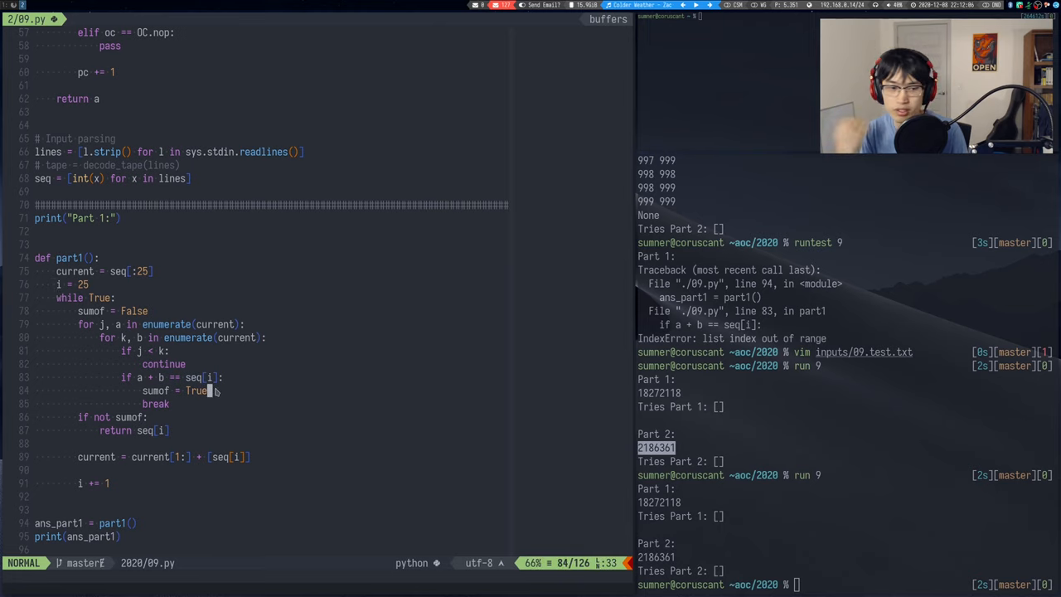
{"action": "key", "text": "v"}
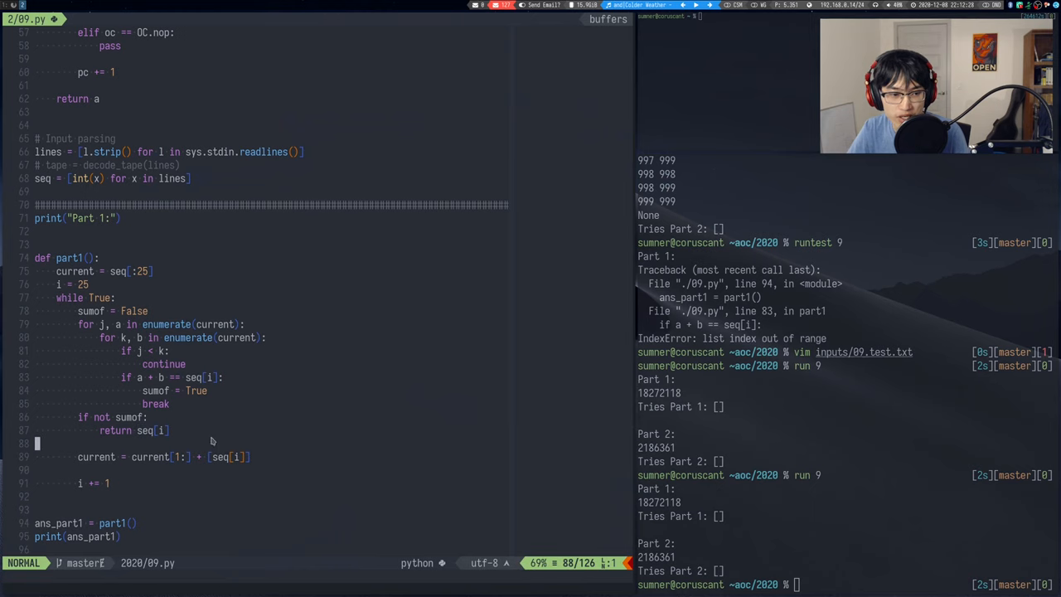
{"action": "scroll", "scroll_direction": "down", "scroll_amount": 3}
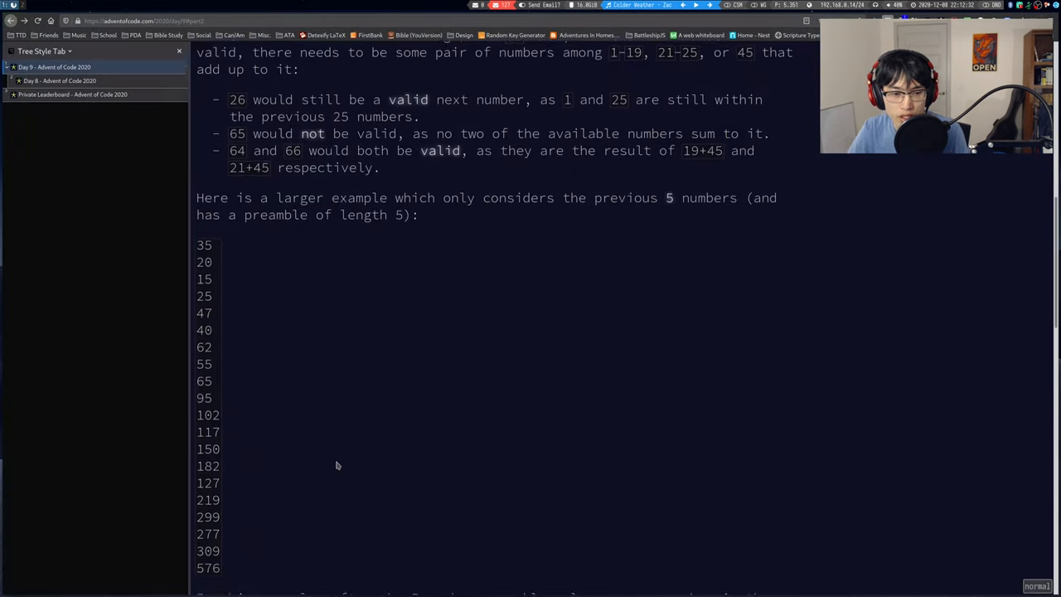
{"action": "scroll", "scroll_direction": "down", "scroll_amount": 3}
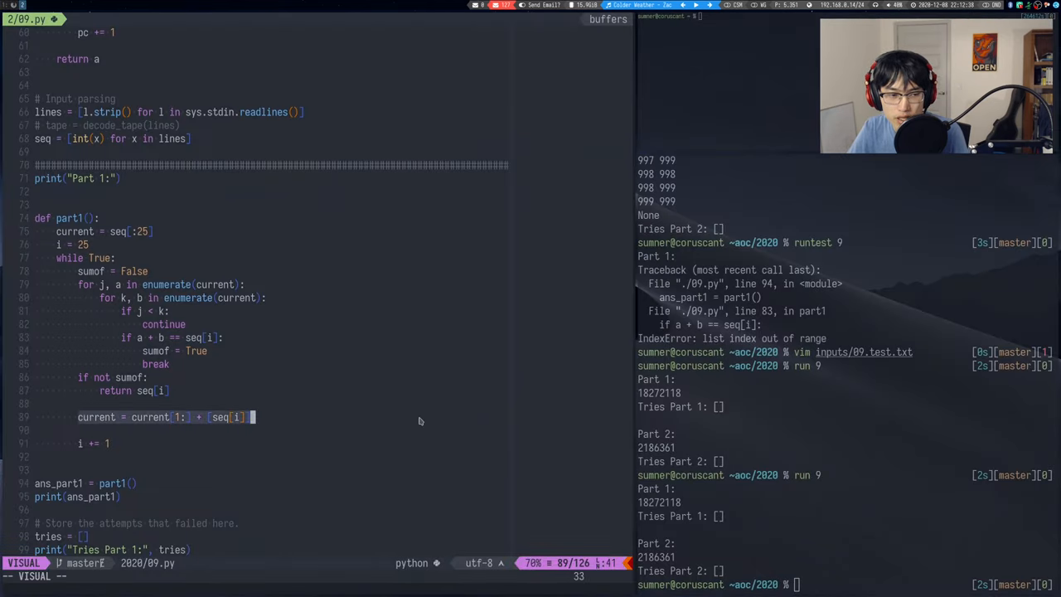
{"action": "key", "text": "Escape"}
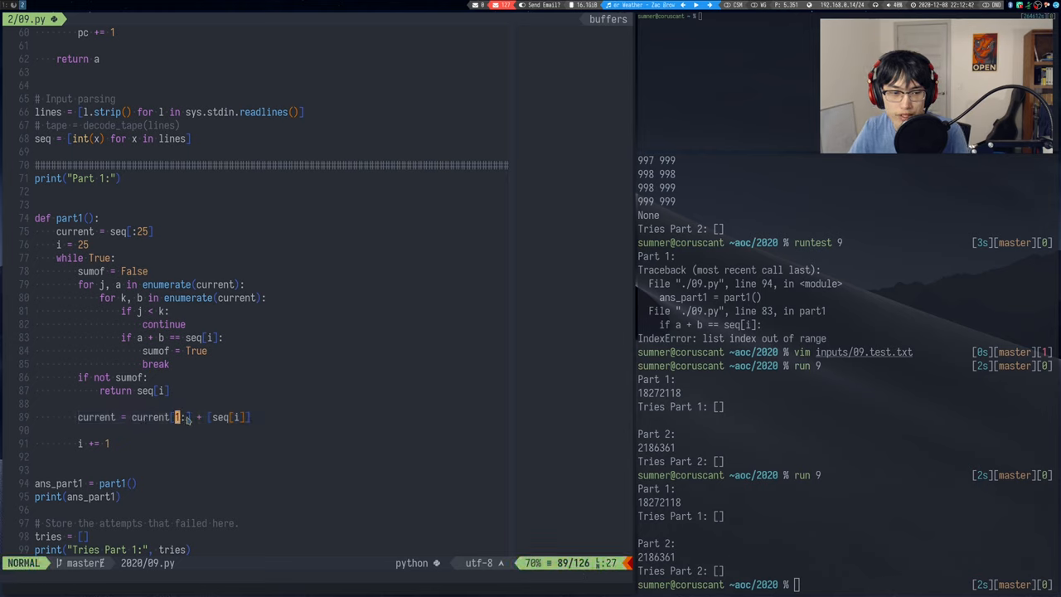
{"action": "key", "text": "v"}
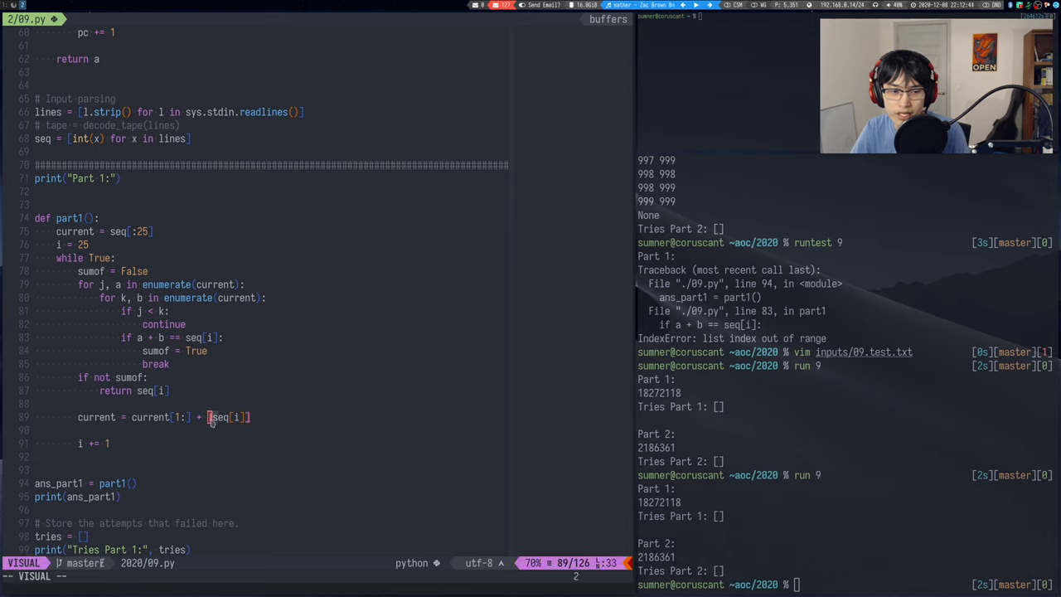
{"action": "key", "text": "Escape"}
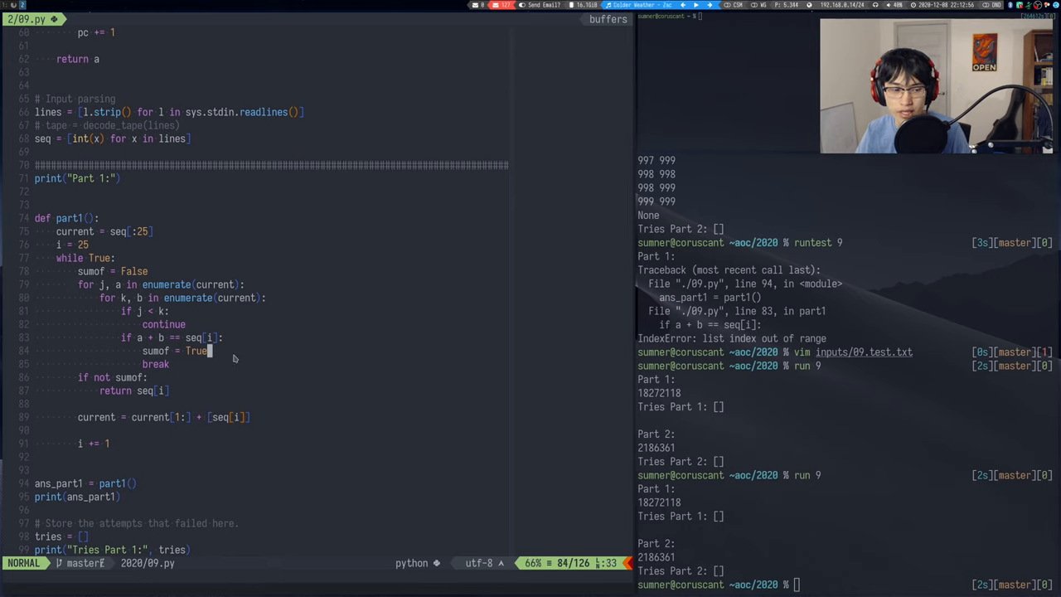
{"action": "mouse_move", "coordinate": [322, 362]}
{"action": "type", "text": "prin"}
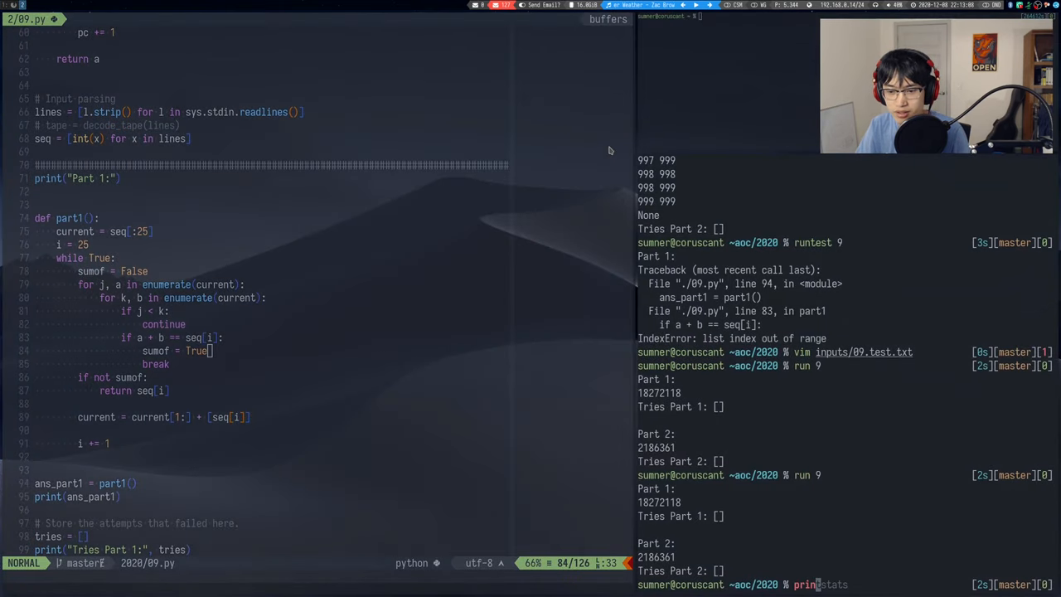
{"action": "key", "text": "Return"}
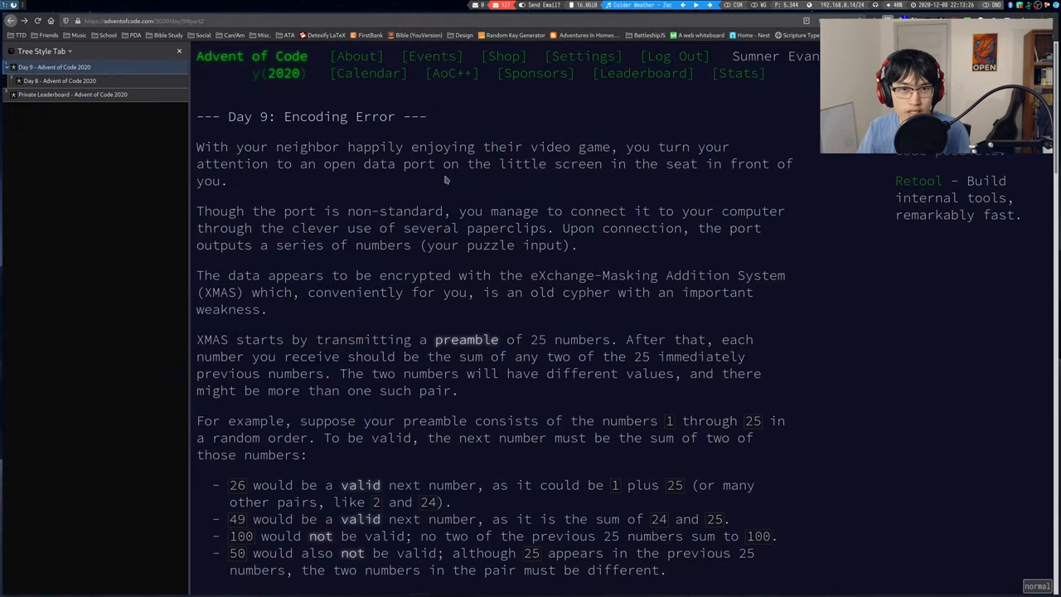
{"action": "mouse_move", "coordinate": [643, 73]}
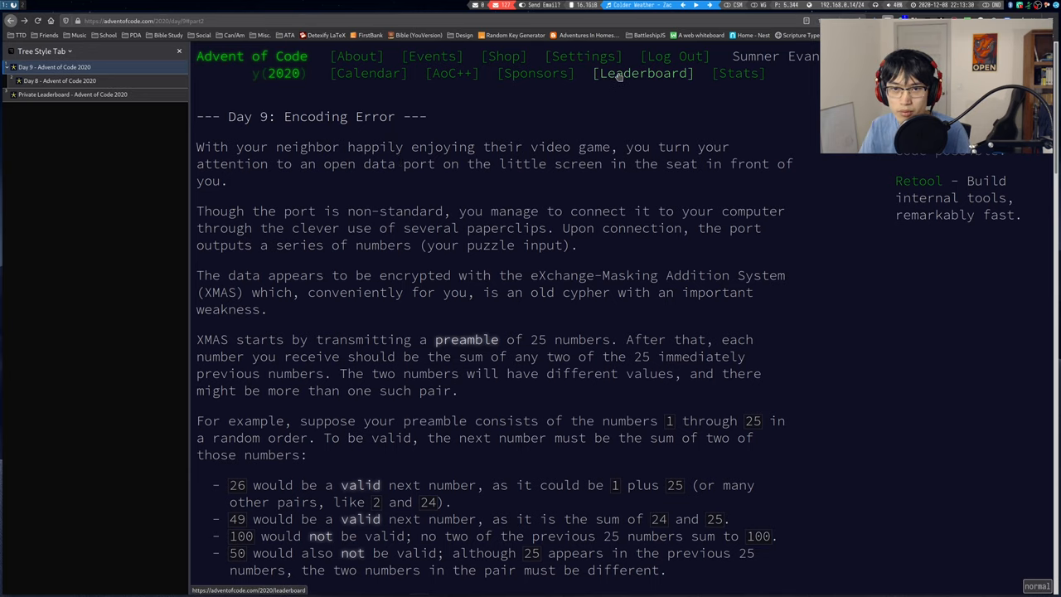
- View the global Day 9 leaderboard and scroll through the fastest solvers' times
{"action": "left_click", "coordinate": [643, 73]}
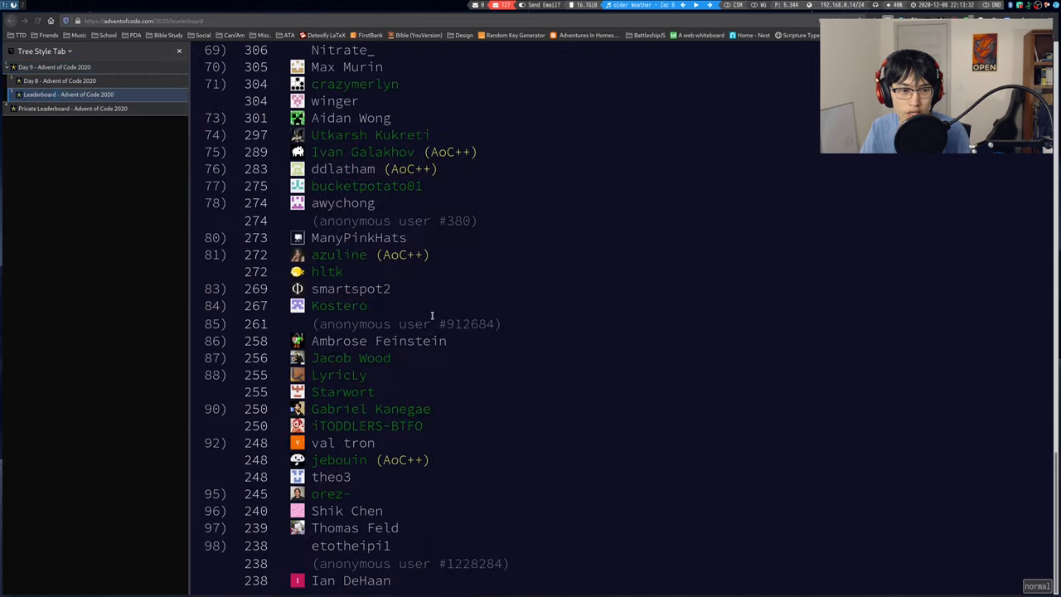
{"action": "left_click", "coordinate": [386, 116]}
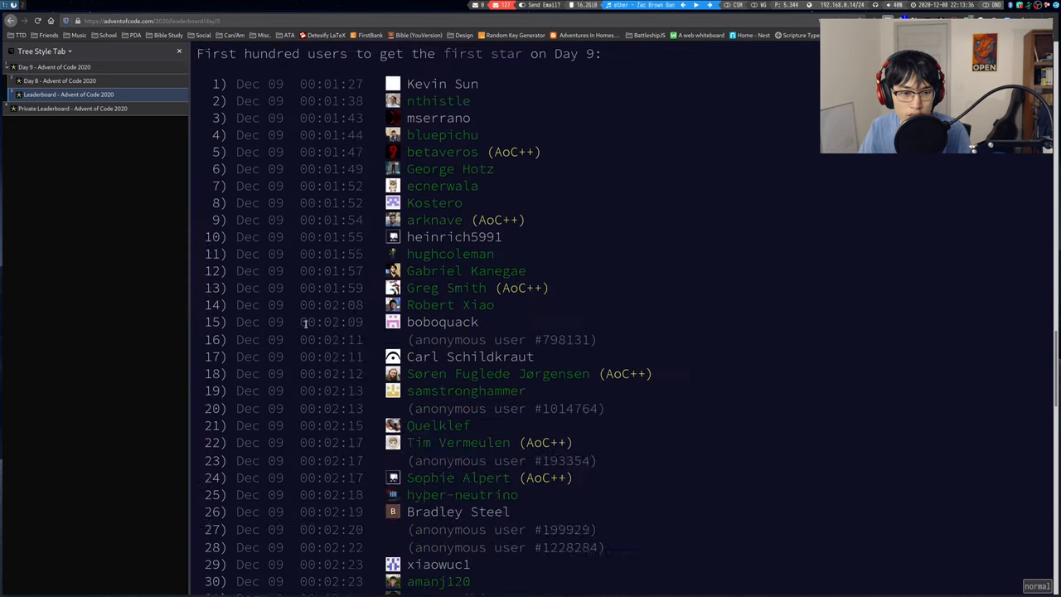
{"action": "scroll", "scroll_direction": "down", "scroll_amount": 3}
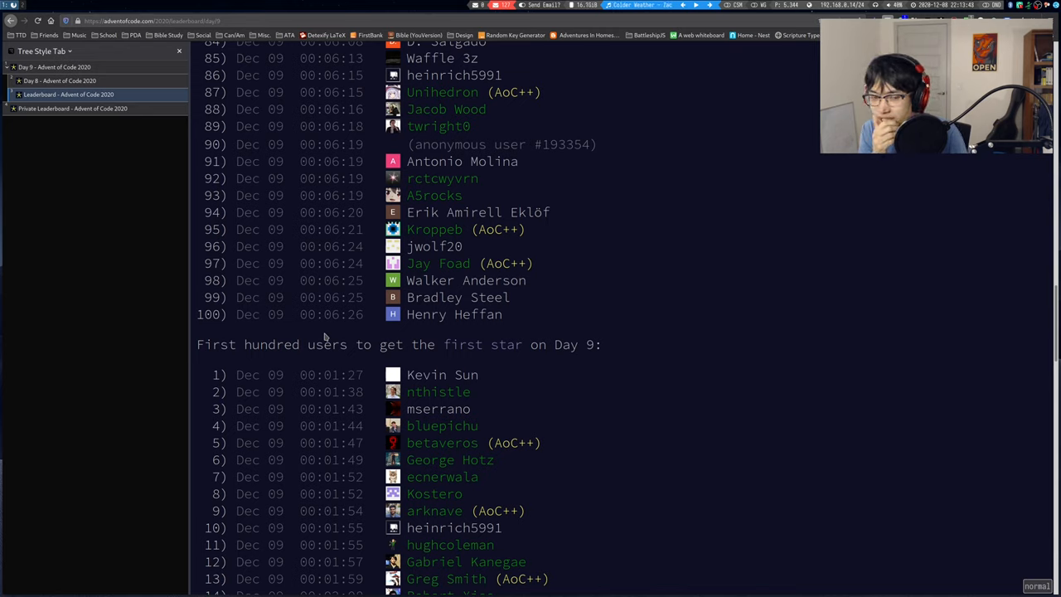
{"action": "mouse_move", "coordinate": [597, 425]}
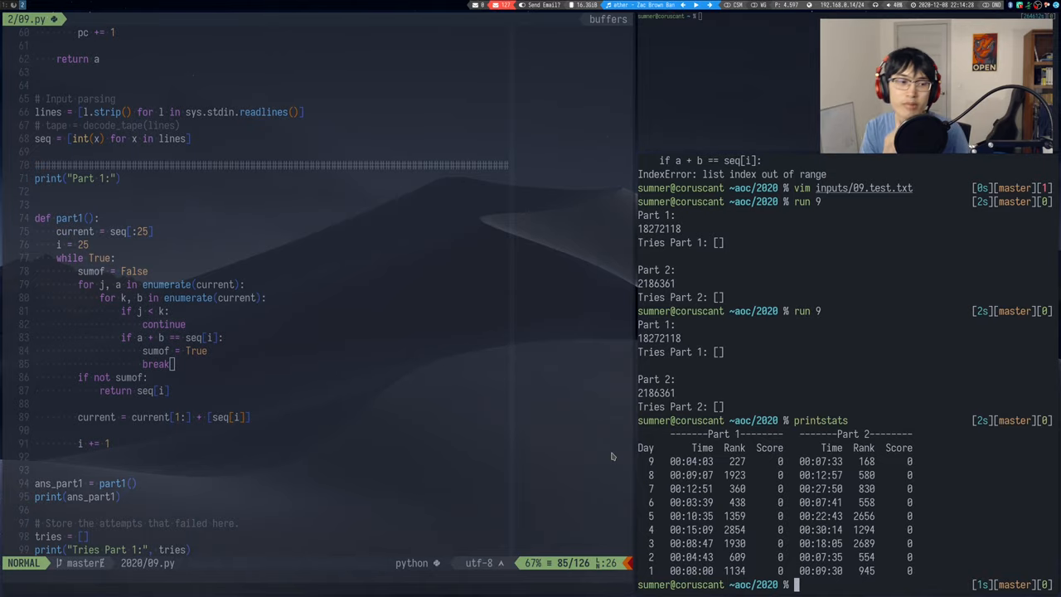
{"action": "scroll", "scroll_direction": "down", "scroll_amount": 3}
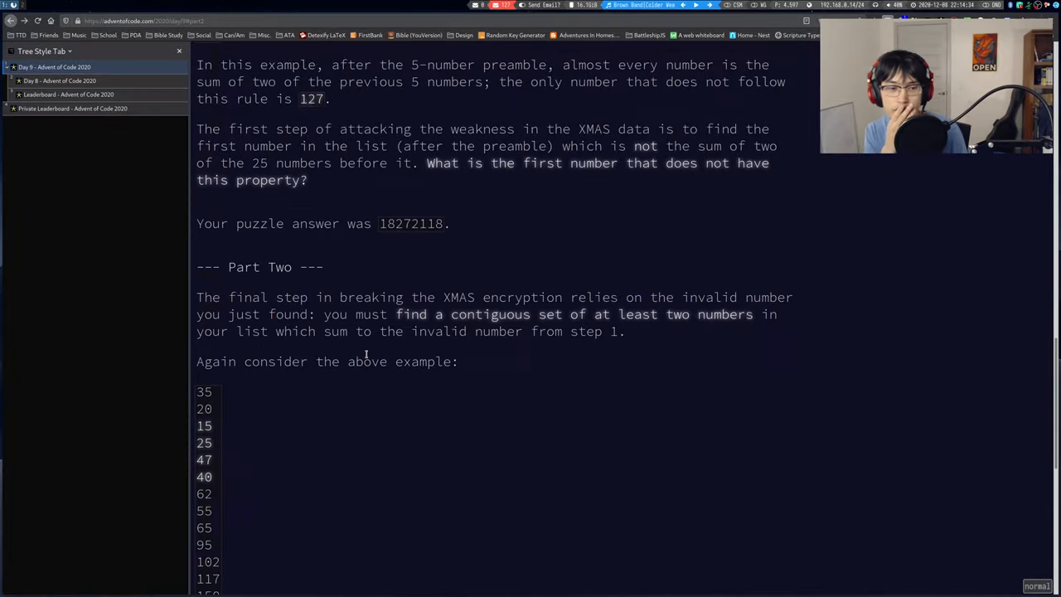
- Scroll the Day 9 page to Part Two and highlight part of its description
{"action": "scroll", "scroll_direction": "down", "scroll_amount": 3}
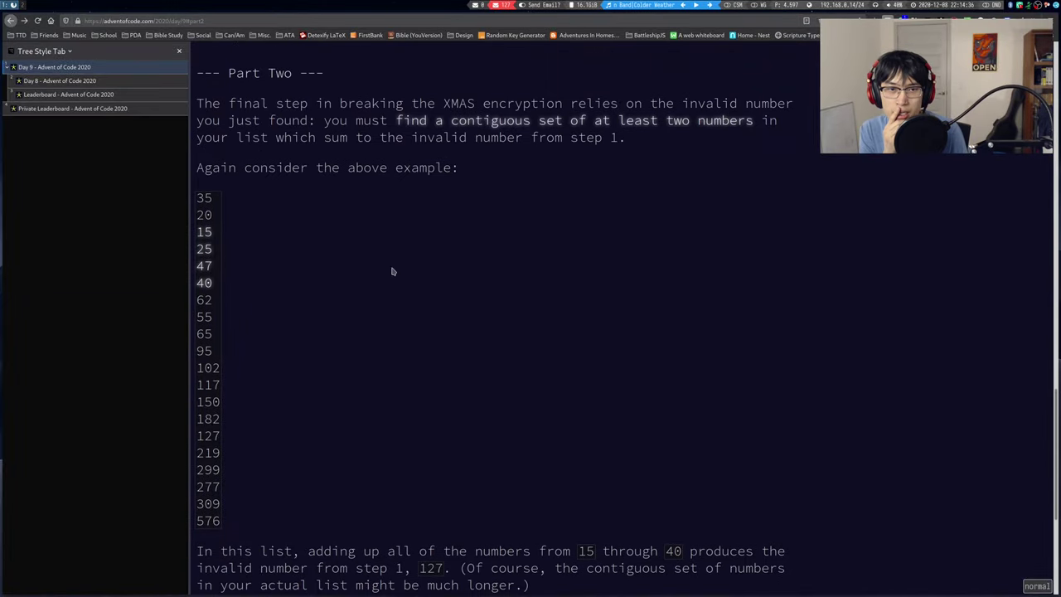
{"action": "mouse_move", "coordinate": [693, 181]}
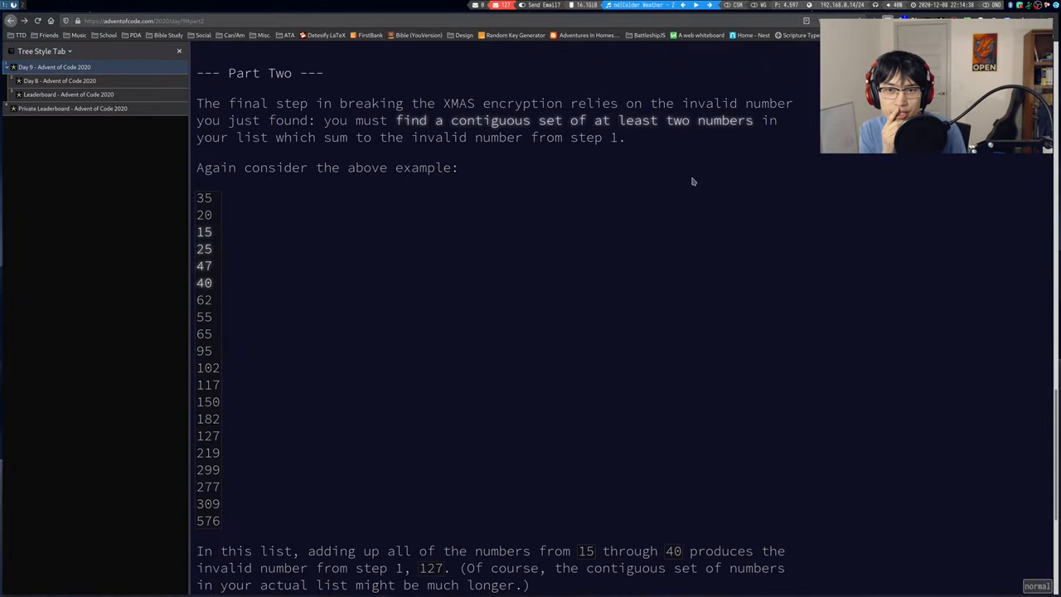
{"action": "left_click_drag", "start_coordinate": [323, 136], "coordinate": [468, 136]}
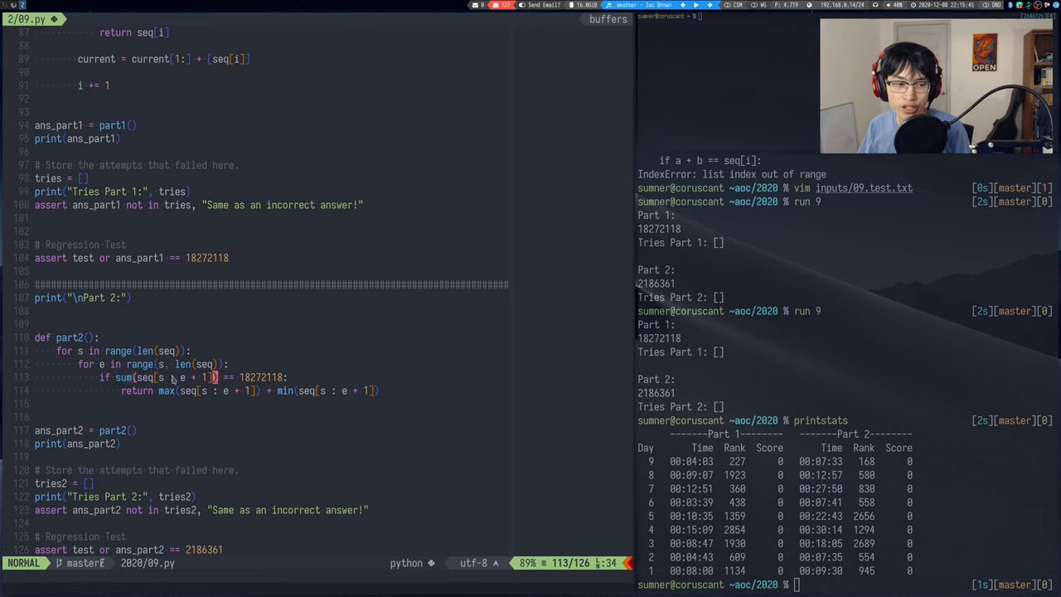
- Add an # O(n^3) complexity comment inside part2 after the outer loop
{"action": "key", "text": "v"}
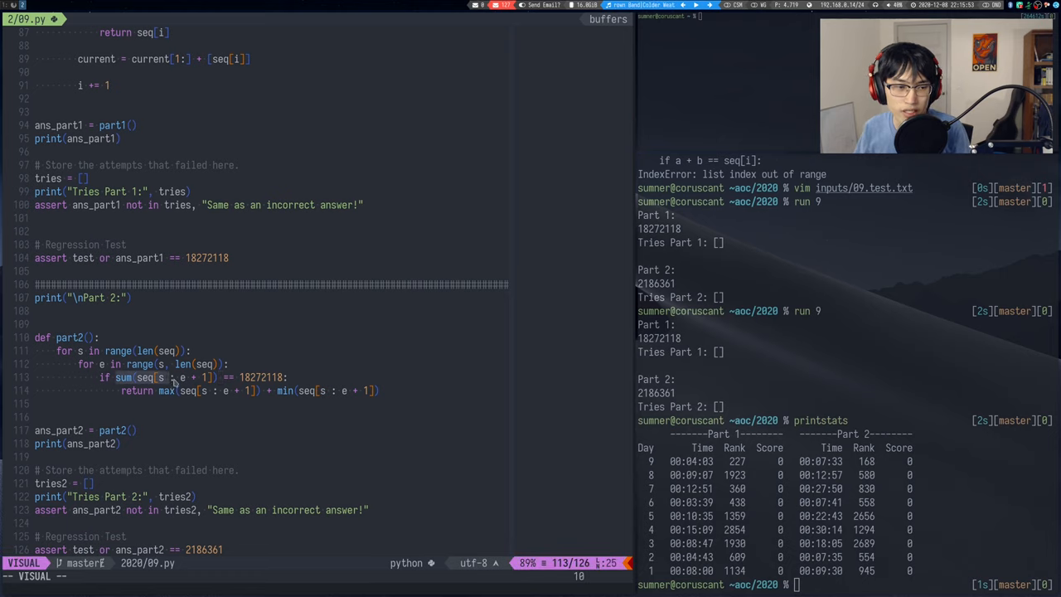
{"action": "key", "text": "Escape"}
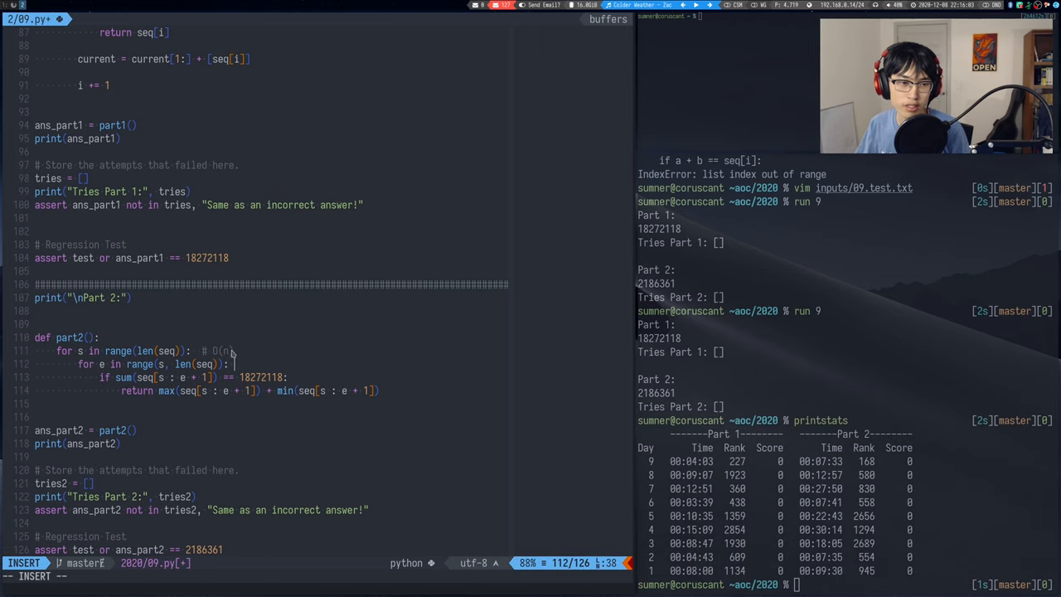
{"action": "type", "text": "#O(n)"}
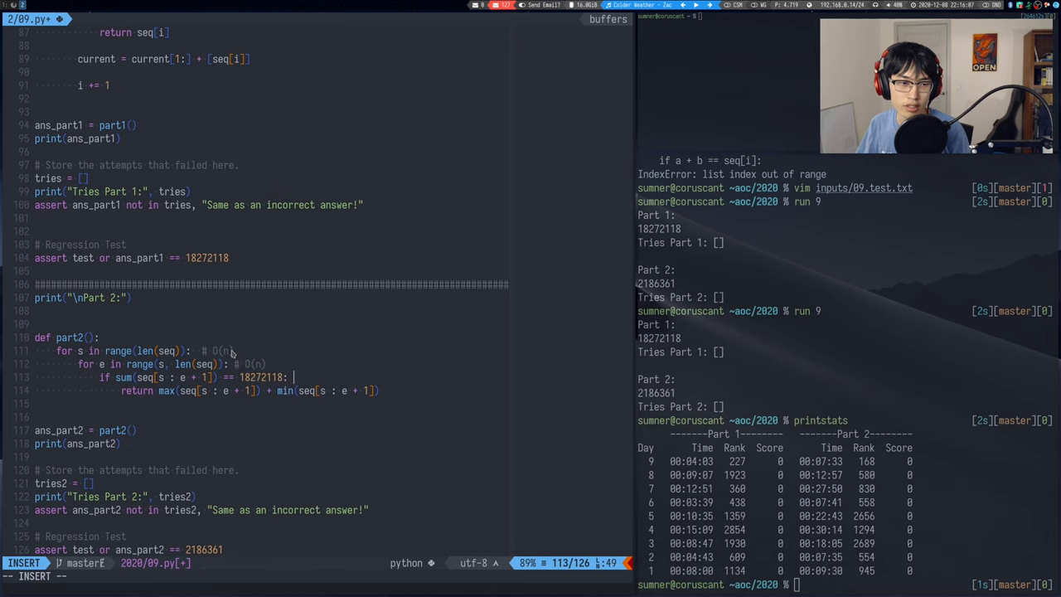
{"action": "type", "text": ","}
{"action": "left_click", "coordinate": [141, 337]}
{"action": "type", "text": "  # O(n^3)"}
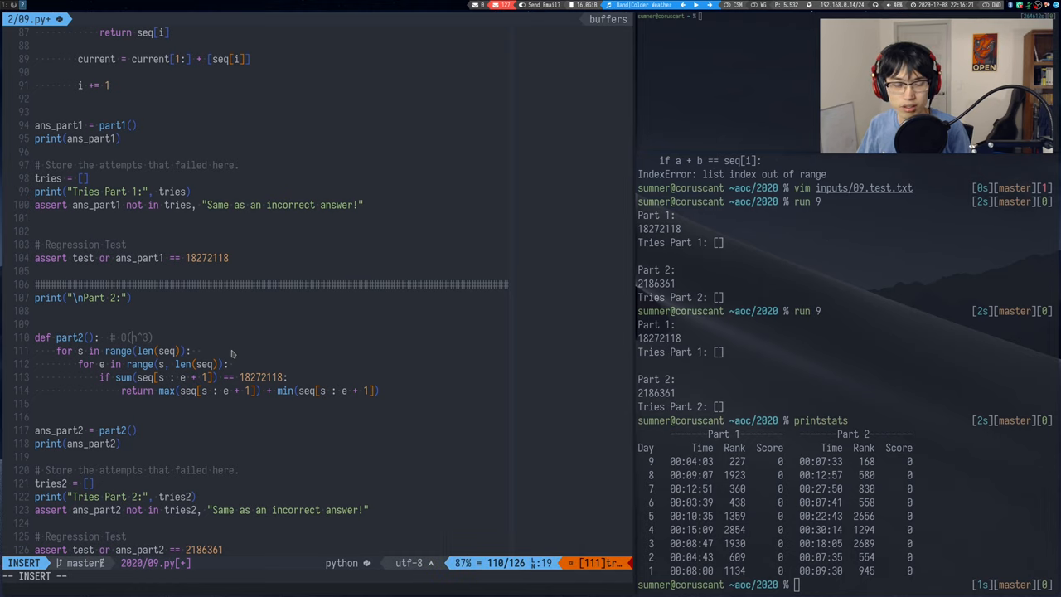
{"action": "key", "text": "Escape"}
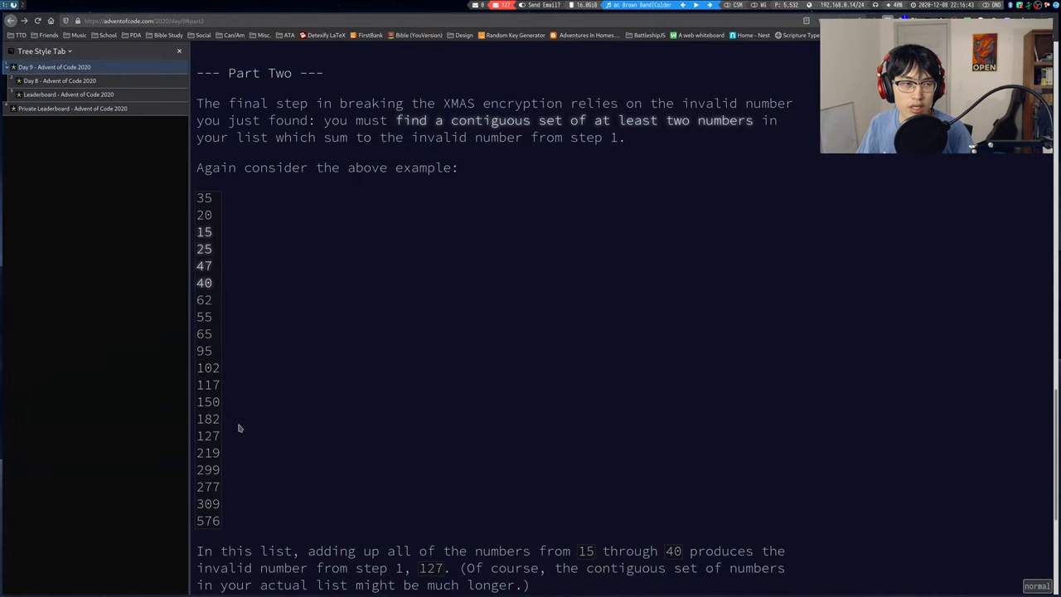
{"action": "mouse_move", "coordinate": [325, 262]}
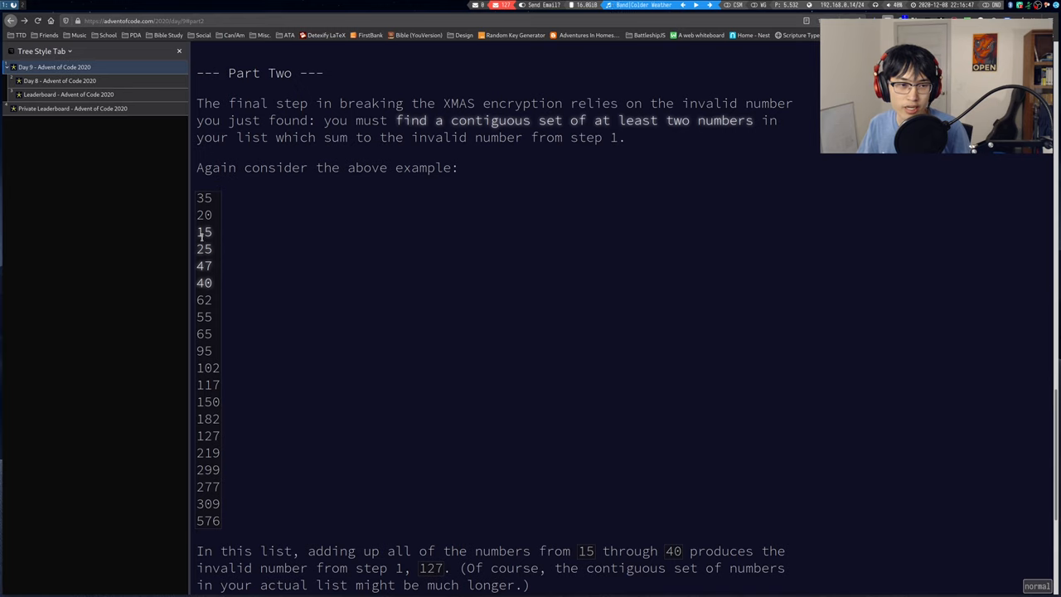
- Highlight a number in the Part Two example list in Firefox
{"action": "double_click", "coordinate": [204, 232]}
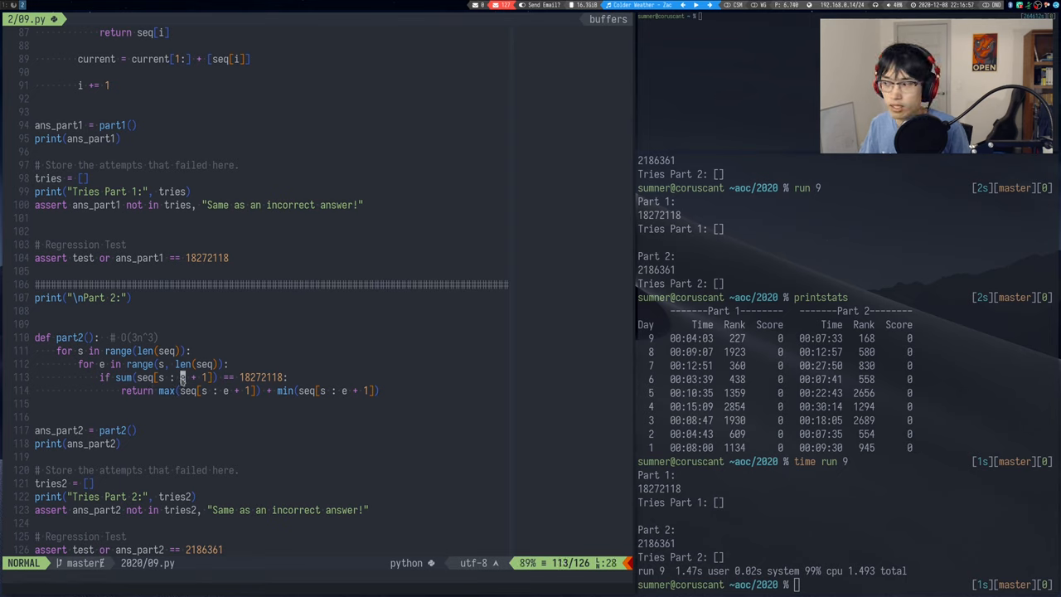
- Visually select the end of the slice expression in part2 after the timed run
{"action": "key", "text": "v"}
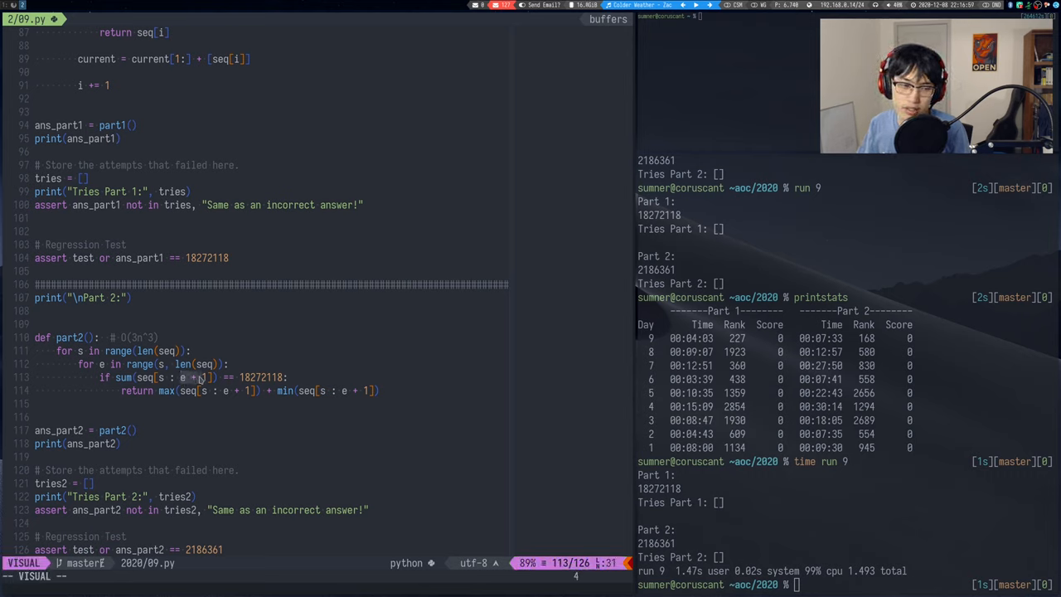
{"action": "key", "text": "Escape"}
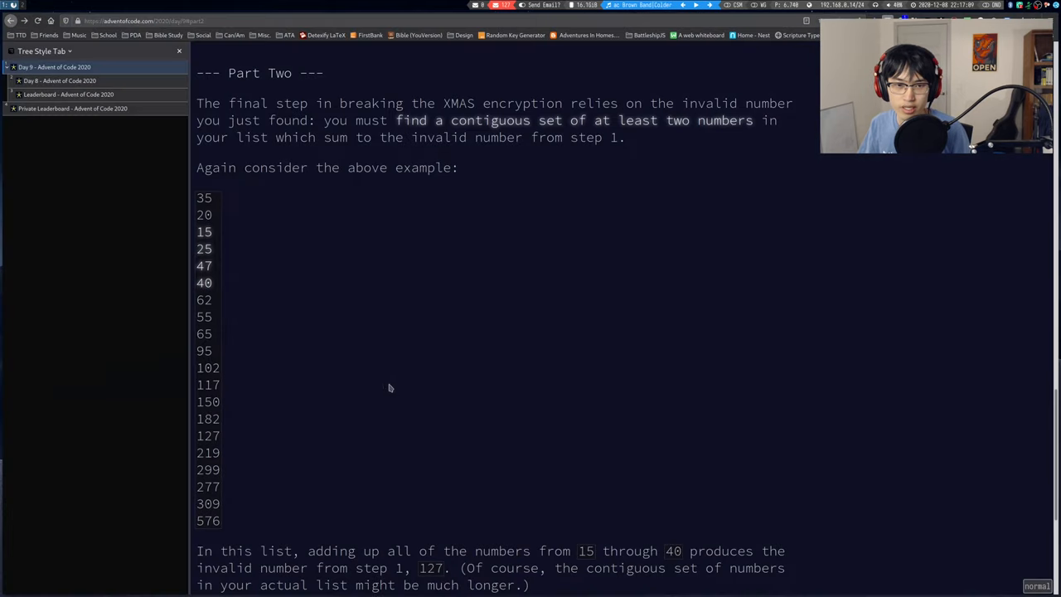
- Scroll to the encryption weakness paragraph and highlight the smallest-plus-largest rule
{"action": "scroll", "scroll_direction": "down", "scroll_amount": 3}
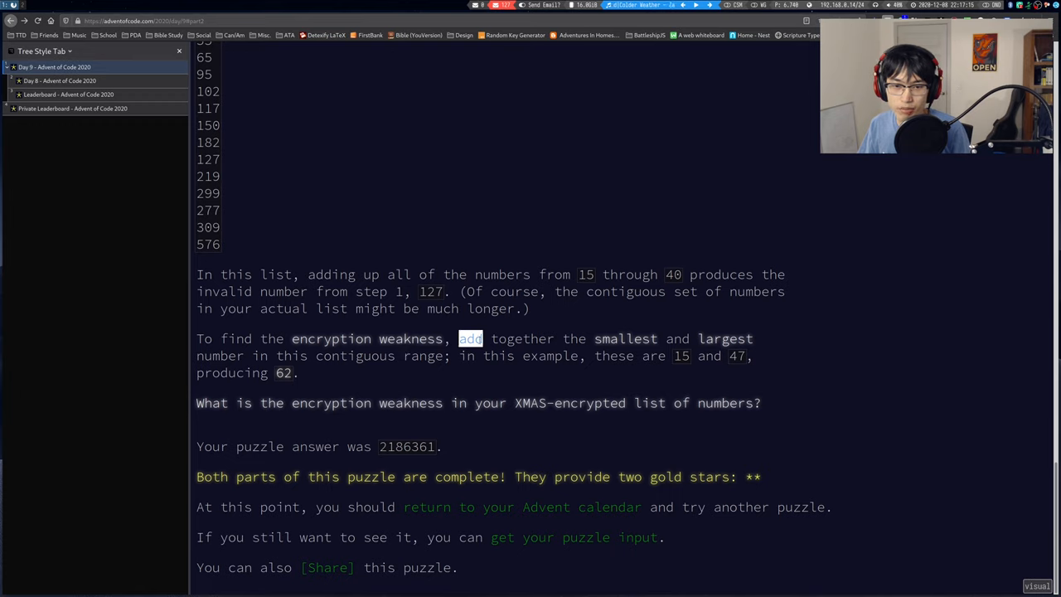
{"action": "left_click_drag", "start_coordinate": [459, 338], "coordinate": [753, 354]}
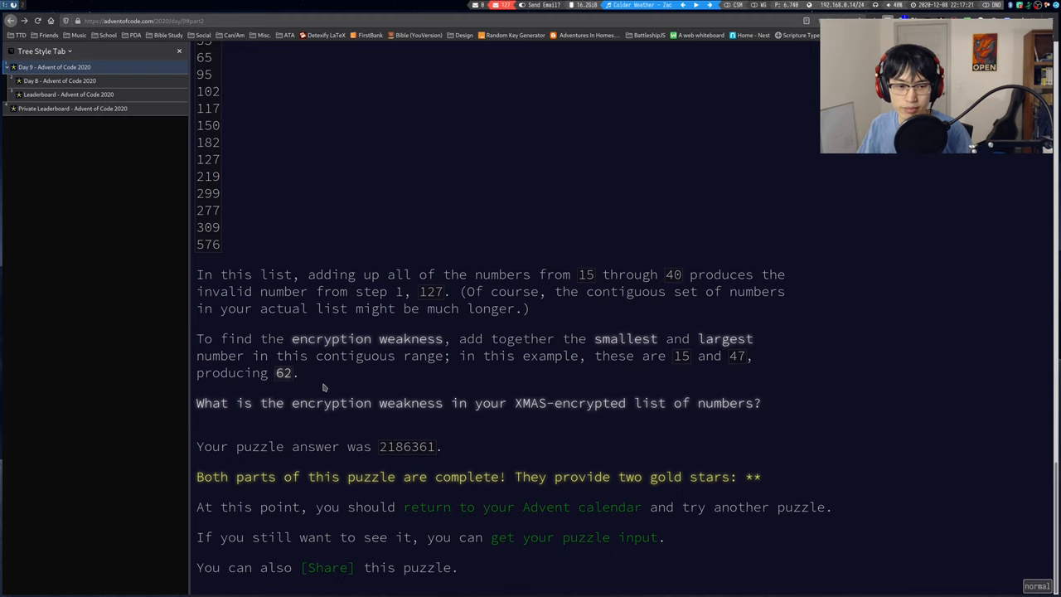
{"action": "mouse_move", "coordinate": [511, 423]}
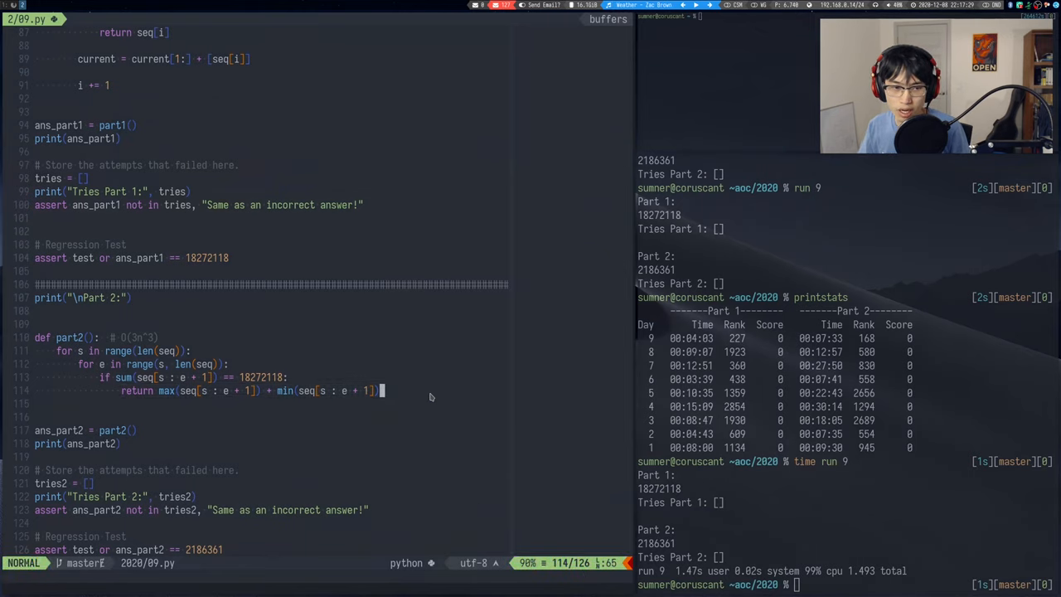
{"action": "mouse_move", "coordinate": [165, 392]}
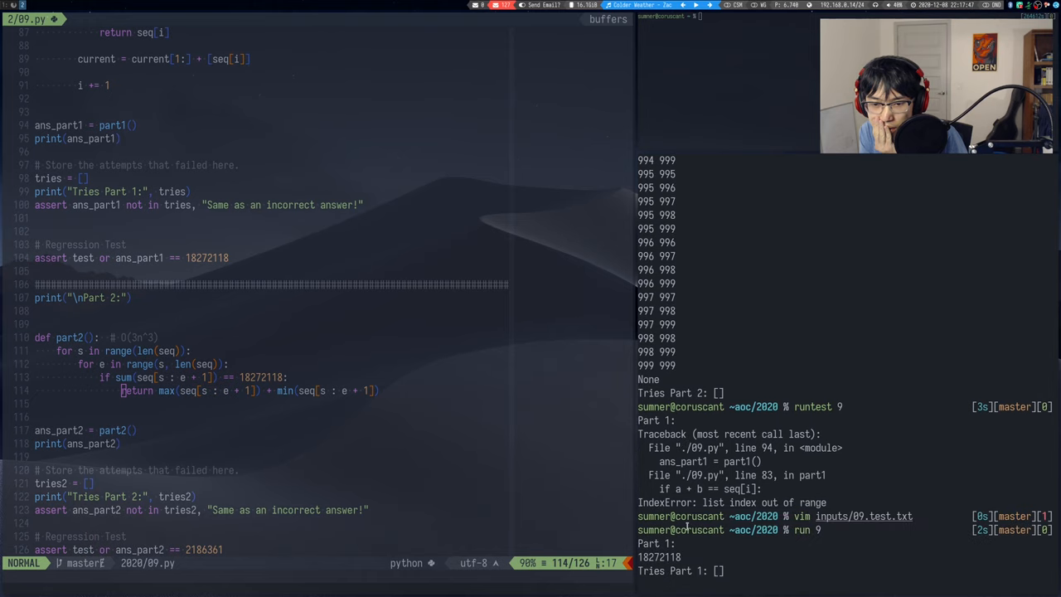
{"action": "scroll", "scroll_direction": "down", "scroll_amount": 3}
{"action": "type", "text": "time run 9"}
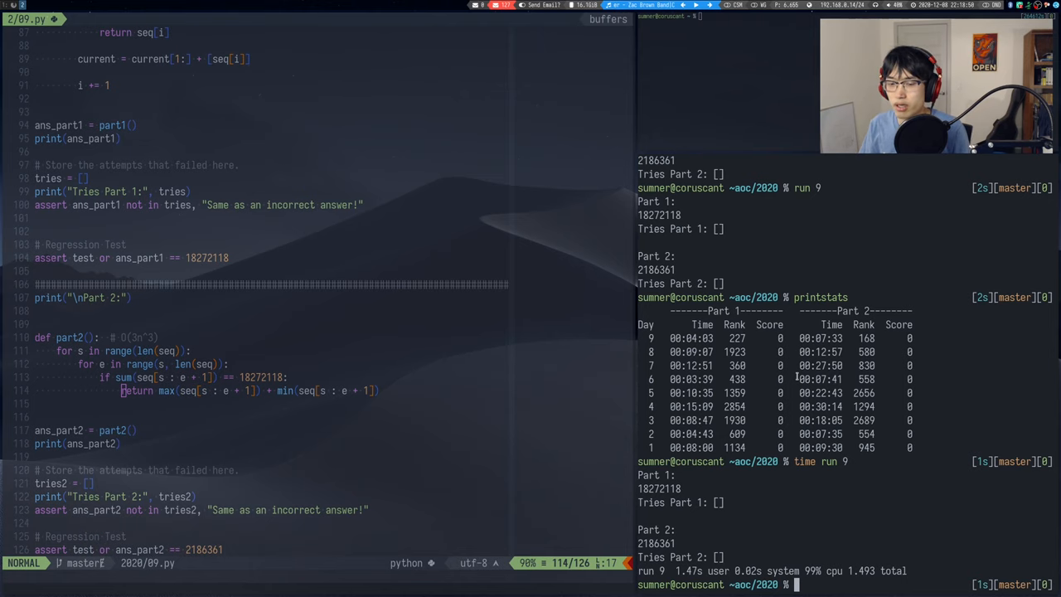
- Check git status, commit as "Solve 2020.09" and push, then yank the part2 function
{"action": "type", "text": "gs"}
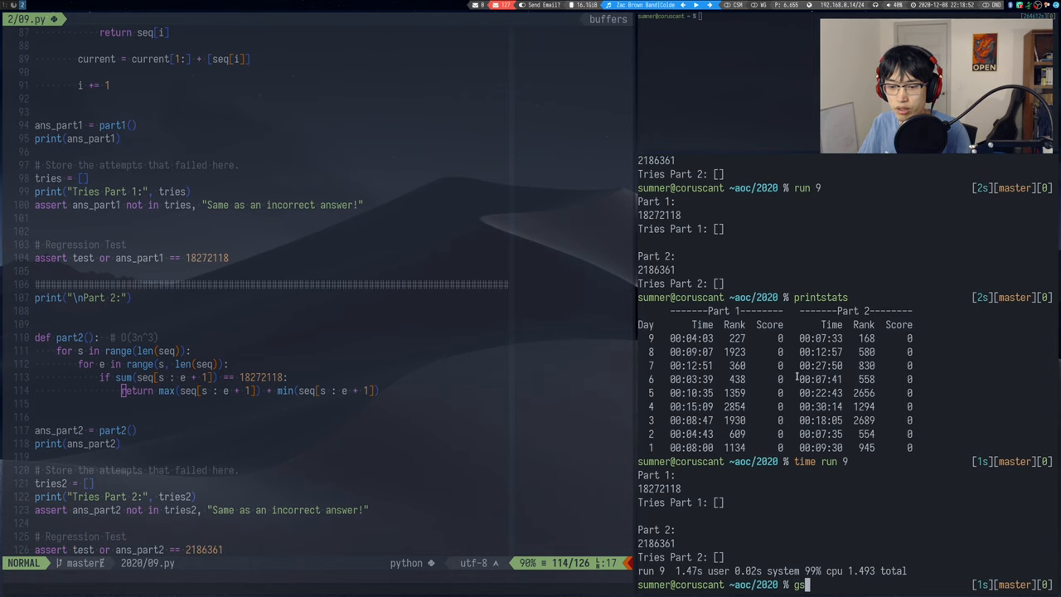
{"action": "key", "text": "Return"}
{"action": "type", "text": "gca -m \"Solve 2020.06\""}
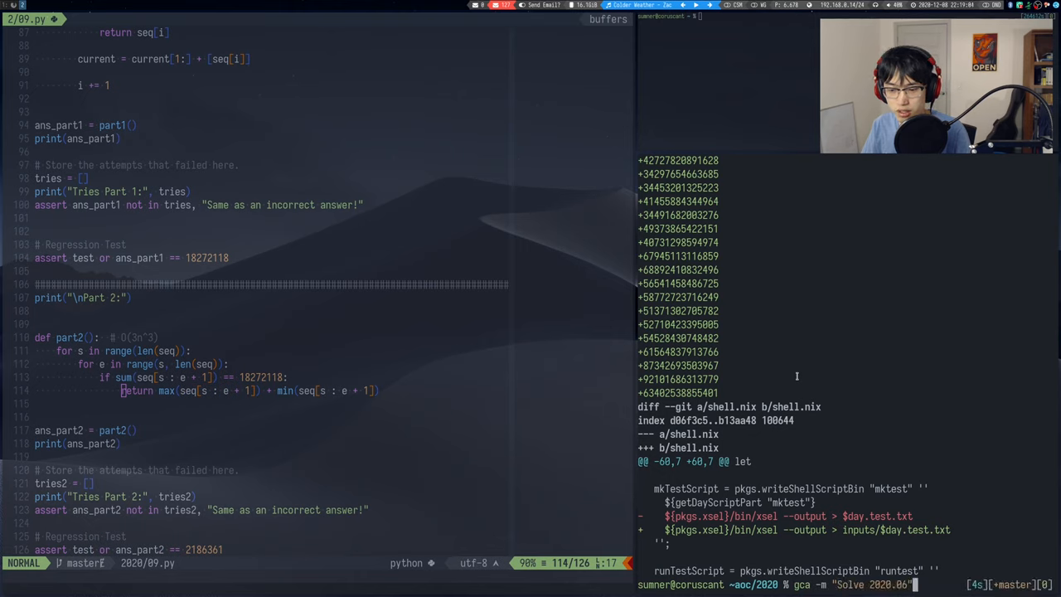
{"action": "key", "text": "Return"}
{"action": "type", "text": "gpush"}
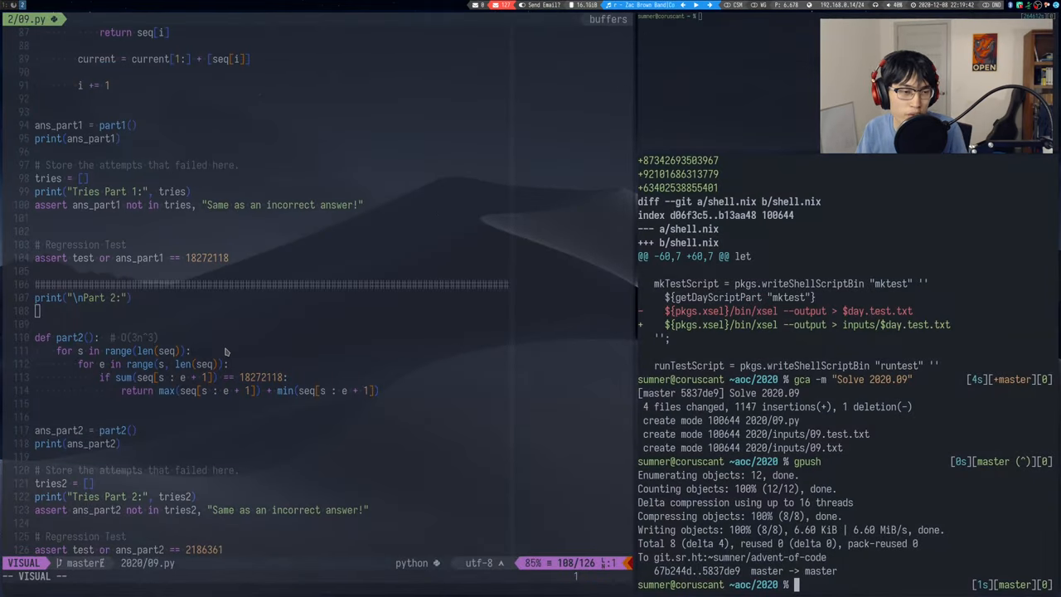
{"action": "key", "text": "Escape"}
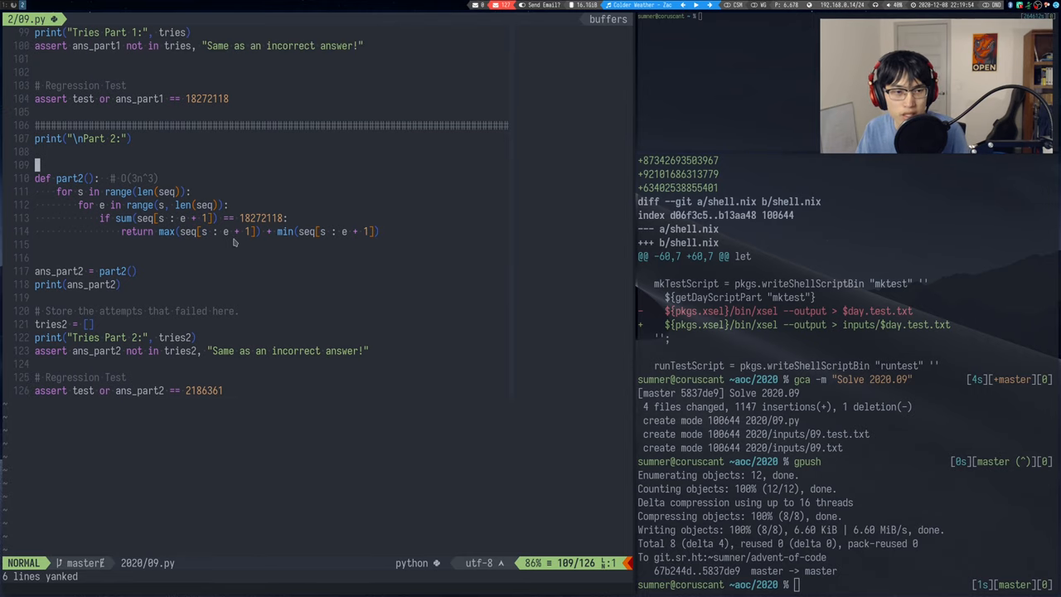
- Paste a part2 copy as part2_cleaner and assert ans_part2 == part2 result
{"action": "key", "text": "p"}
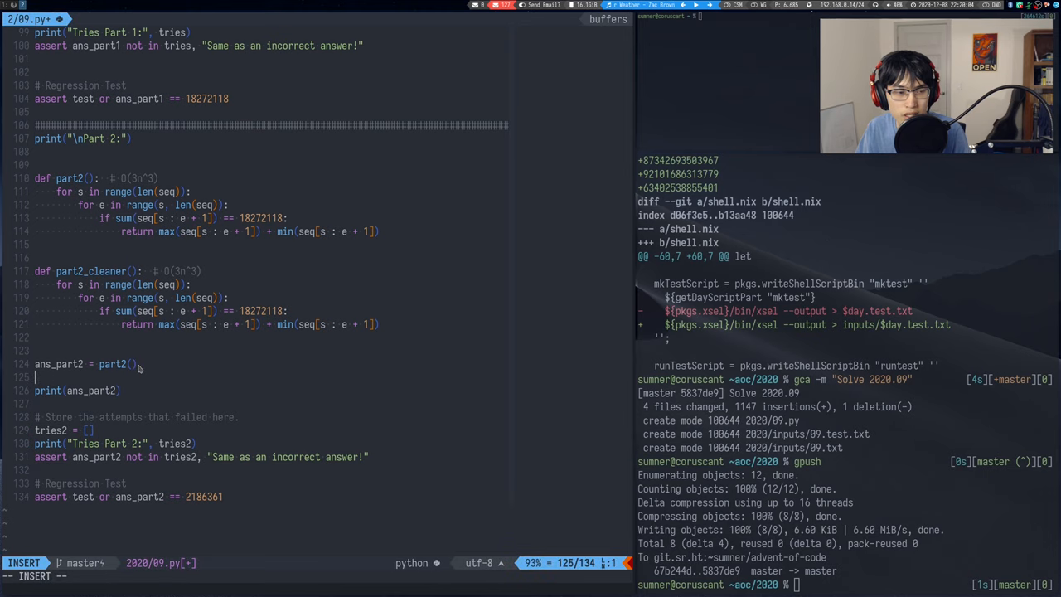
{"action": "type", "text": "assert"}
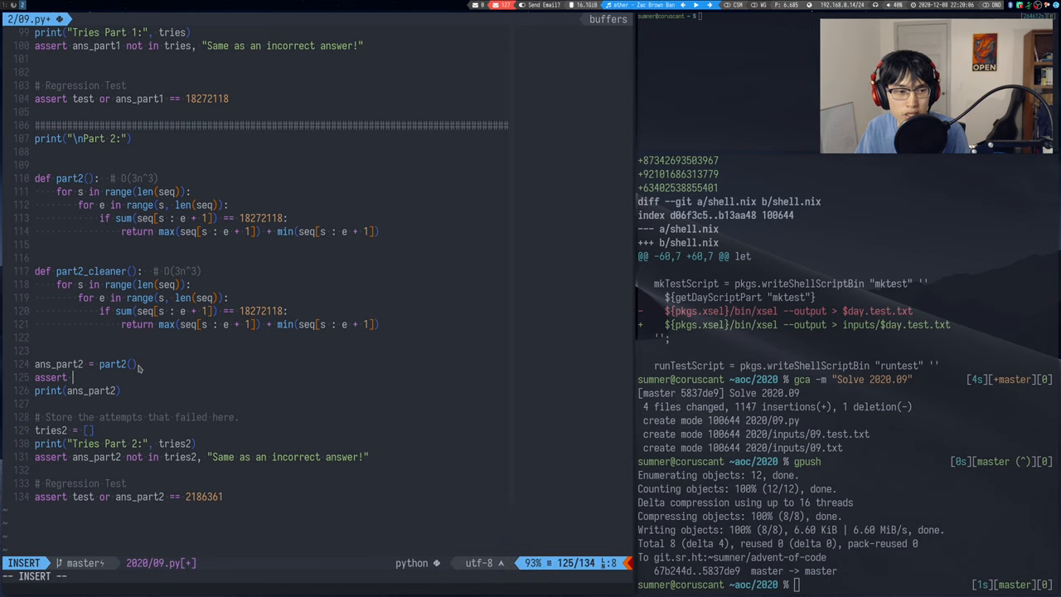
{"action": "type", "text": "ans_part2"}
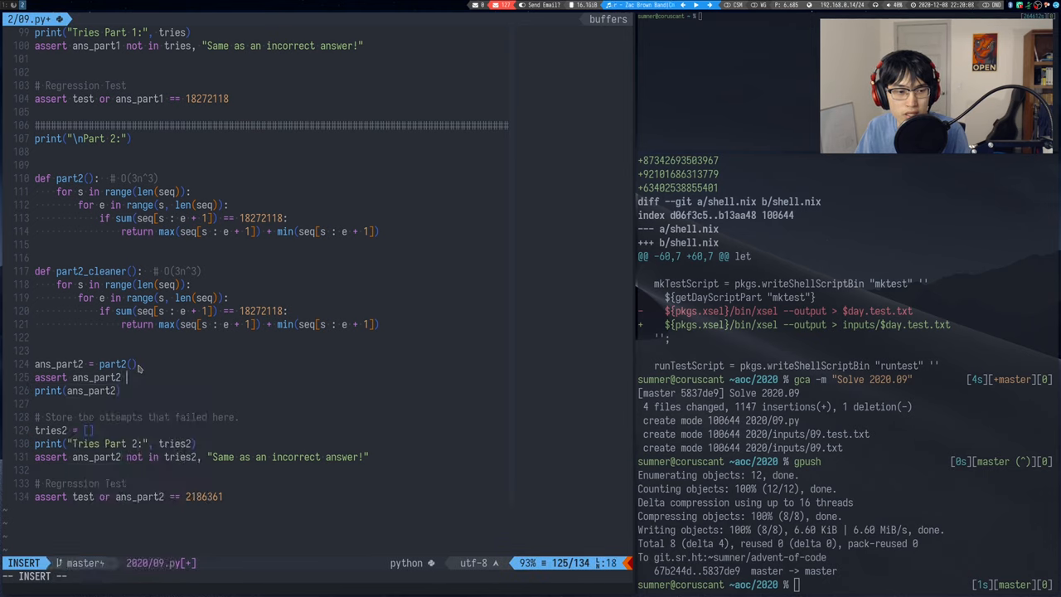
{"action": "type", "text": "== part2_cleaner("}
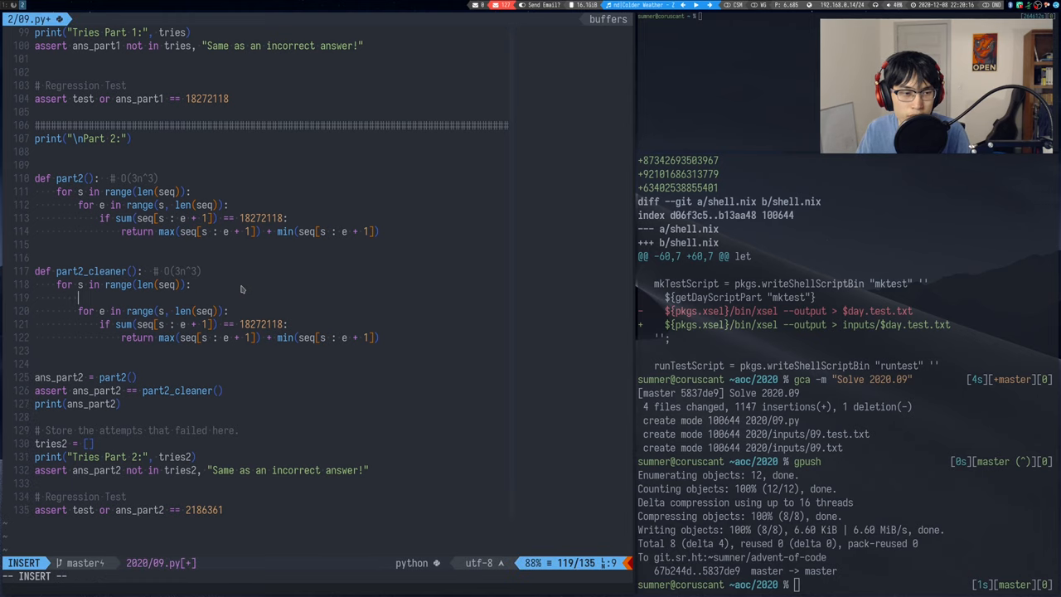
- Start current = [] under the outer loop and append seq[s+e] in the inner loop
{"action": "type", "text": "cs"}
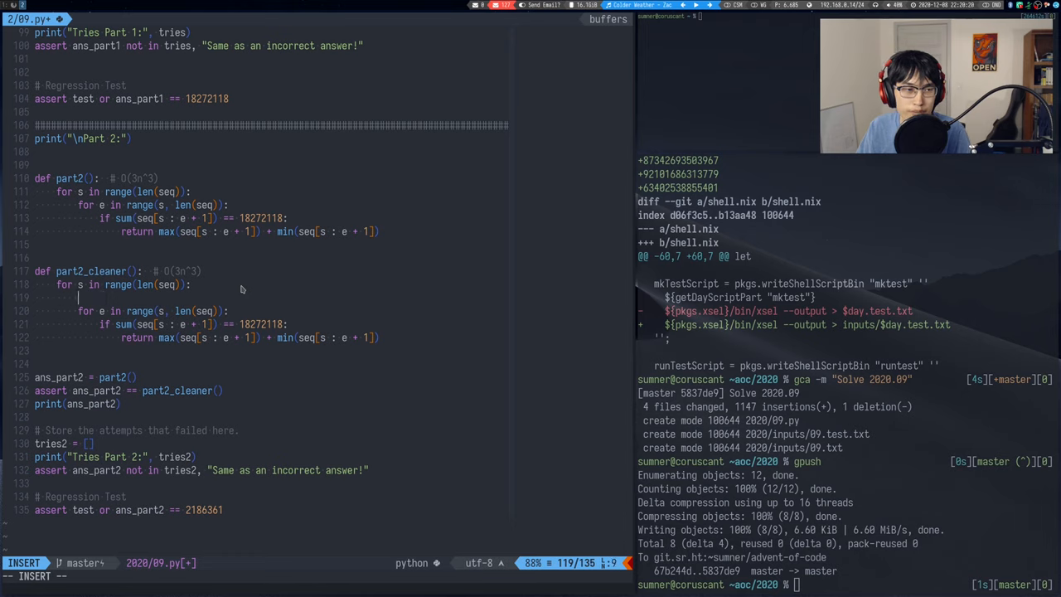
{"action": "type", "text": "su"}
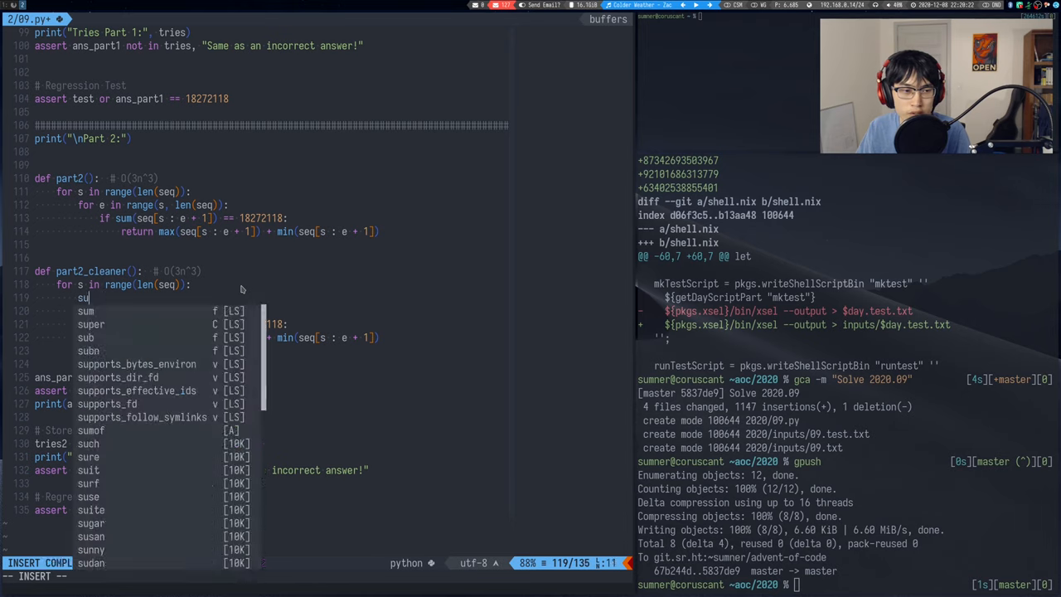
{"action": "type", "text": "curr"}
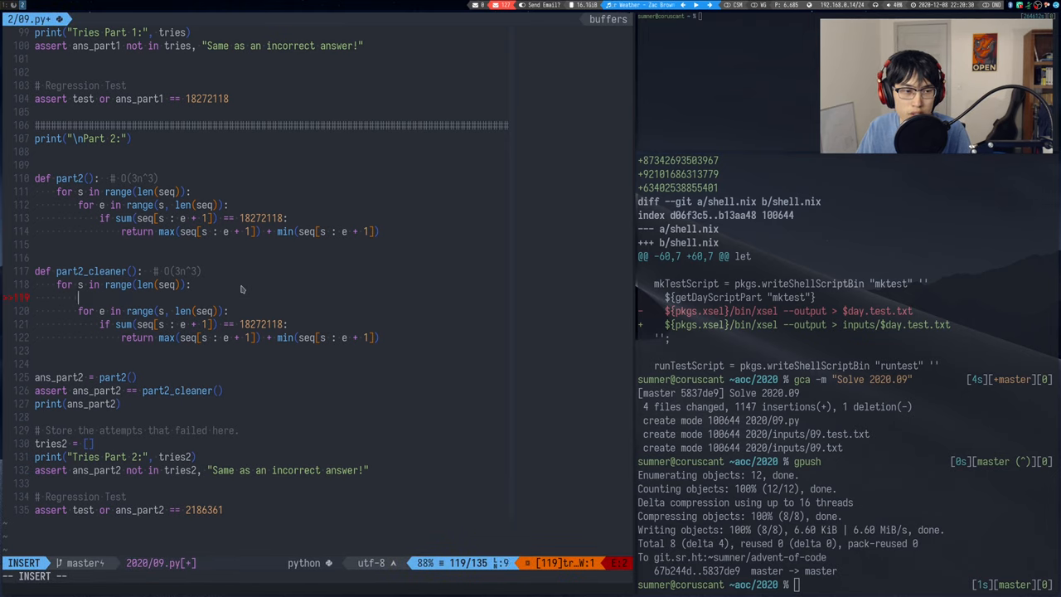
{"action": "type", "text": "current_"}
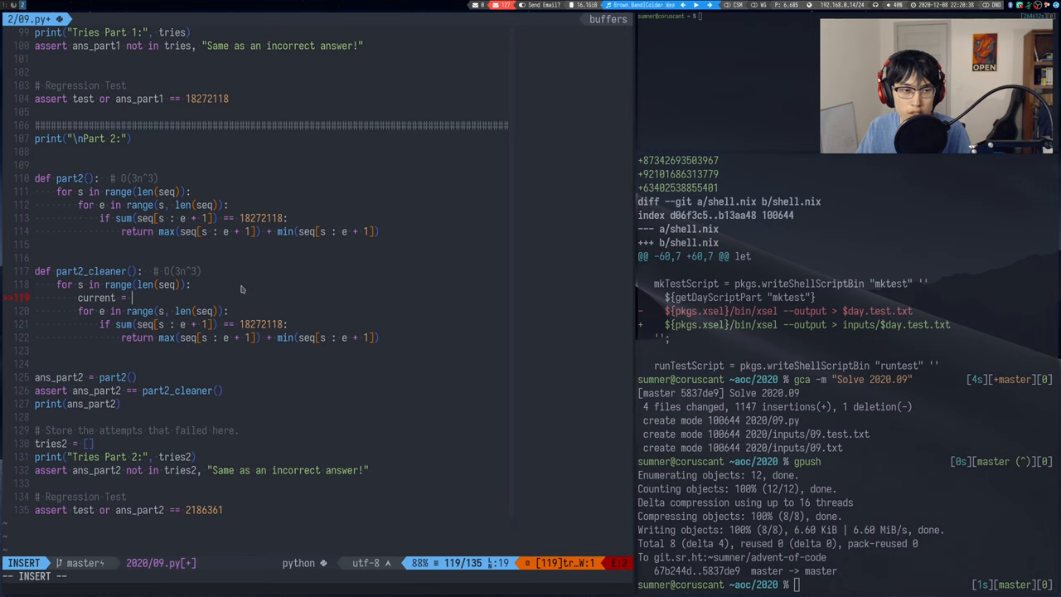
{"action": "key", "text": "Escape"}
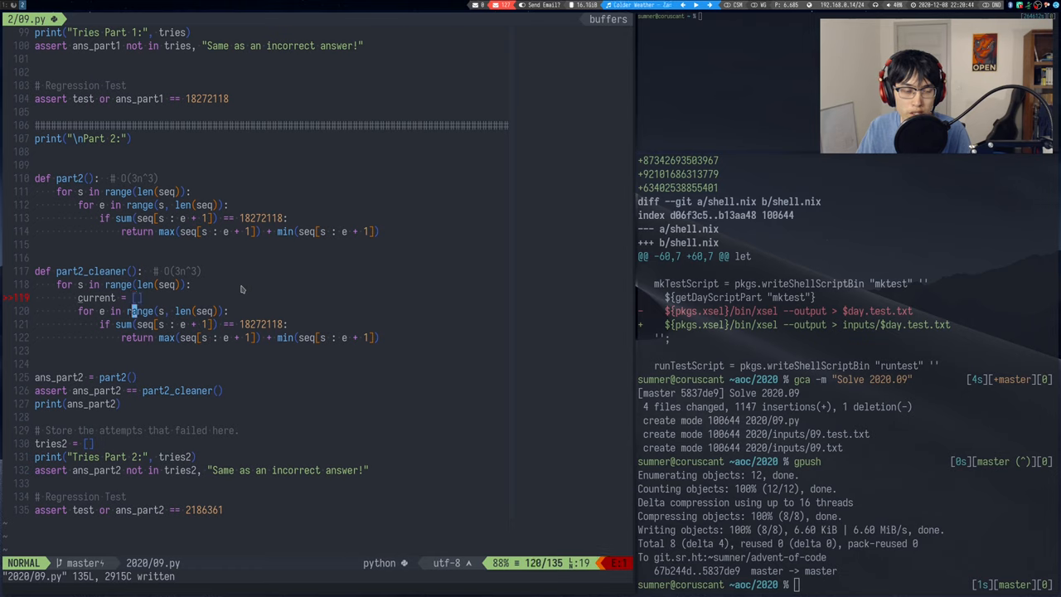
{"action": "type", "text": "current.append("}
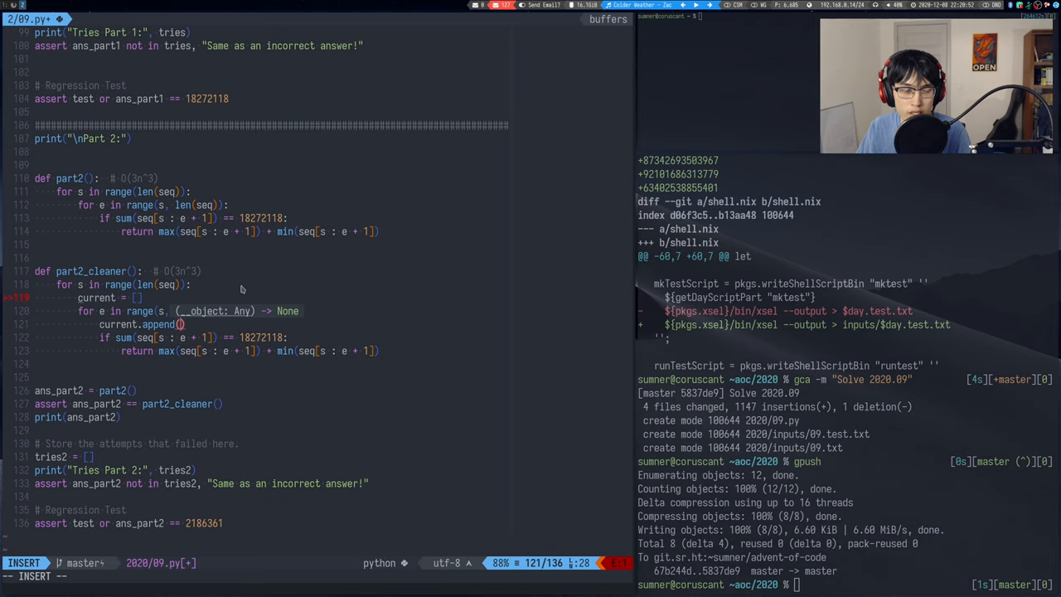
{"action": "key", "text": "Escape"}
{"action": "type", "text": "seq[s+"}
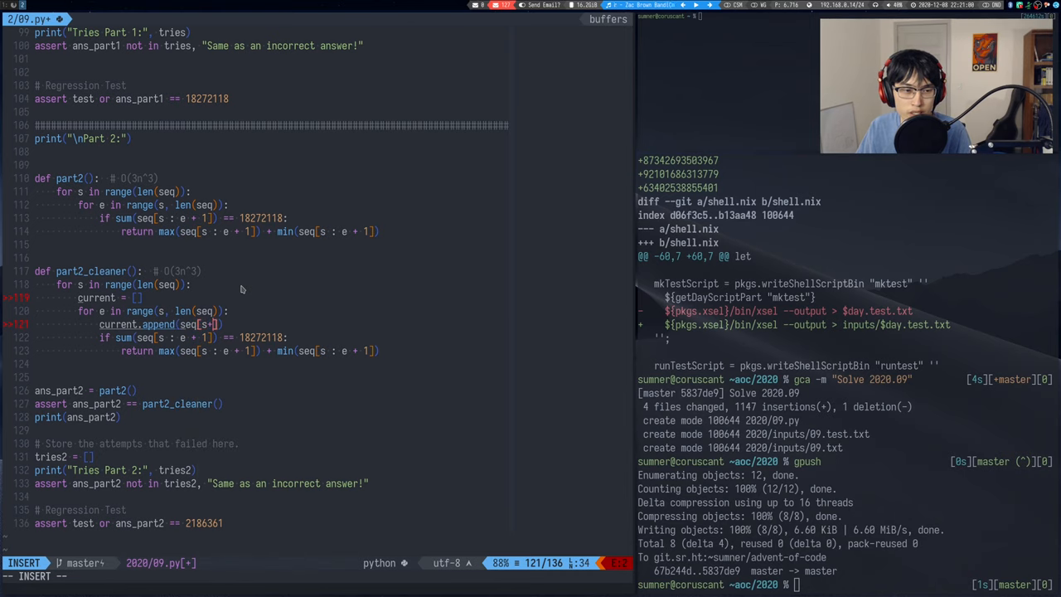
{"action": "type", "text": "e"}
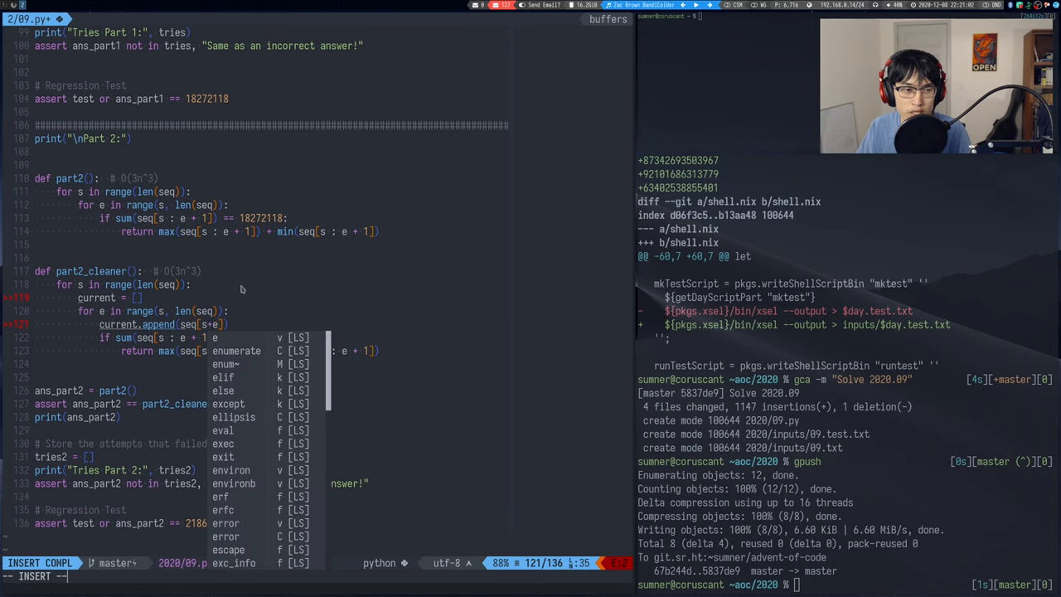
{"action": "key", "text": "Escape"}
{"action": "type", "text": "if su"}
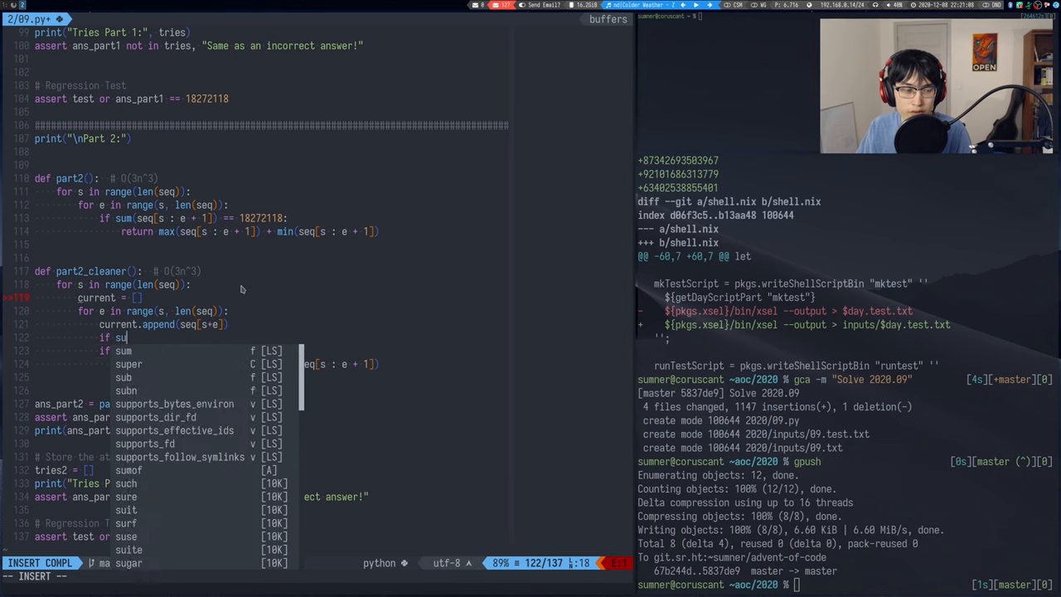
- Track current_sum += seq[s+e], compare it to 18272118, return max+min of current, save and run
{"action": "key", "text": "Escape"}
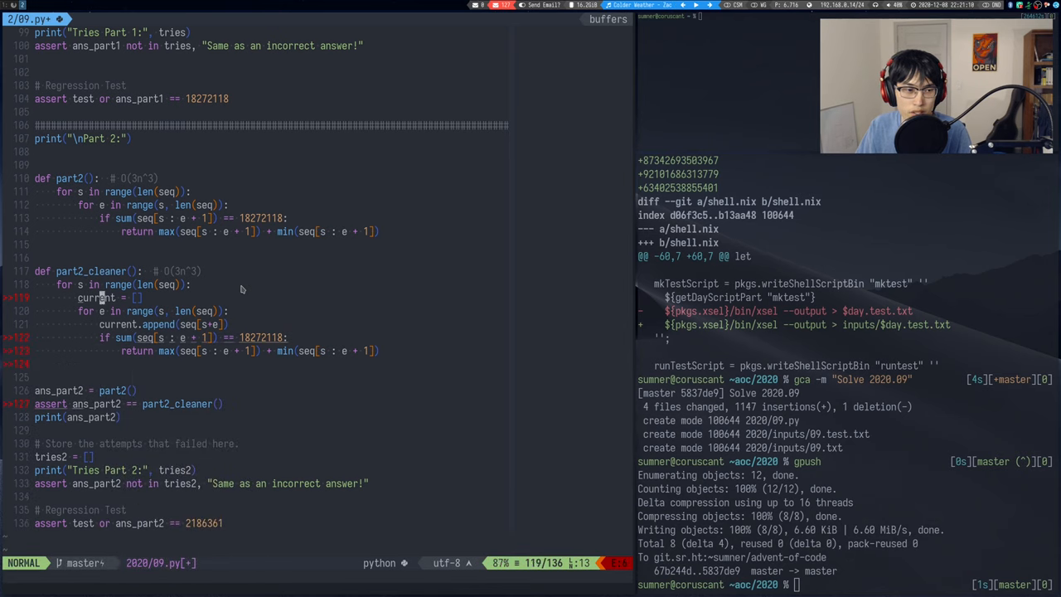
{"action": "type", "text": "current_sum+=seq[s+e"}
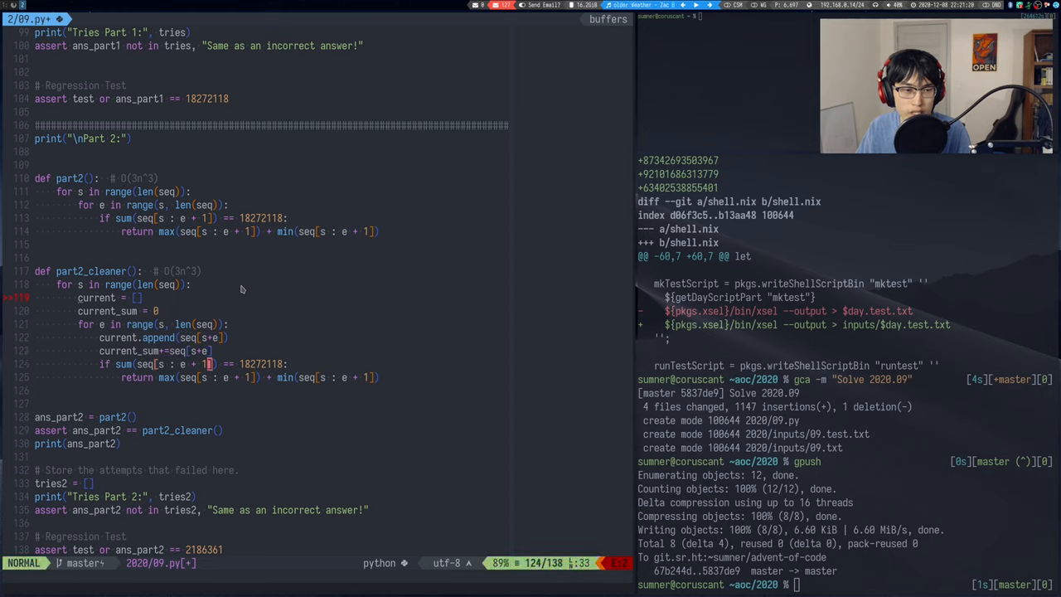
{"action": "type", "text": "current_sum"}
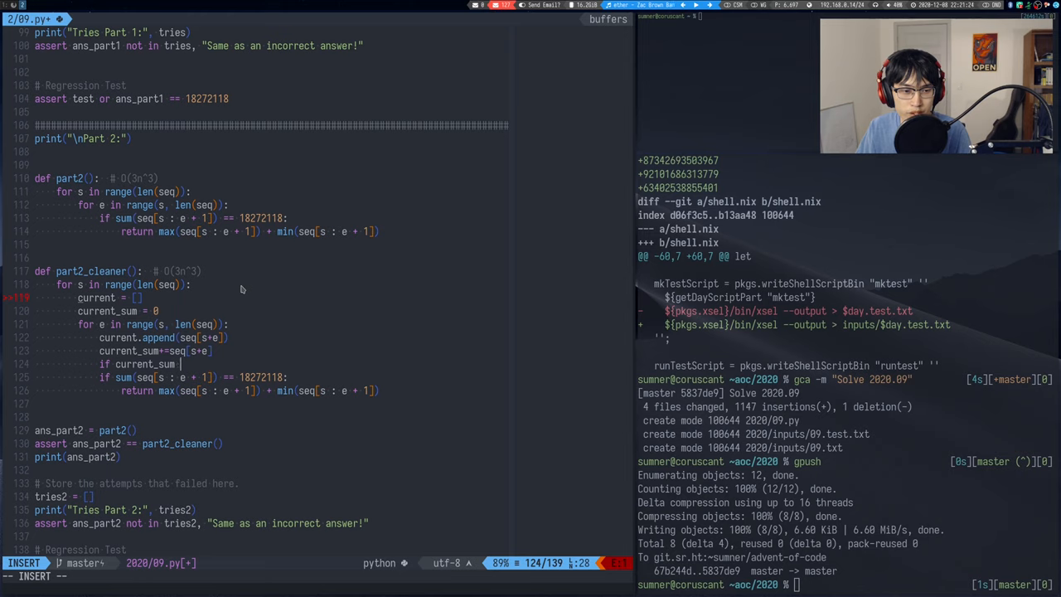
{"action": "key", "text": "Escape"}
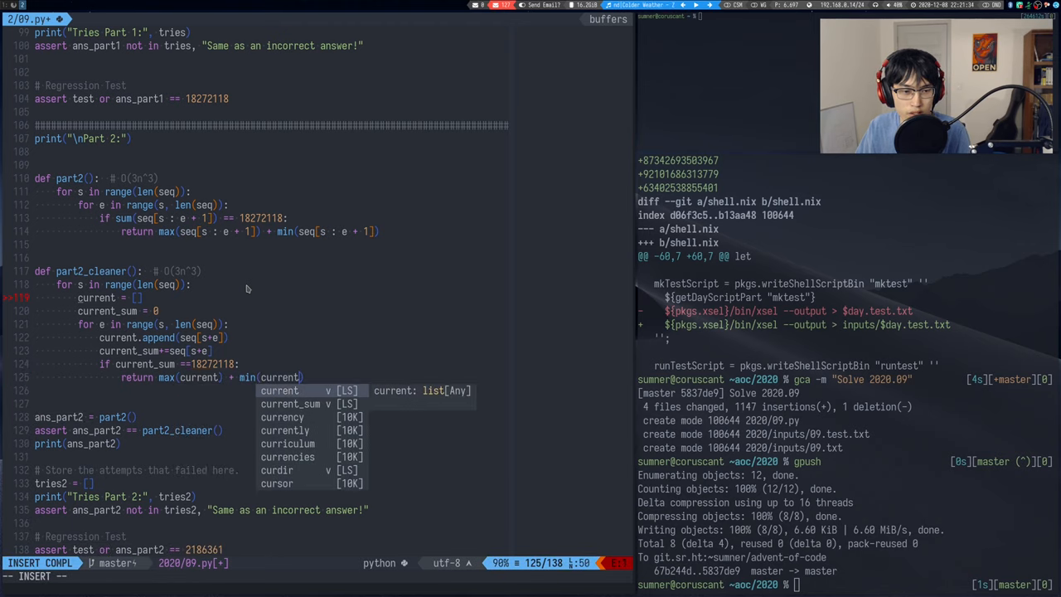
{"action": "key", "text": "Escape"}
{"action": "type", "text": " - s"}
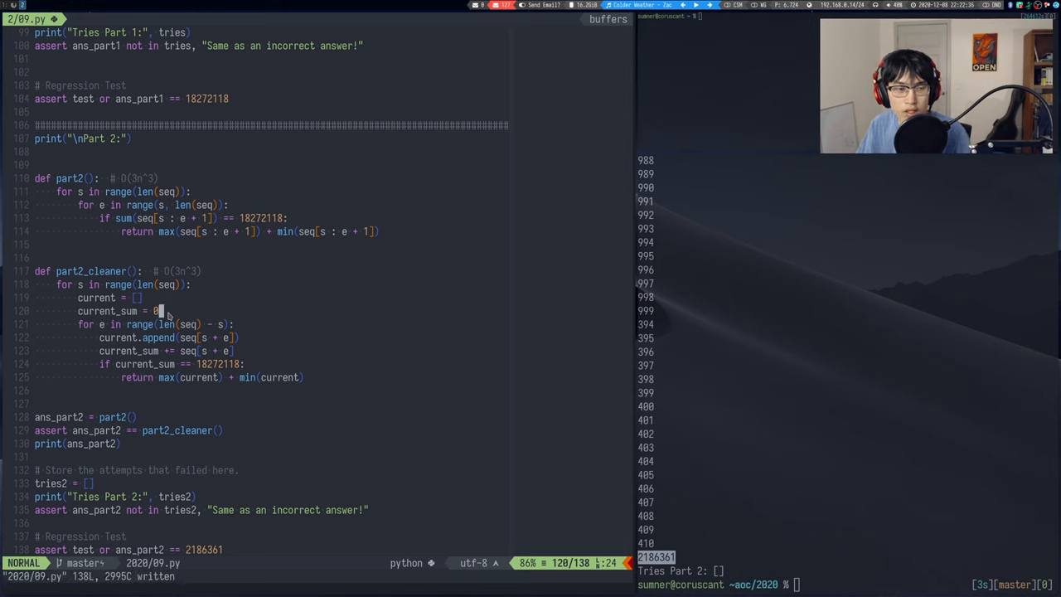
- Add a current_min = float(...) tracker after current_sum = 0 in part2_cleaner
{"action": "key", "text": "V"}
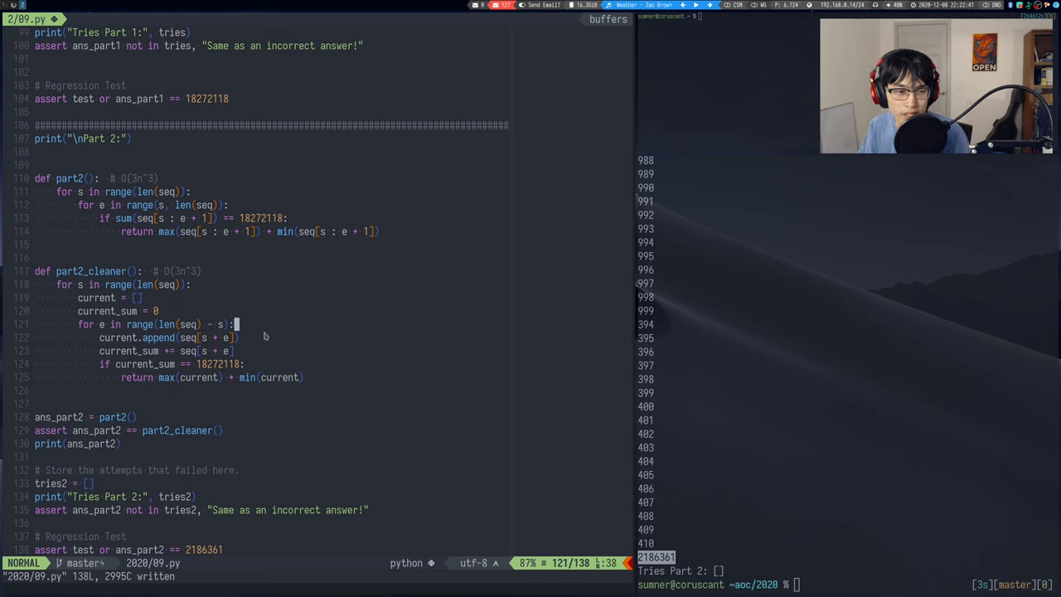
{"action": "type", "text": "current_min ="}
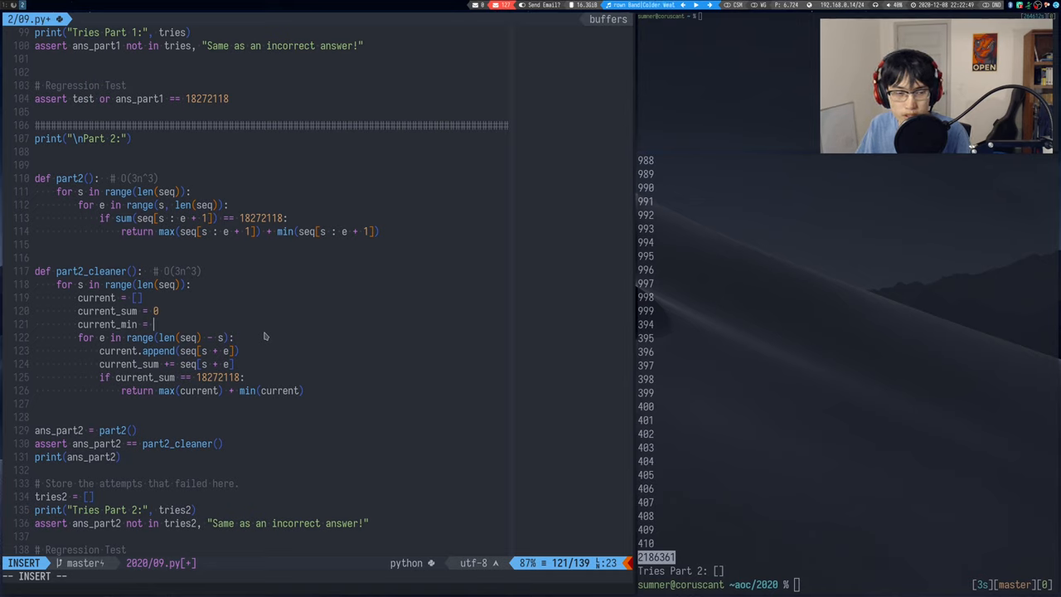
{"action": "type", "text": "float()"}
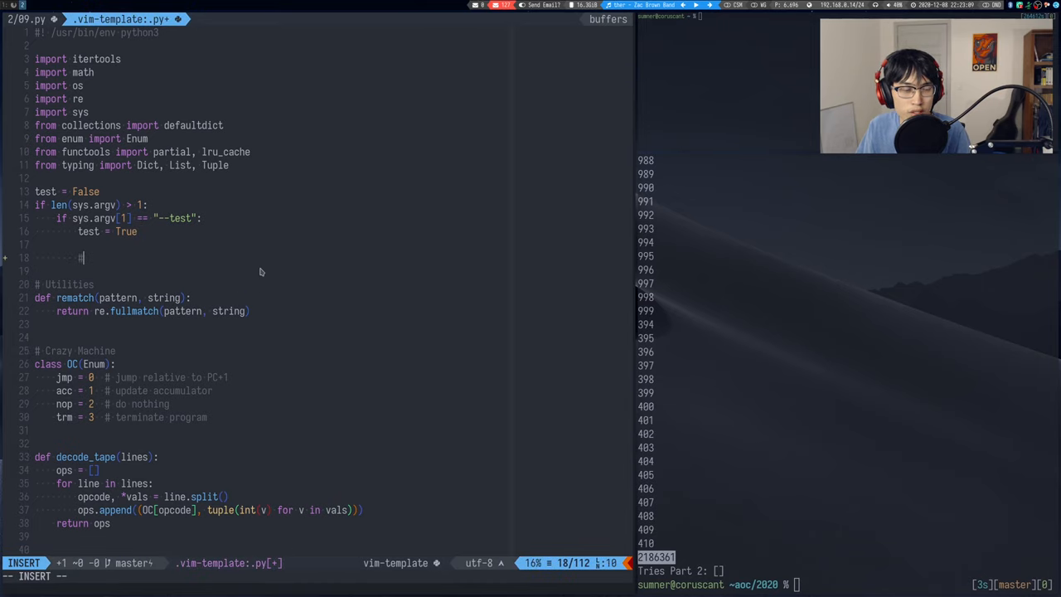
- Edit the .vim-template.py starter file, entering text in its --test block
{"action": "type", "text": "Const"}
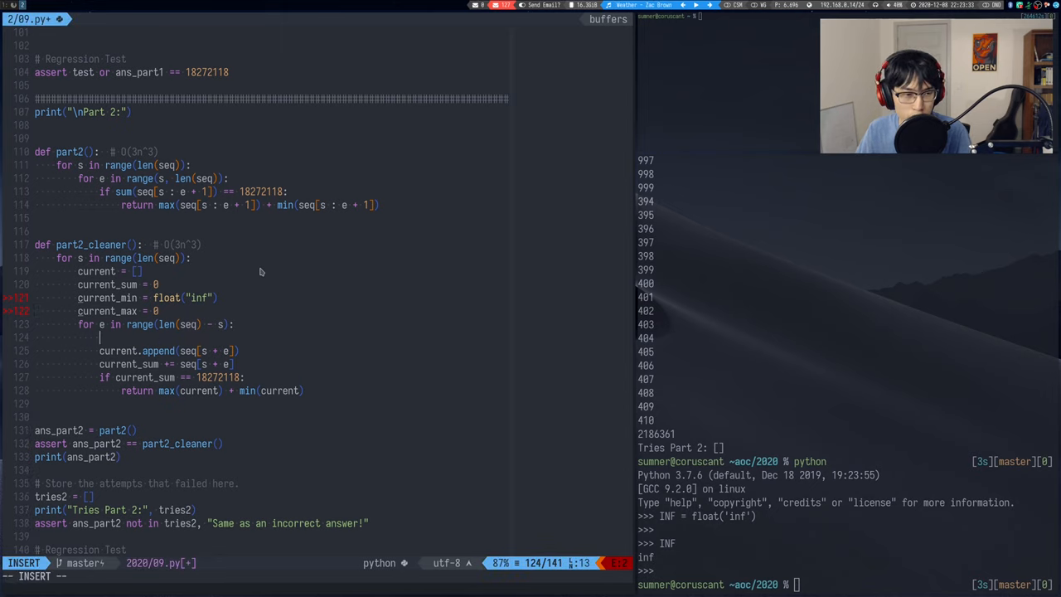
- Store seq[s + e] in a variable c and append c instead of the full expression
{"action": "type", "text": "c ="}
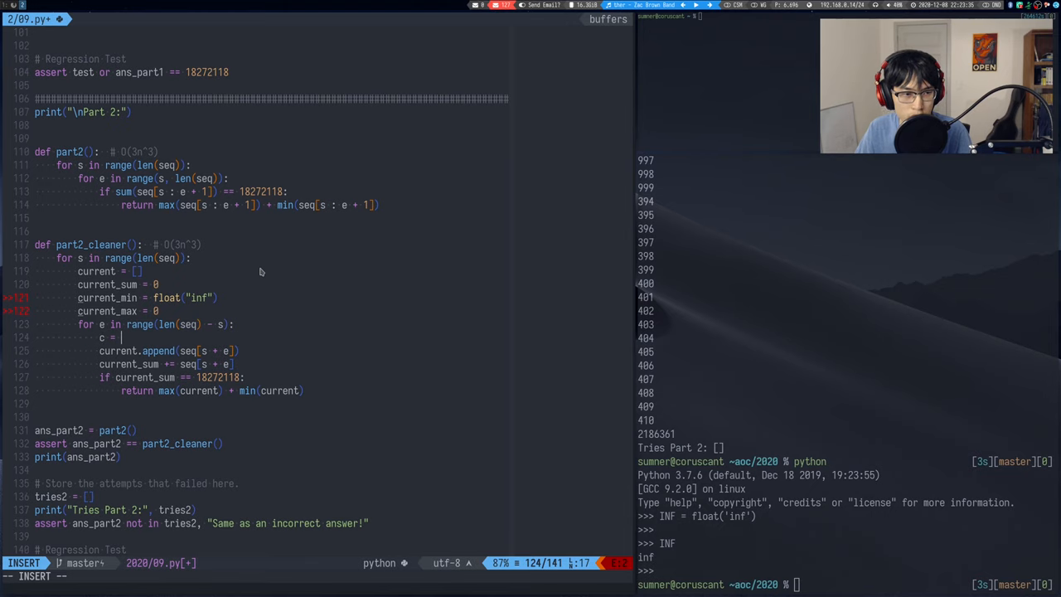
{"action": "key", "text": "Escape"}
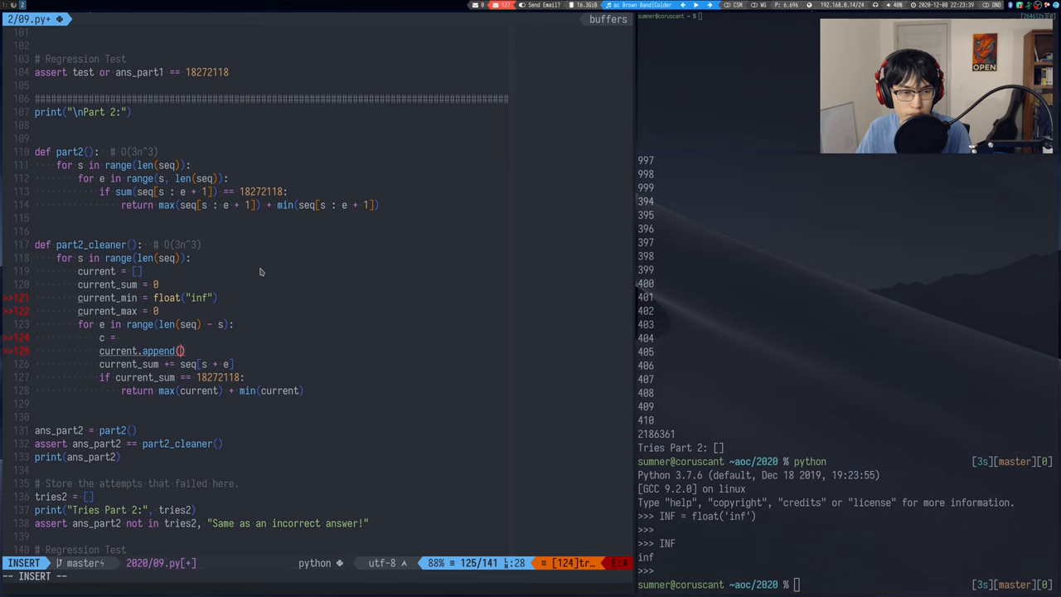
{"action": "key", "text": "Escape"}
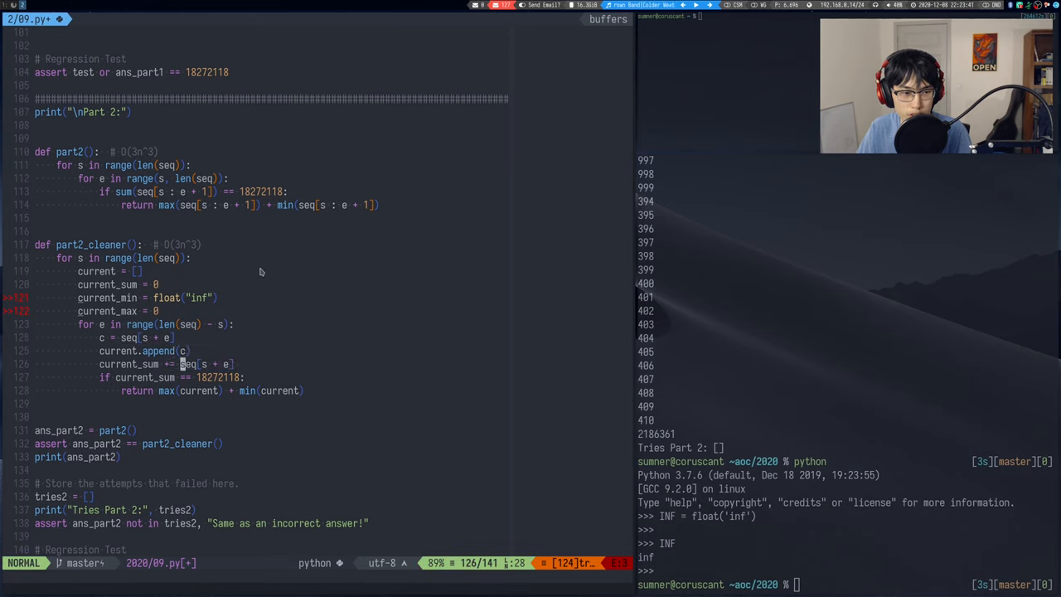
- Update current_min with min(current_min, c) and copy it into a current_max = max(...) line
{"action": "type", "text": "current_min ="}
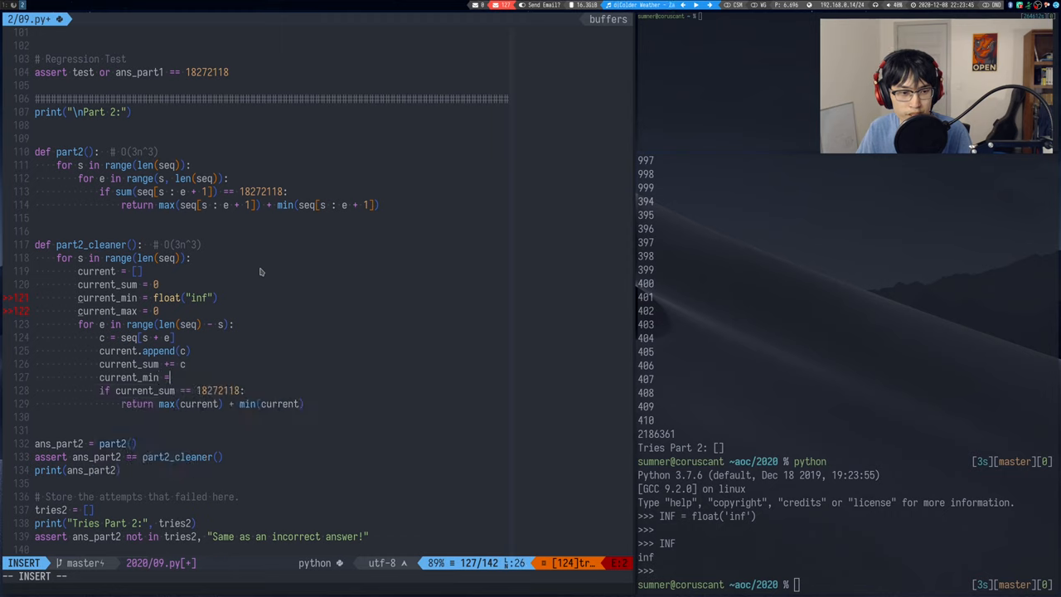
{"action": "type", "text": "min("}
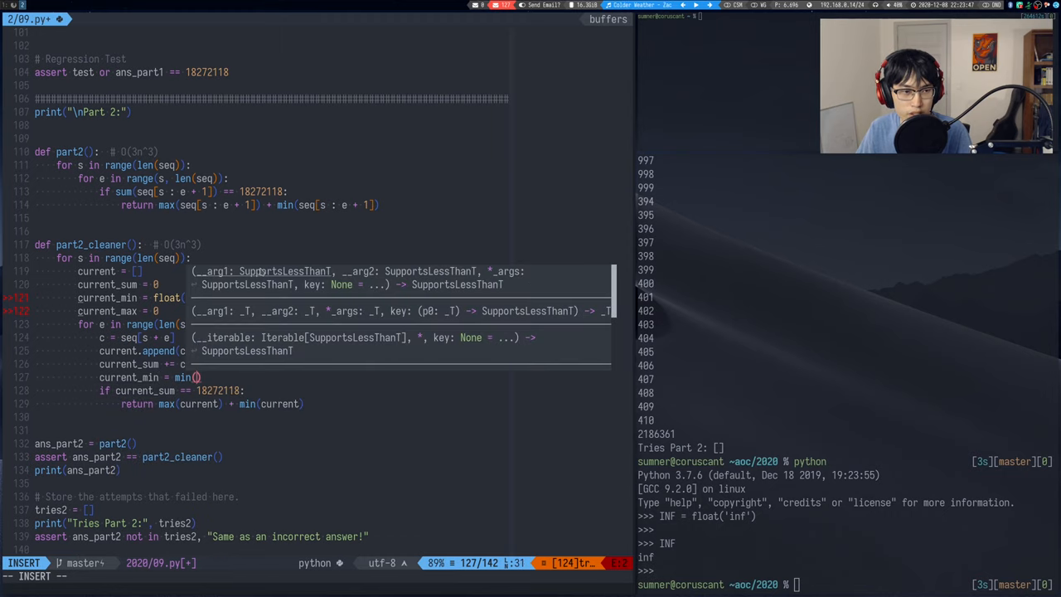
{"action": "type", "text": "current_min,"}
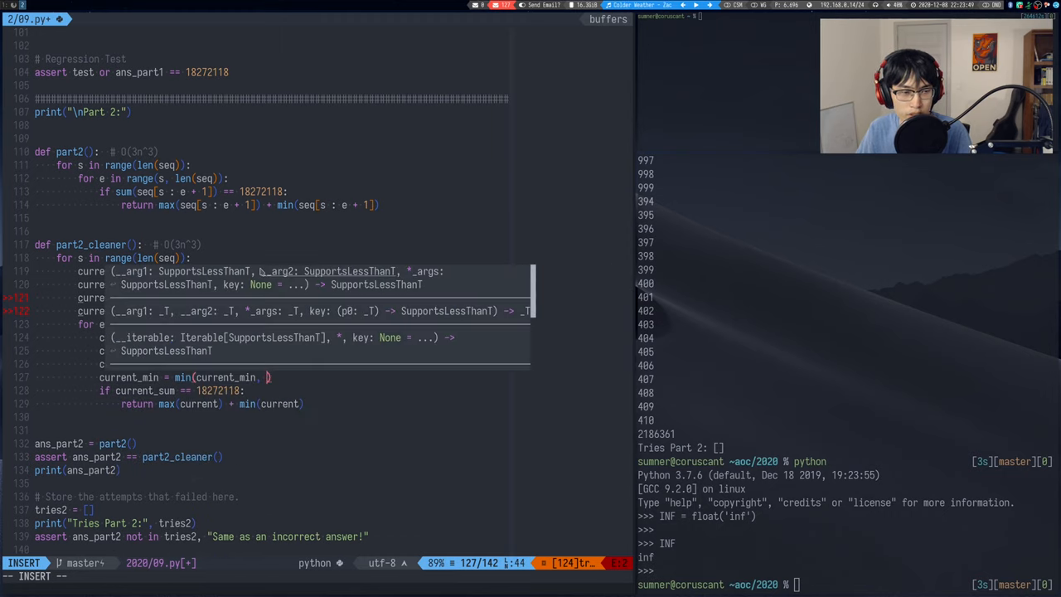
{"action": "key", "text": "Escape"}
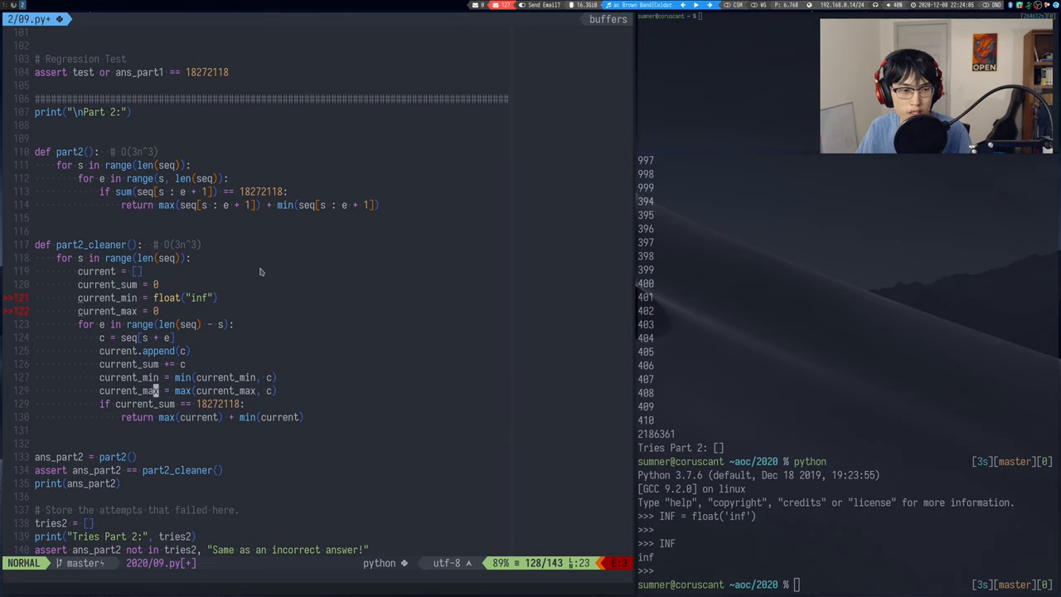
{"action": "scroll", "scroll_direction": "down", "scroll_amount": 3}
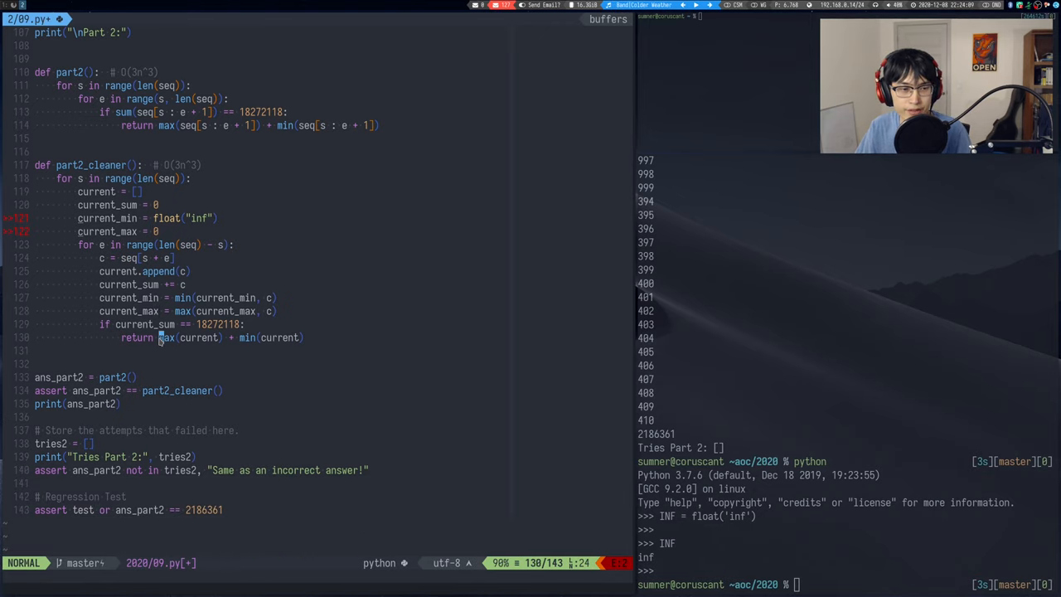
- Return current_min + current_max from part2_cleaner and rerun to confirm 2186361
{"action": "type", "text": "current_min"}
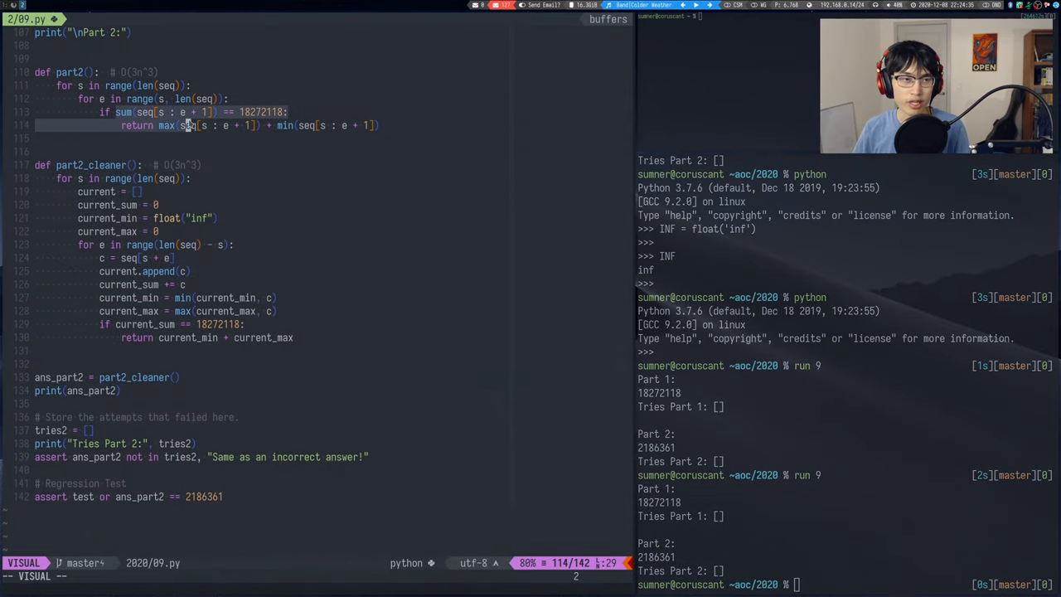
- Save, then change part2_cleaner's complexity comment from O(n^3) to O(n^2)
{"action": "key", "text": "Escape"}
{"action": "type", "text": "2"}
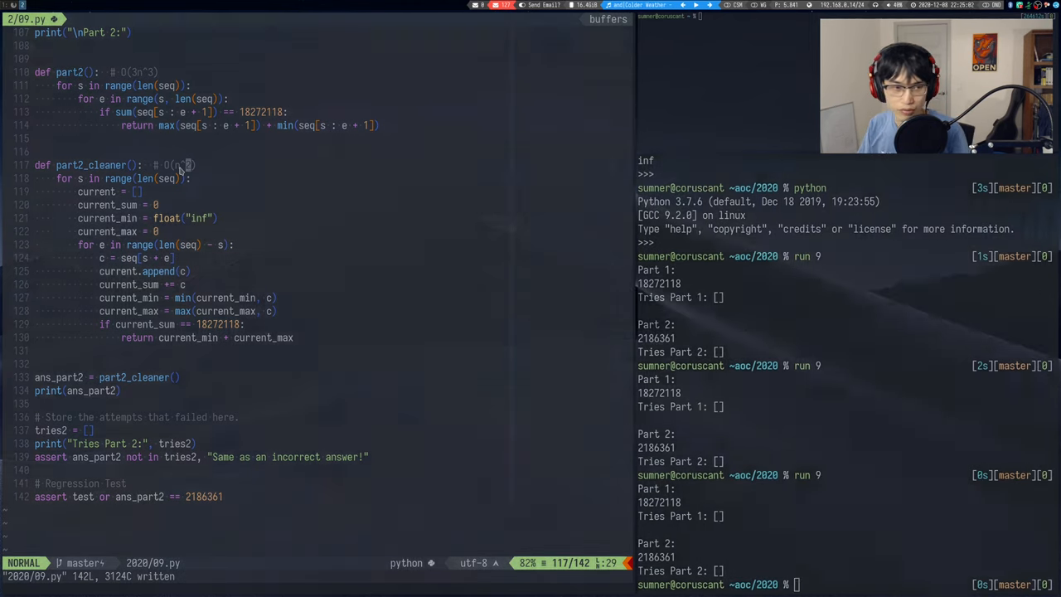
{"action": "key", "text": "v"}
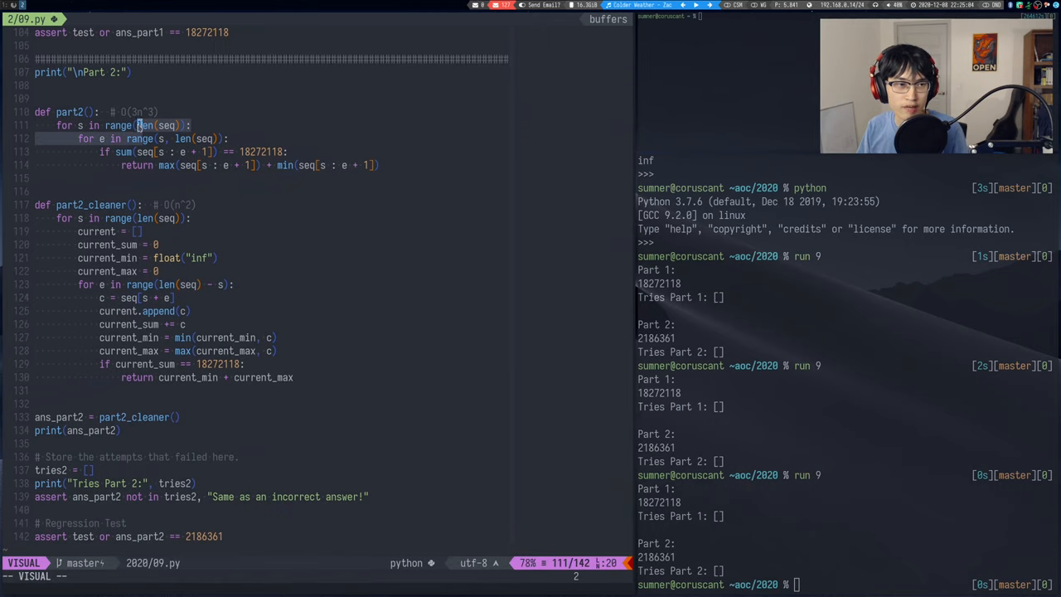